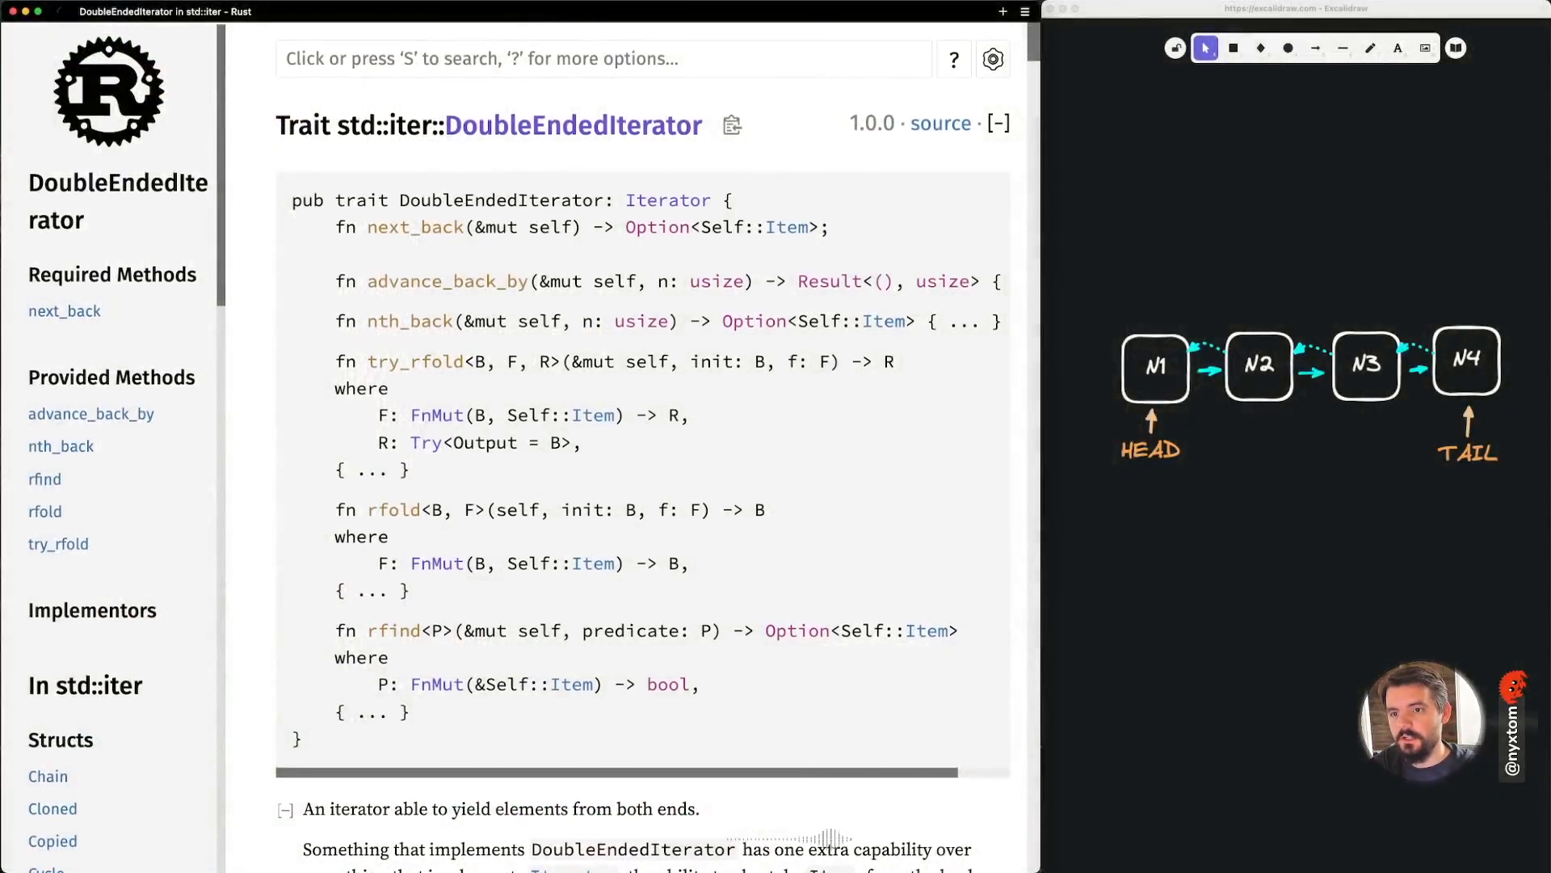
# Highlight the DoubleEndedIterator summary, then move on to the Iterator trait and std::iter overview
pyautogui.scroll(-3)
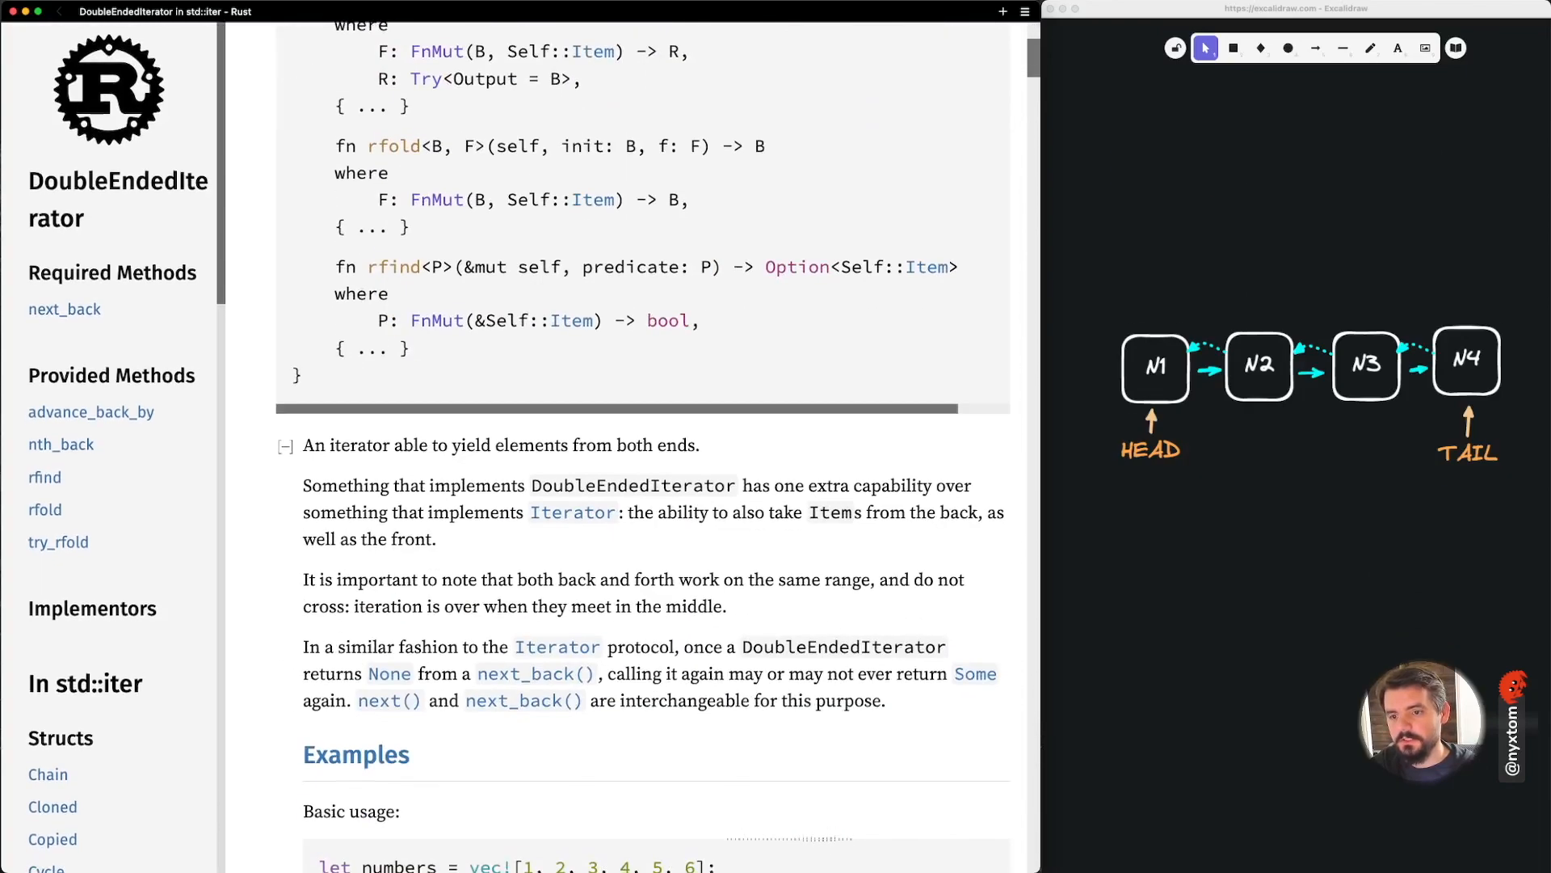
pyautogui.tripleClick(499, 444)
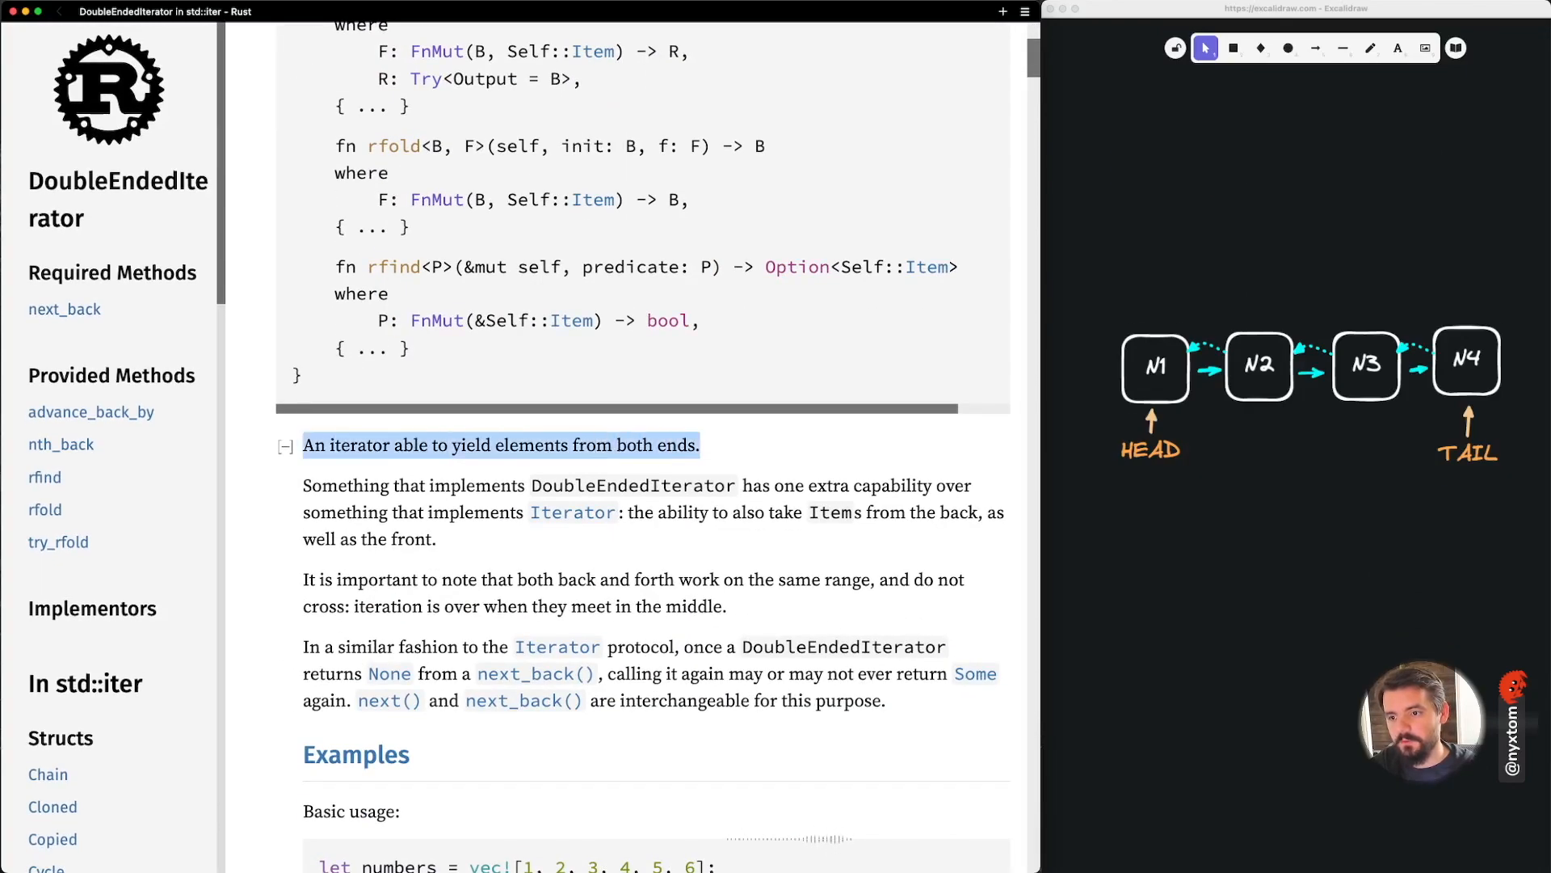
pyautogui.scroll(-3)
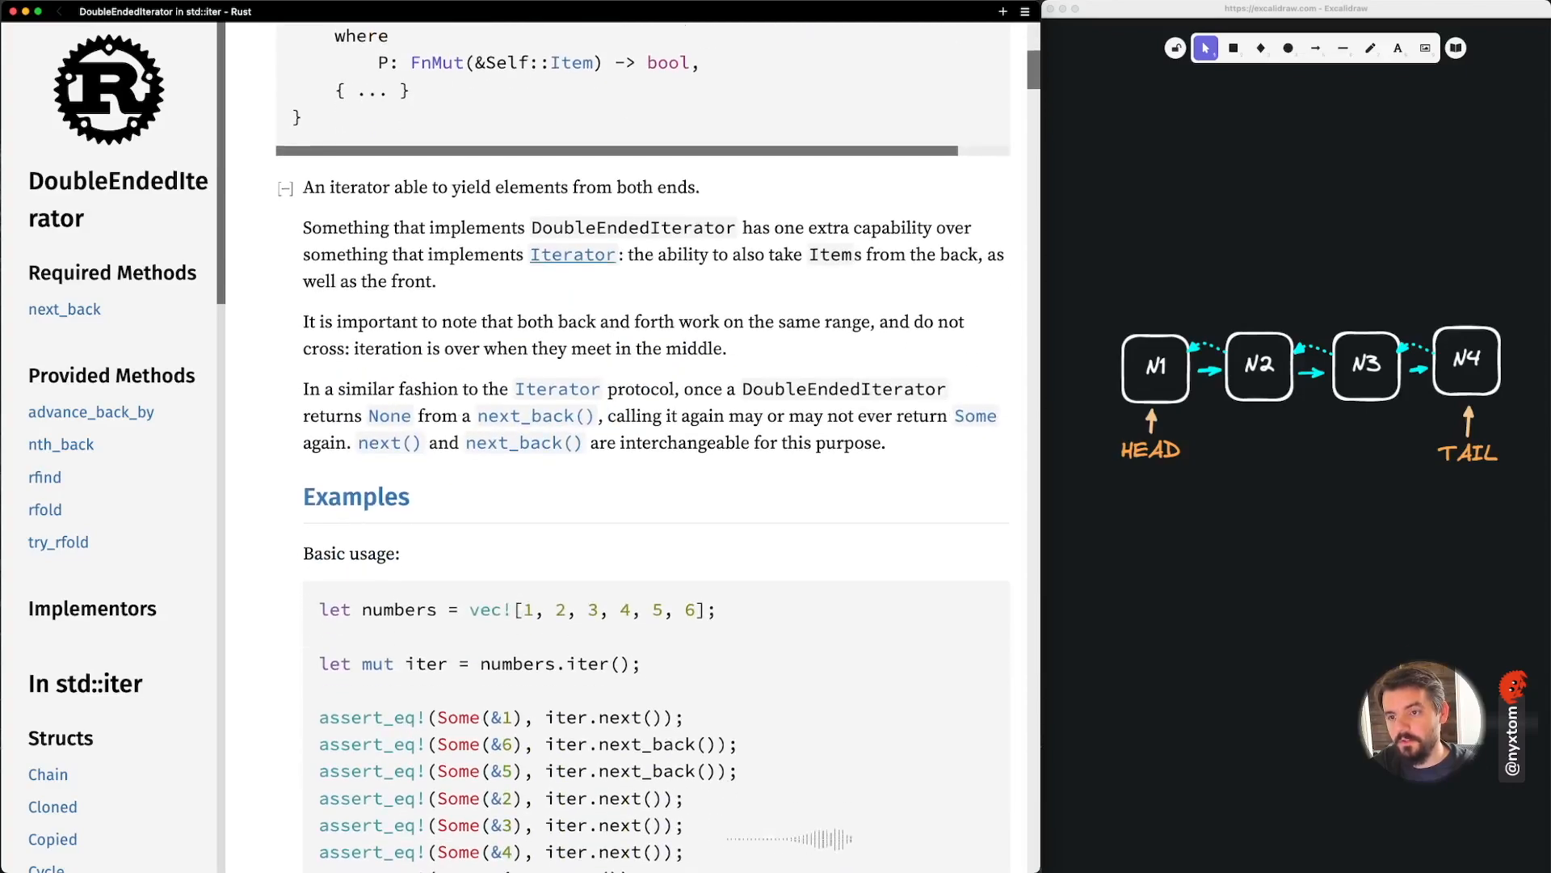
pyautogui.click(572, 254)
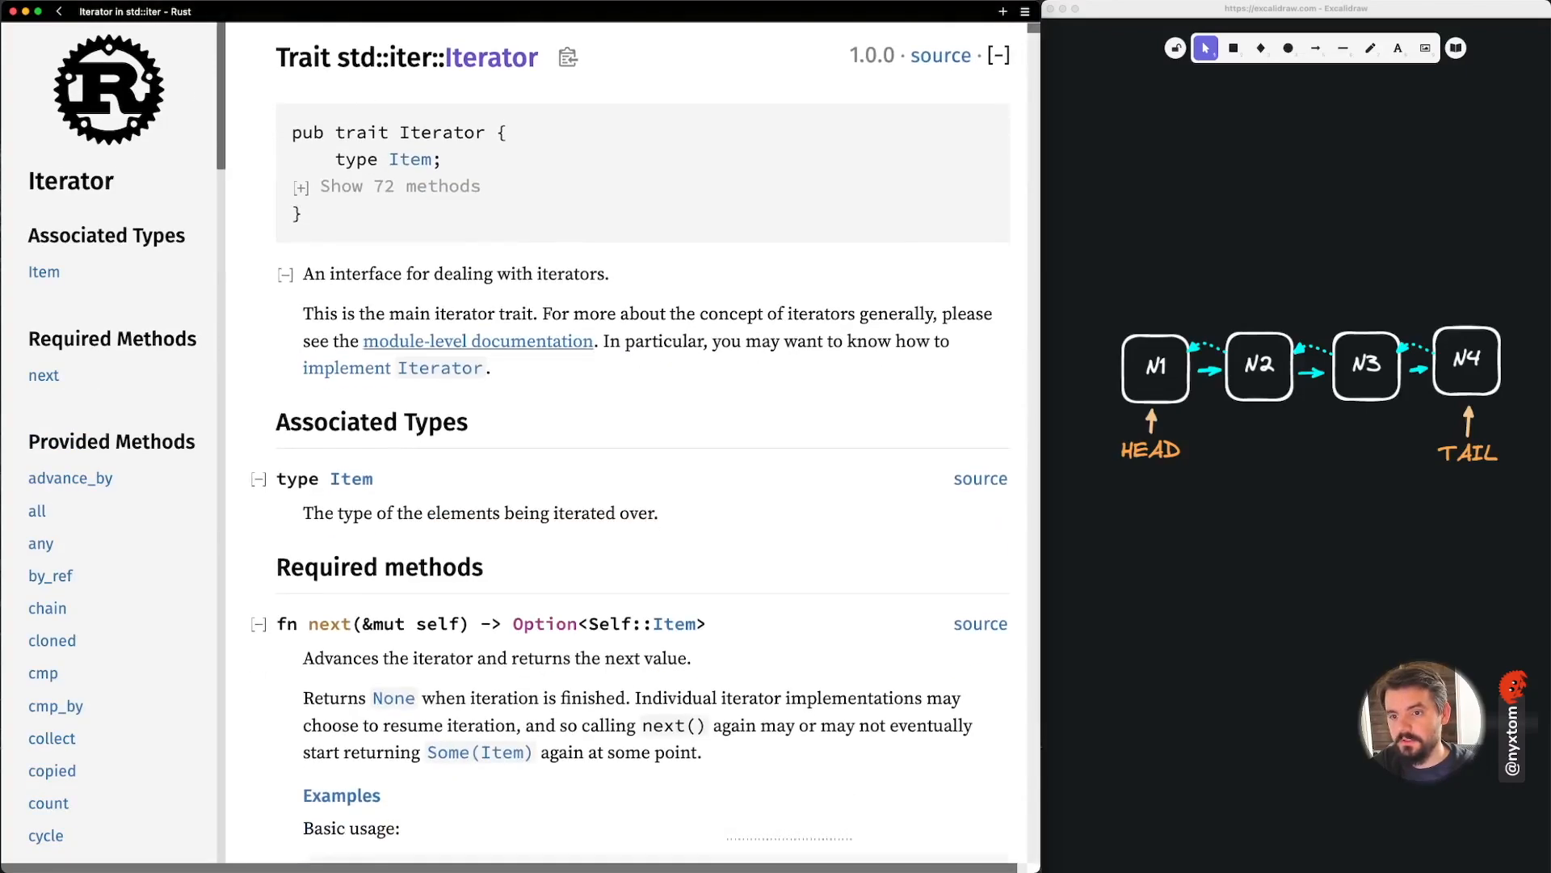
pyautogui.scroll(-3)
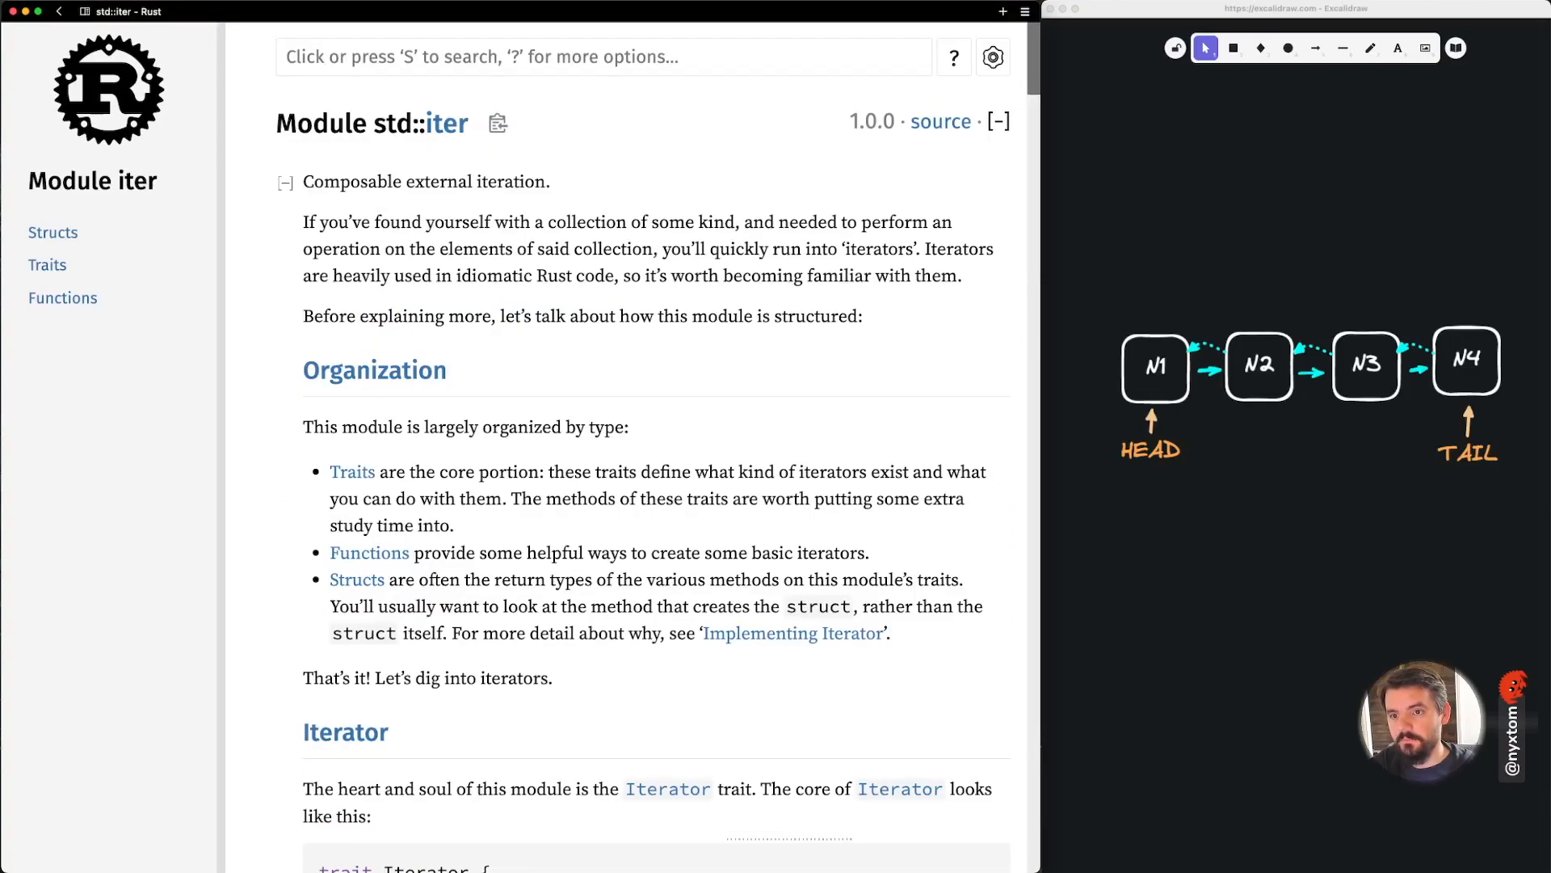
pyautogui.moveTo(304, 221); pyautogui.dragTo(808, 249)
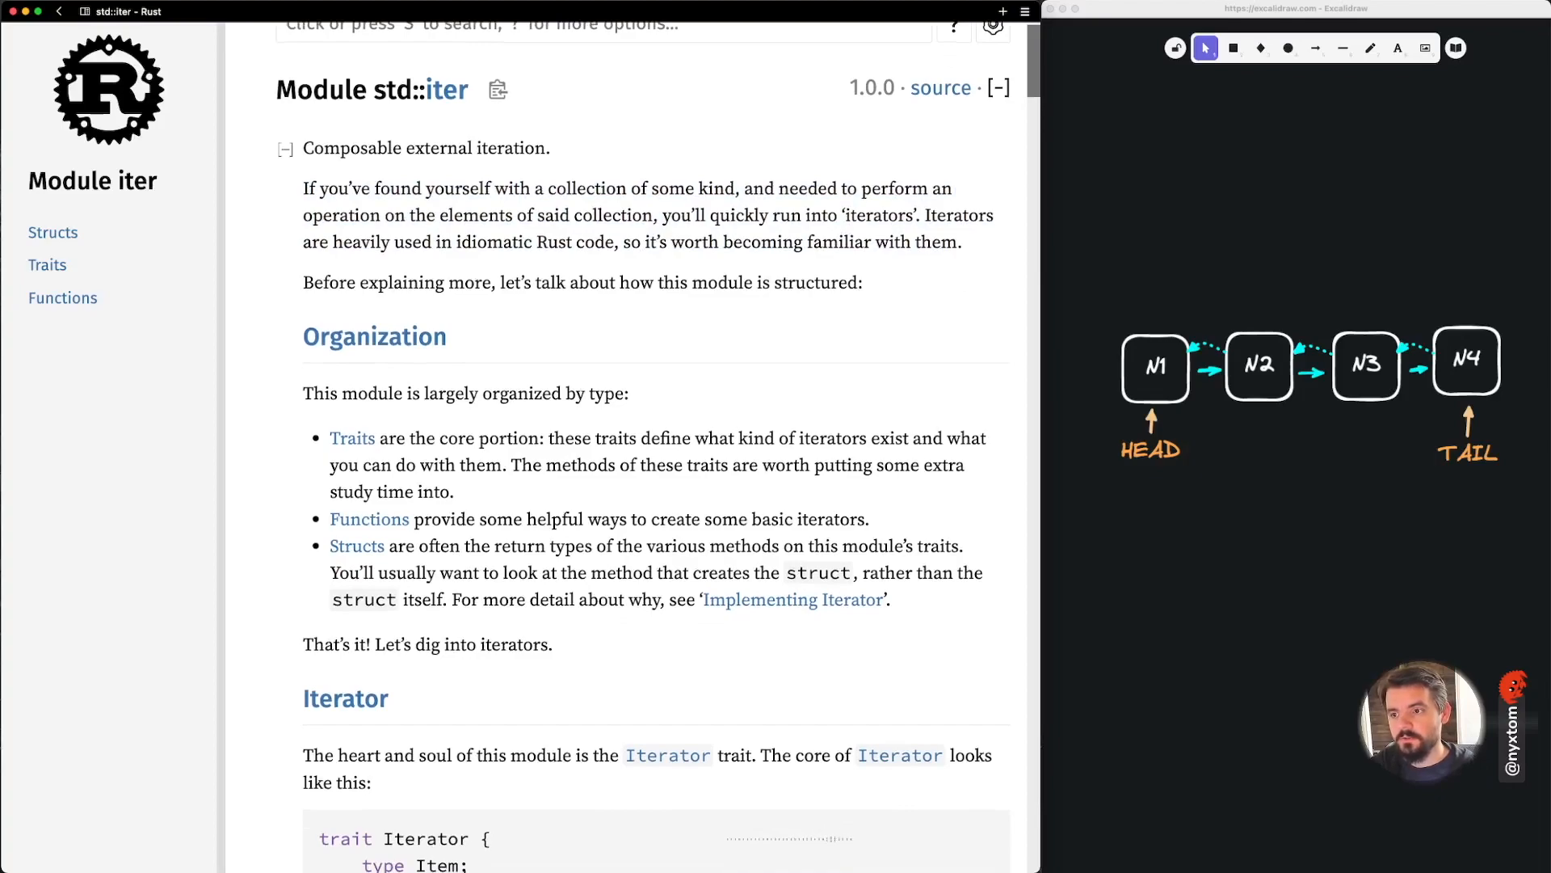
pyautogui.scroll(-3)
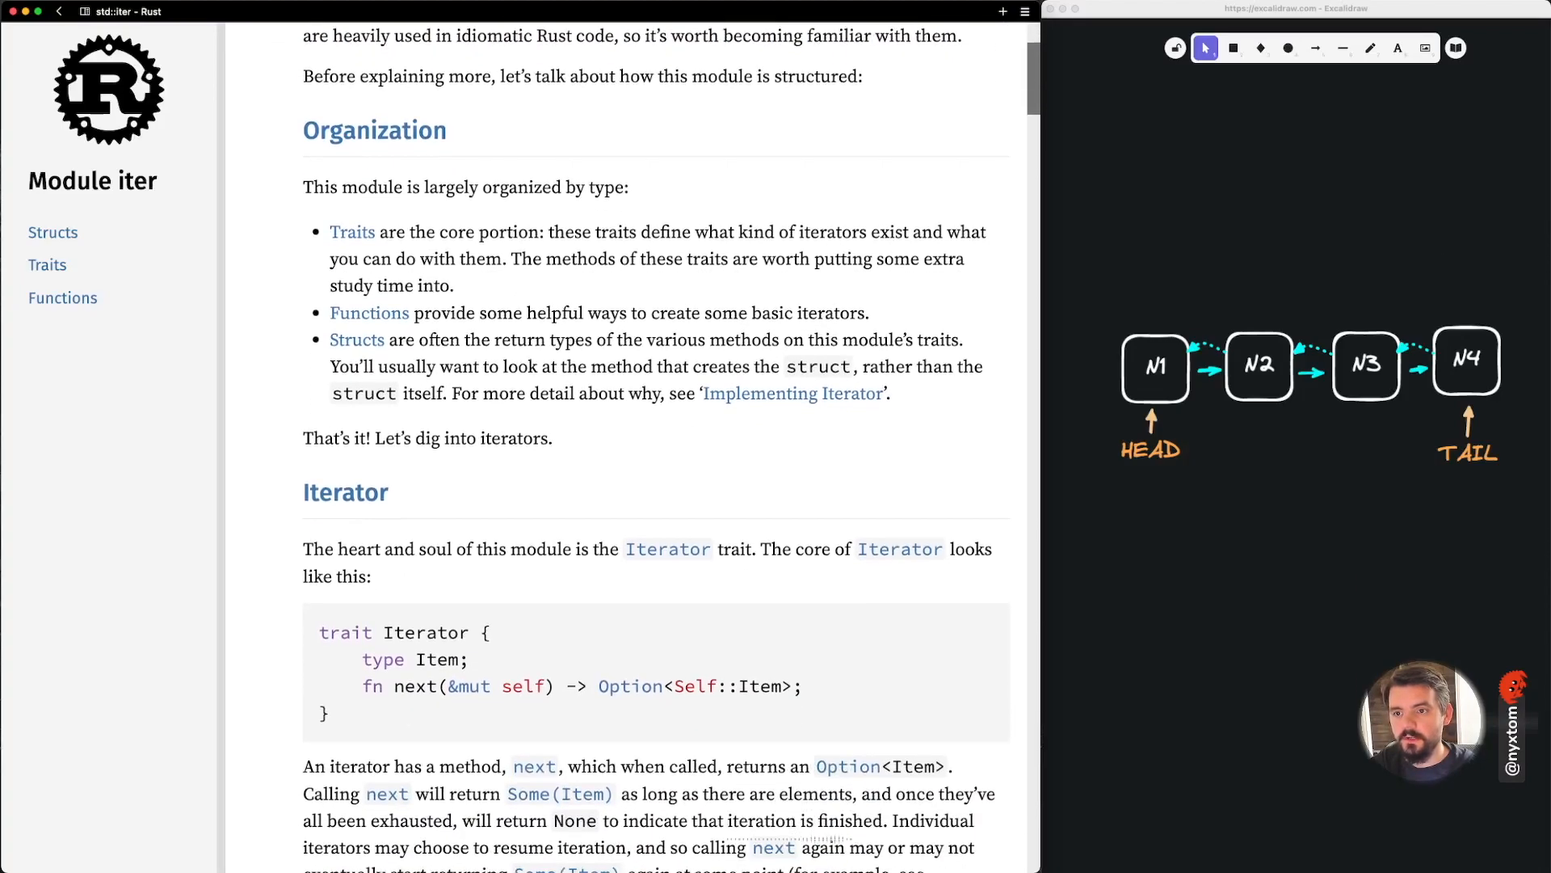
pyautogui.scroll(-3)
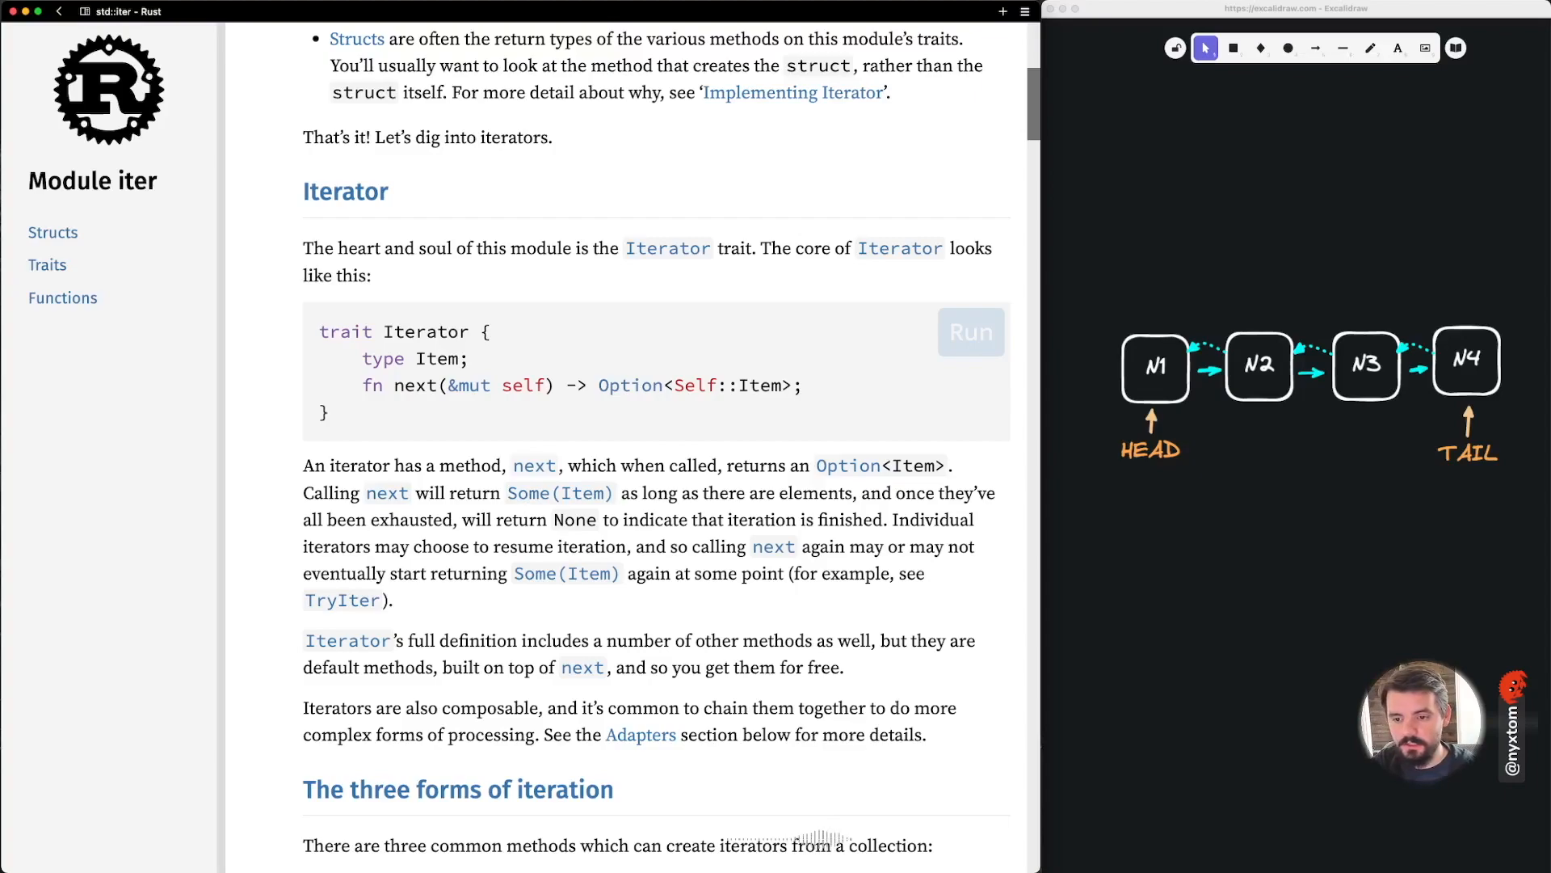
pyautogui.scroll(-3)
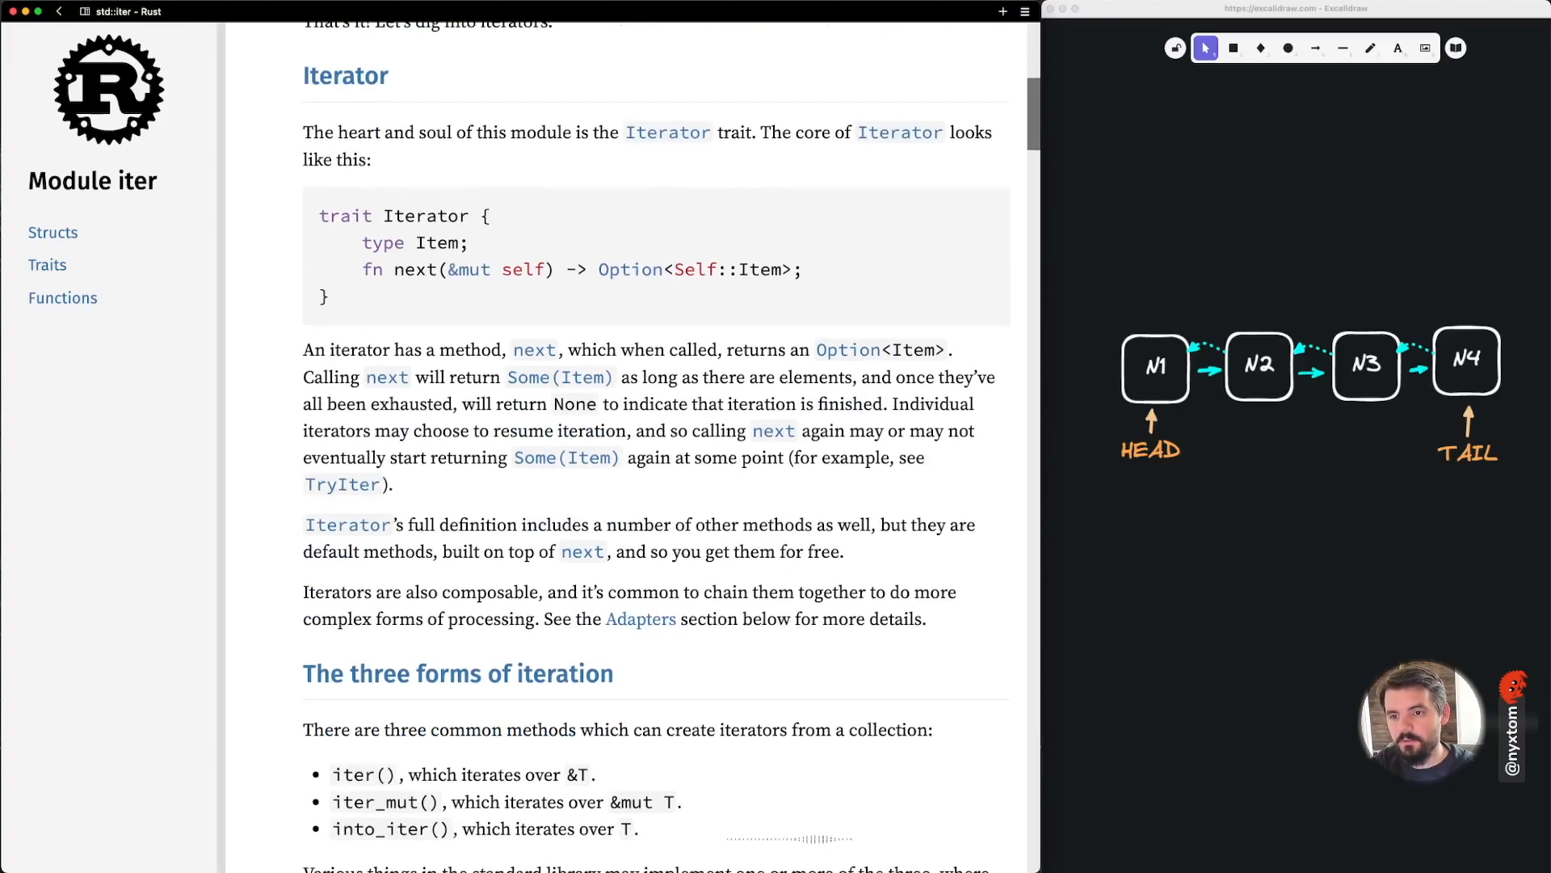
pyautogui.scroll(-3)
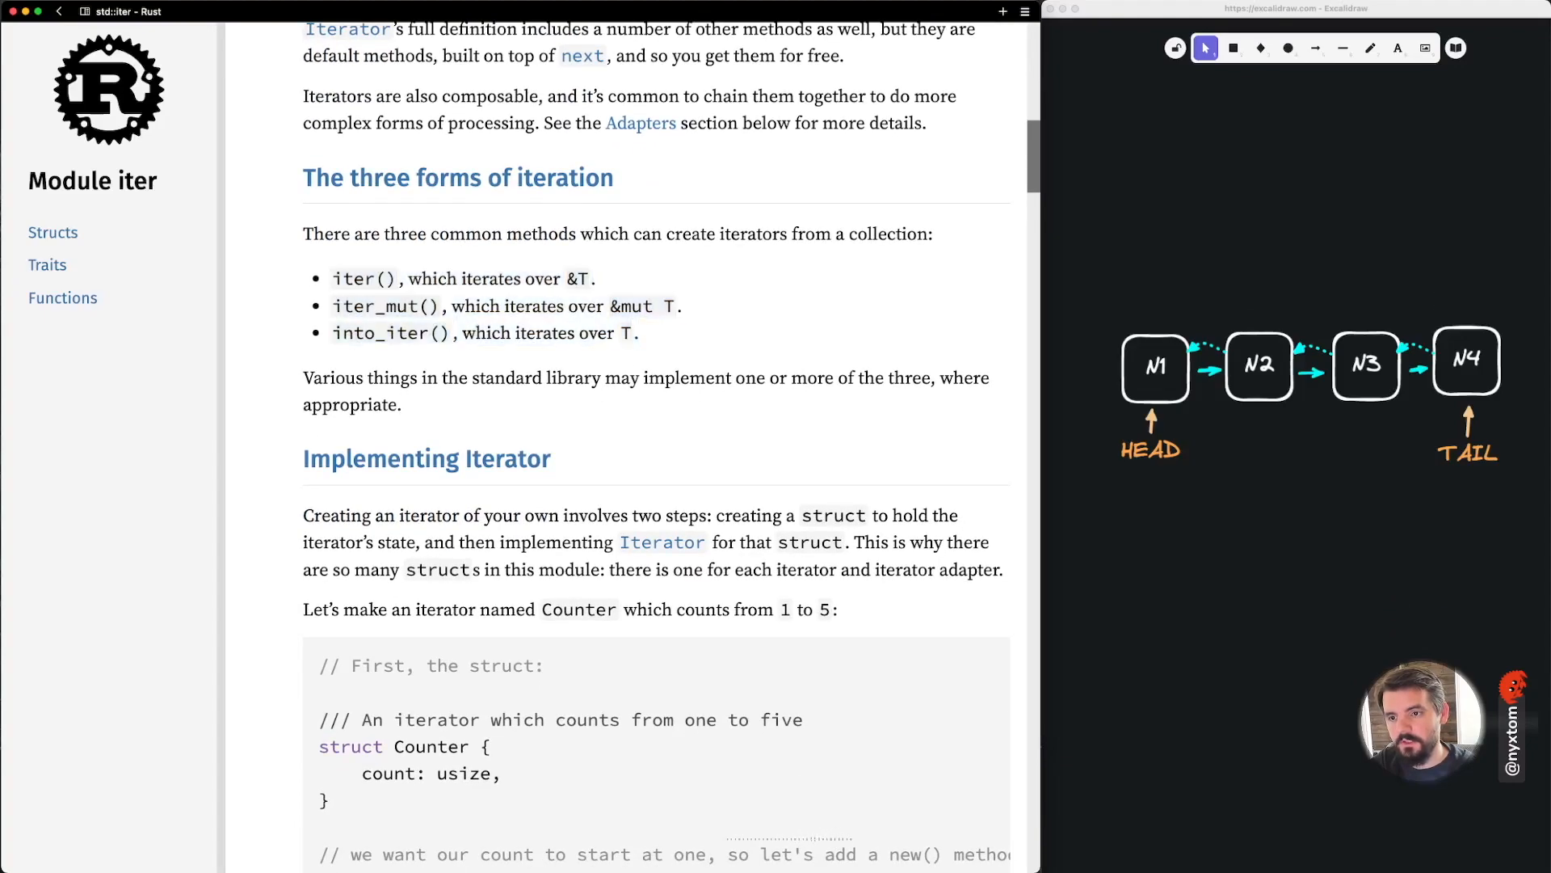
pyautogui.moveTo(331, 278); pyautogui.dragTo(593, 278)
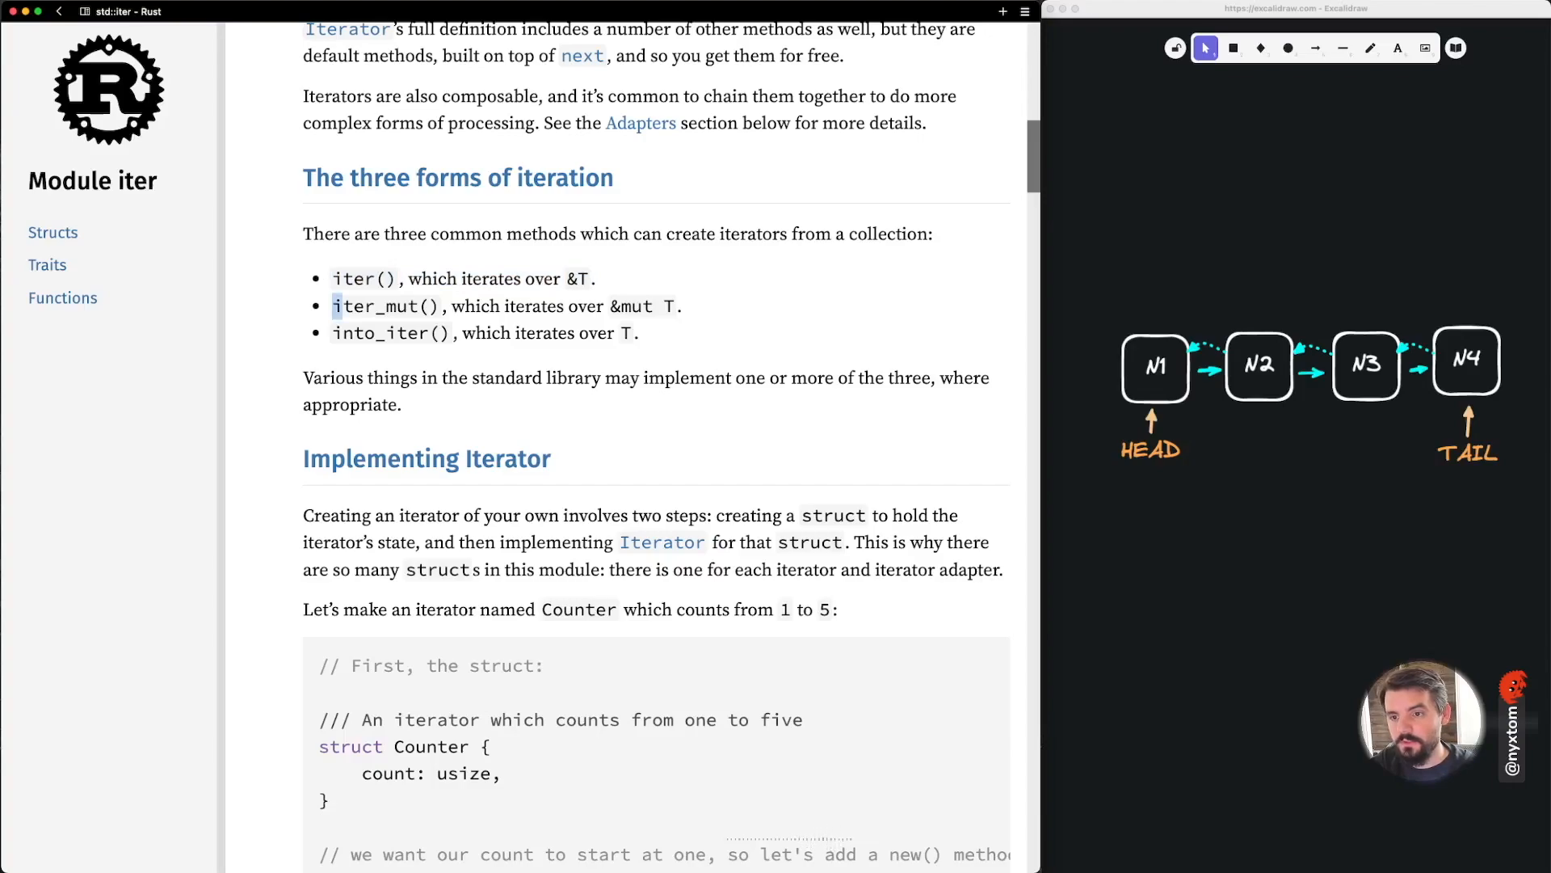
pyautogui.moveTo(333, 306); pyautogui.dragTo(680, 306)
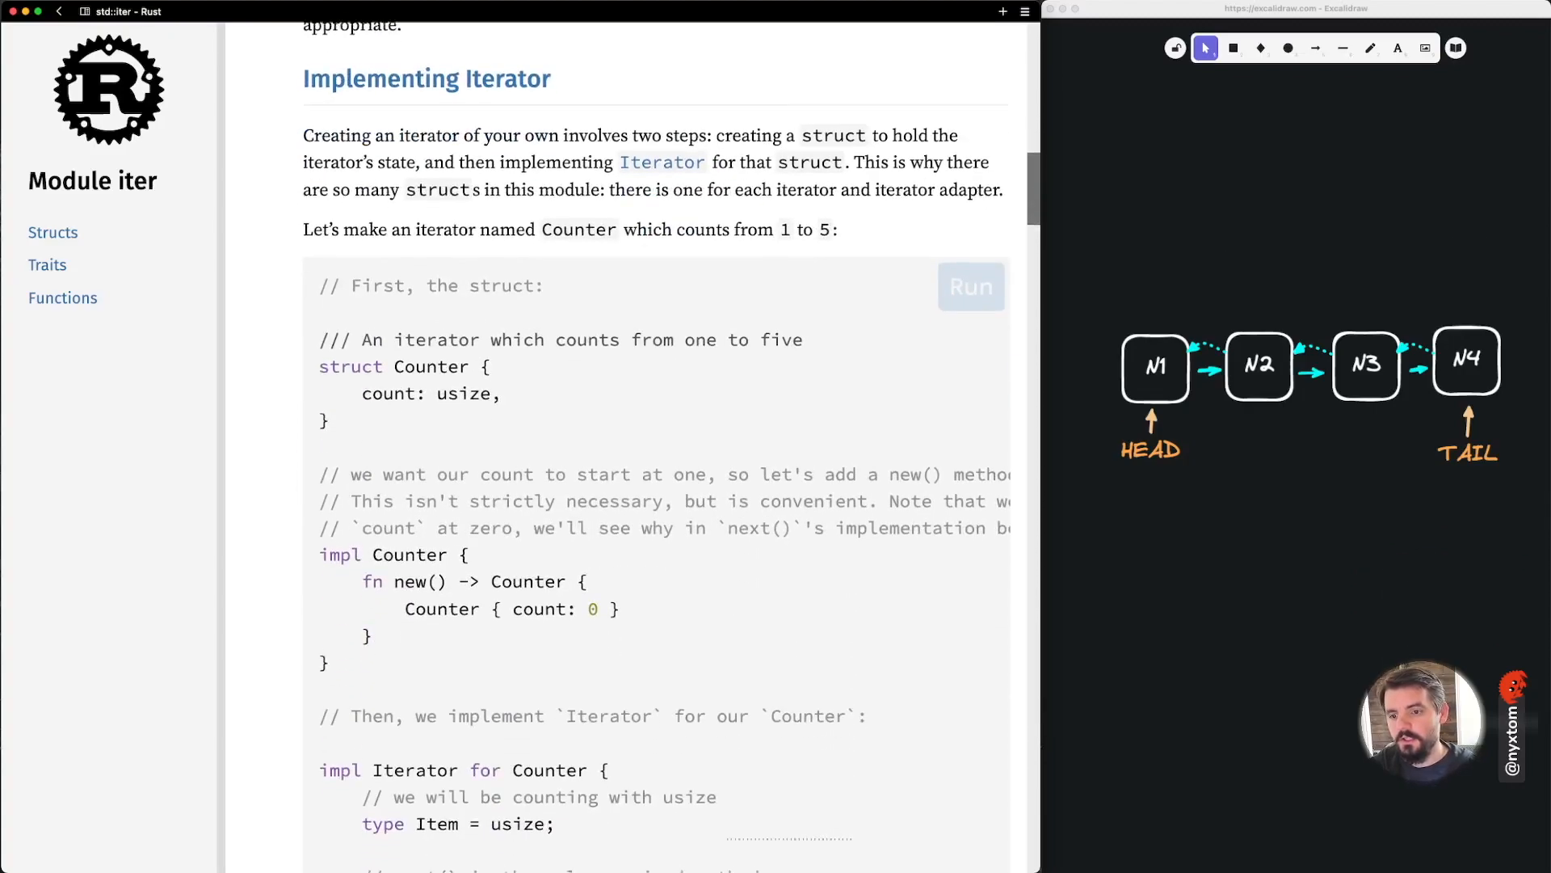
pyautogui.scroll(-3)
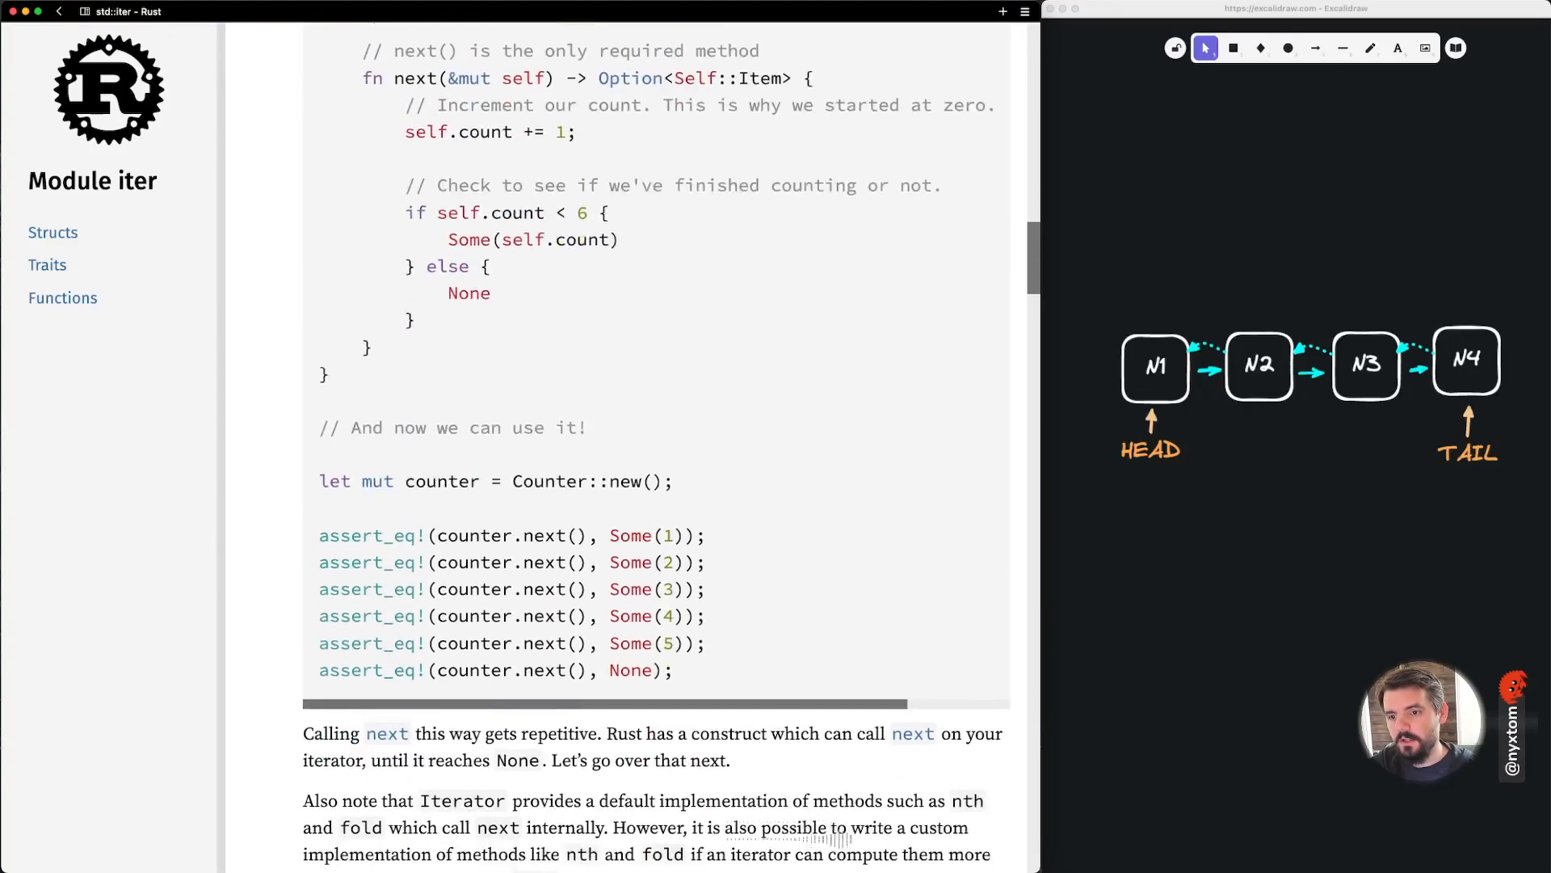
pyautogui.scroll(-3)
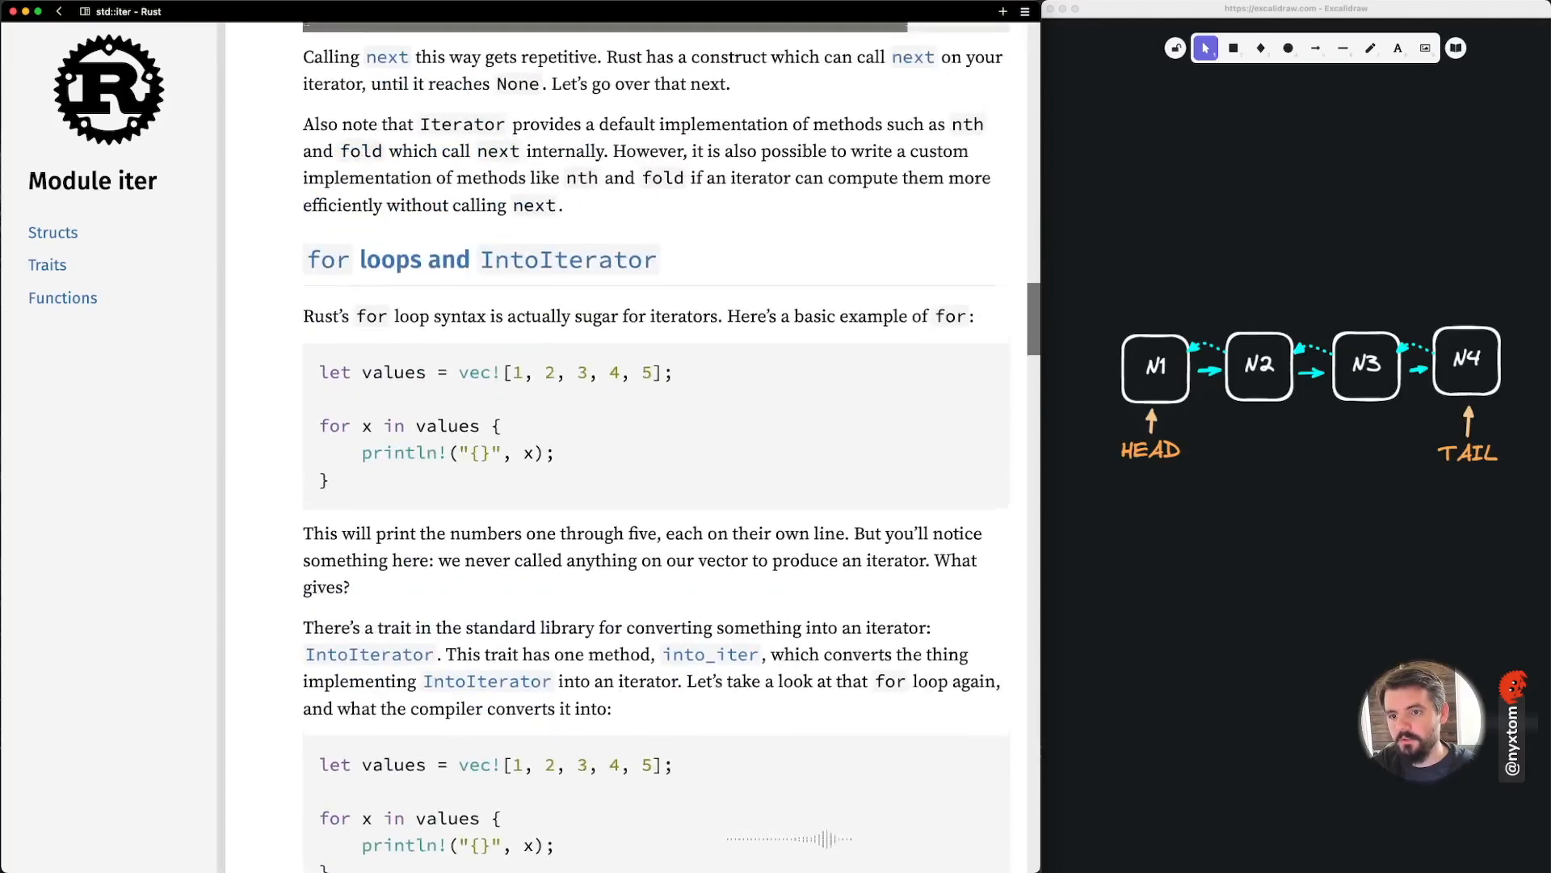
pyautogui.scroll(-3)
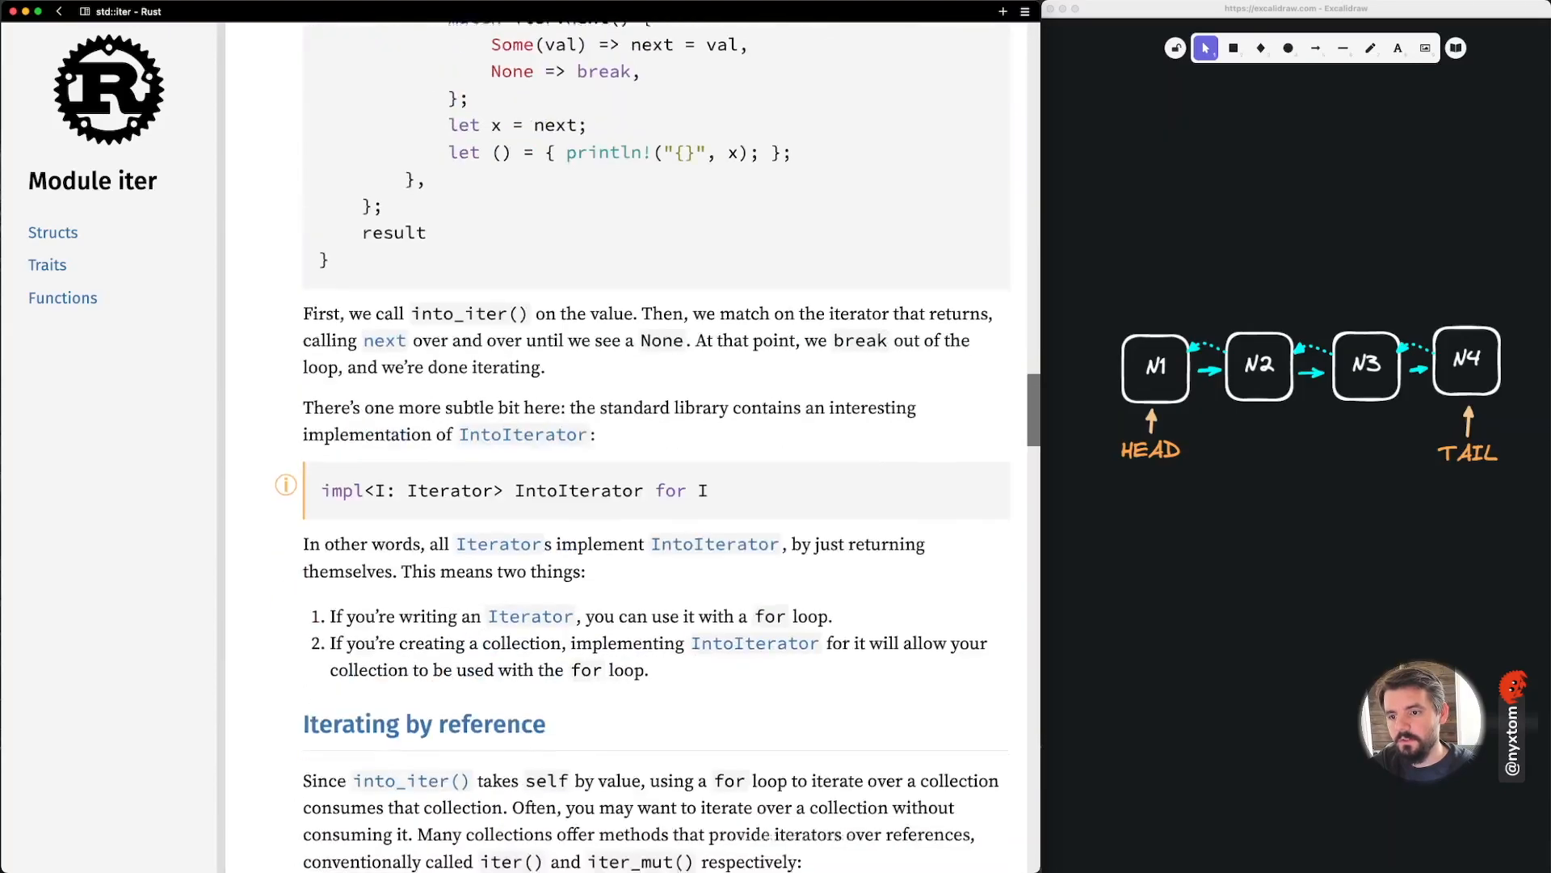
pyautogui.scroll(-3)
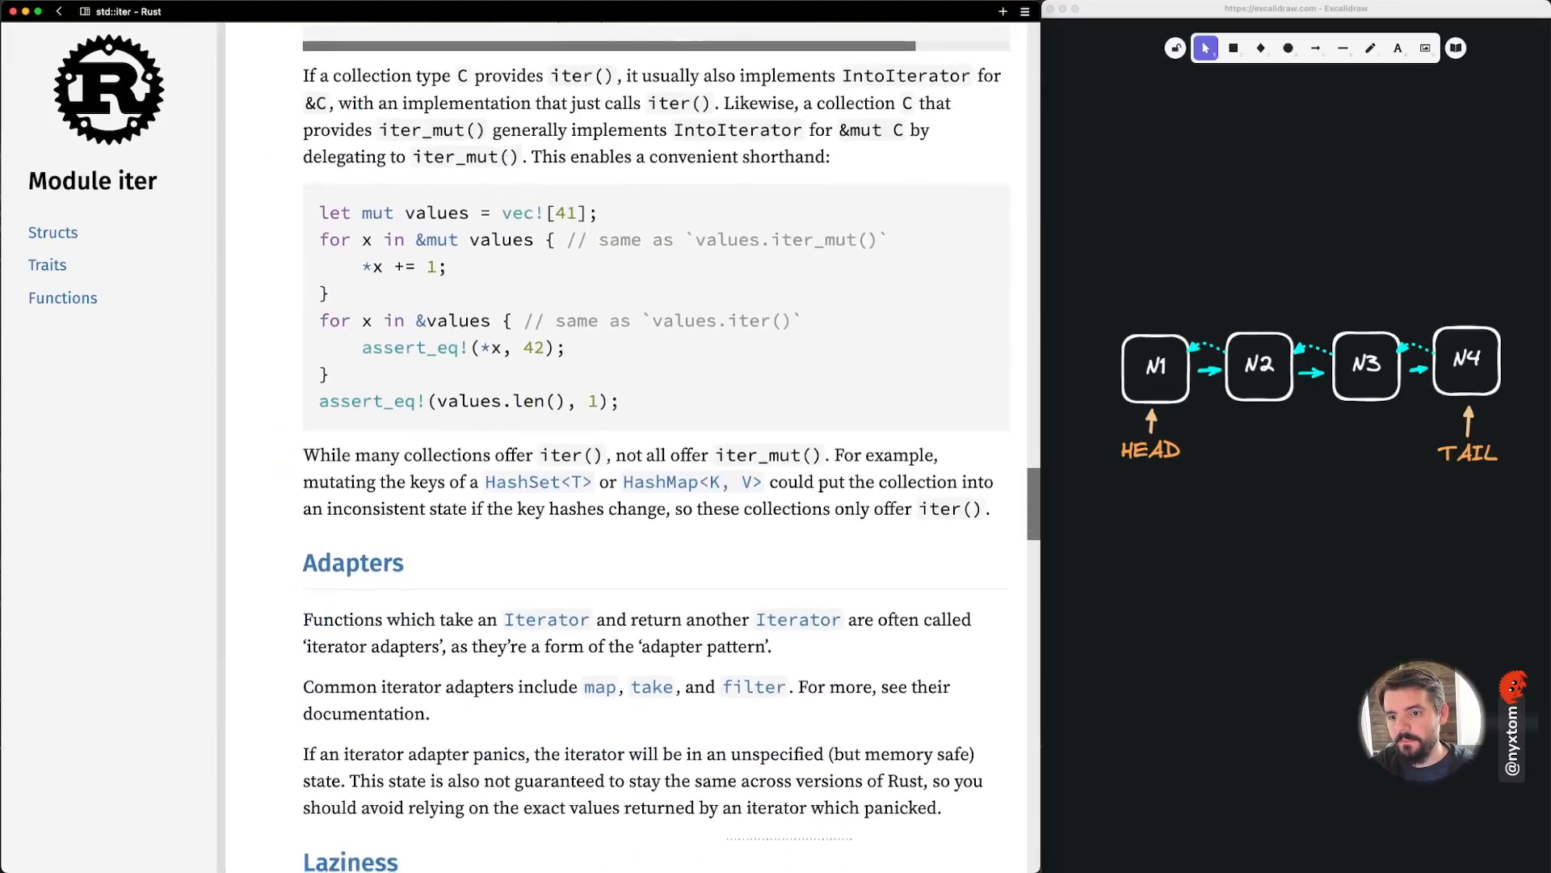
pyautogui.scroll(-3)
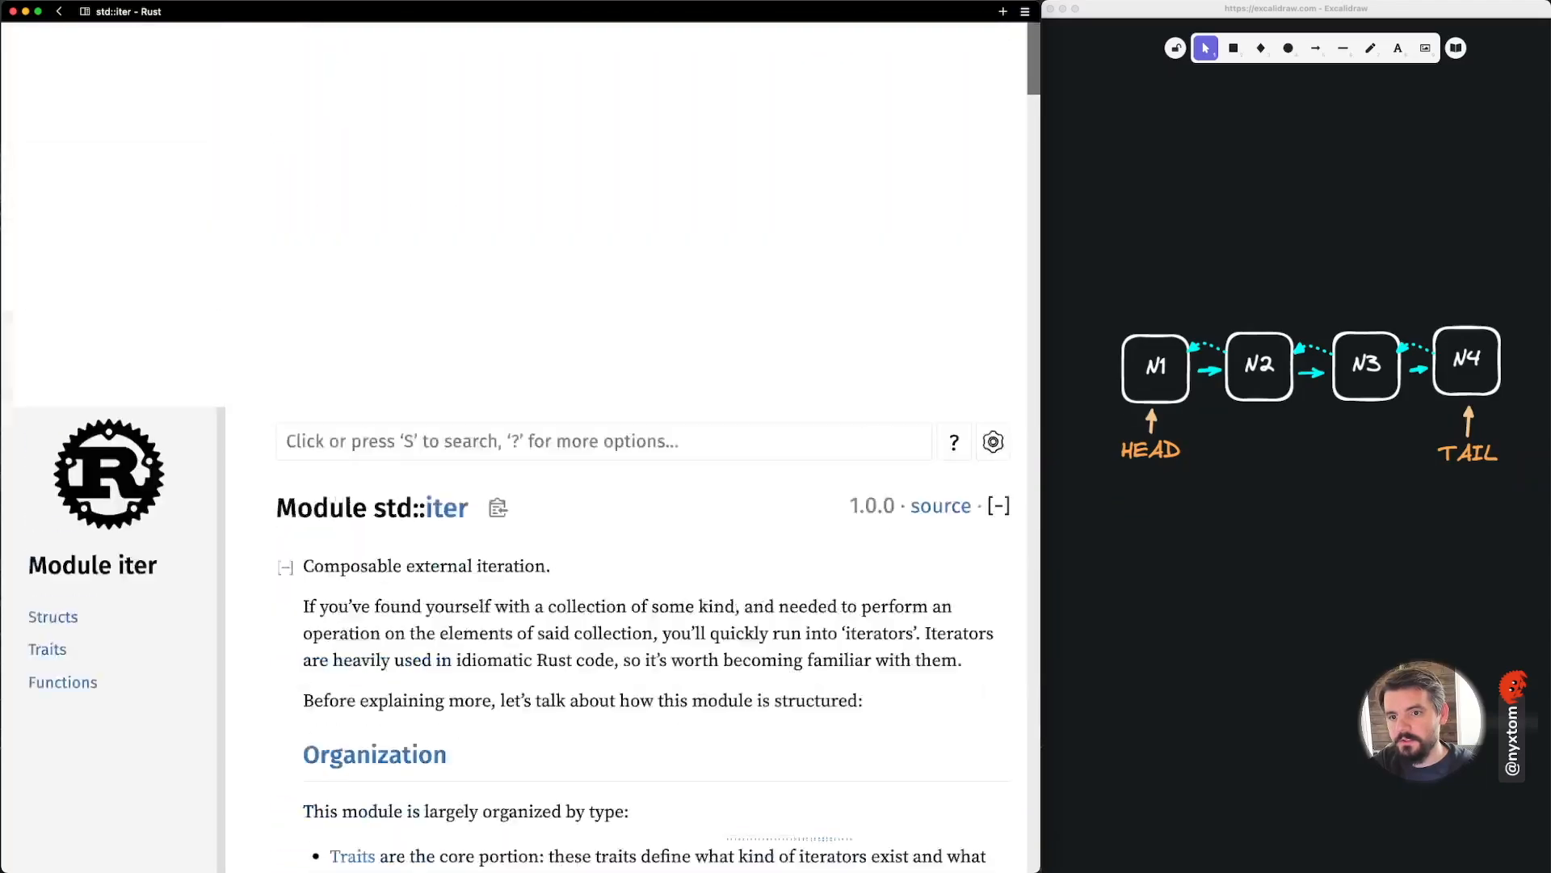
# Jump to the fold method and highlight the closure in the filter_map example
pyautogui.scroll(-3)
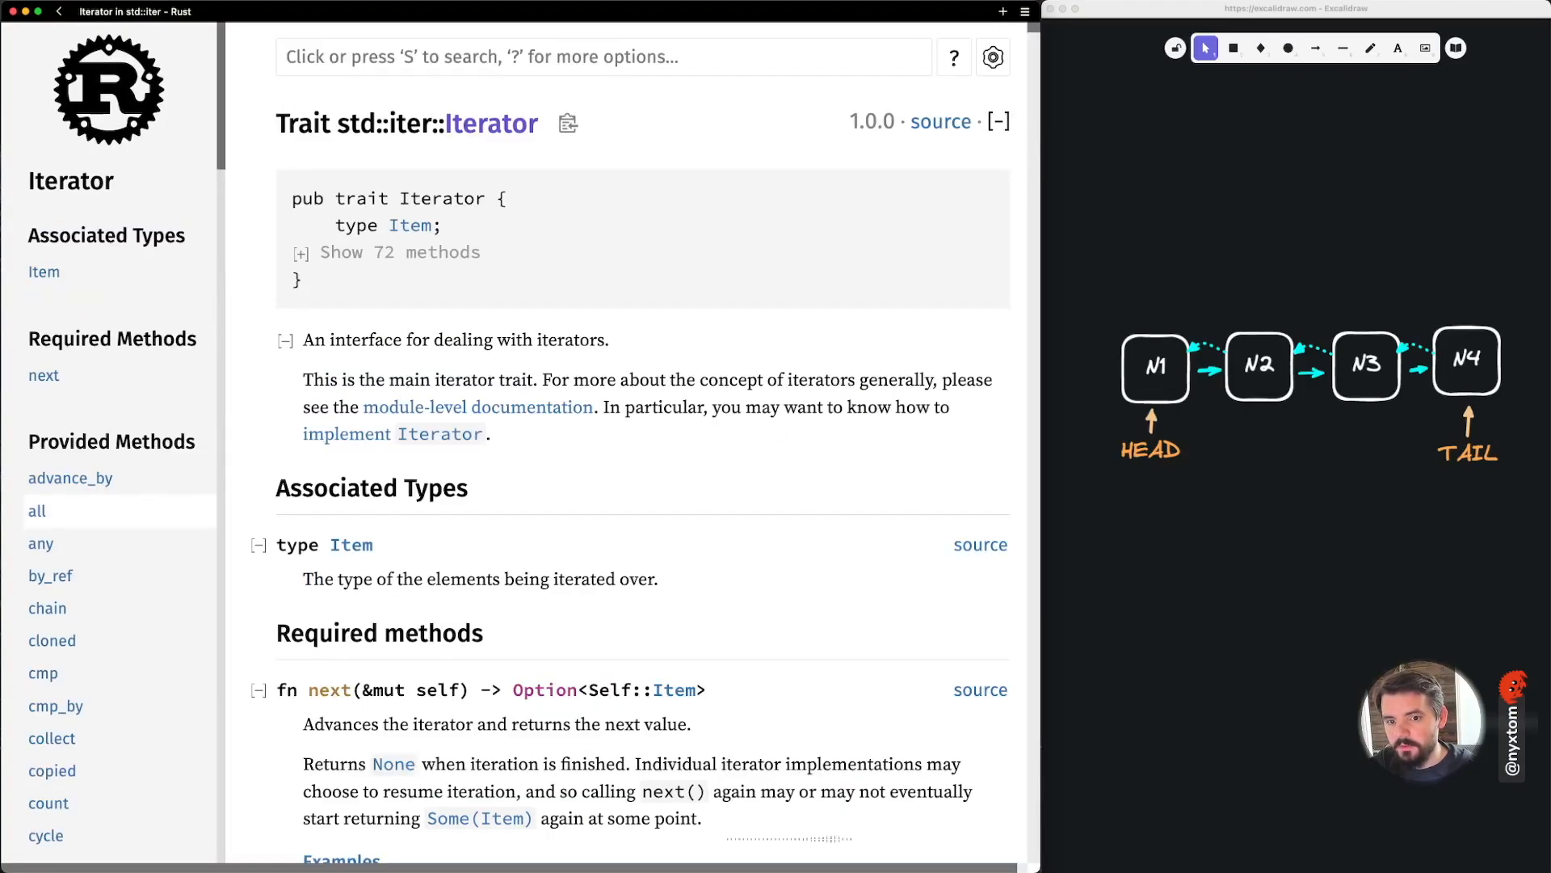
pyautogui.scroll(-3)
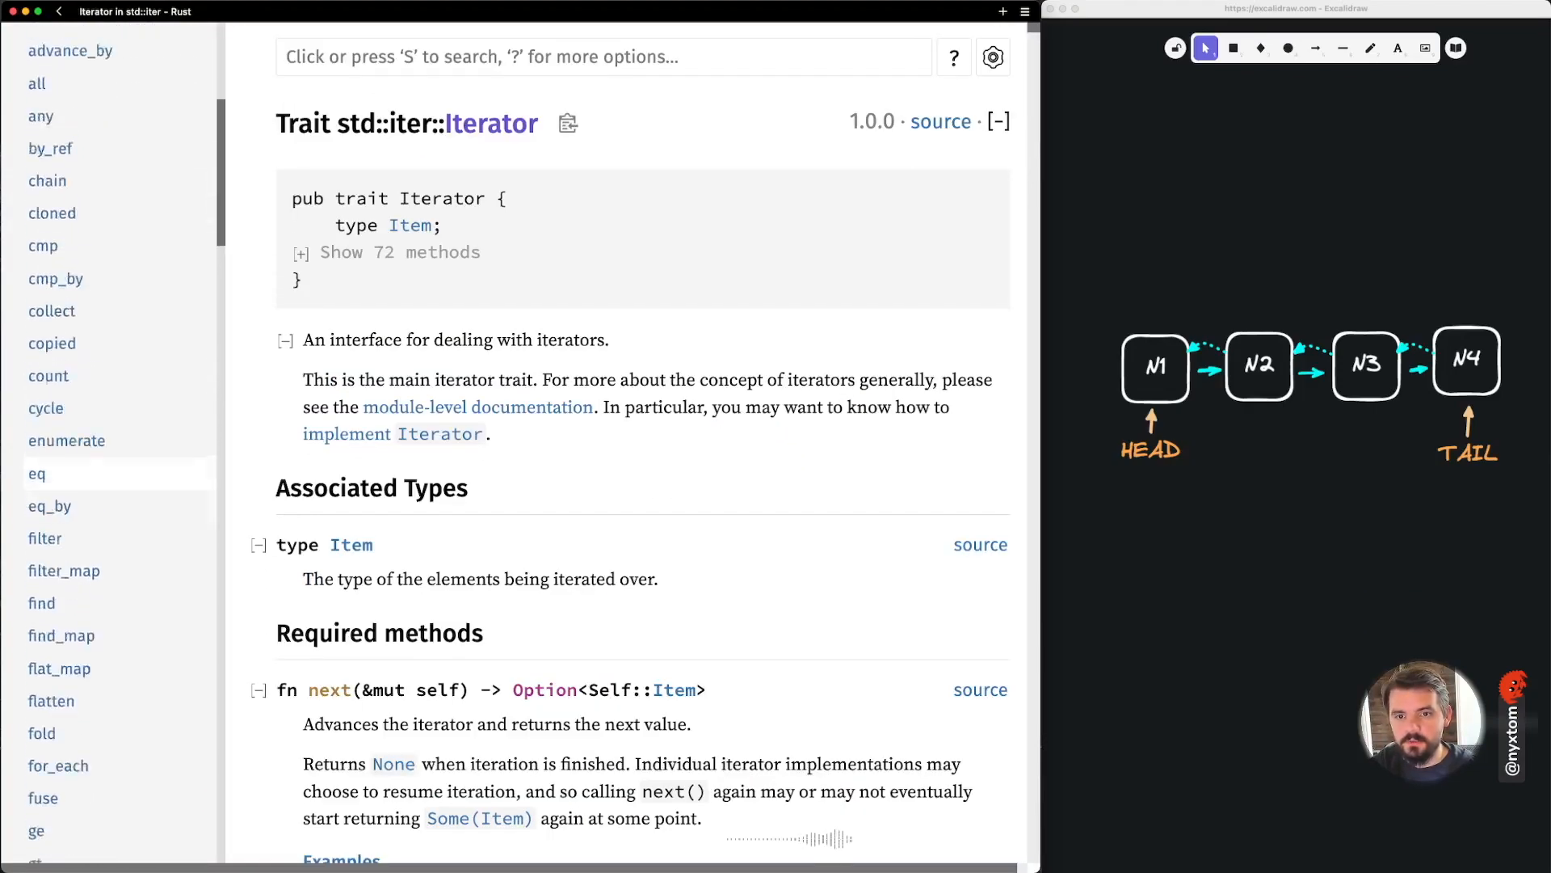
pyautogui.scroll(-3)
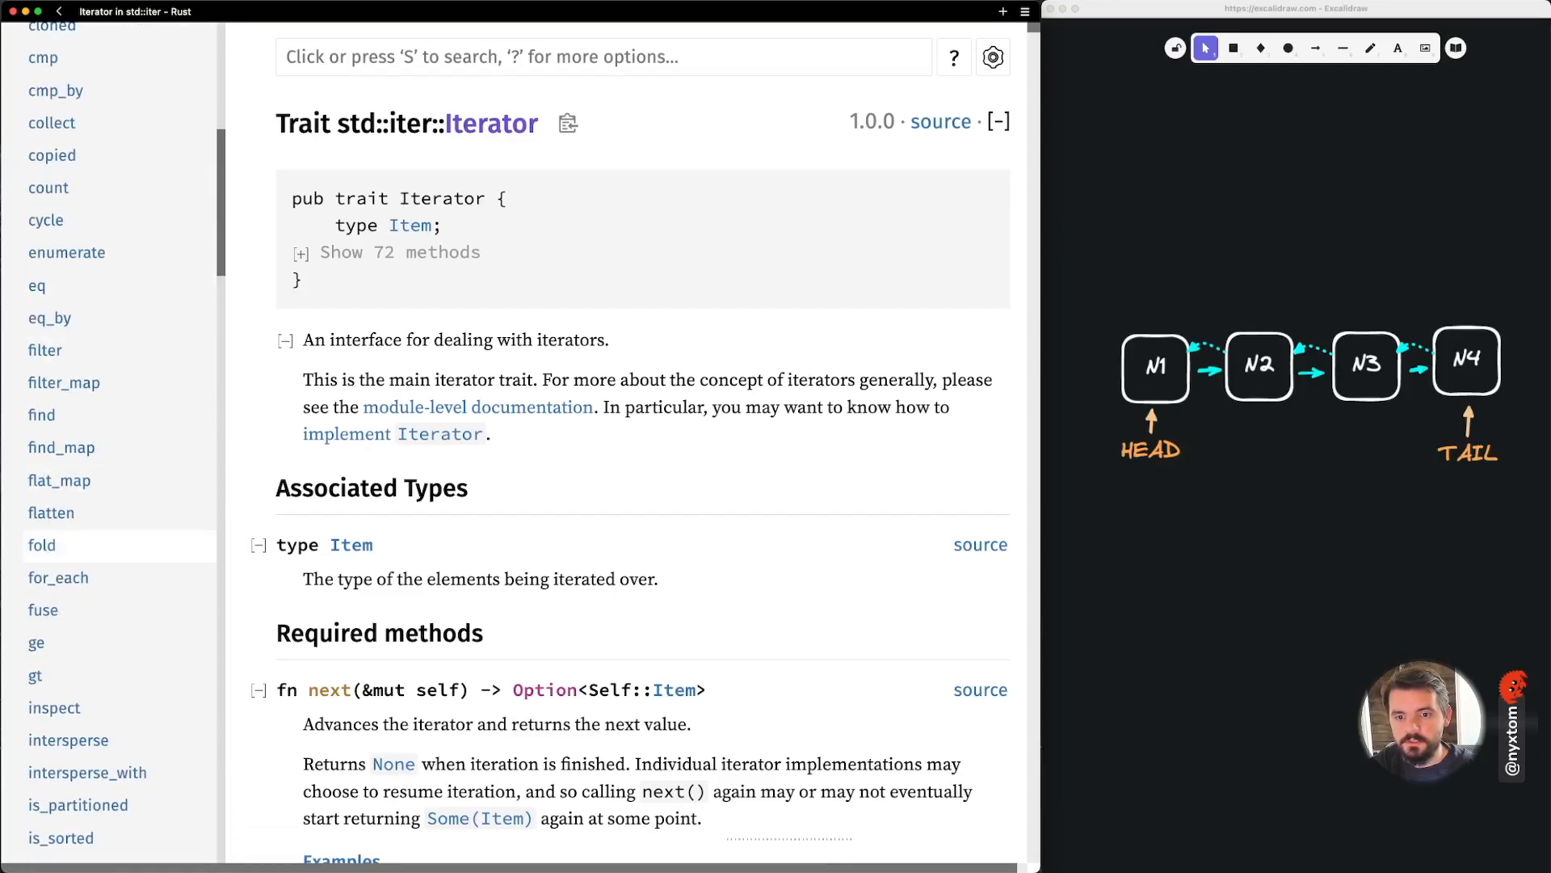
pyautogui.click(42, 544)
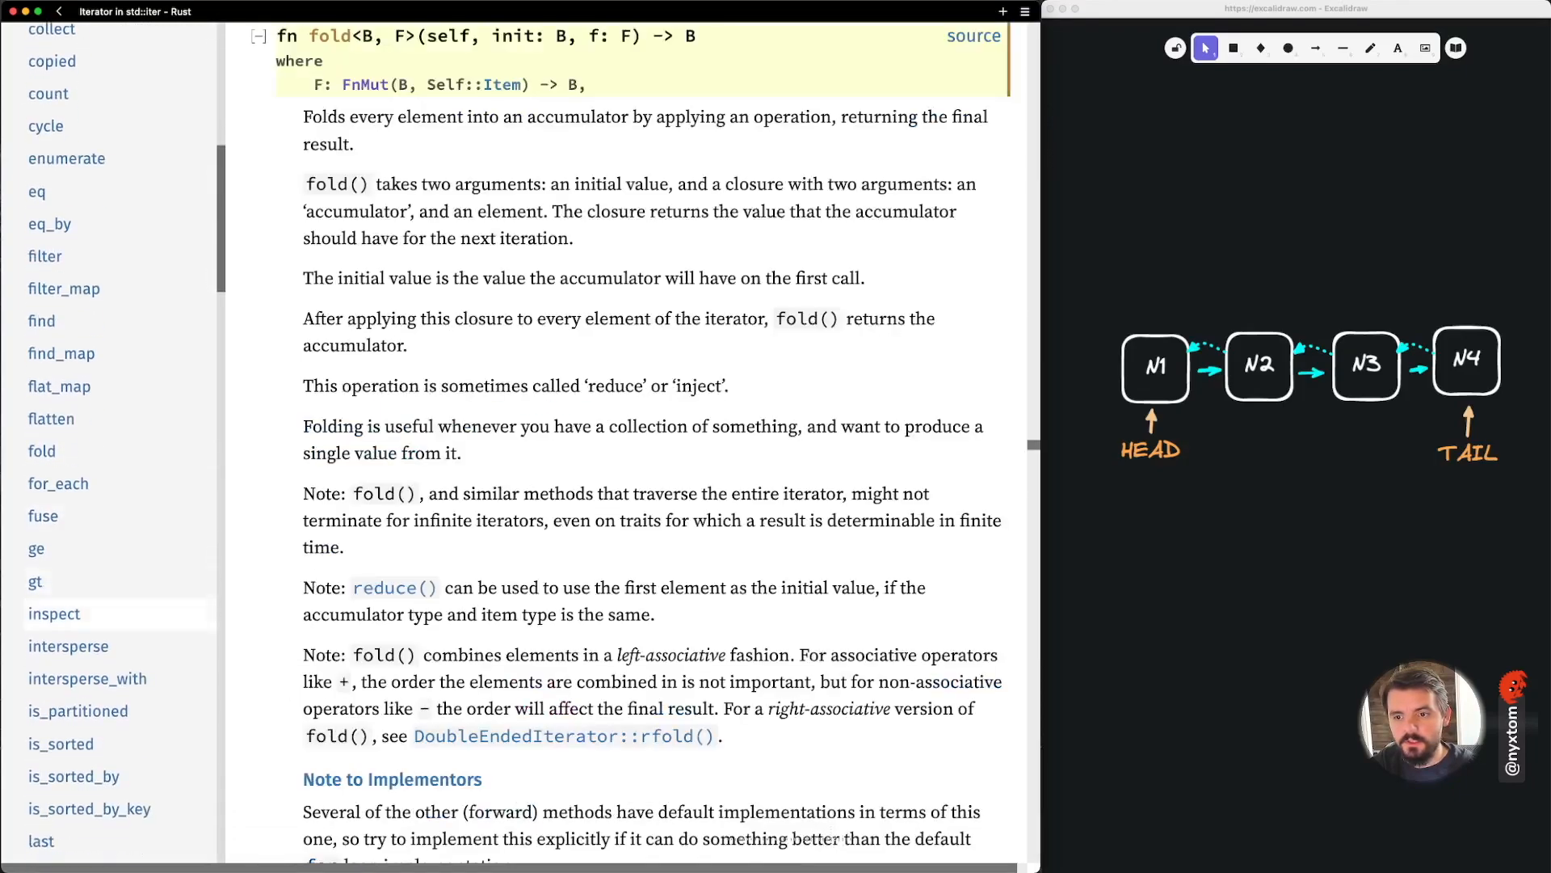
pyautogui.scroll(-3)
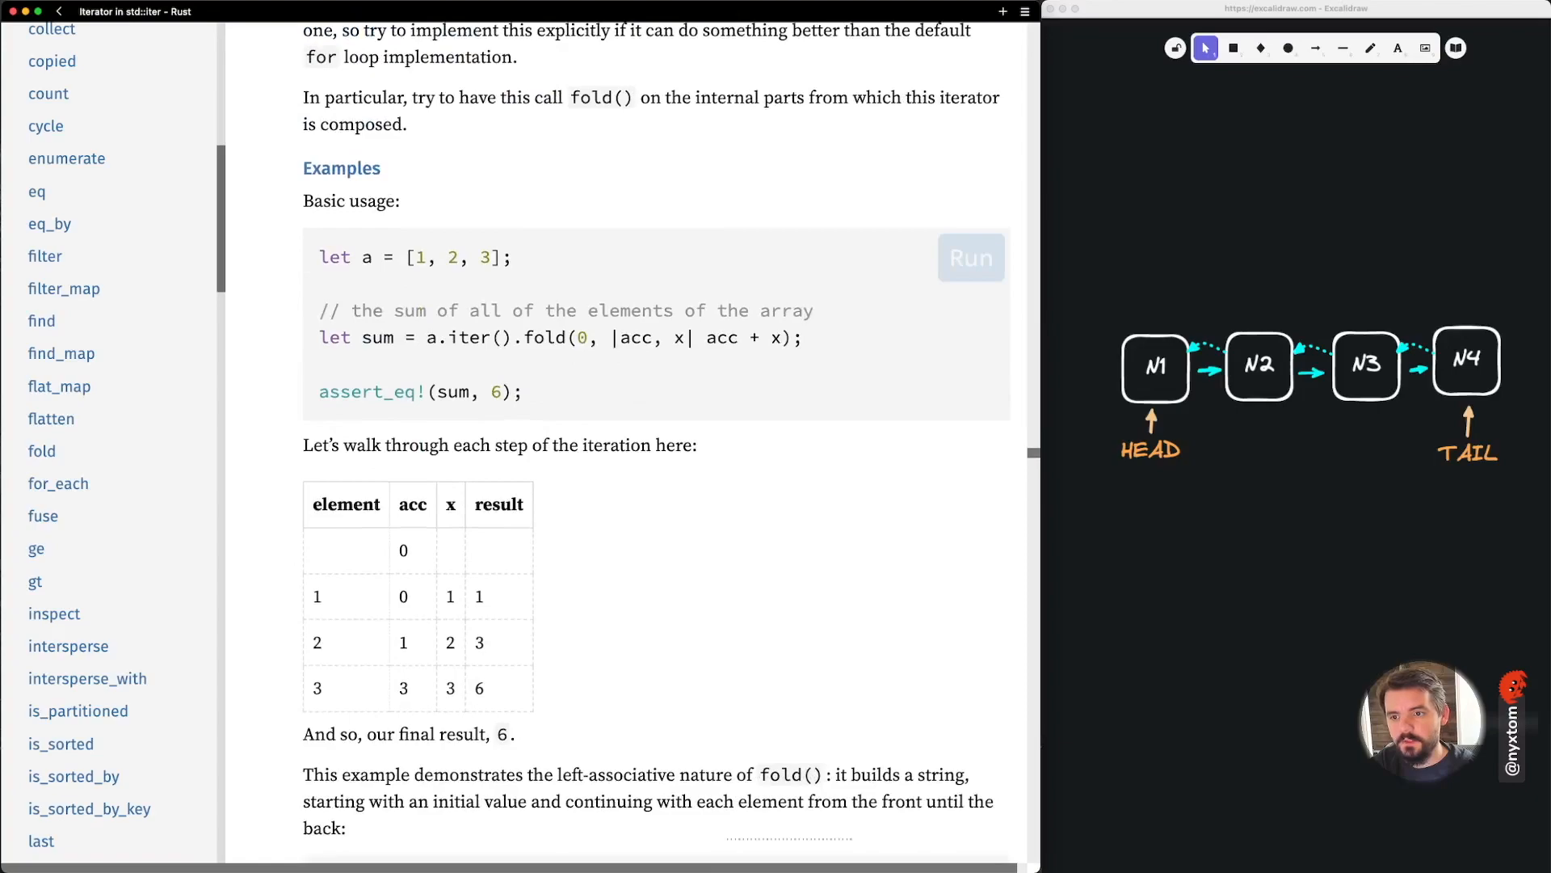
pyautogui.moveTo(427, 336); pyautogui.dragTo(814, 336)
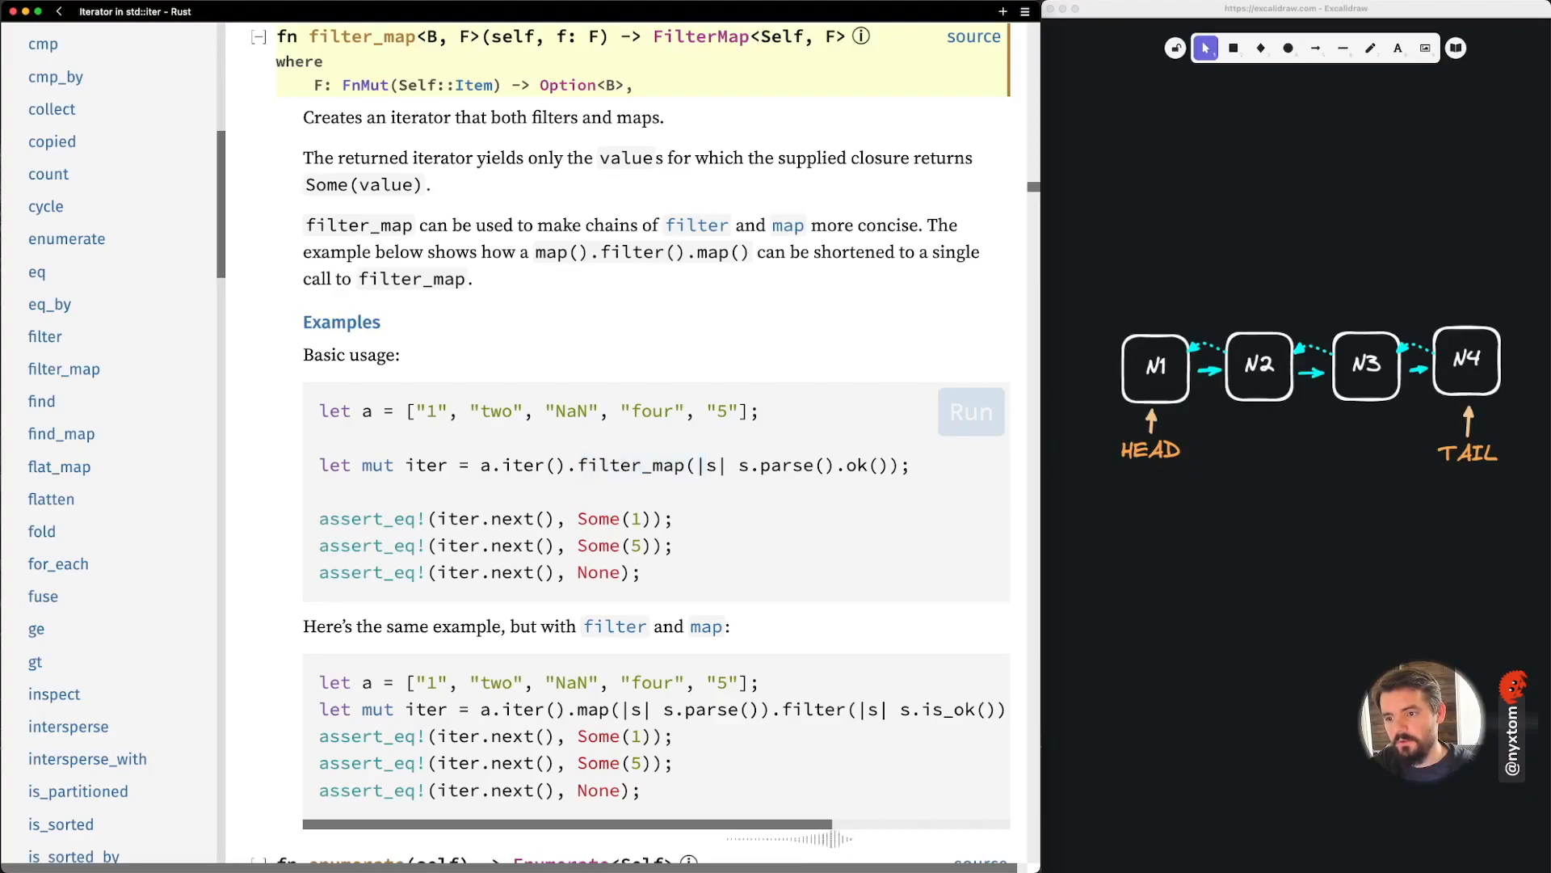
pyautogui.doubleClick(522, 465)
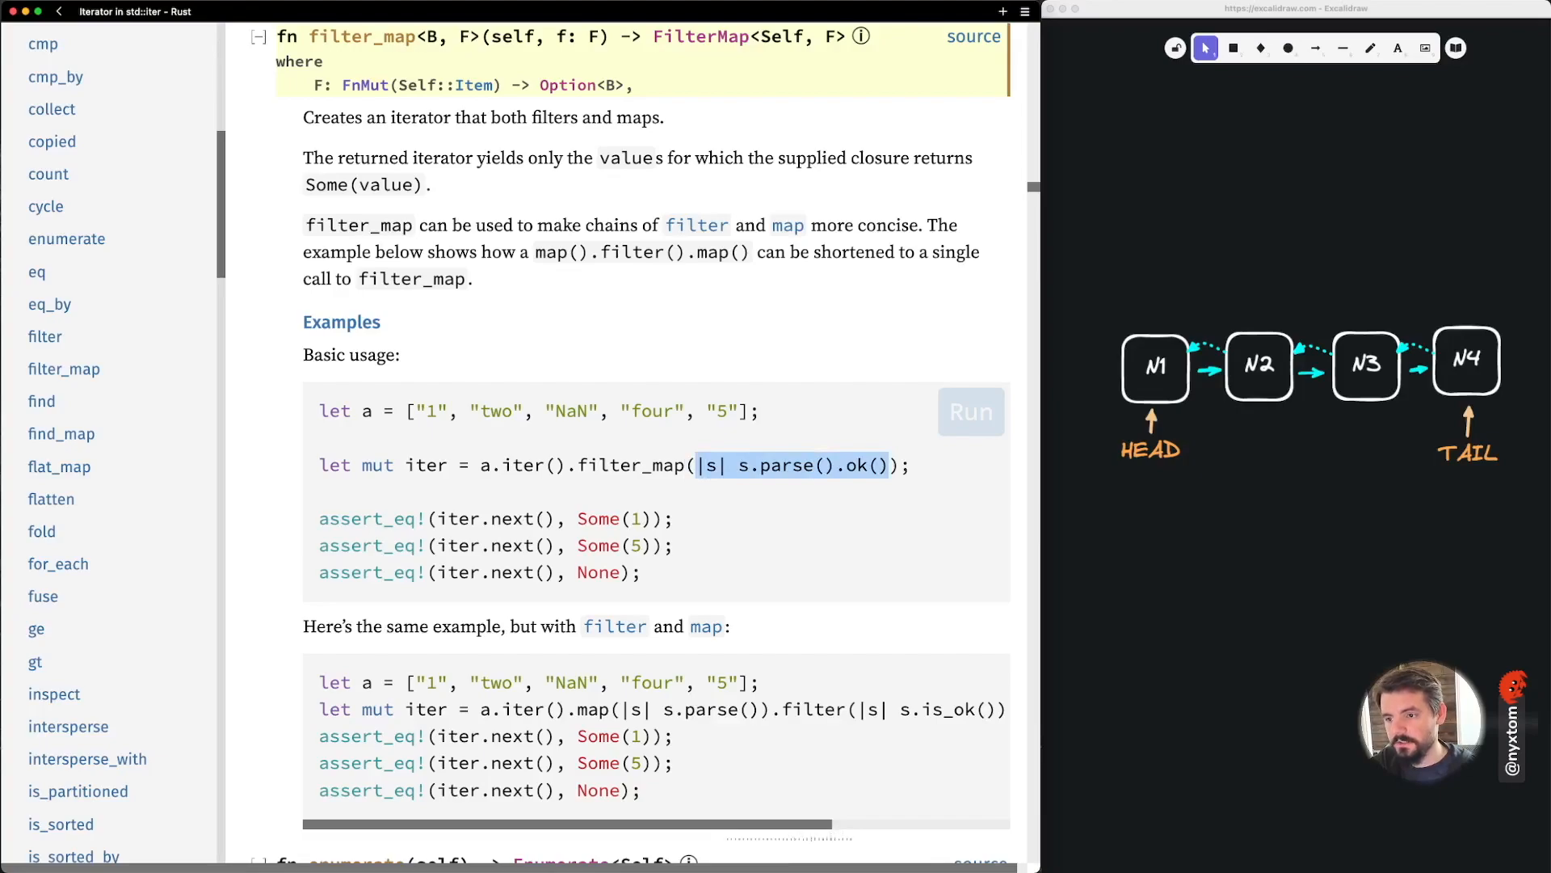
# Read down through the enumerate, zip and map method entries
pyautogui.scroll(-3)
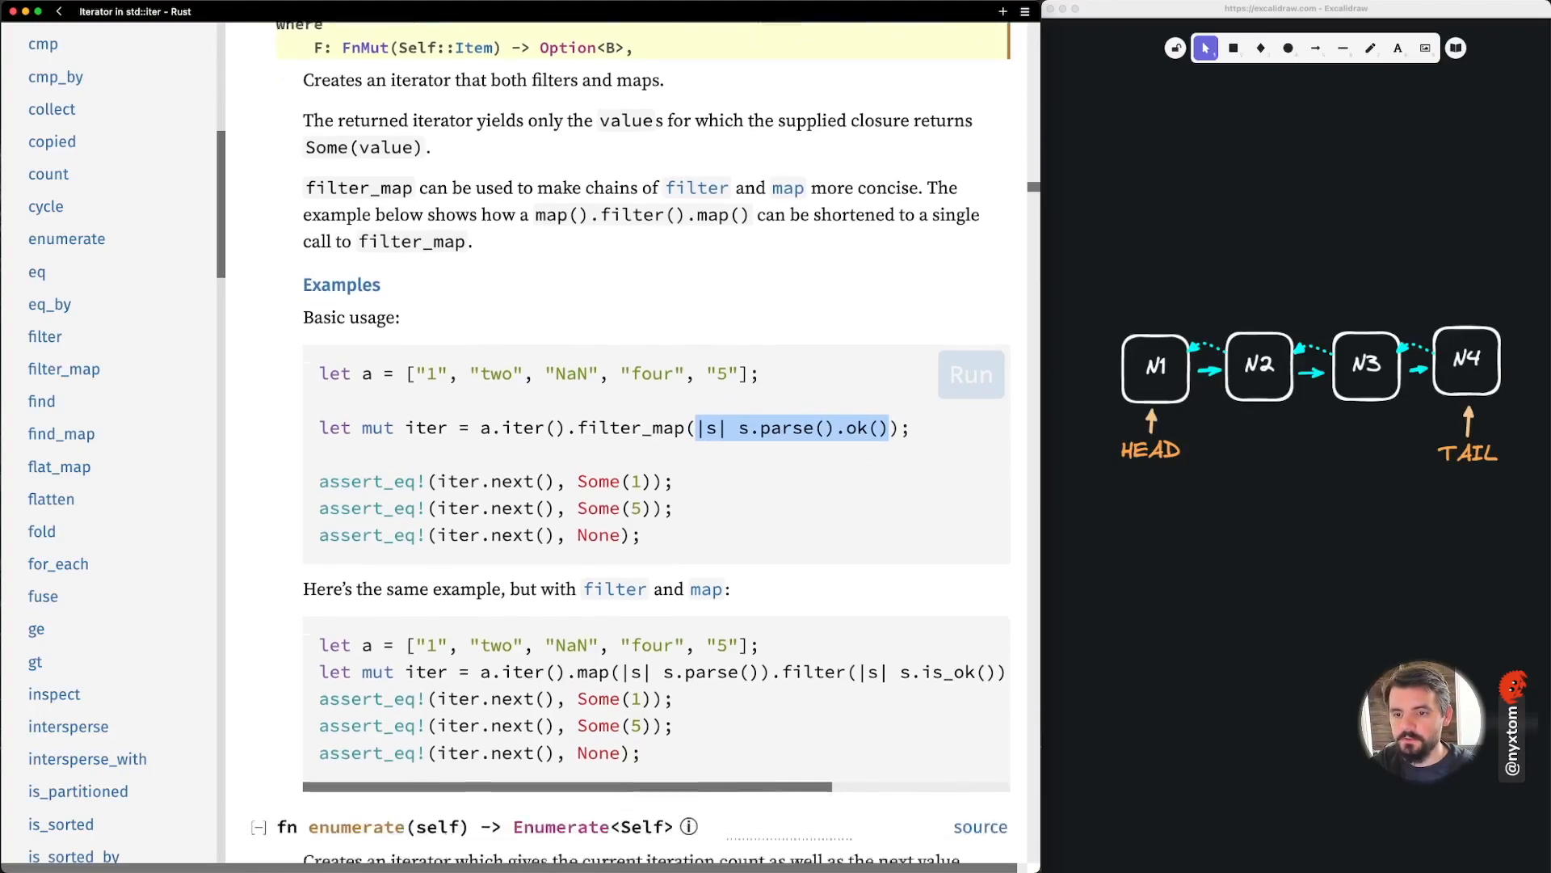
pyautogui.scroll(-3)
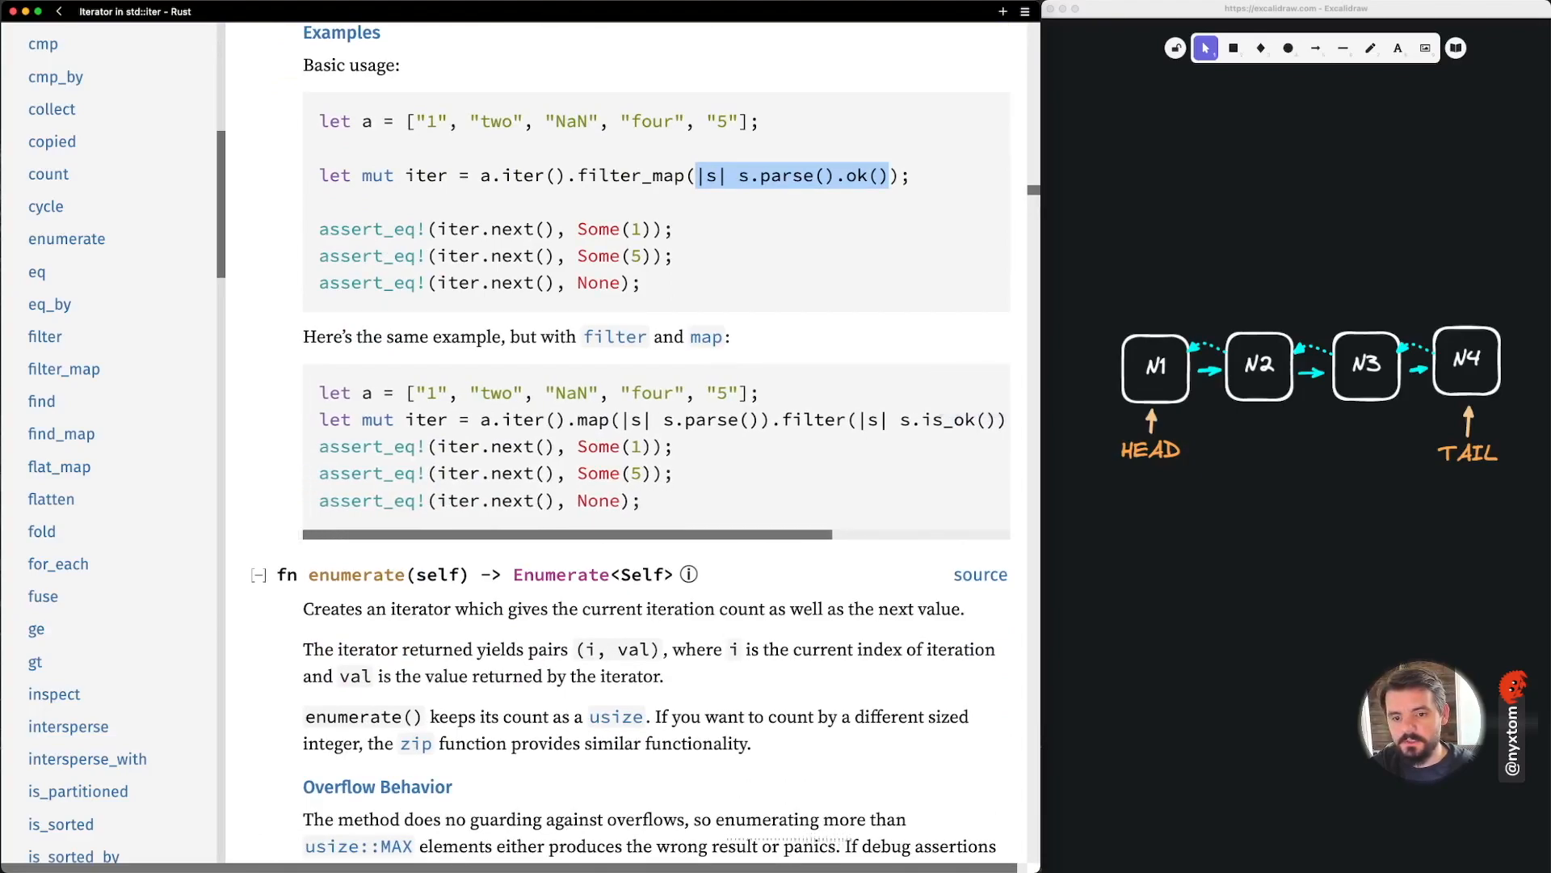
pyautogui.scroll(-3)
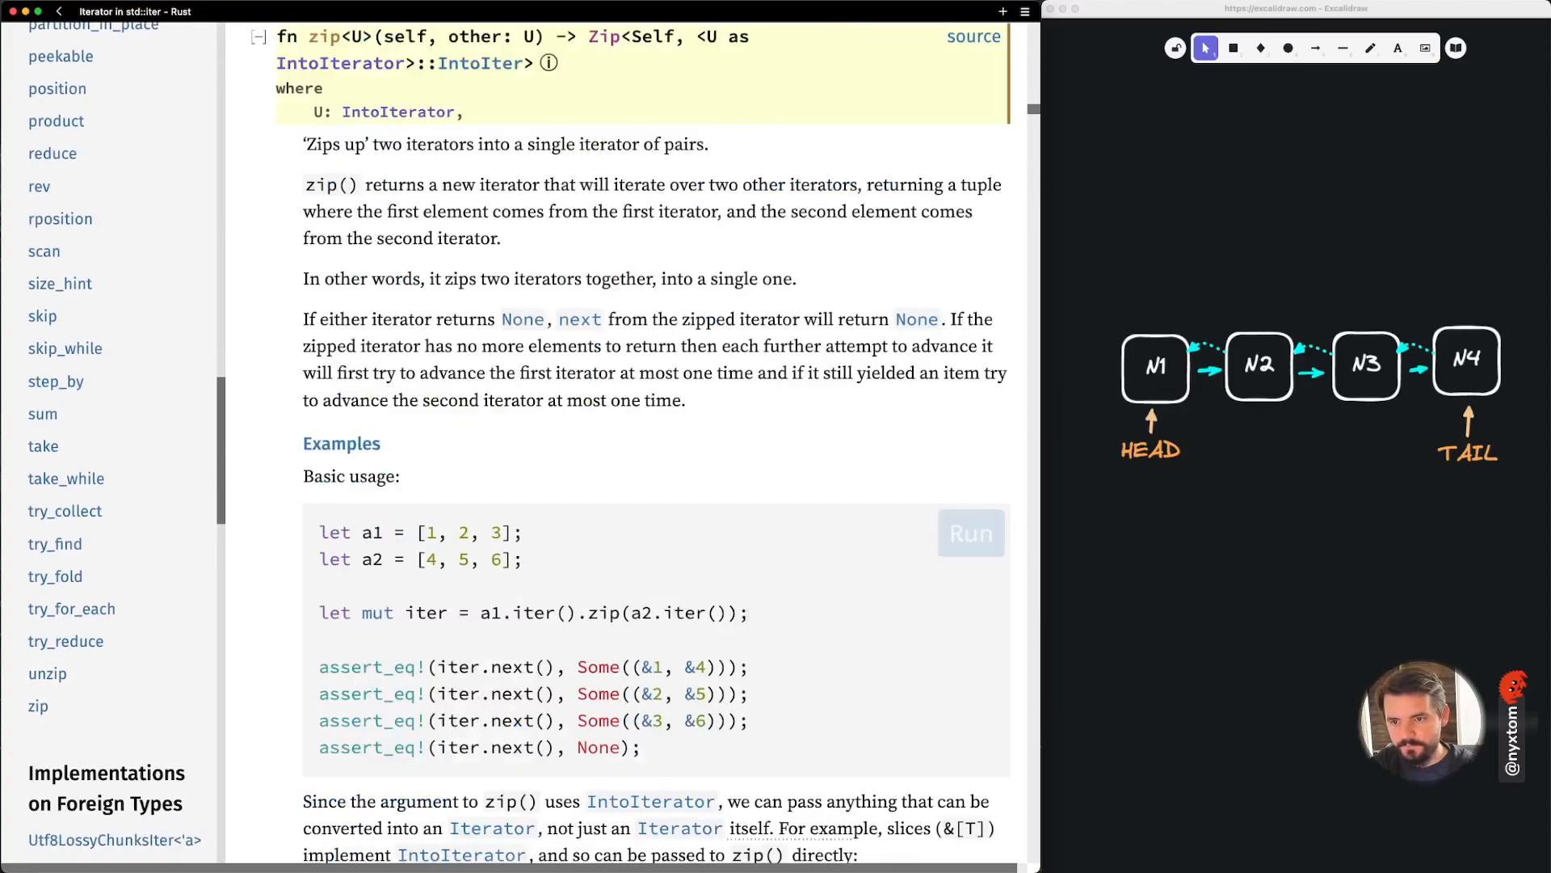
pyautogui.scroll(-3)
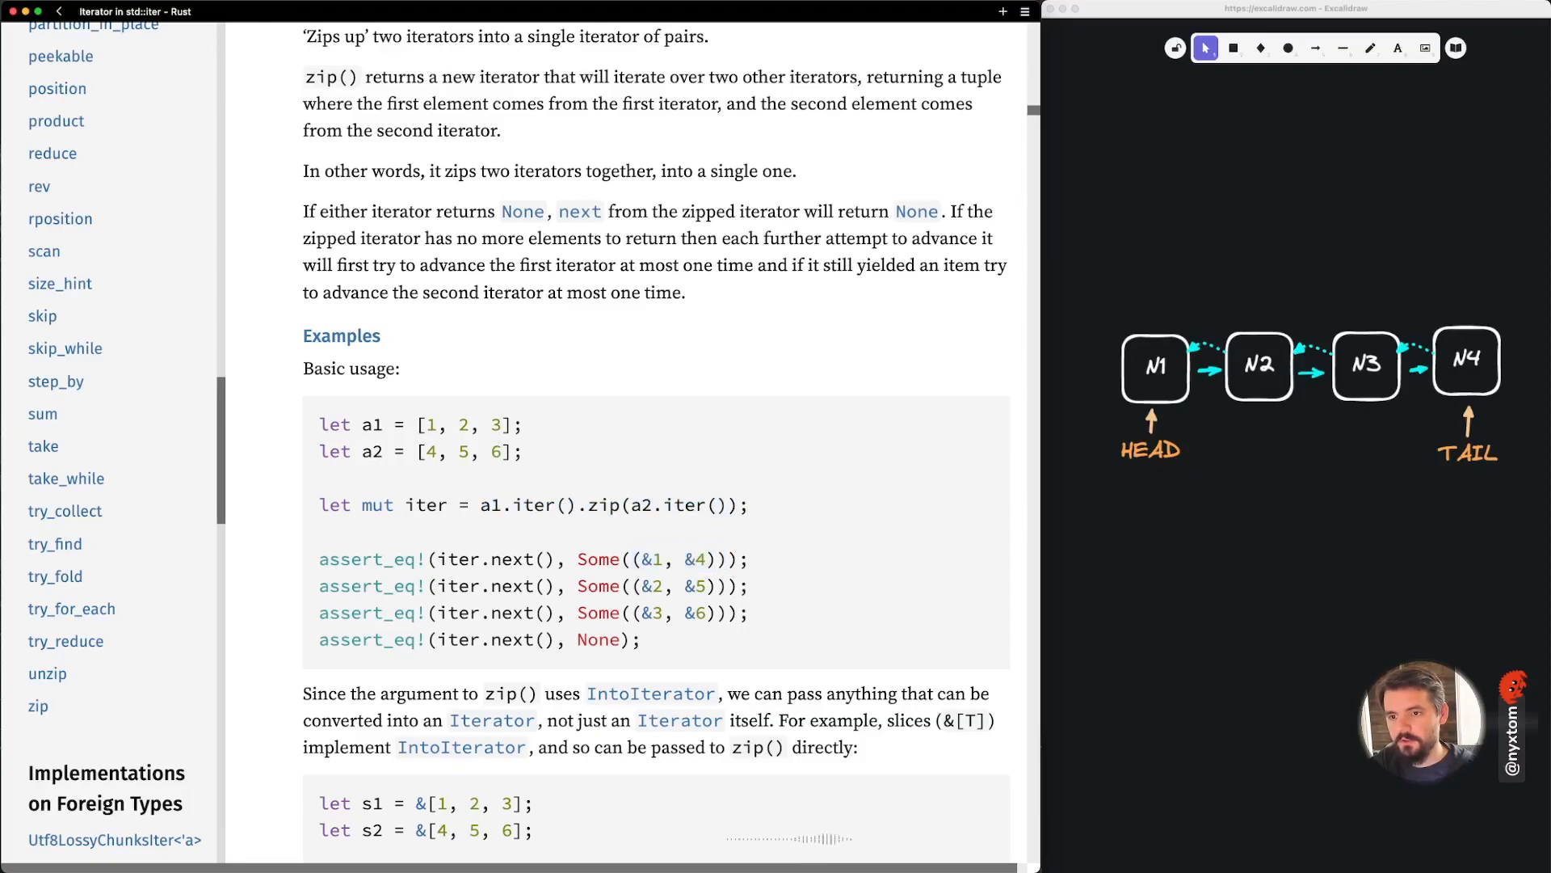
pyautogui.scroll(-3)
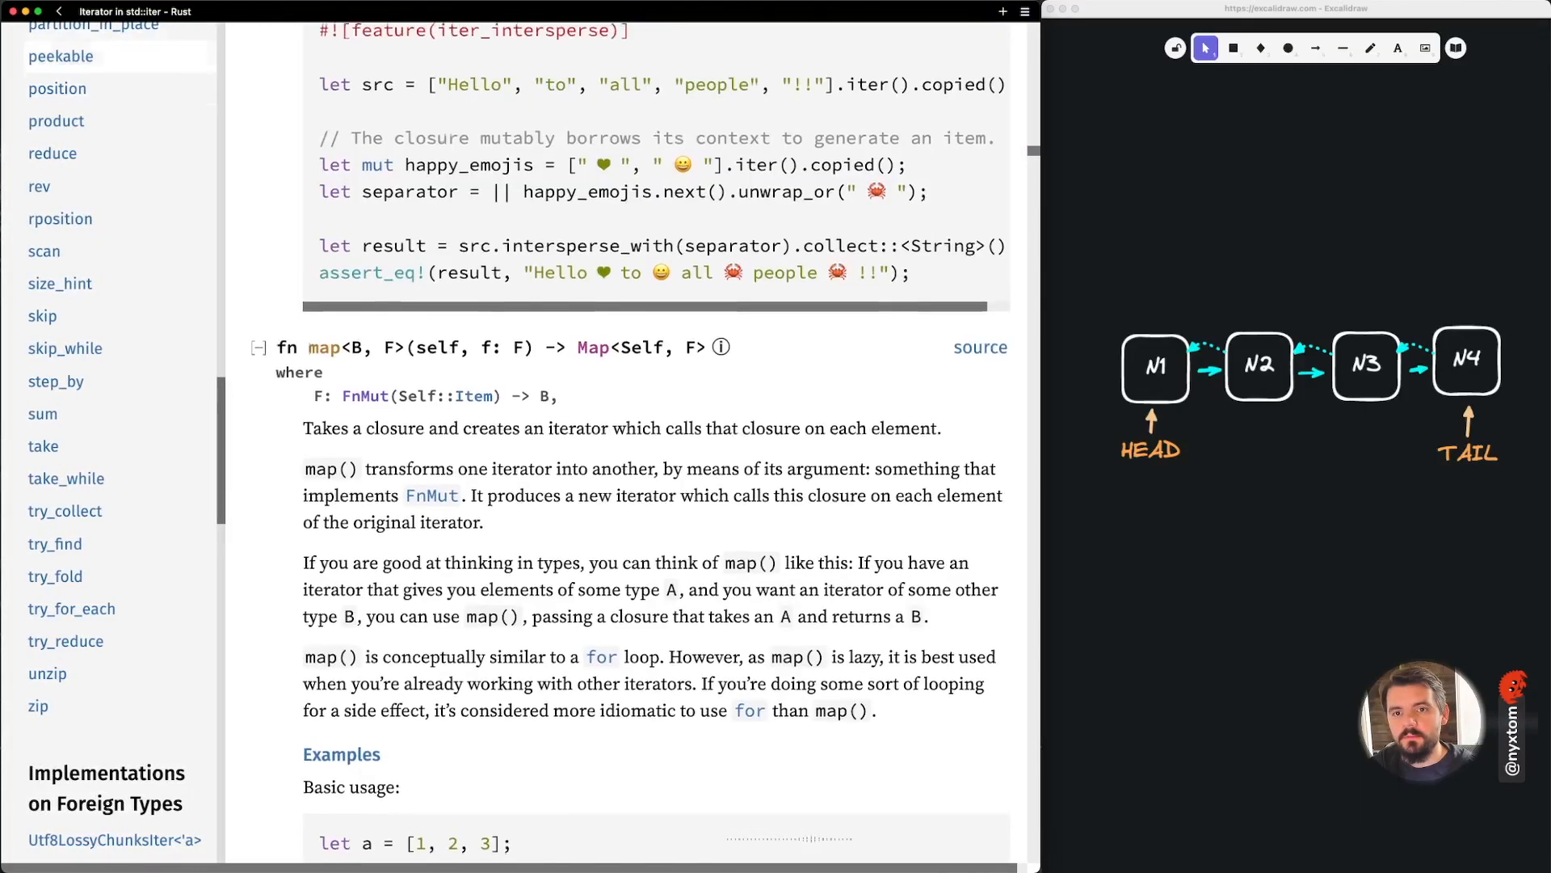
pyautogui.scroll(-3)
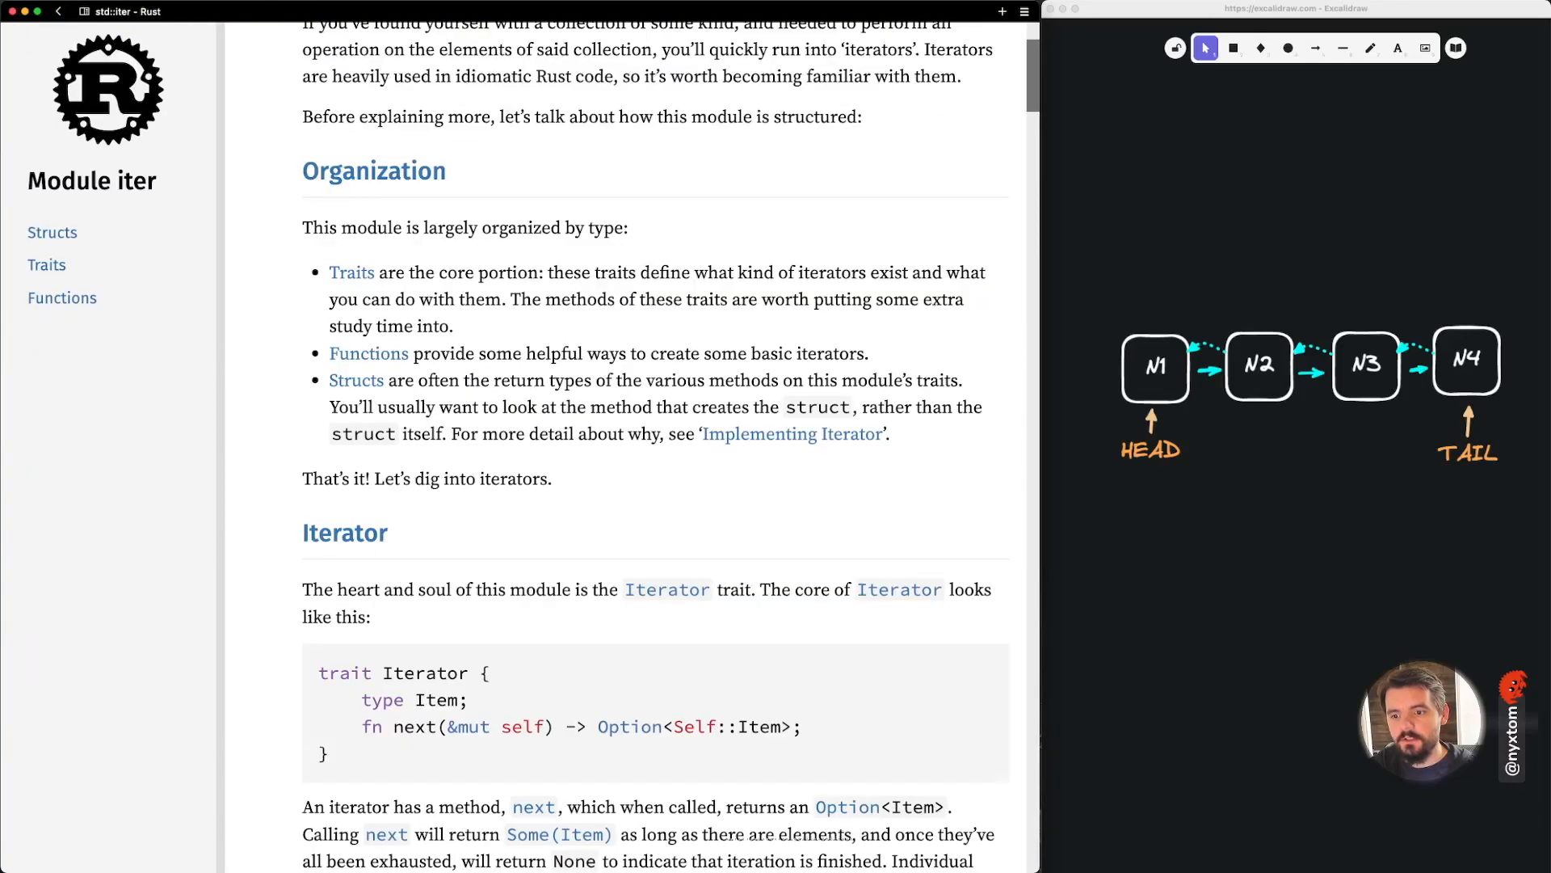
pyautogui.scroll(-3)
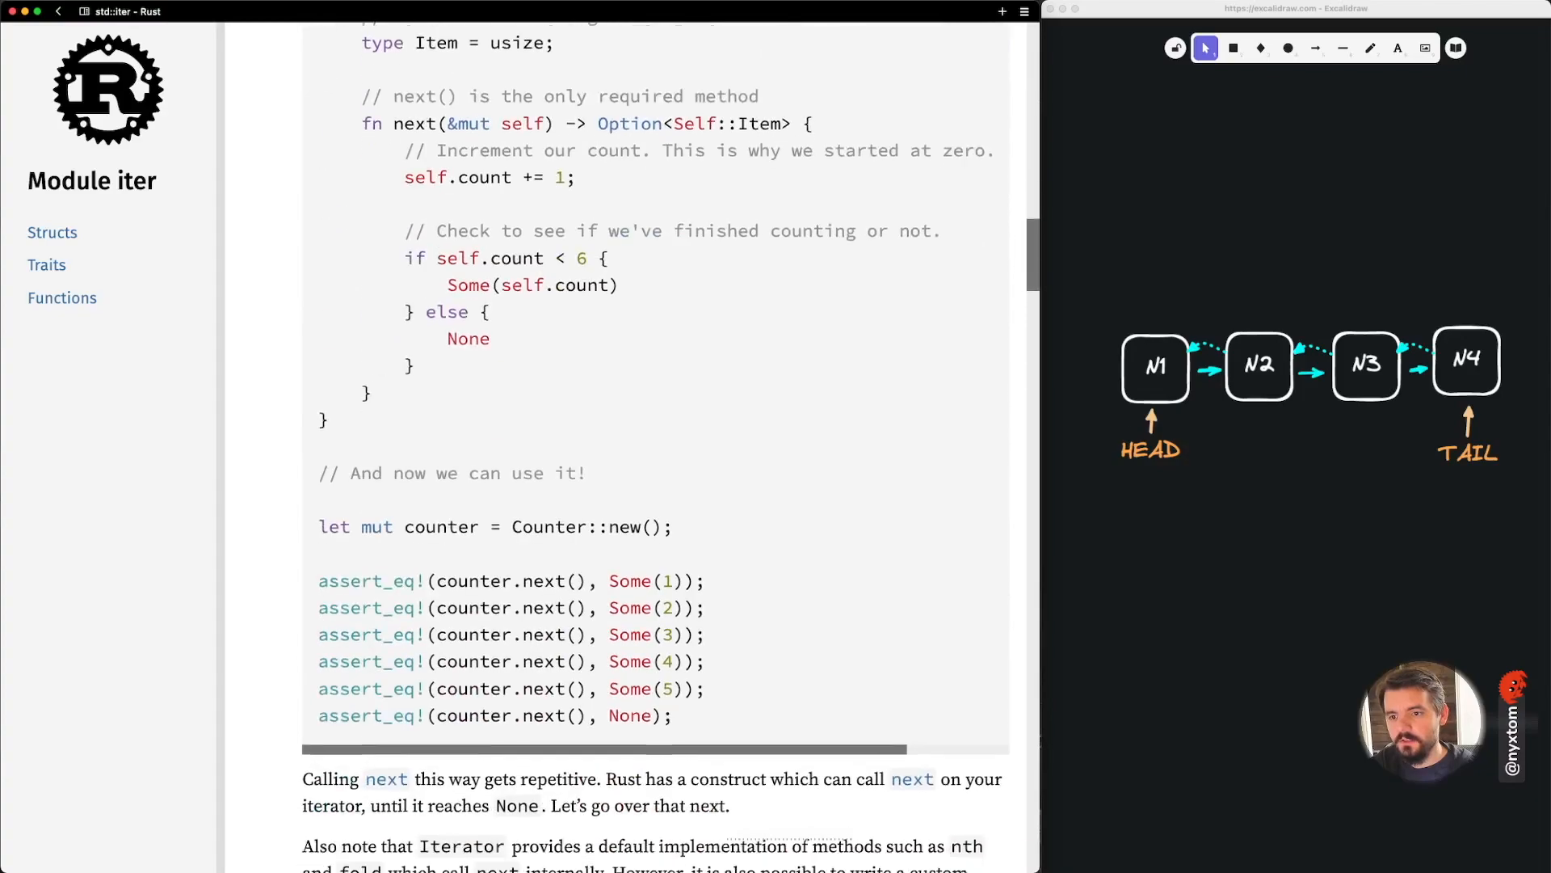
pyautogui.scroll(-3)
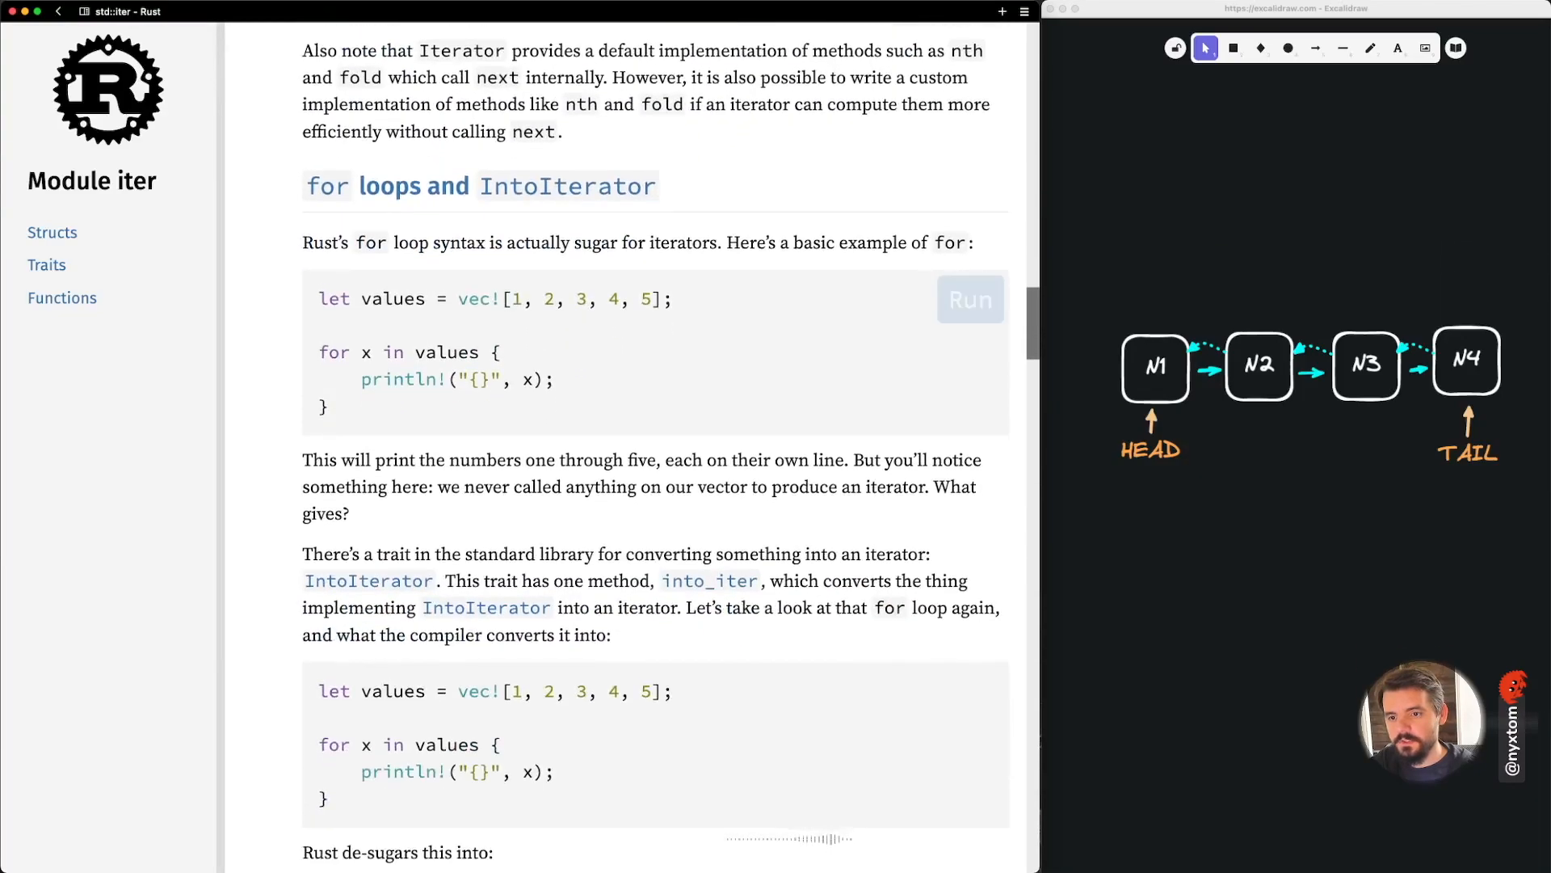
pyautogui.moveTo(318, 351); pyautogui.dragTo(569, 406)
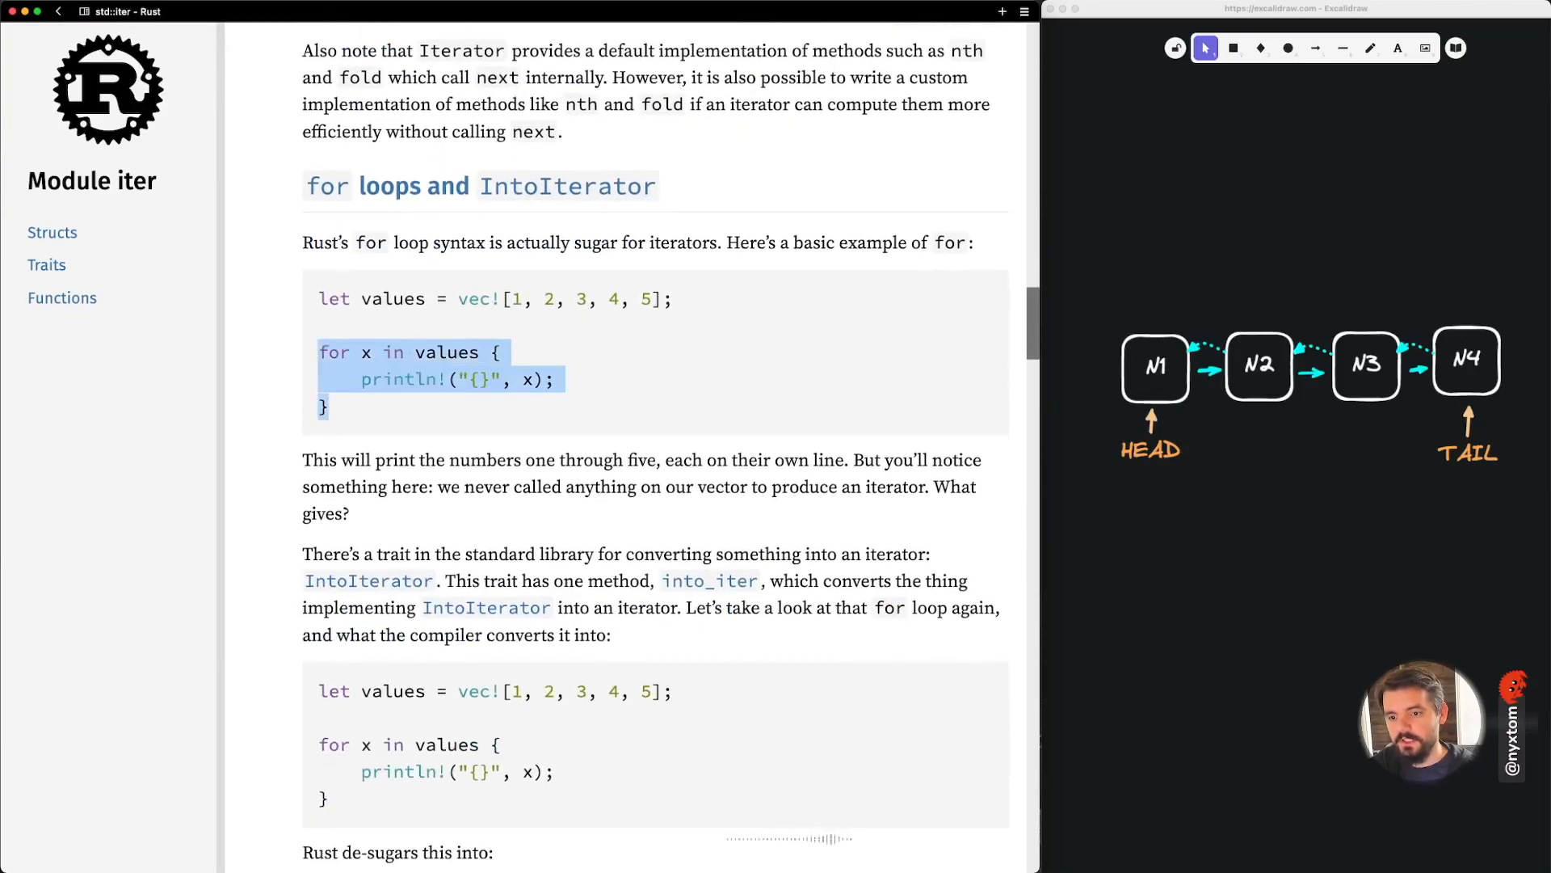
pyautogui.scroll(-3)
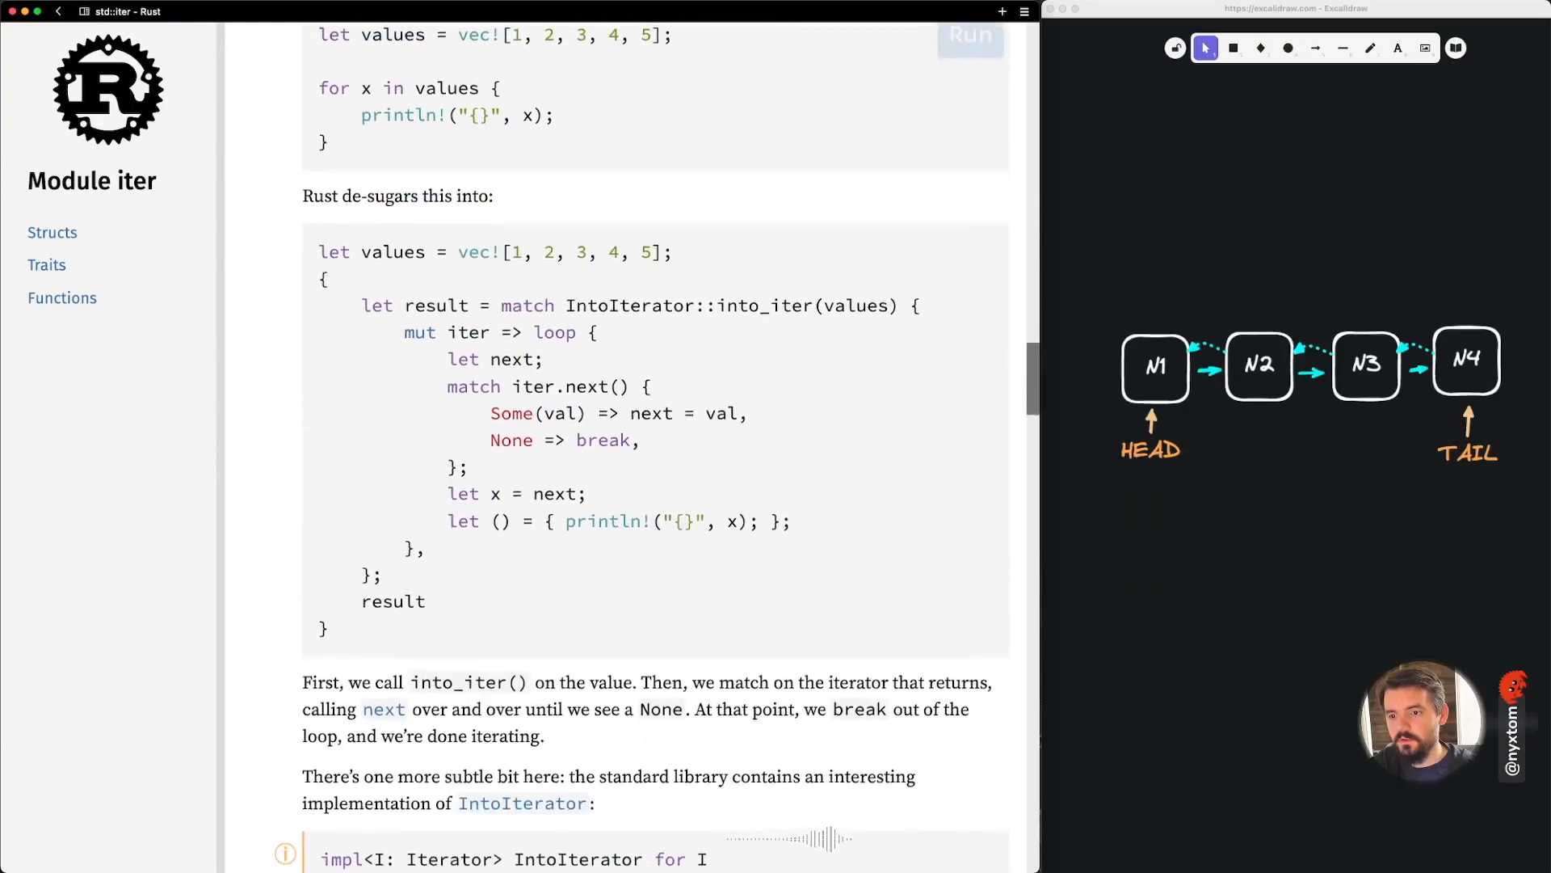
pyautogui.scroll(3)
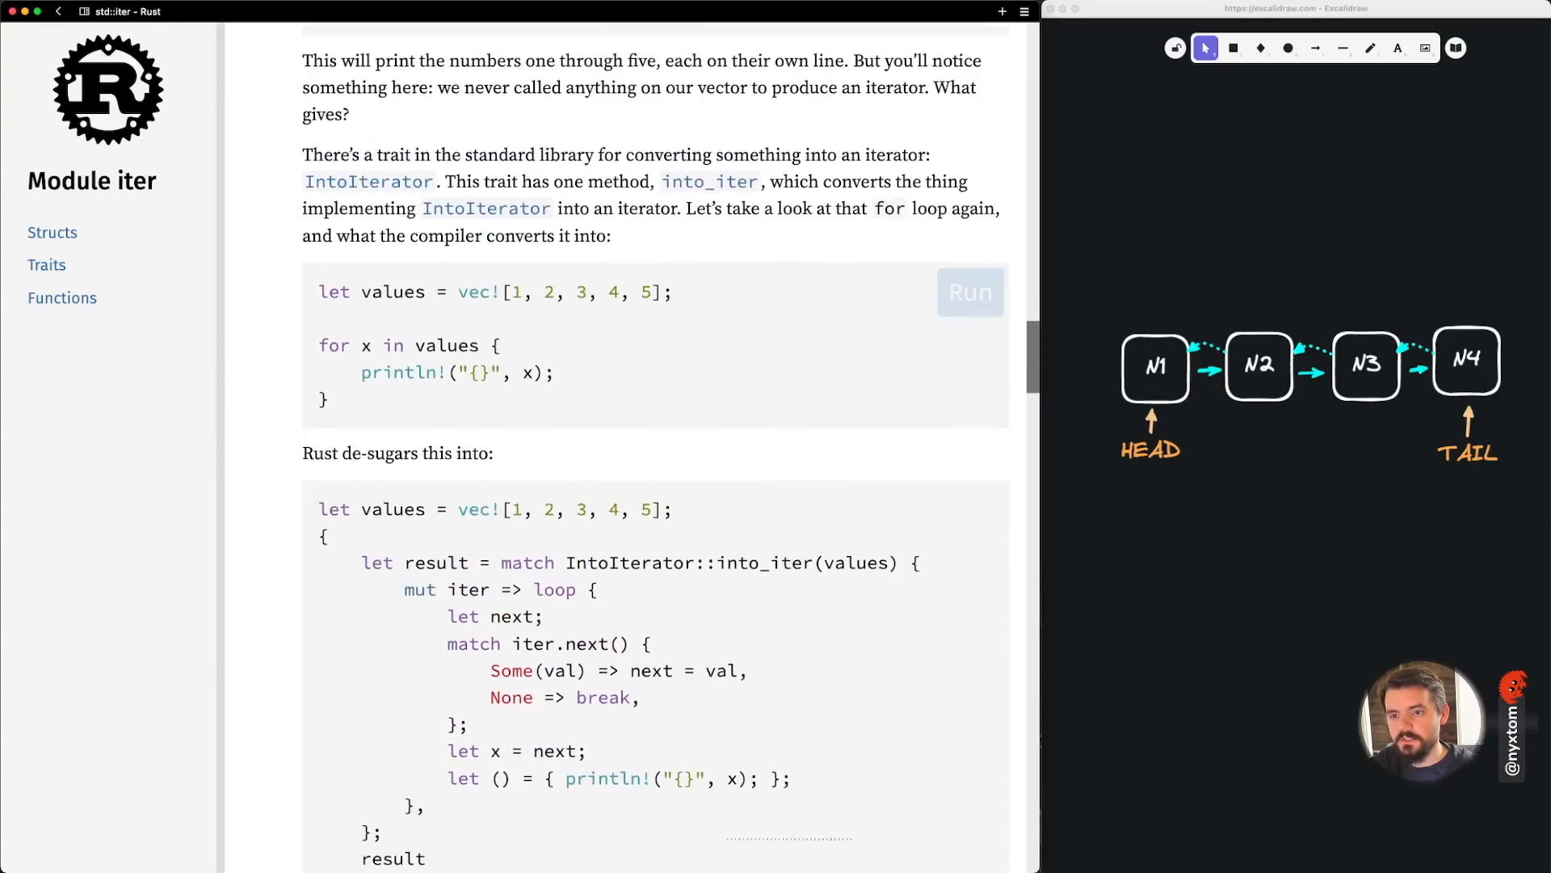
pyautogui.scroll(-3)
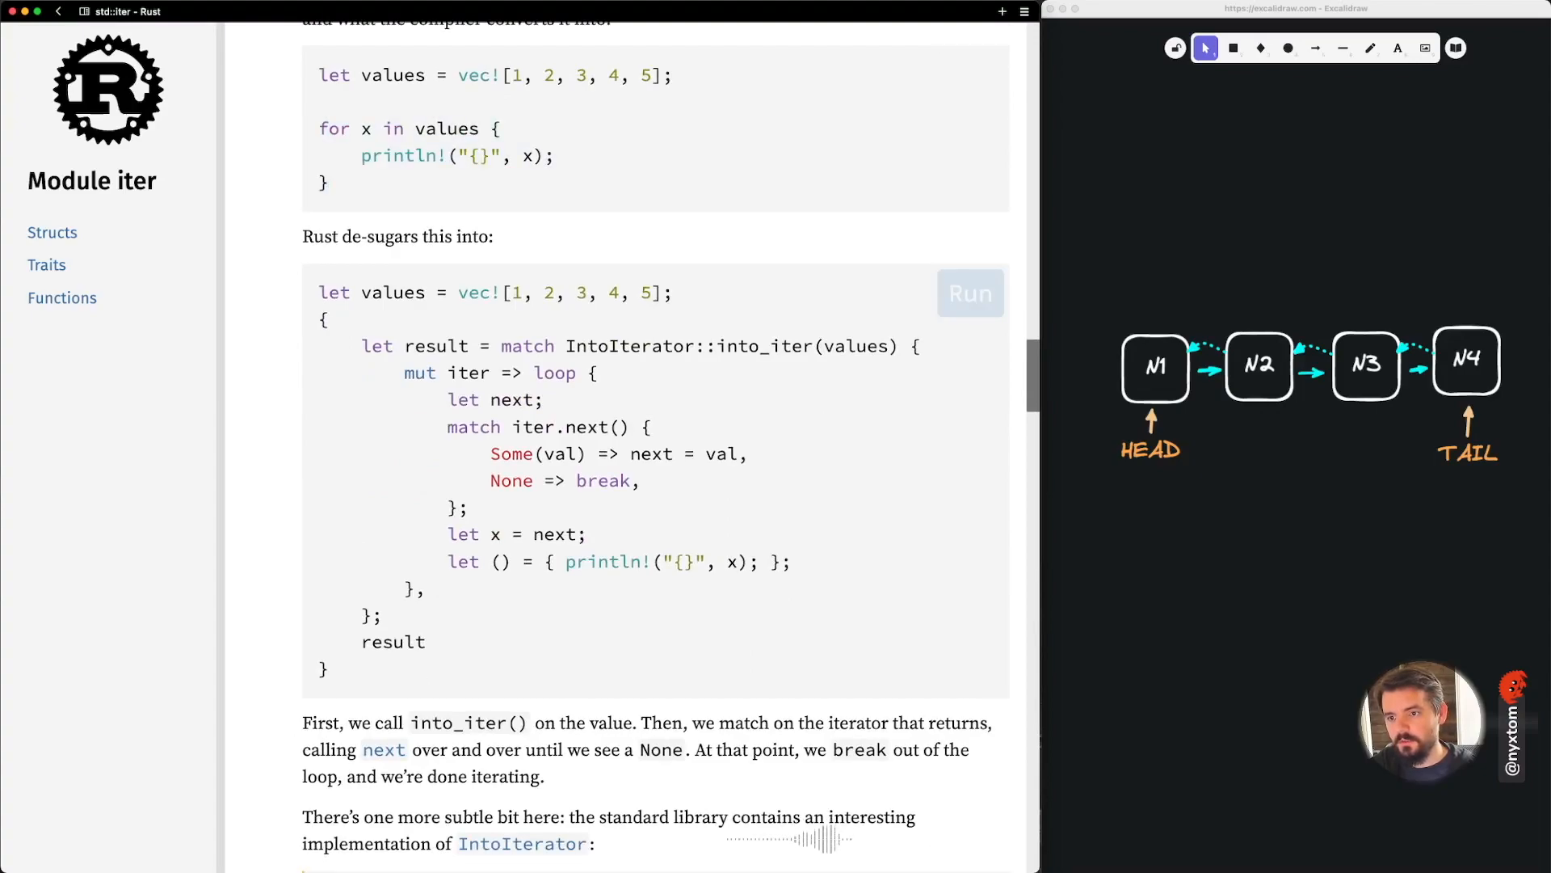
pyautogui.scroll(3)
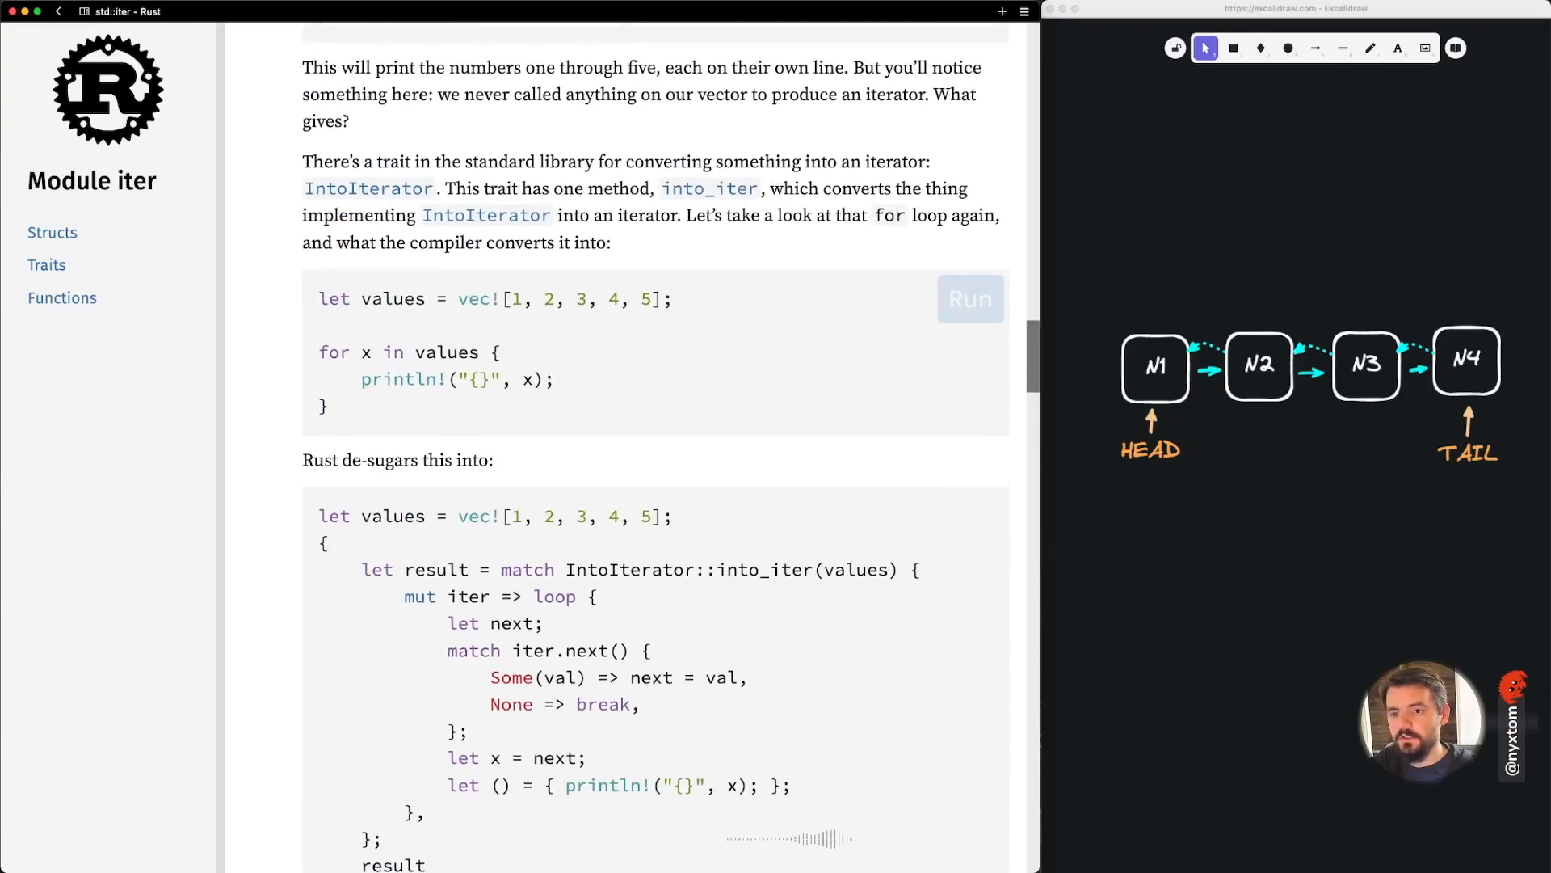
pyautogui.doubleClick(446, 351)
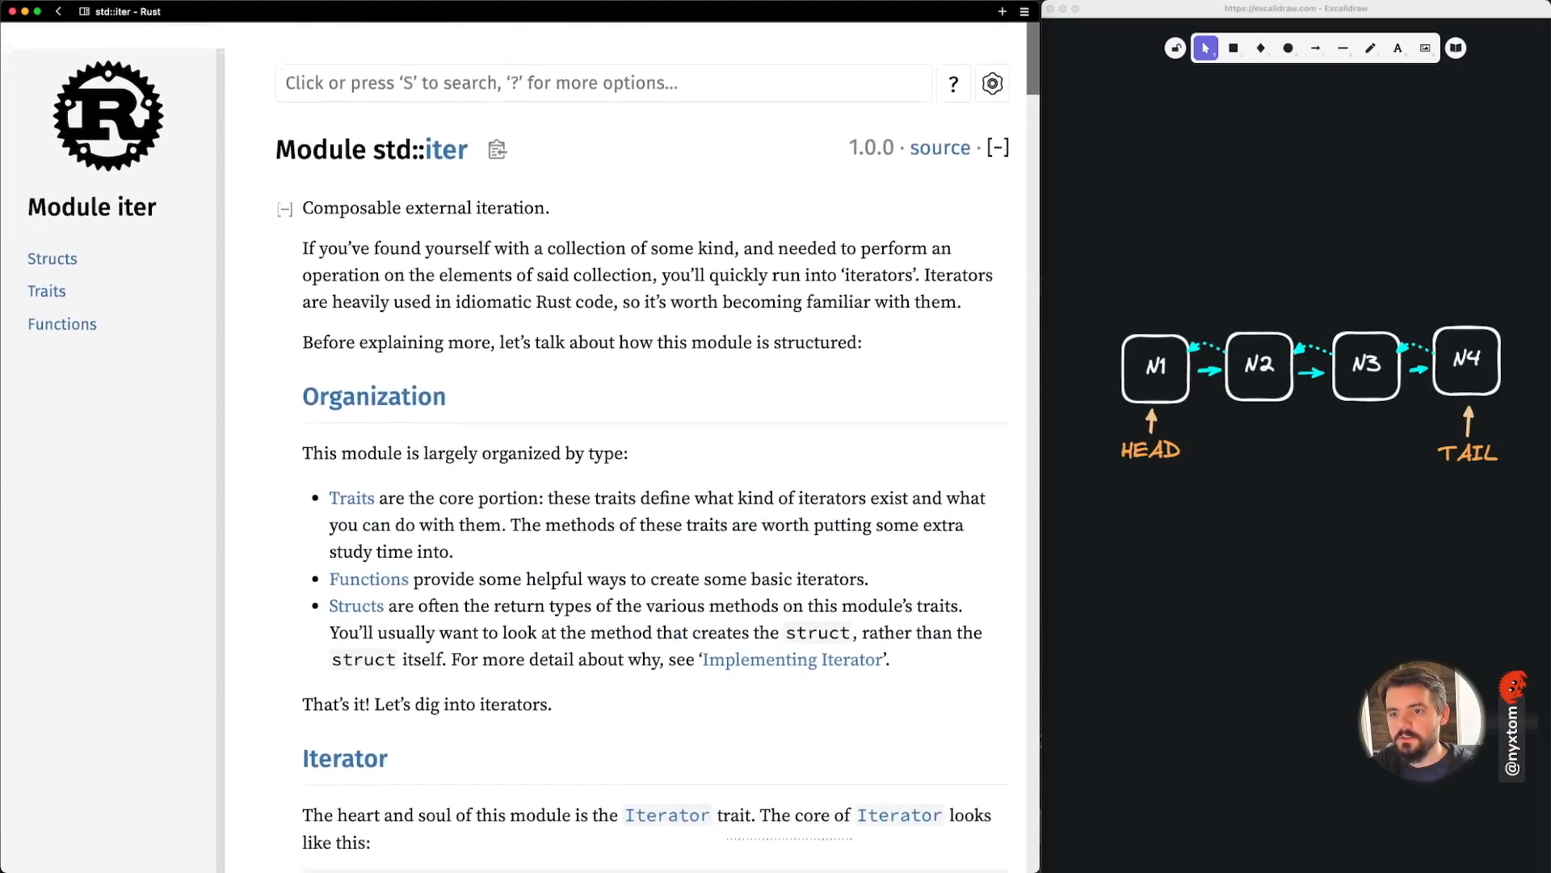
pyautogui.scroll(-3)
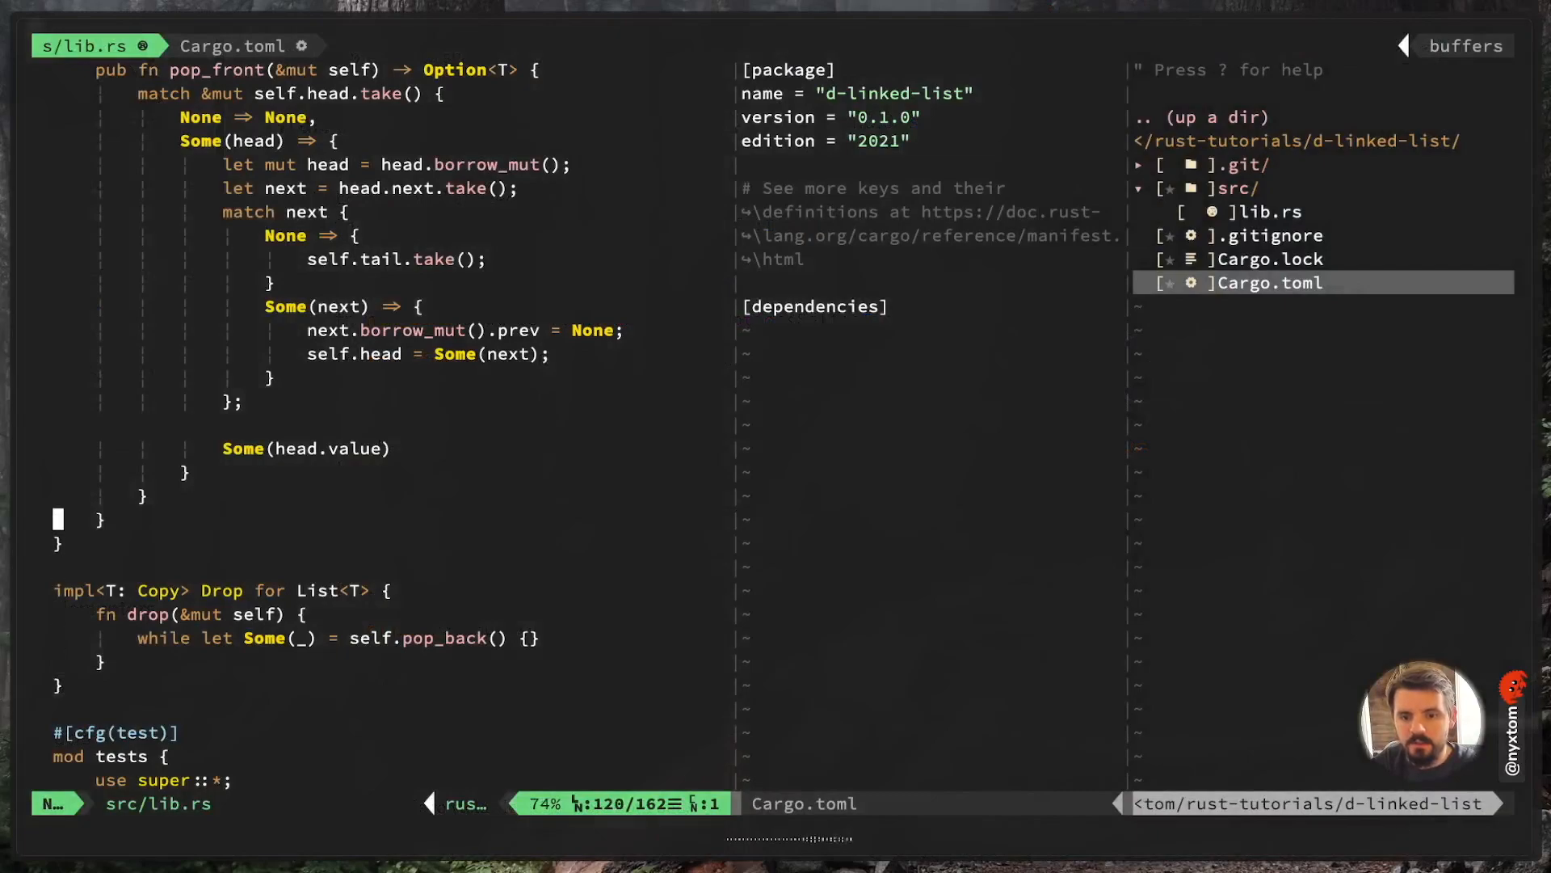
# Write an empty 'impl<T: Copy> Iterator for ListIterator<T> {}' above the Drop impl
pyautogui.write('impl')
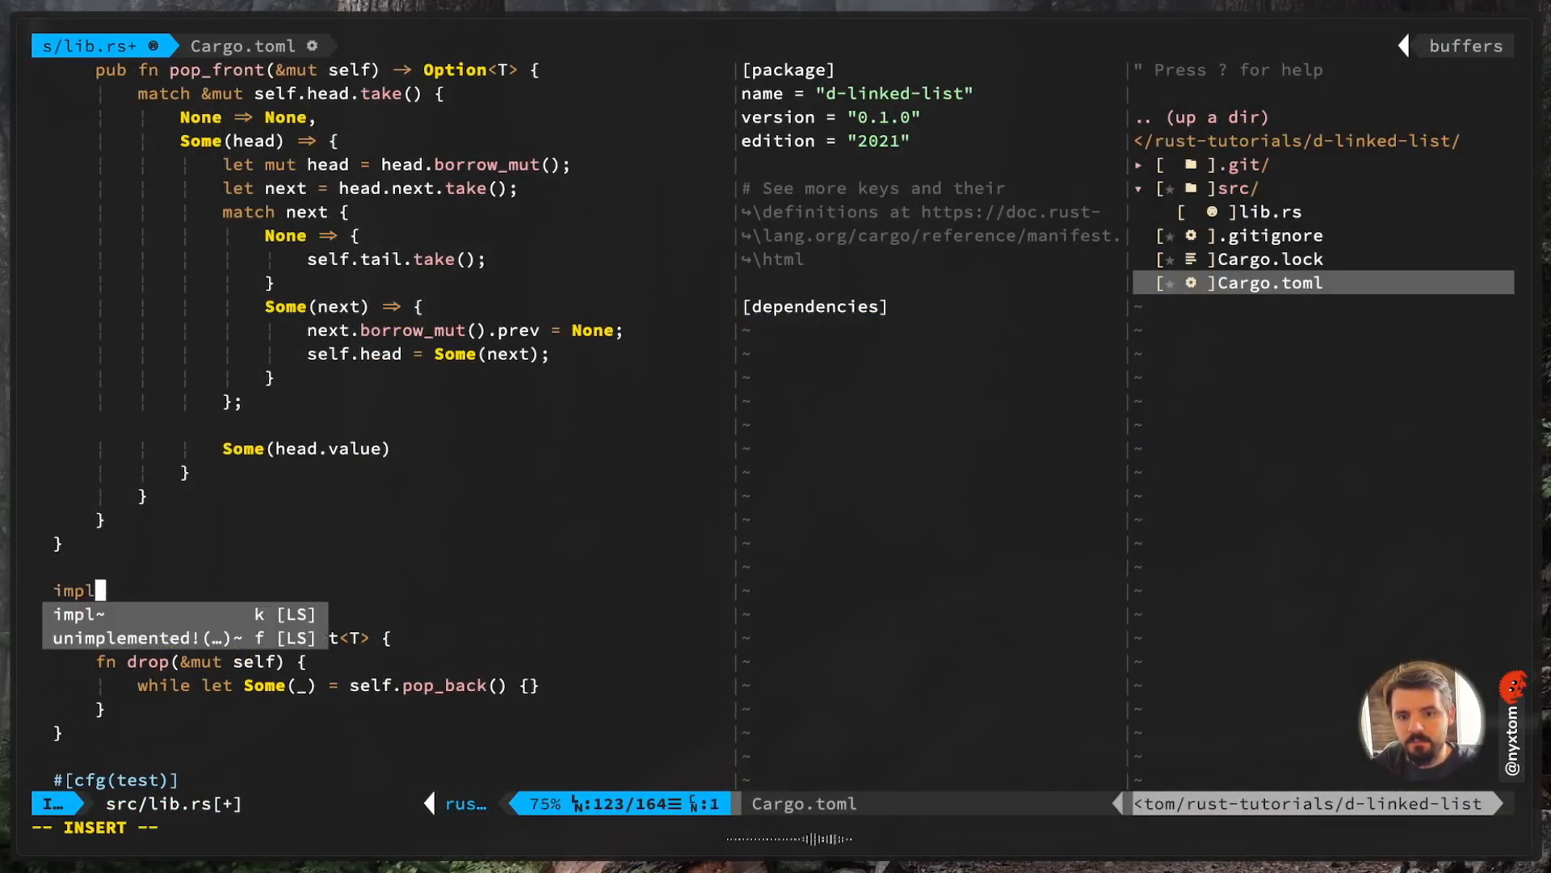
pyautogui.write('<T')
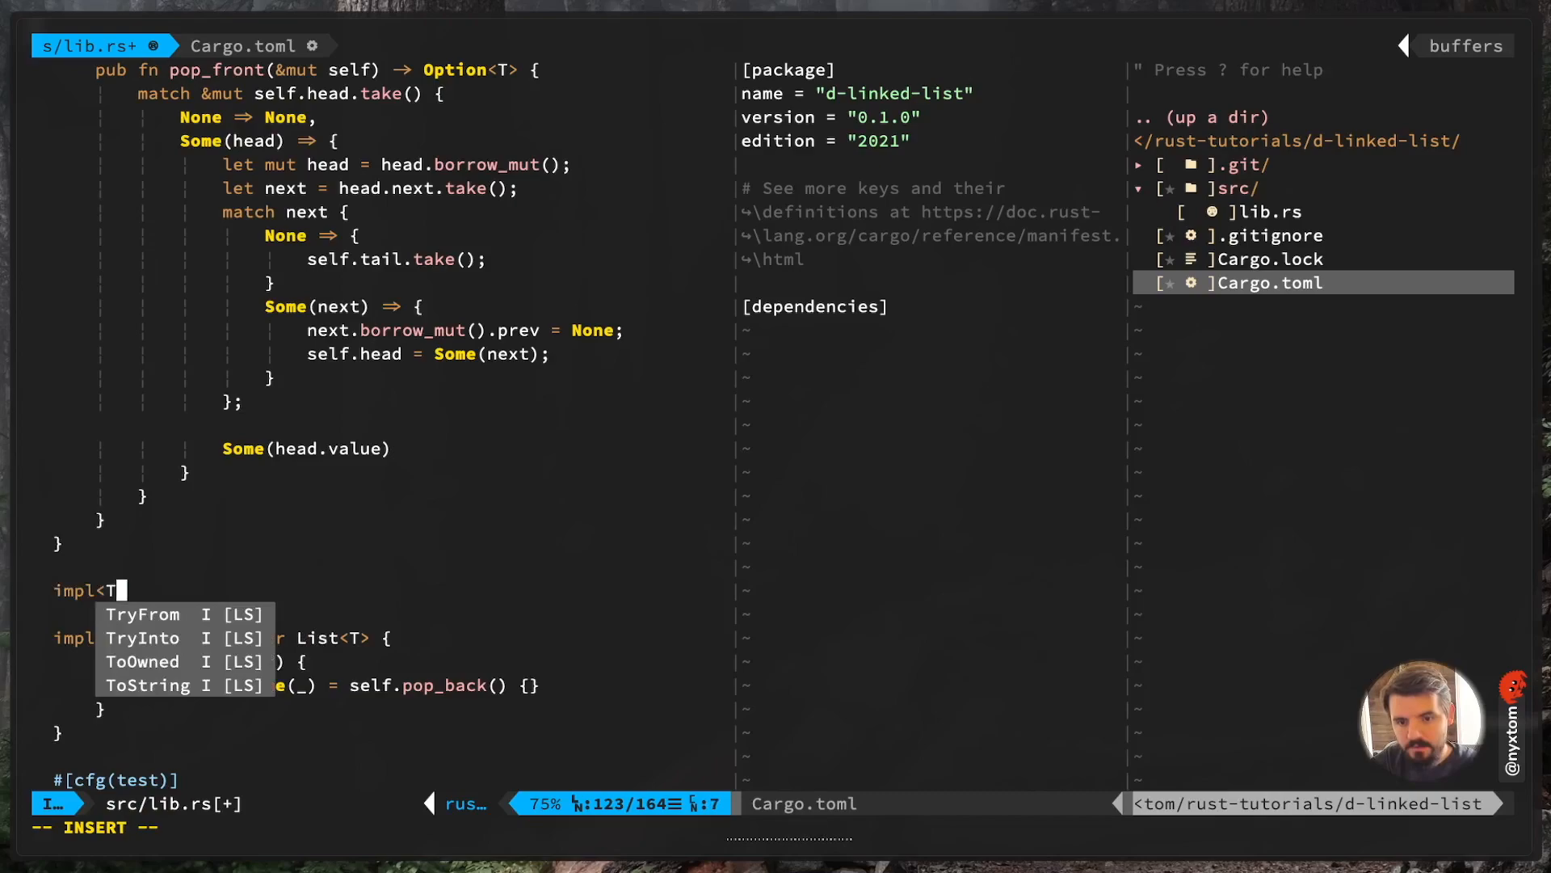
pyautogui.write(': Copy>')
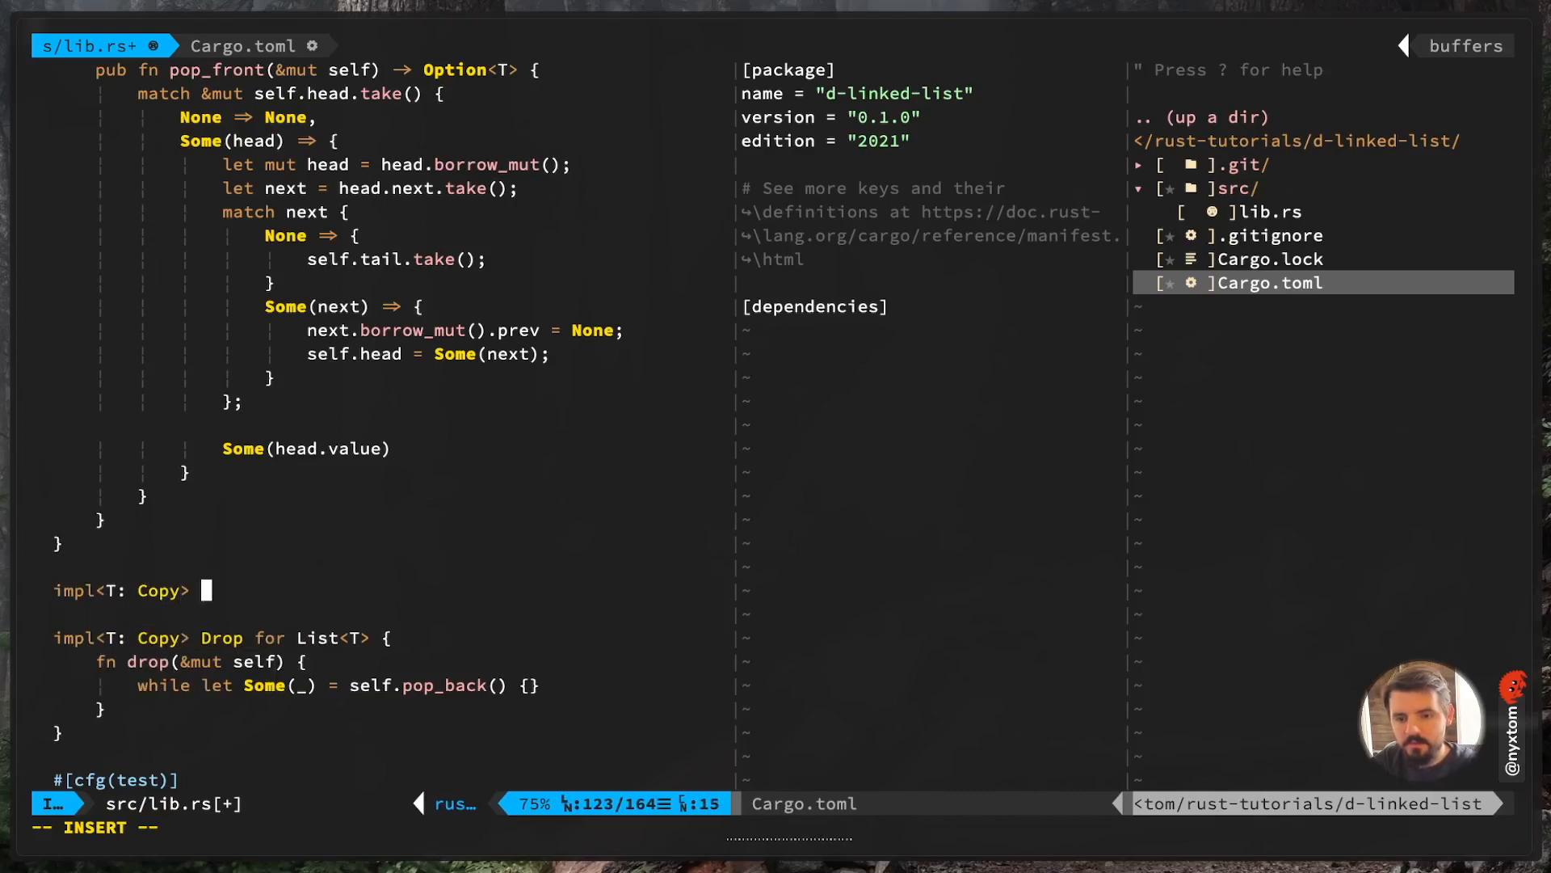
pyautogui.write('Iterator for')
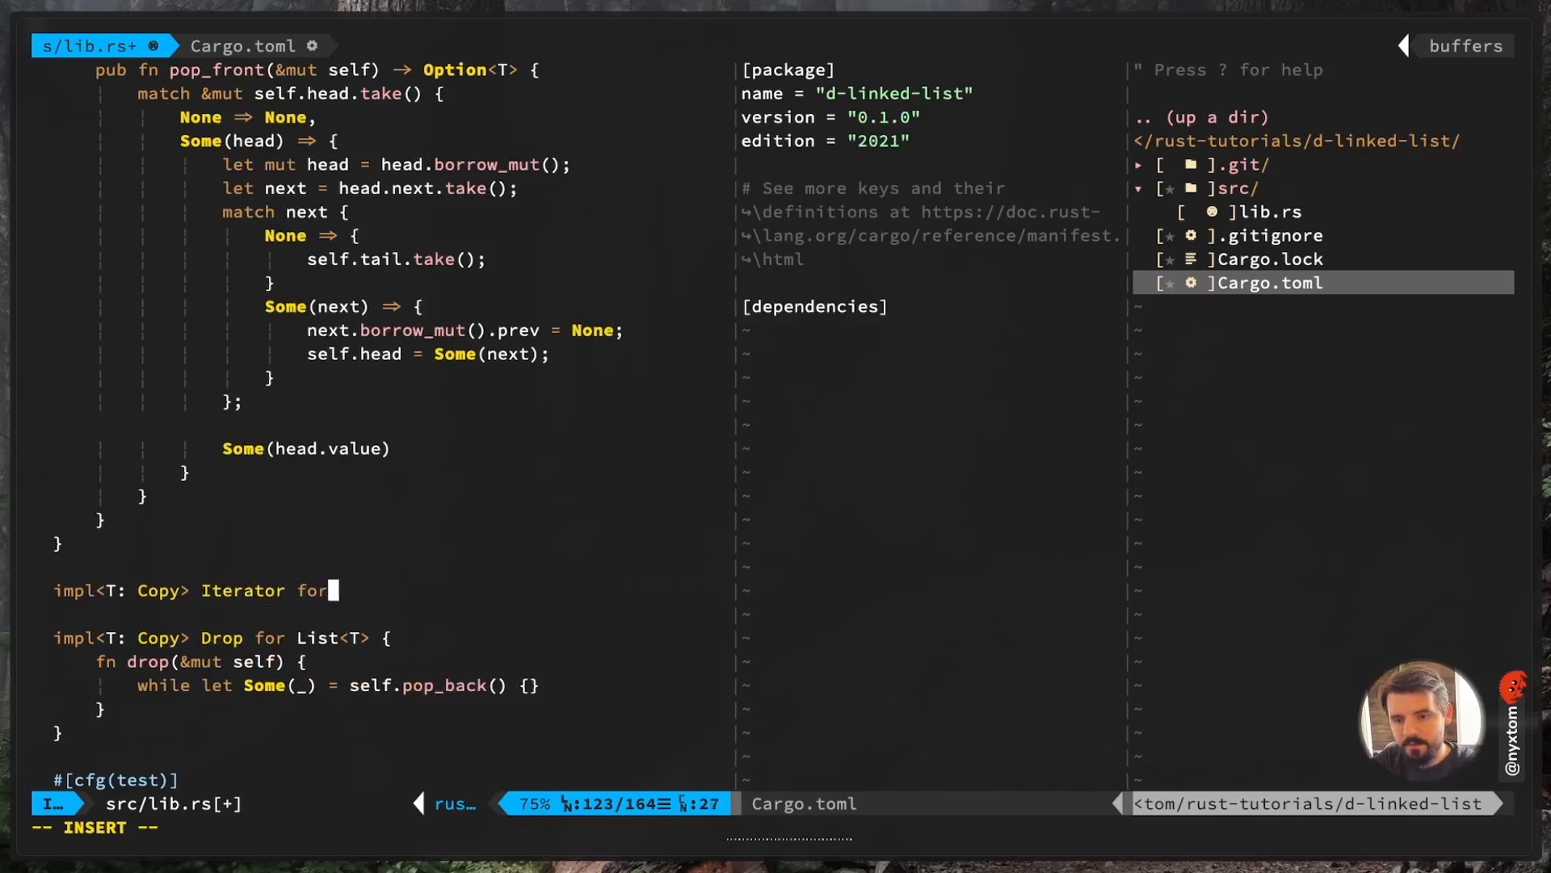
pyautogui.write('List')
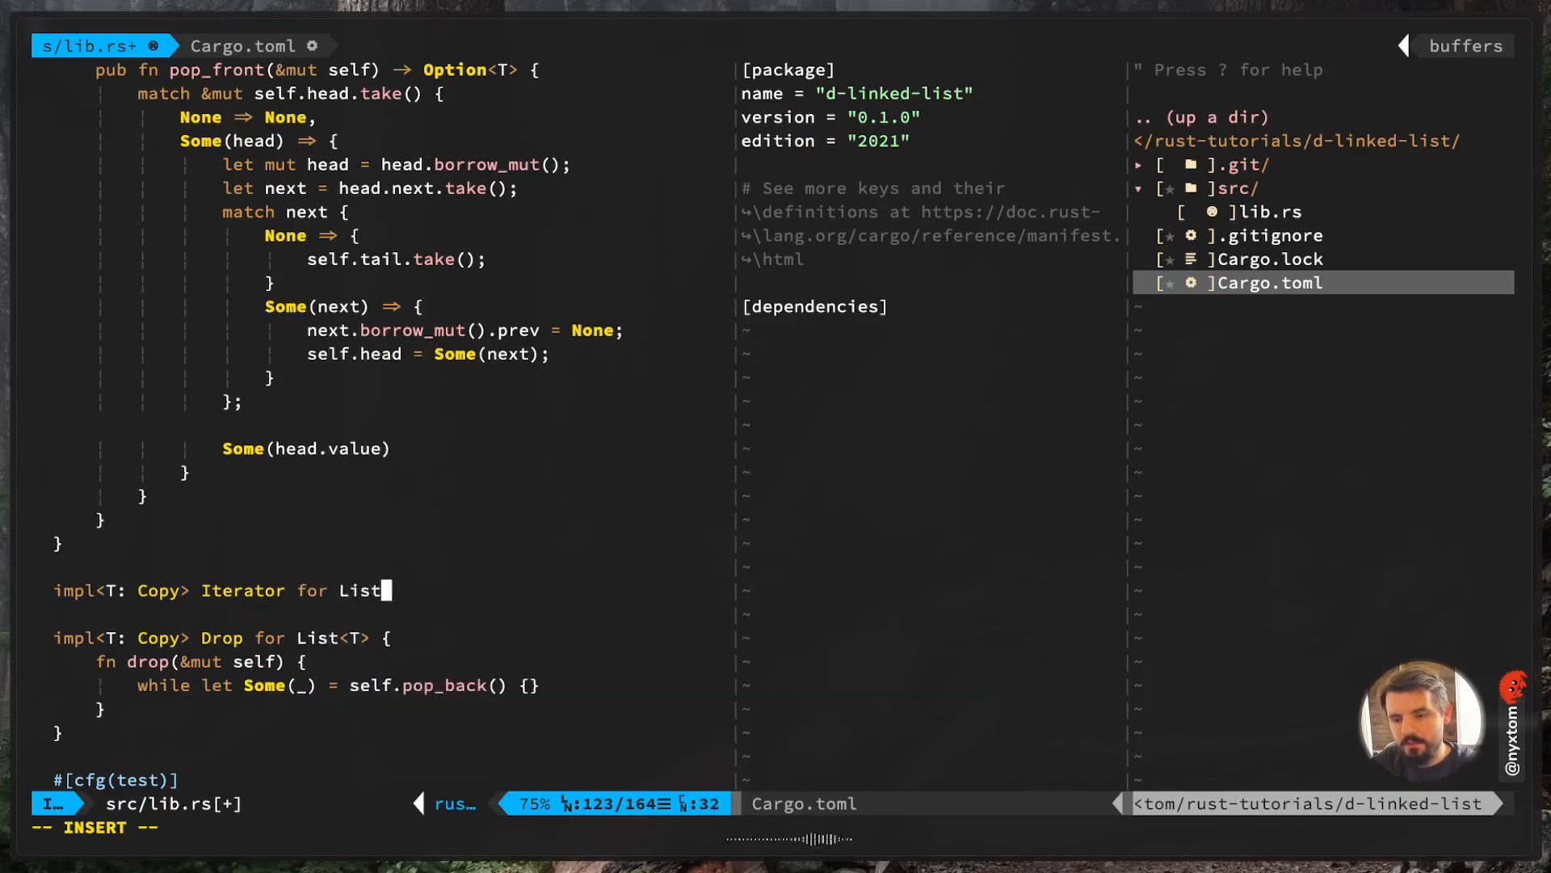
pyautogui.write('Iterator<T> {')
pyautogui.write('struct')
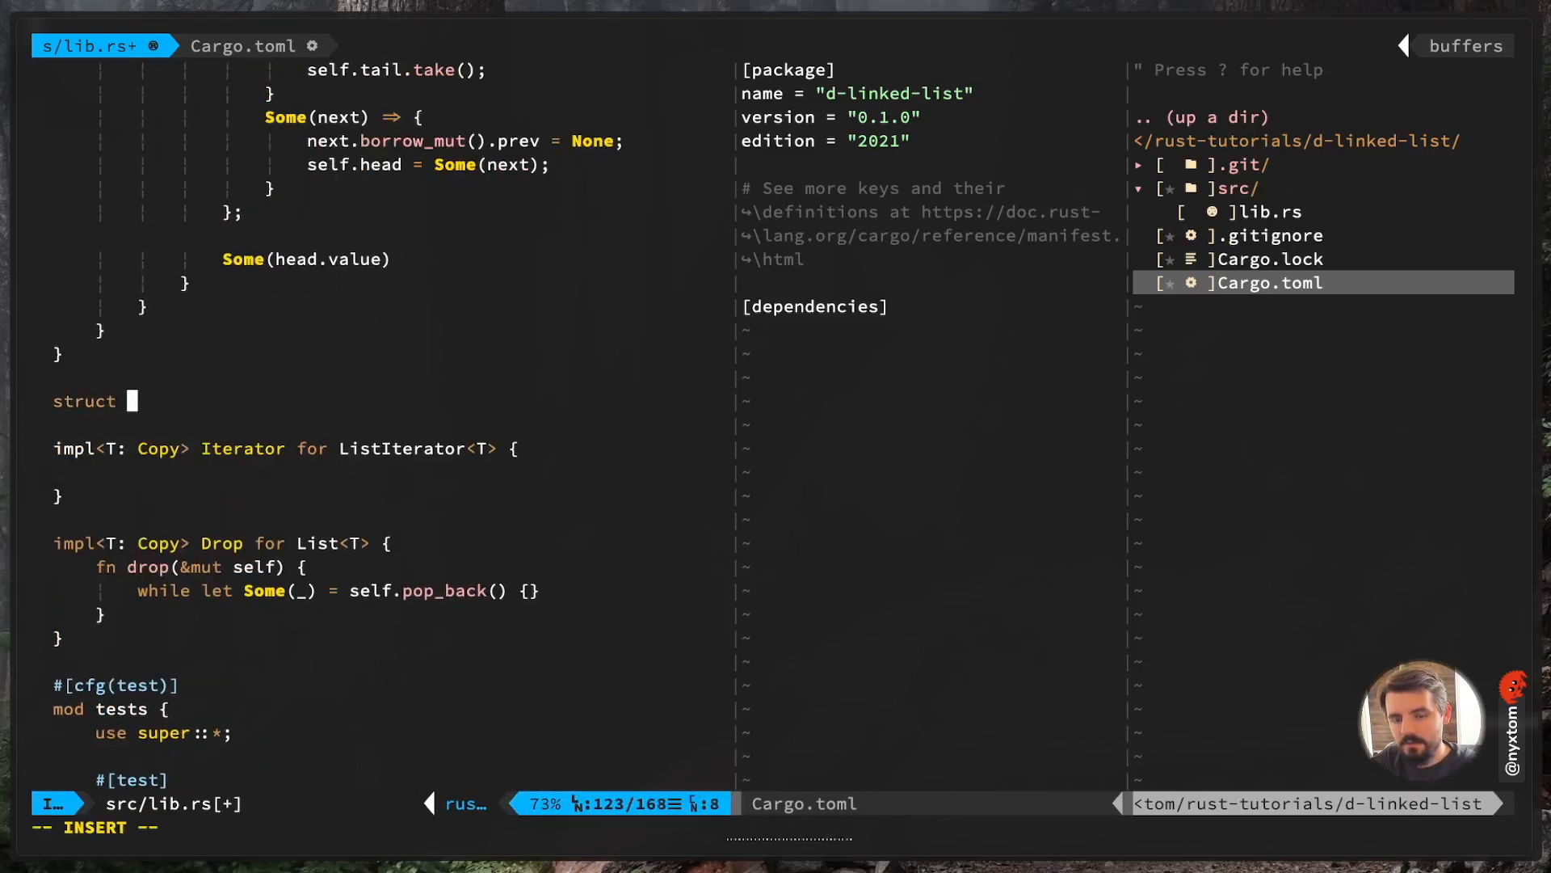
# Declare 'pub struct ListIterator<T: Copy>' with a current: Option<NodePtr<T>> field
pyautogui.write('ListIterator')
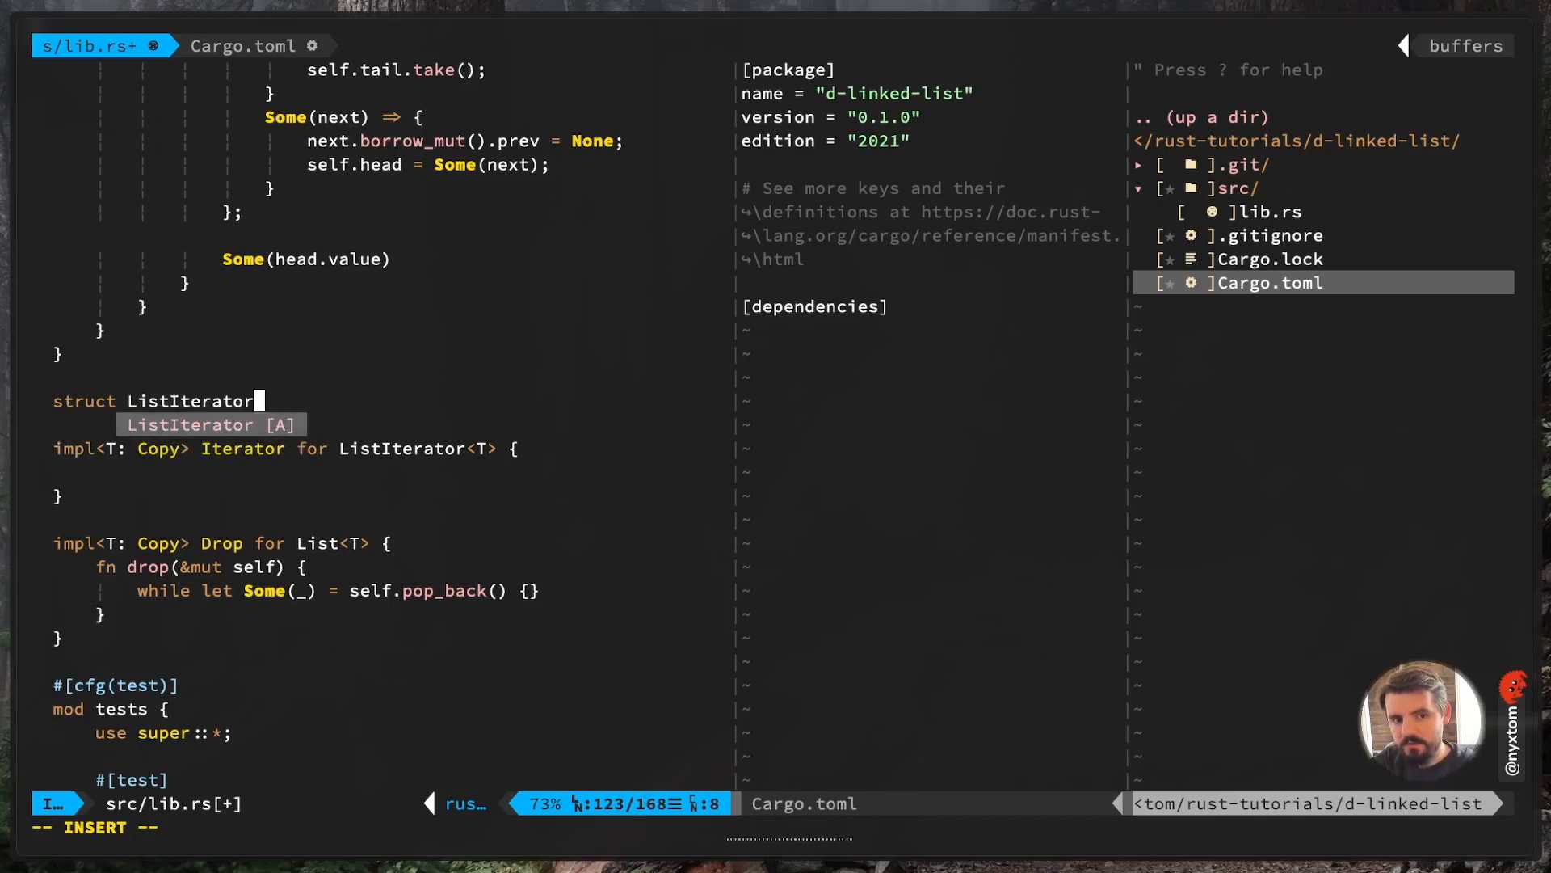
pyautogui.write('<T: Copy> {')
pyautogui.write('current:')
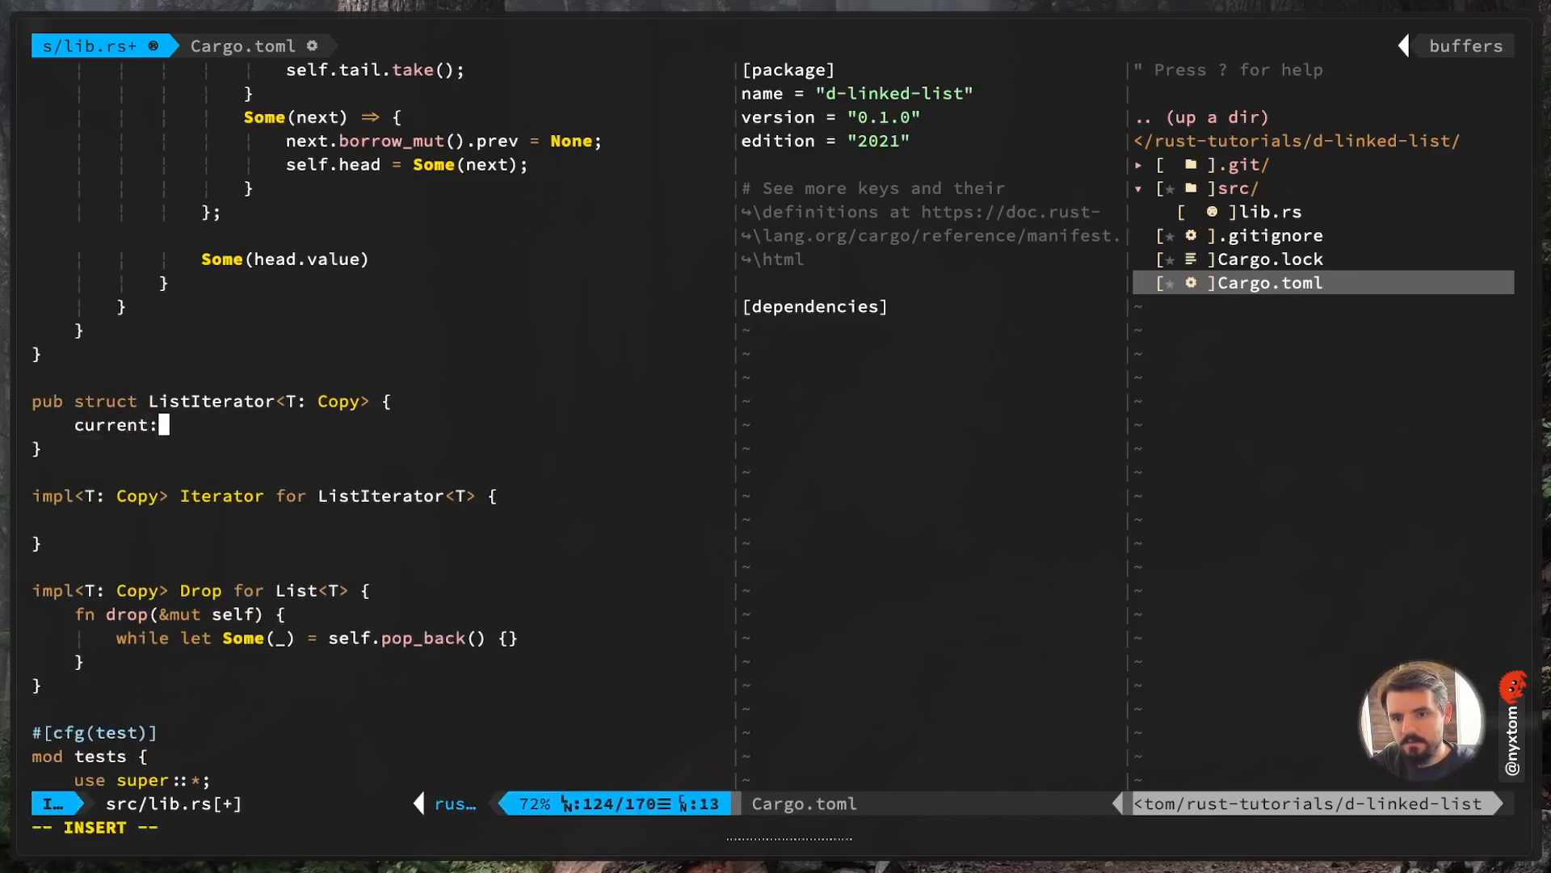
pyautogui.write('Option<NodeP')
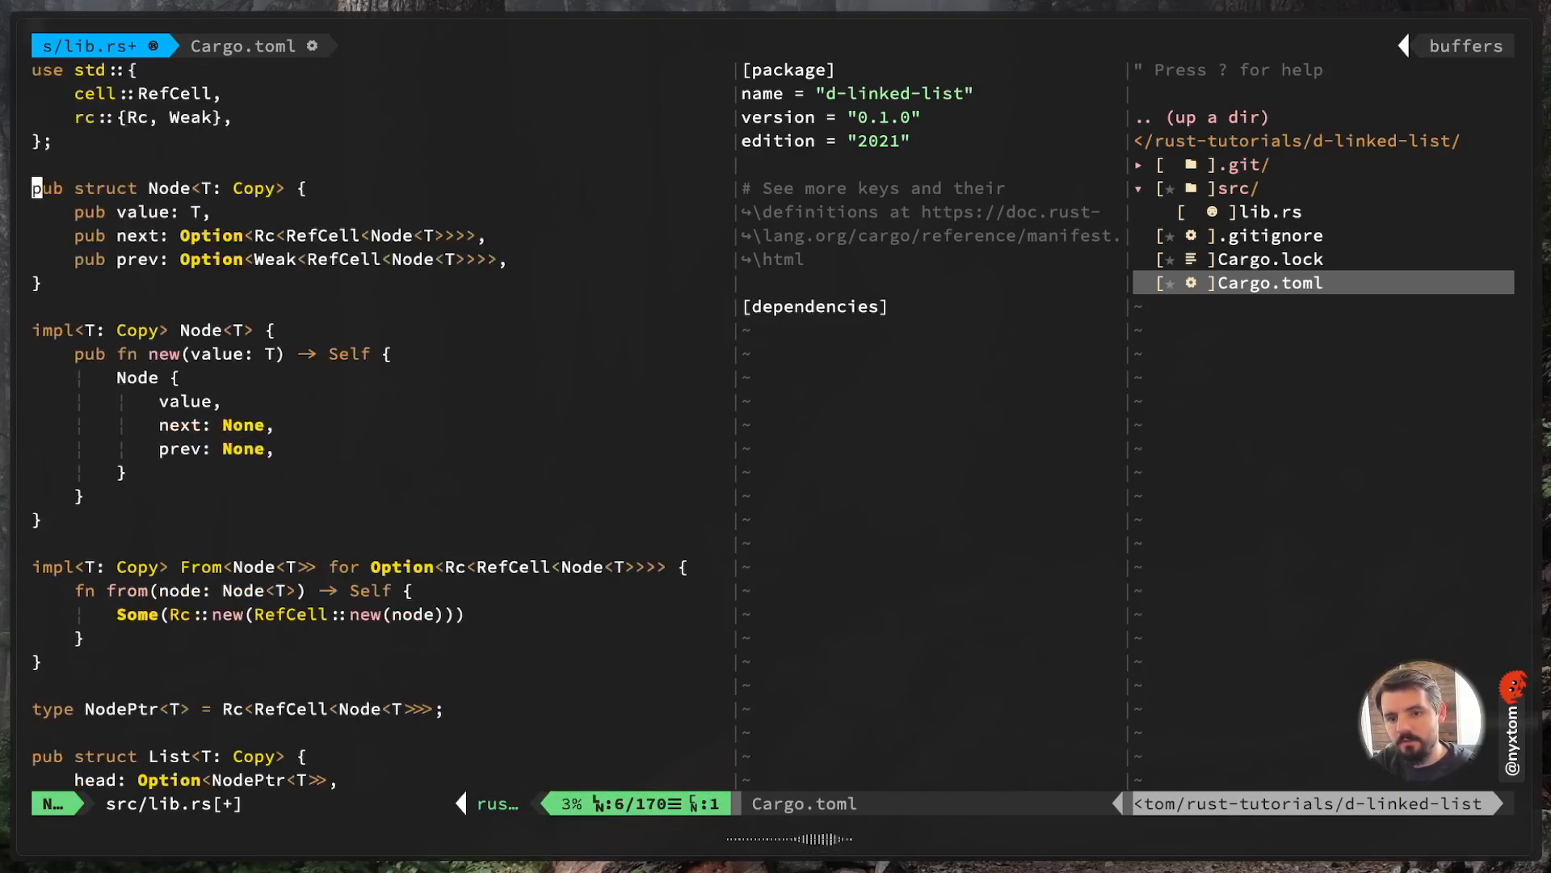
pyautogui.scroll(-3)
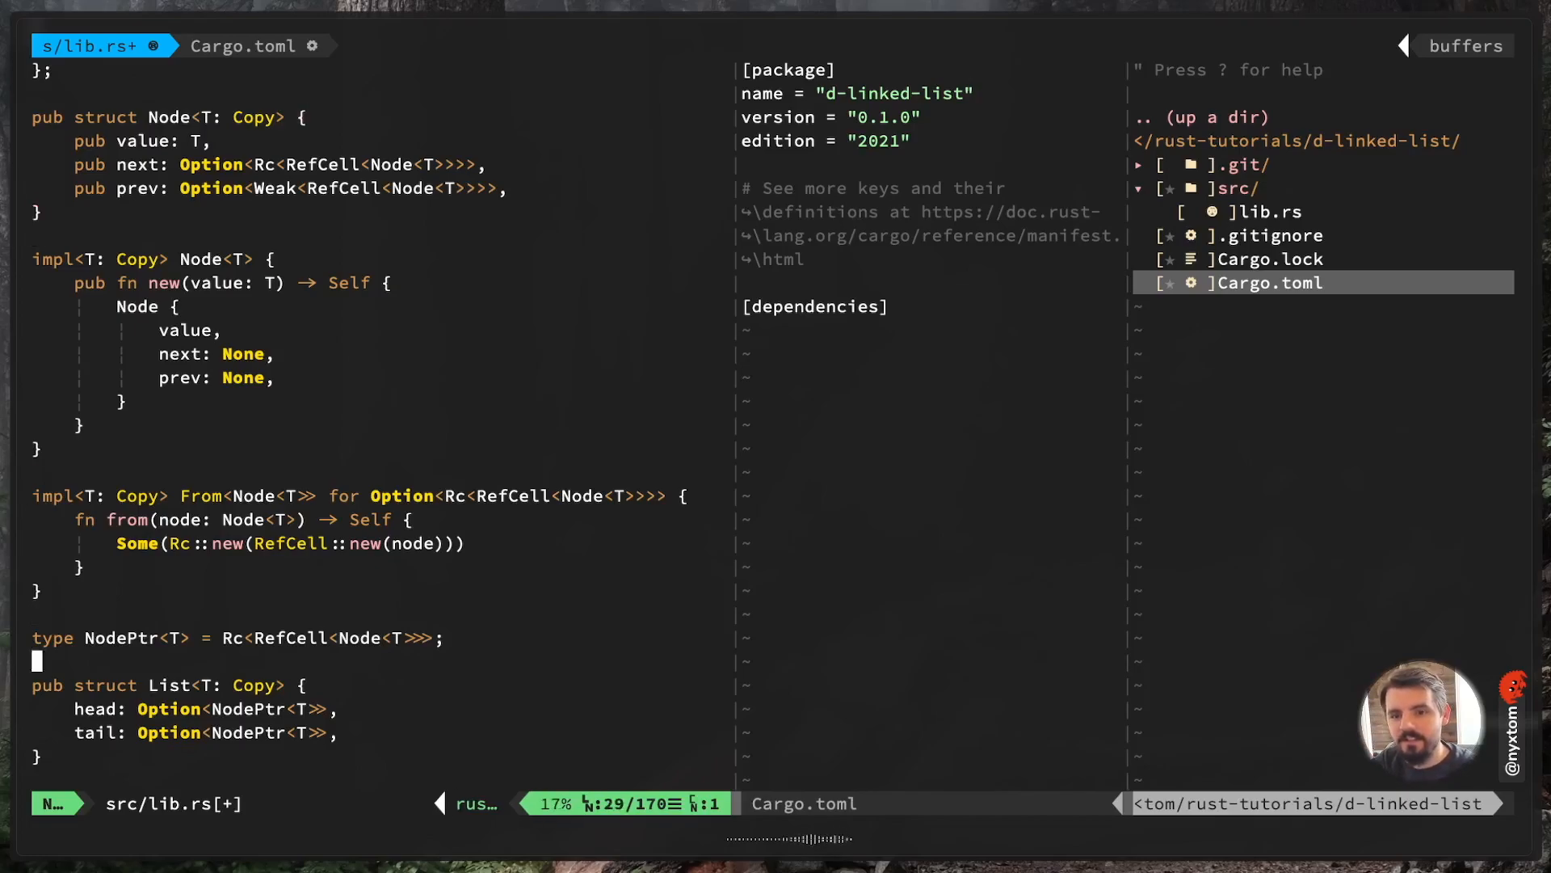
pyautogui.scroll(-3)
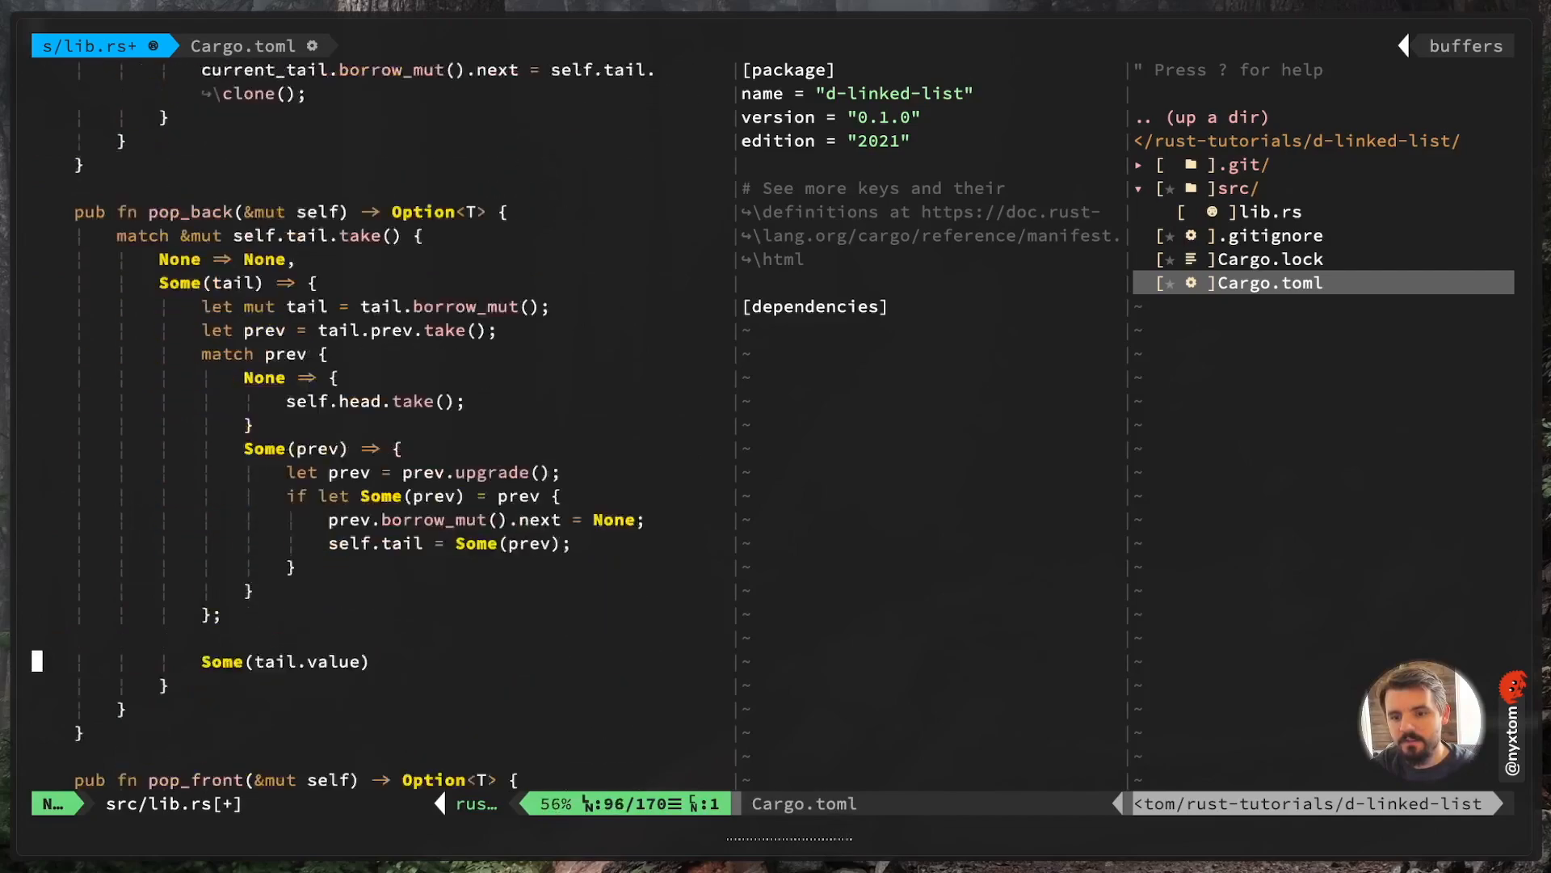
pyautogui.scroll(-3)
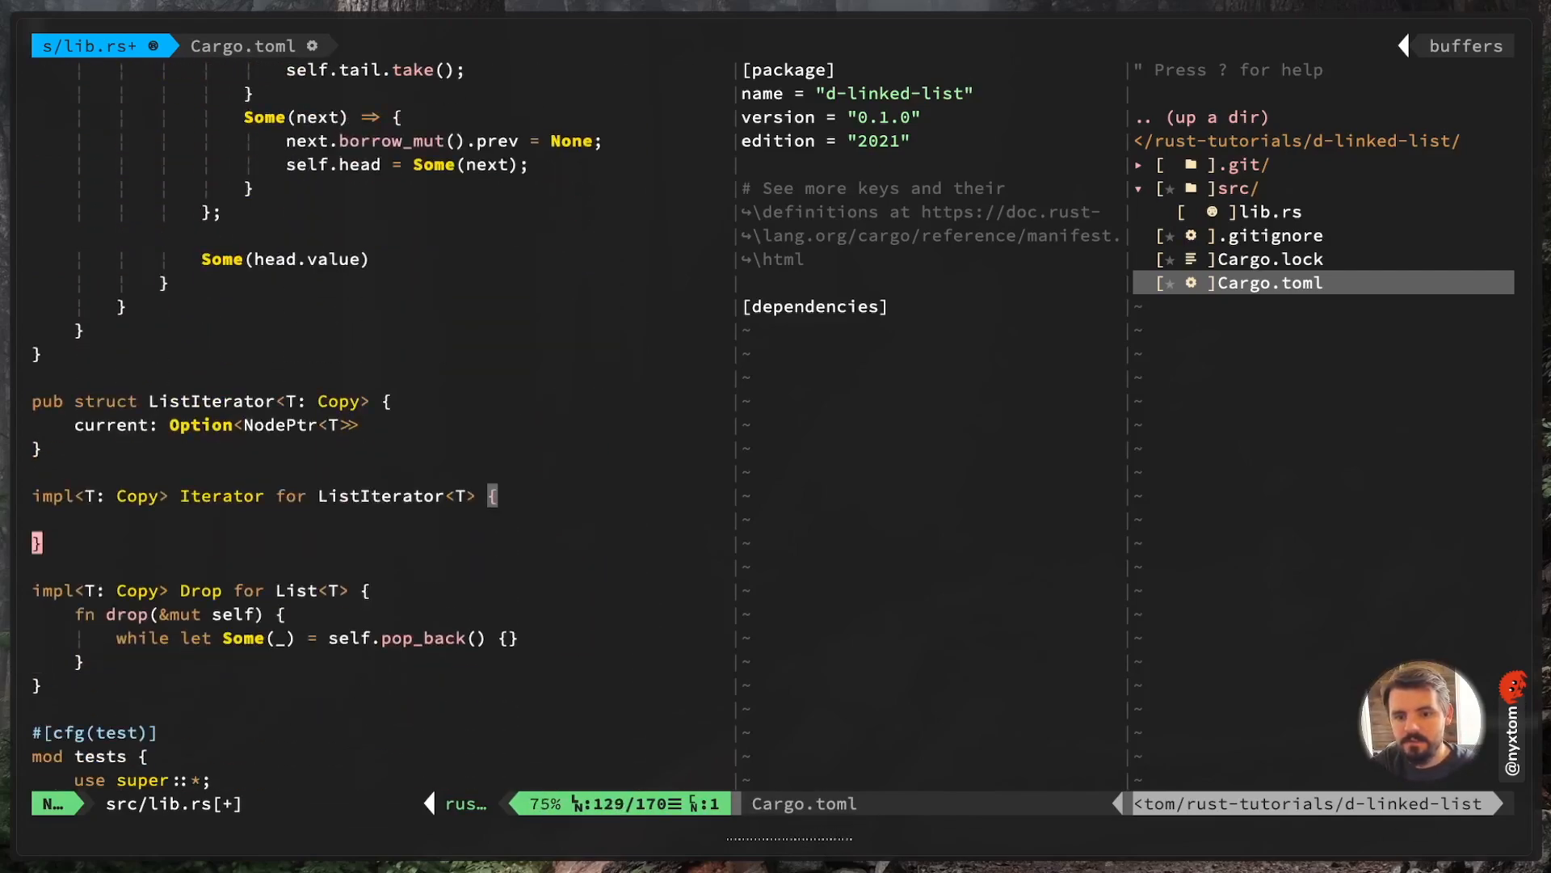
# Declare type Item = T and a next(&mut self) -> Option<Self::Item> method beginning 'let current ='
pyautogui.write('fn')
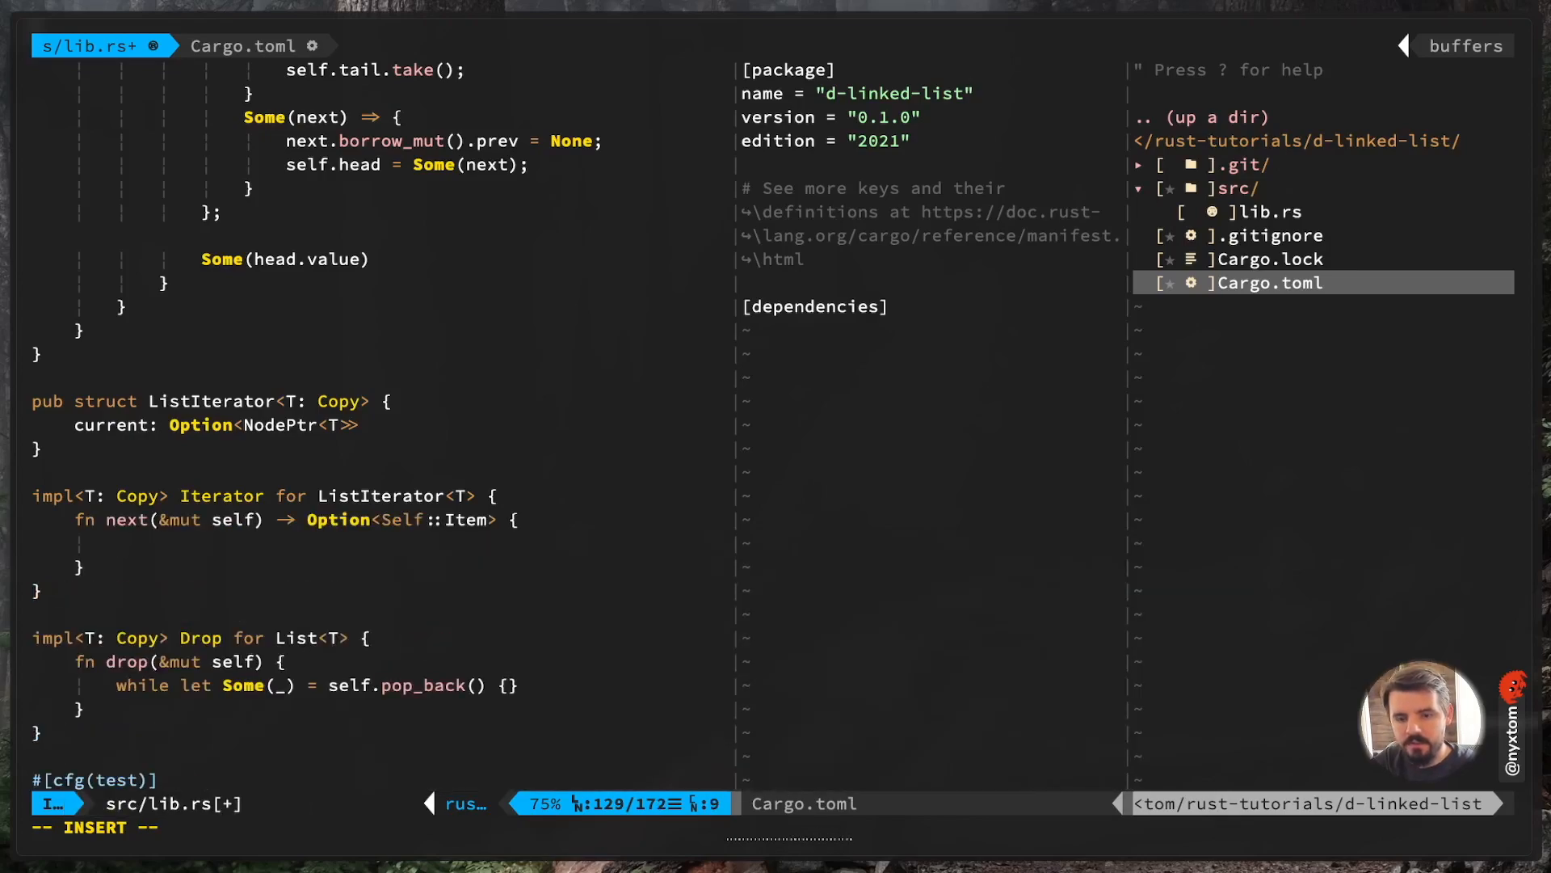
pyautogui.write('type')
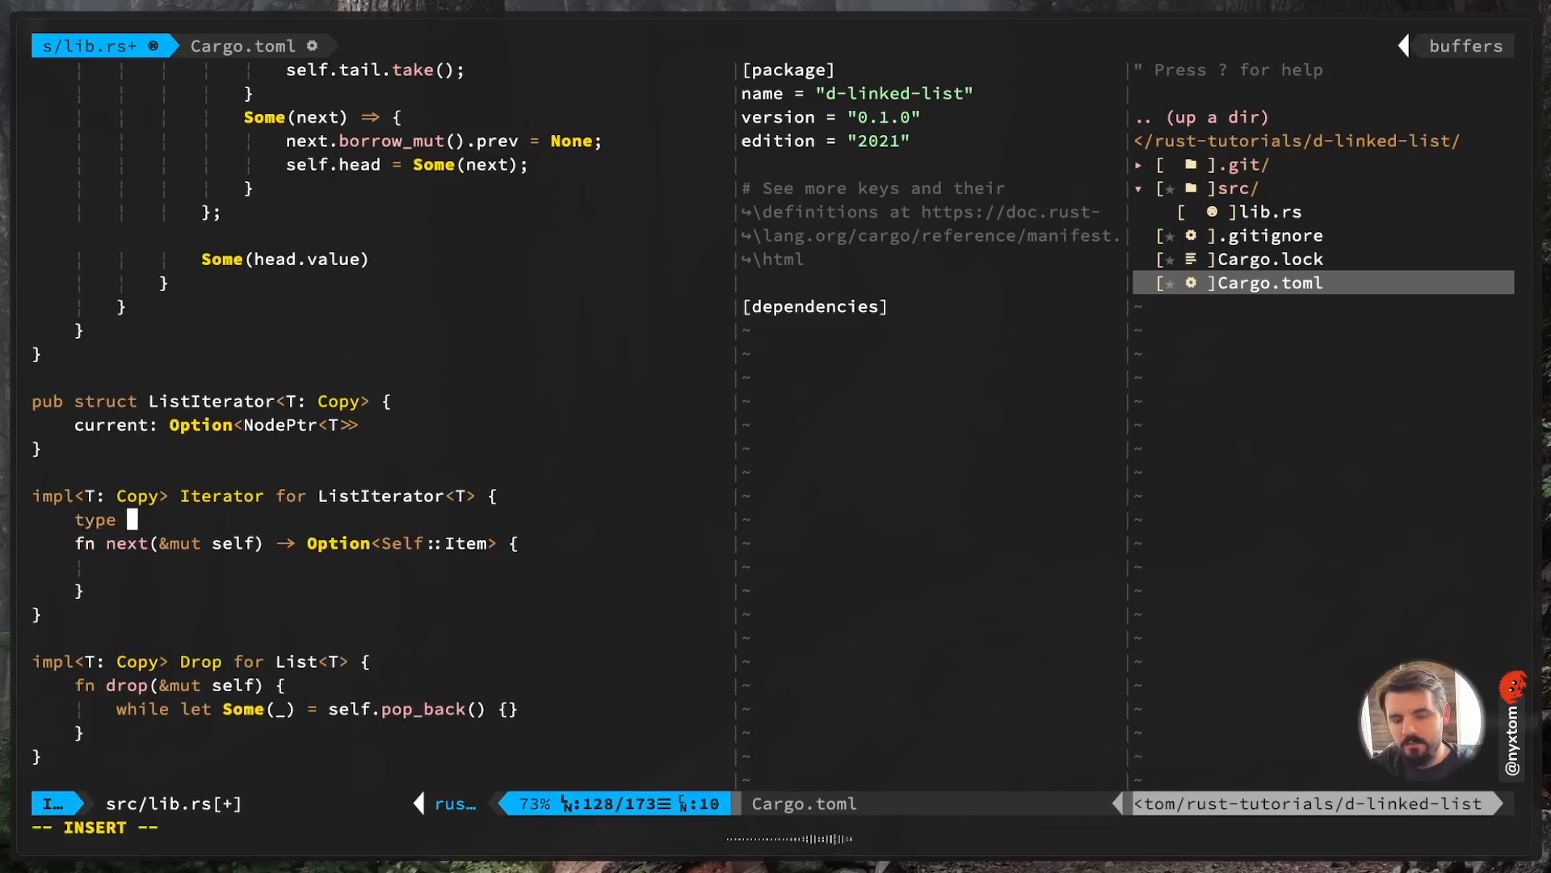
pyautogui.write('Item = T;')
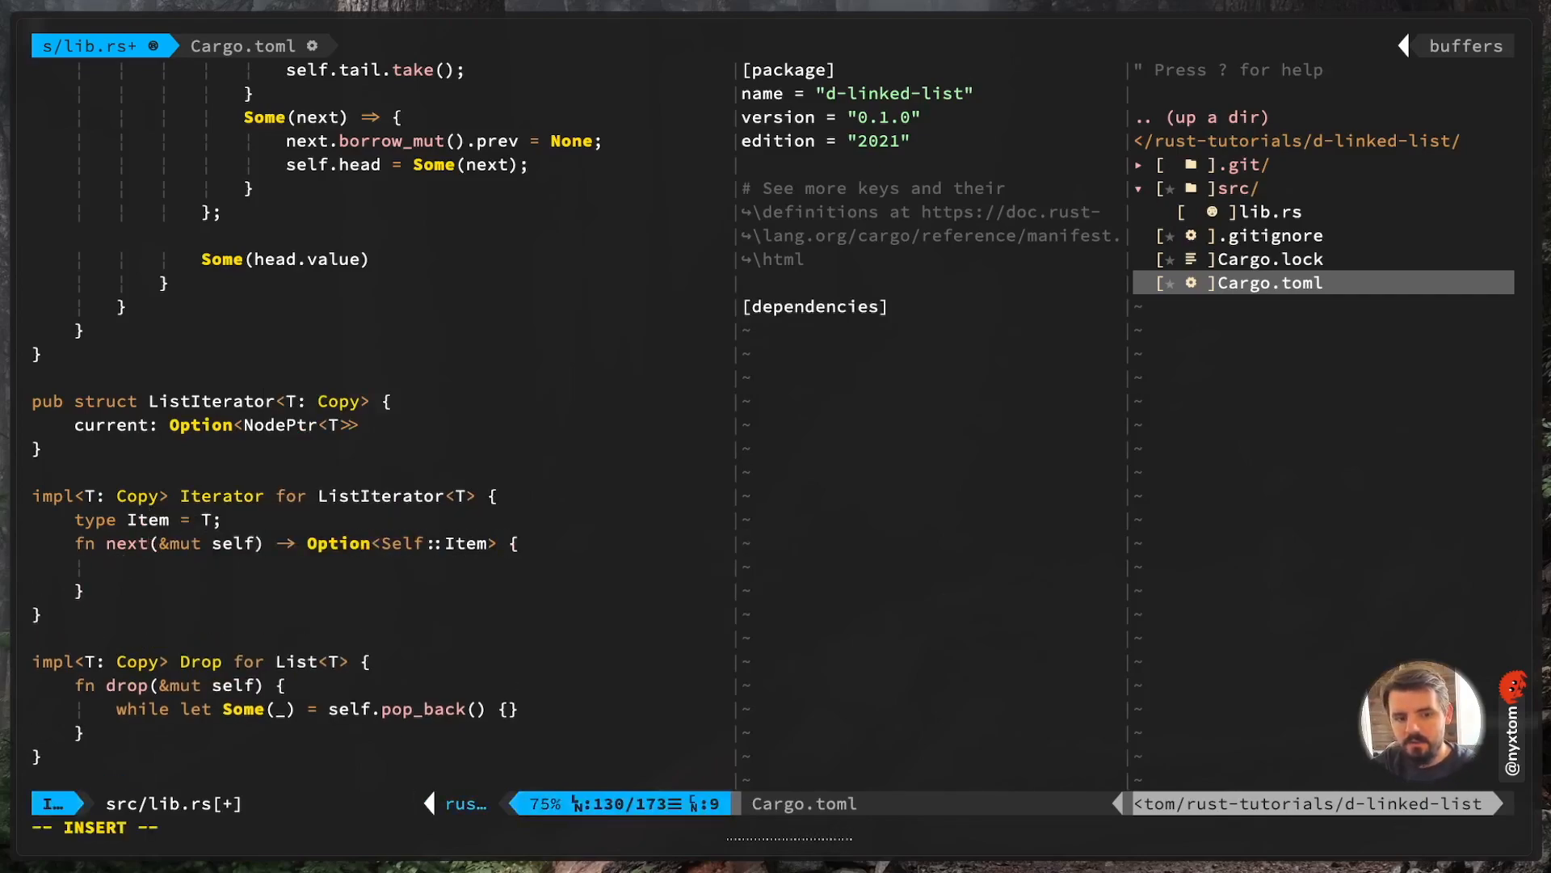
pyautogui.write('let current =')
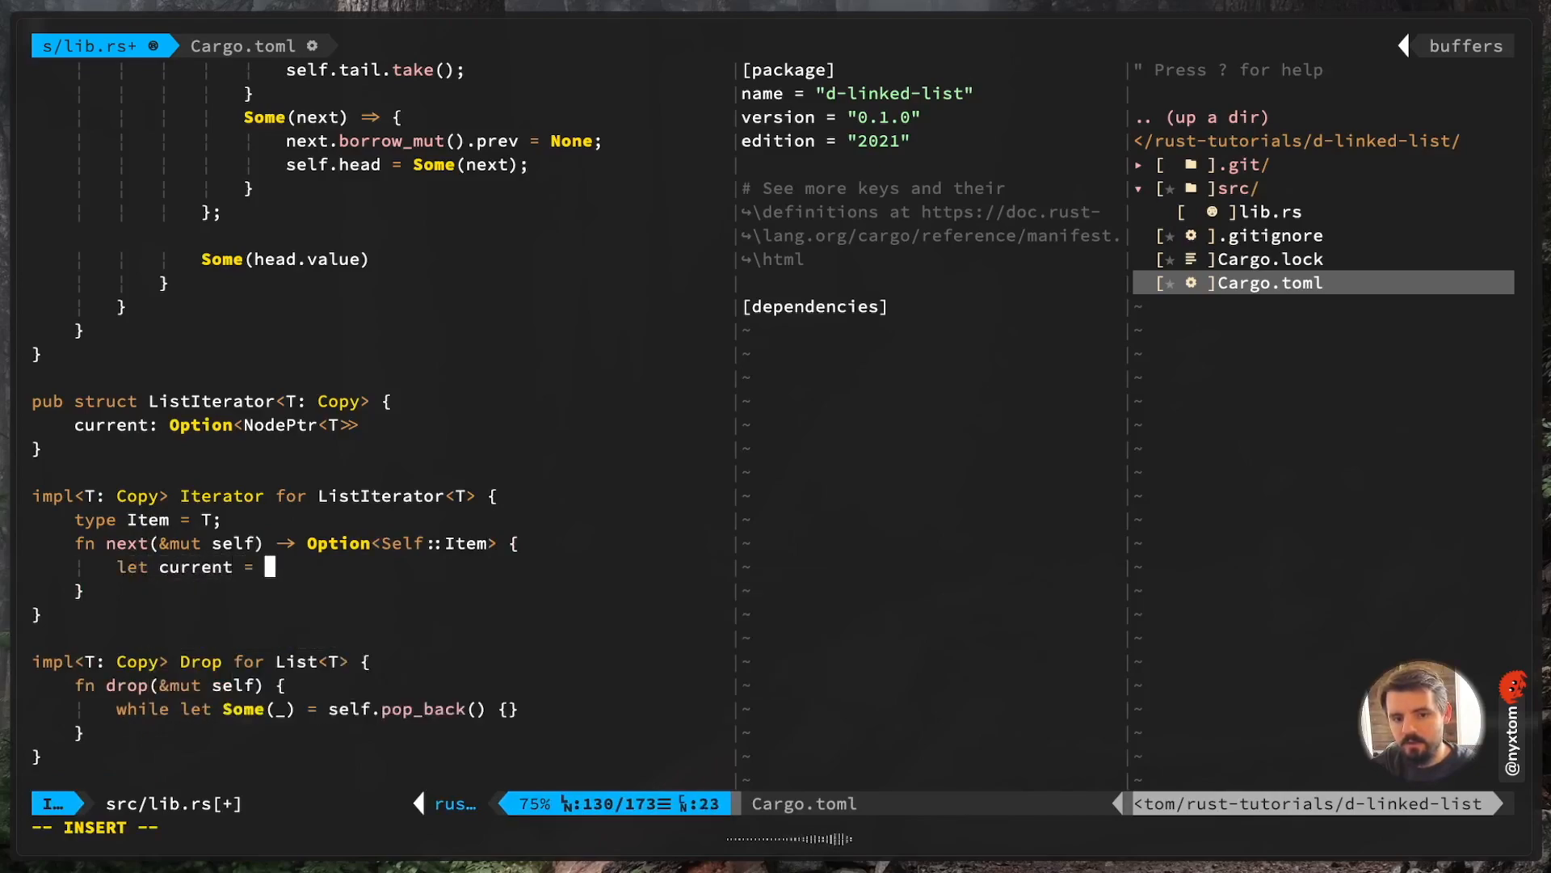
# Take self.current, return None if absent, then unwrap and borrow the node
pyautogui.write('self.current.take();')
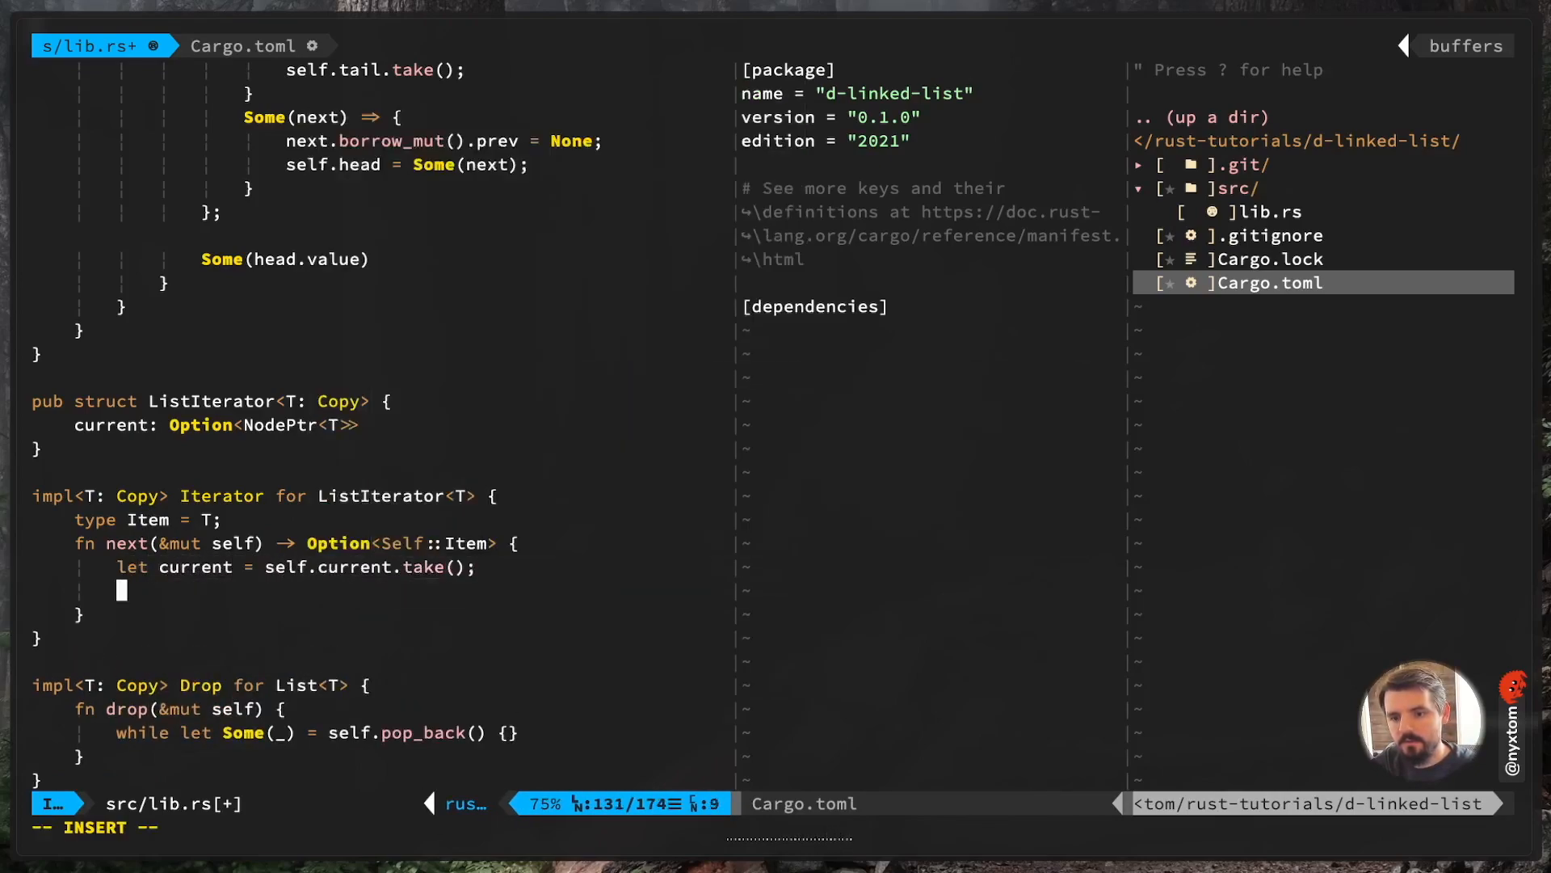
pyautogui.write('if current.')
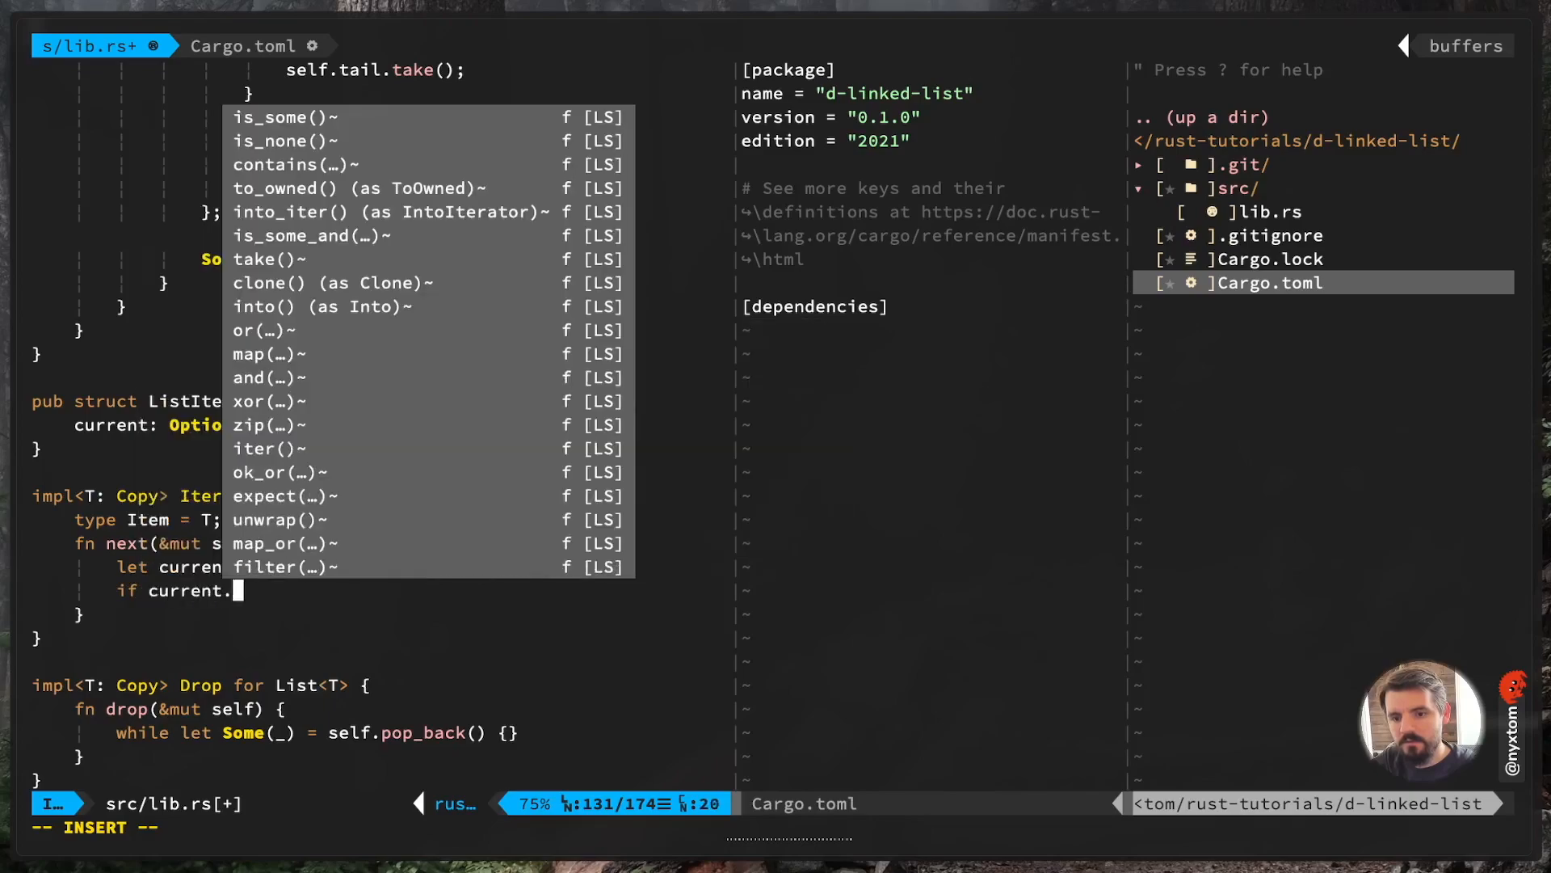
pyautogui.write('return None;')
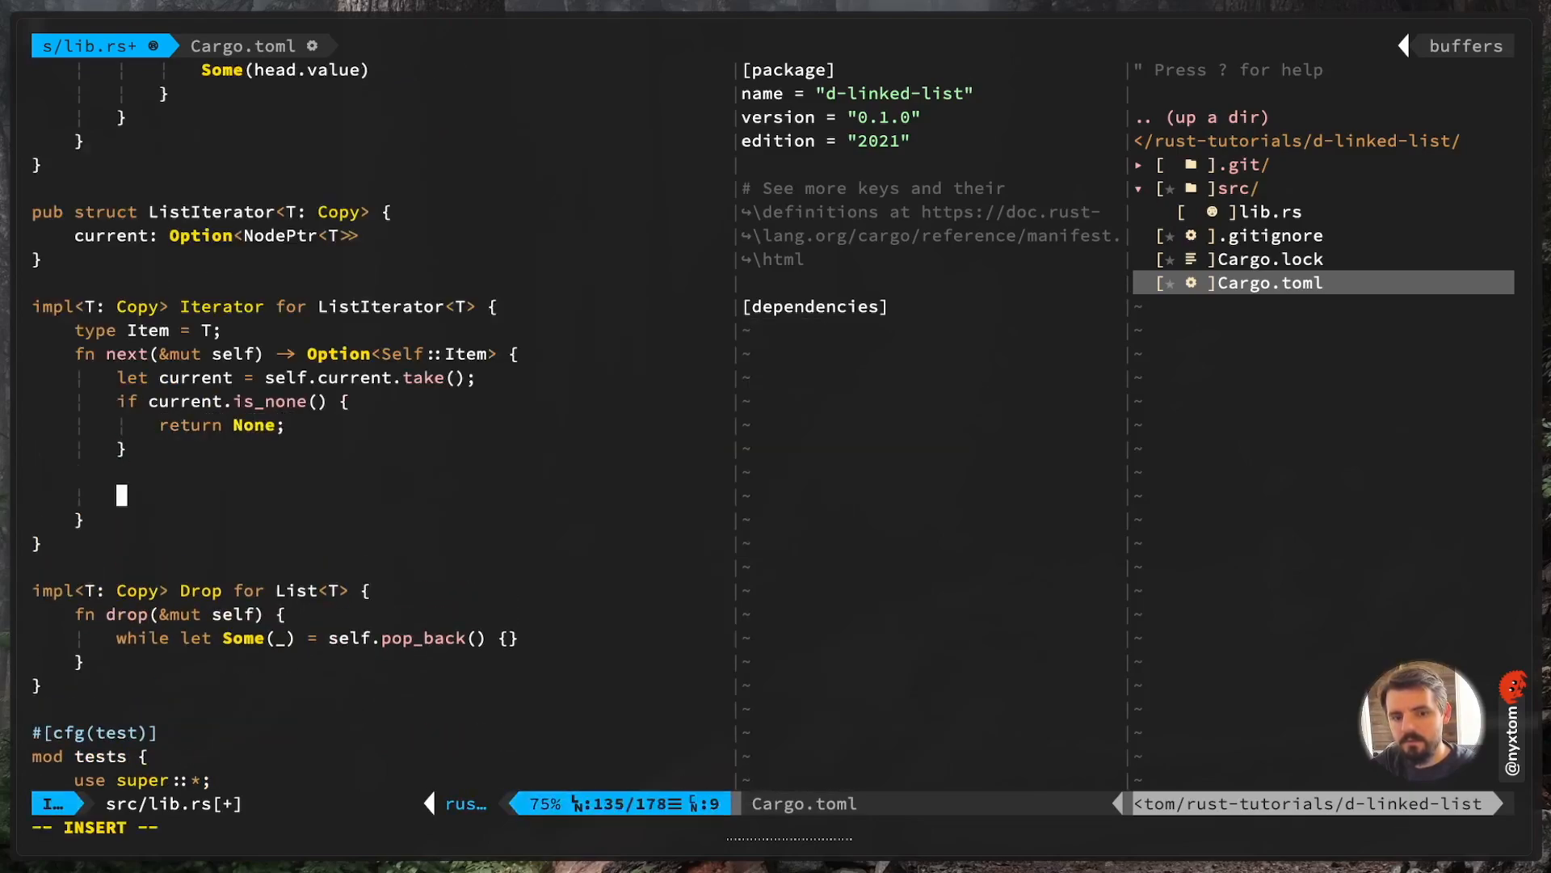
pyautogui.write('let current =')
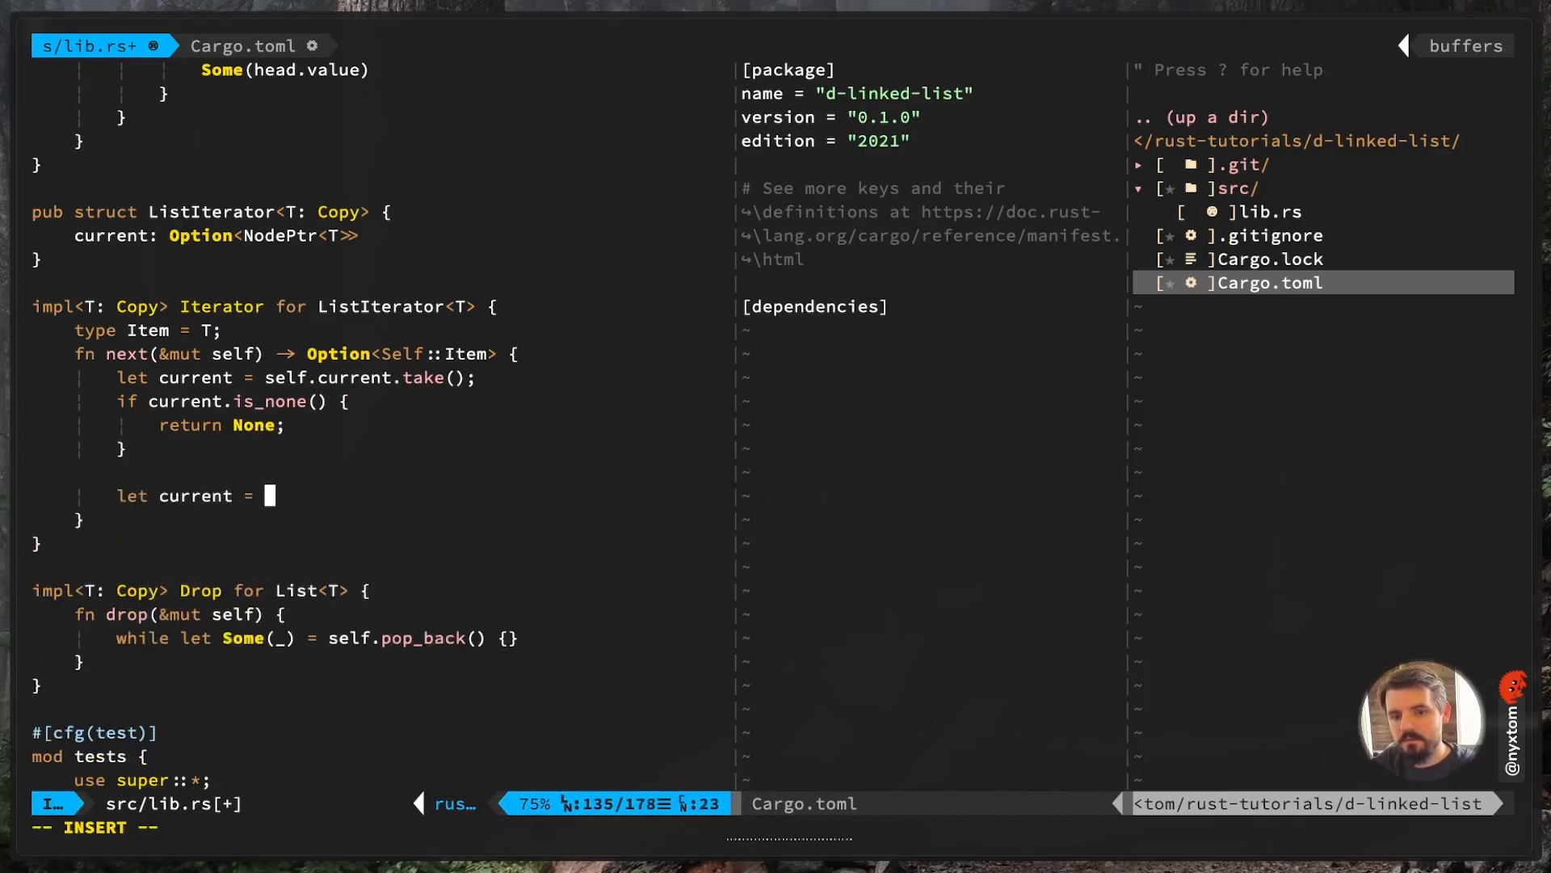
pyautogui.write('current.unwrap();')
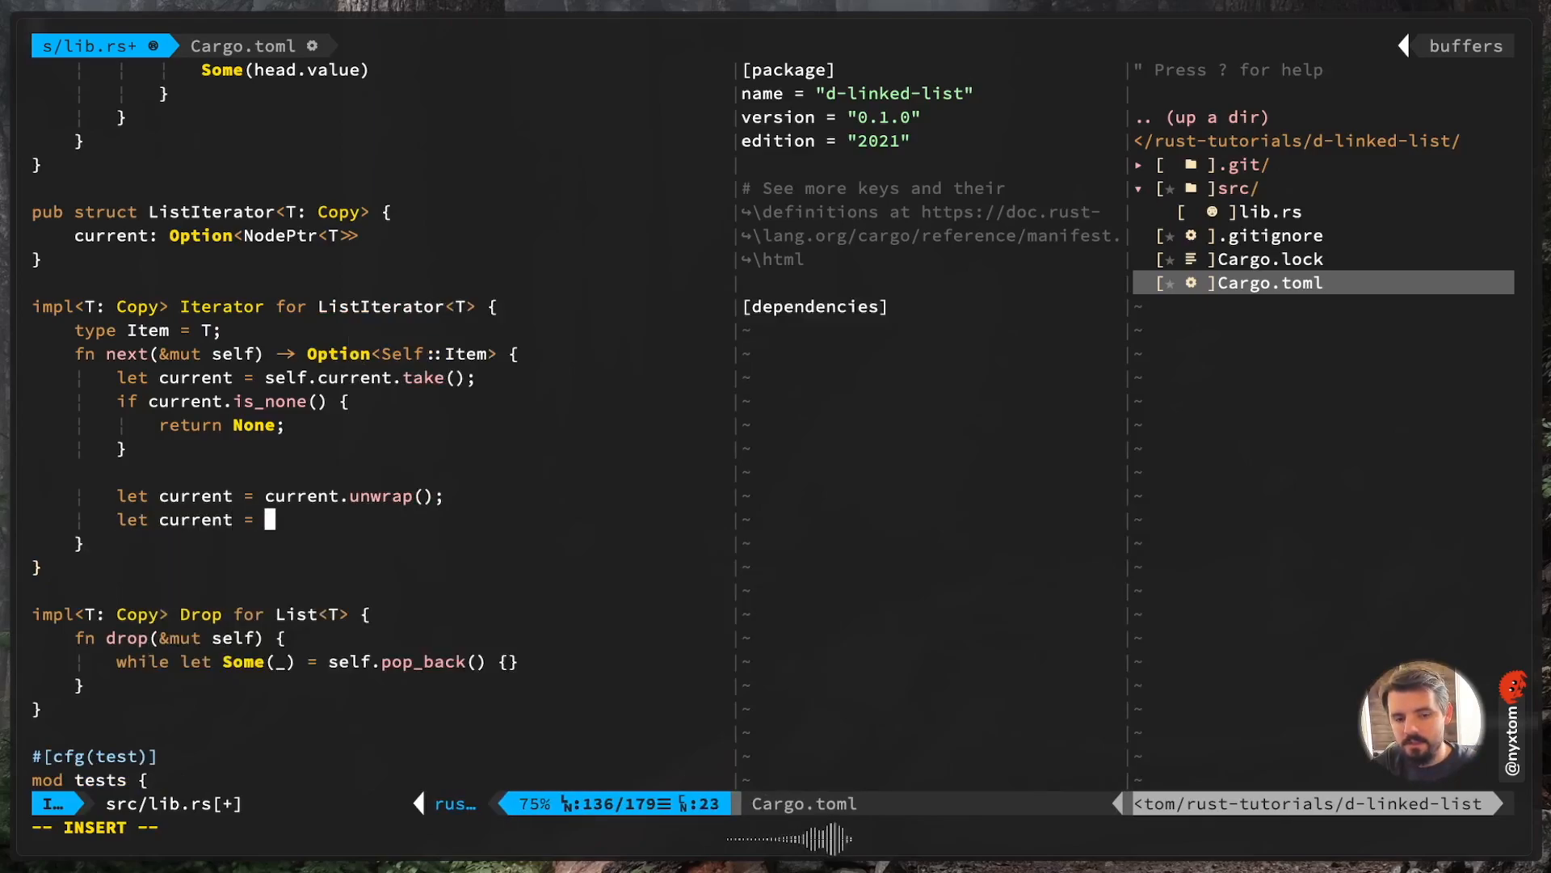
pyautogui.write('.borr')
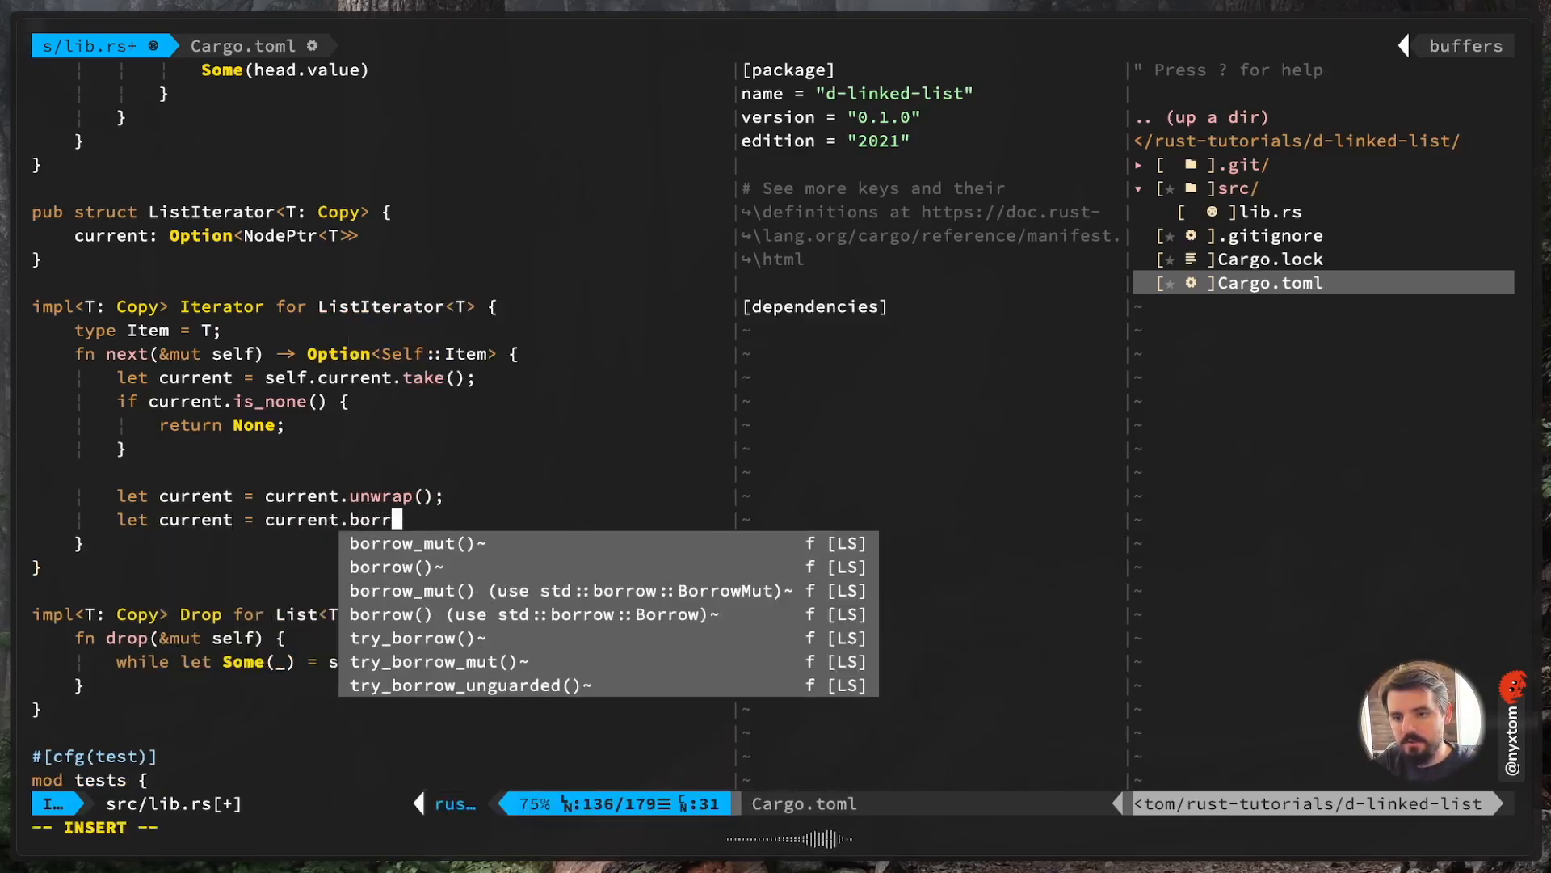
# Advance self.current to current.next.clone() and return Some(current.value)
pyautogui.press('Enter')
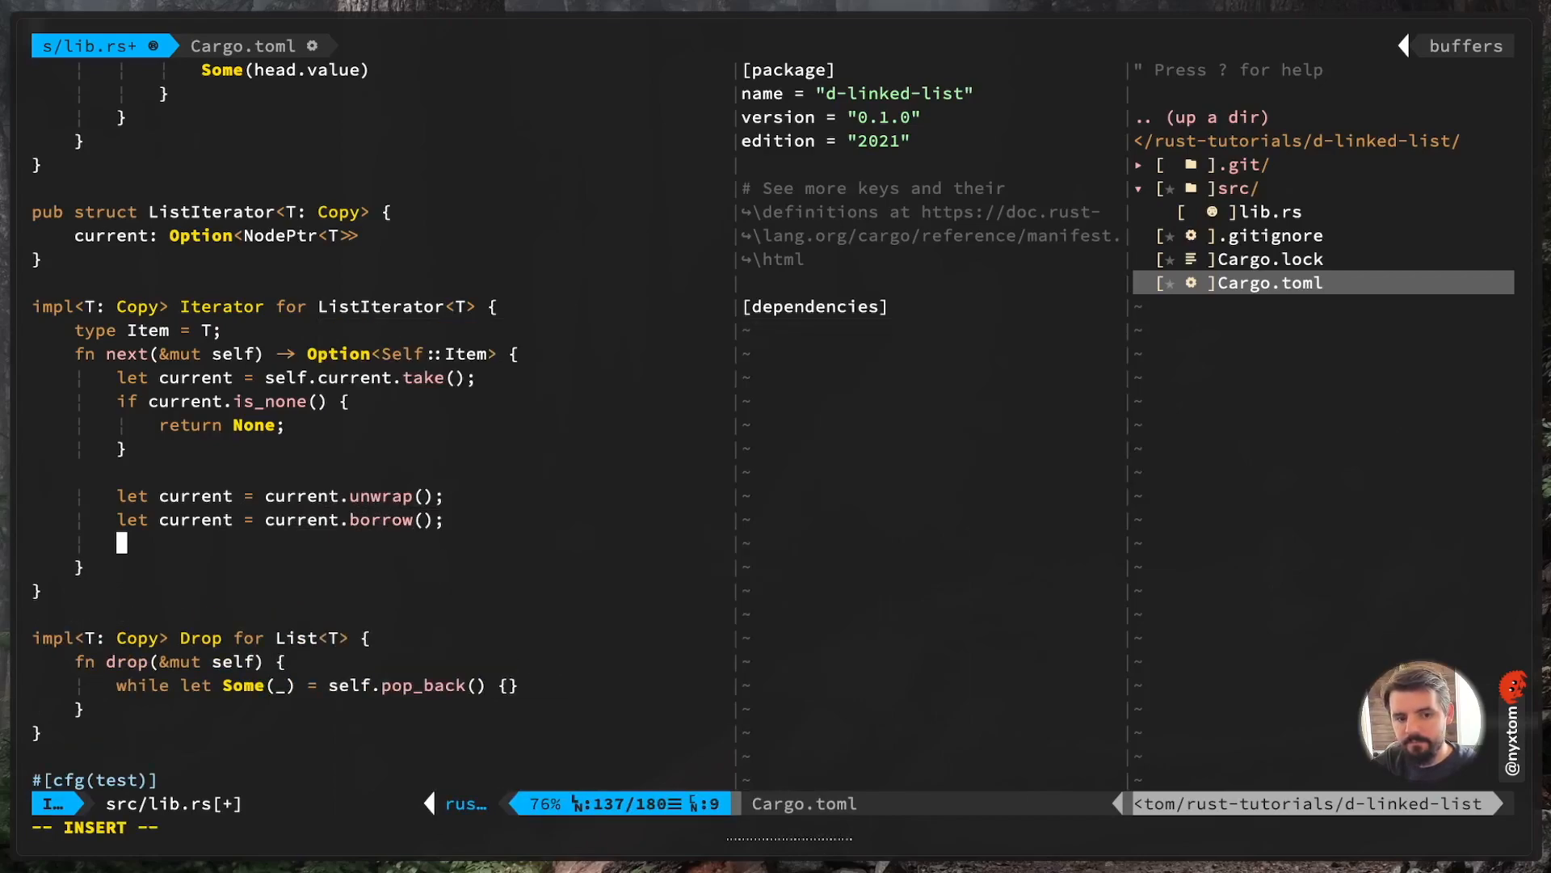
pyautogui.write('self.current =')
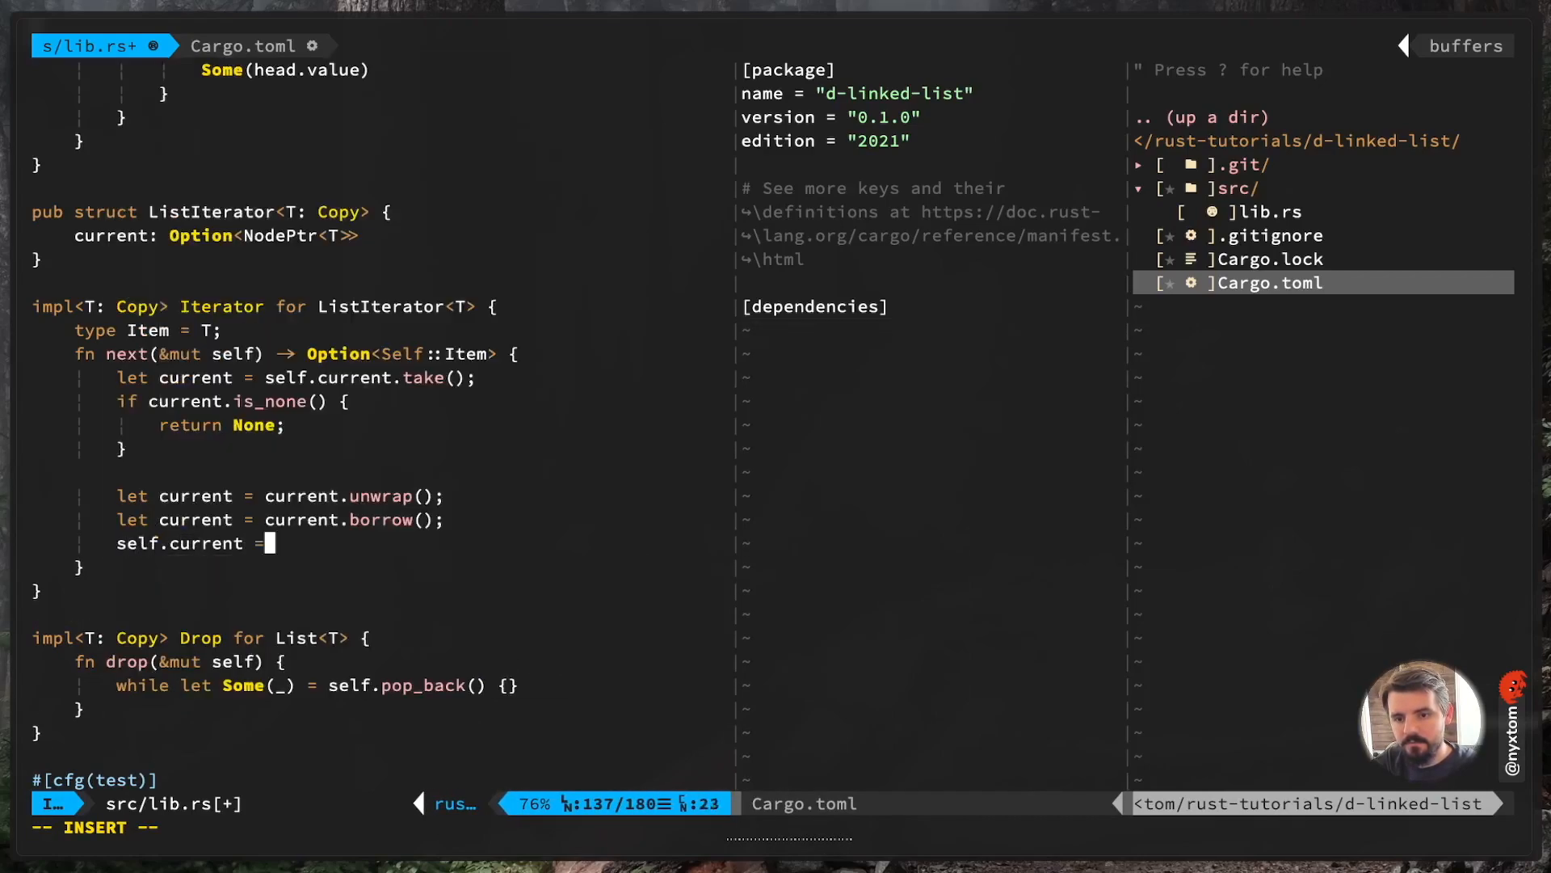
pyautogui.write('self.current')
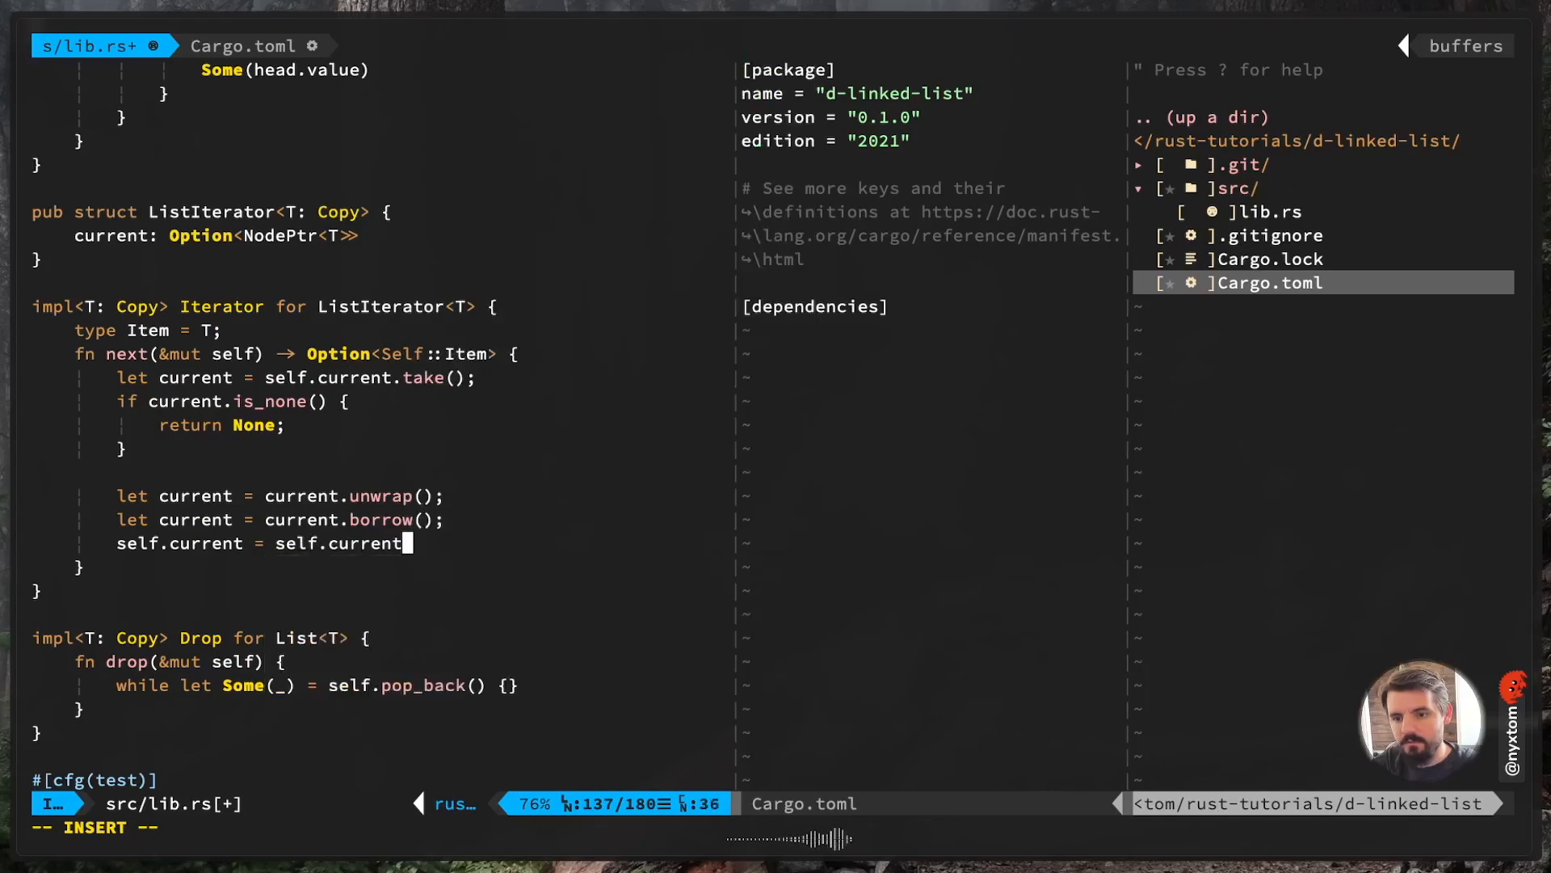
pyautogui.write('current.next.clone();')
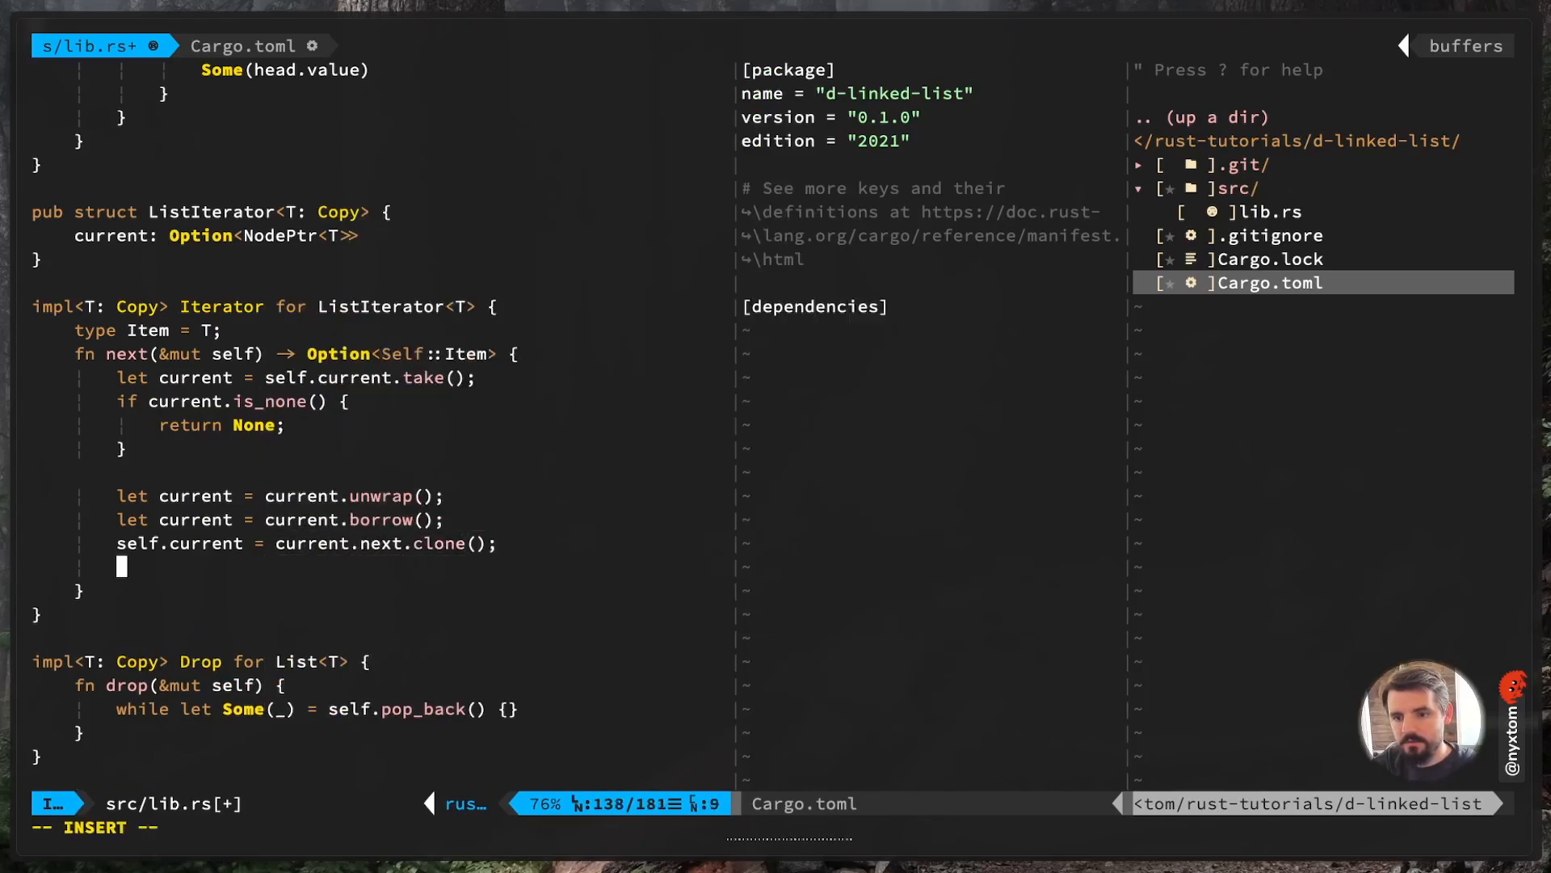
pyautogui.write('Some(current.value')
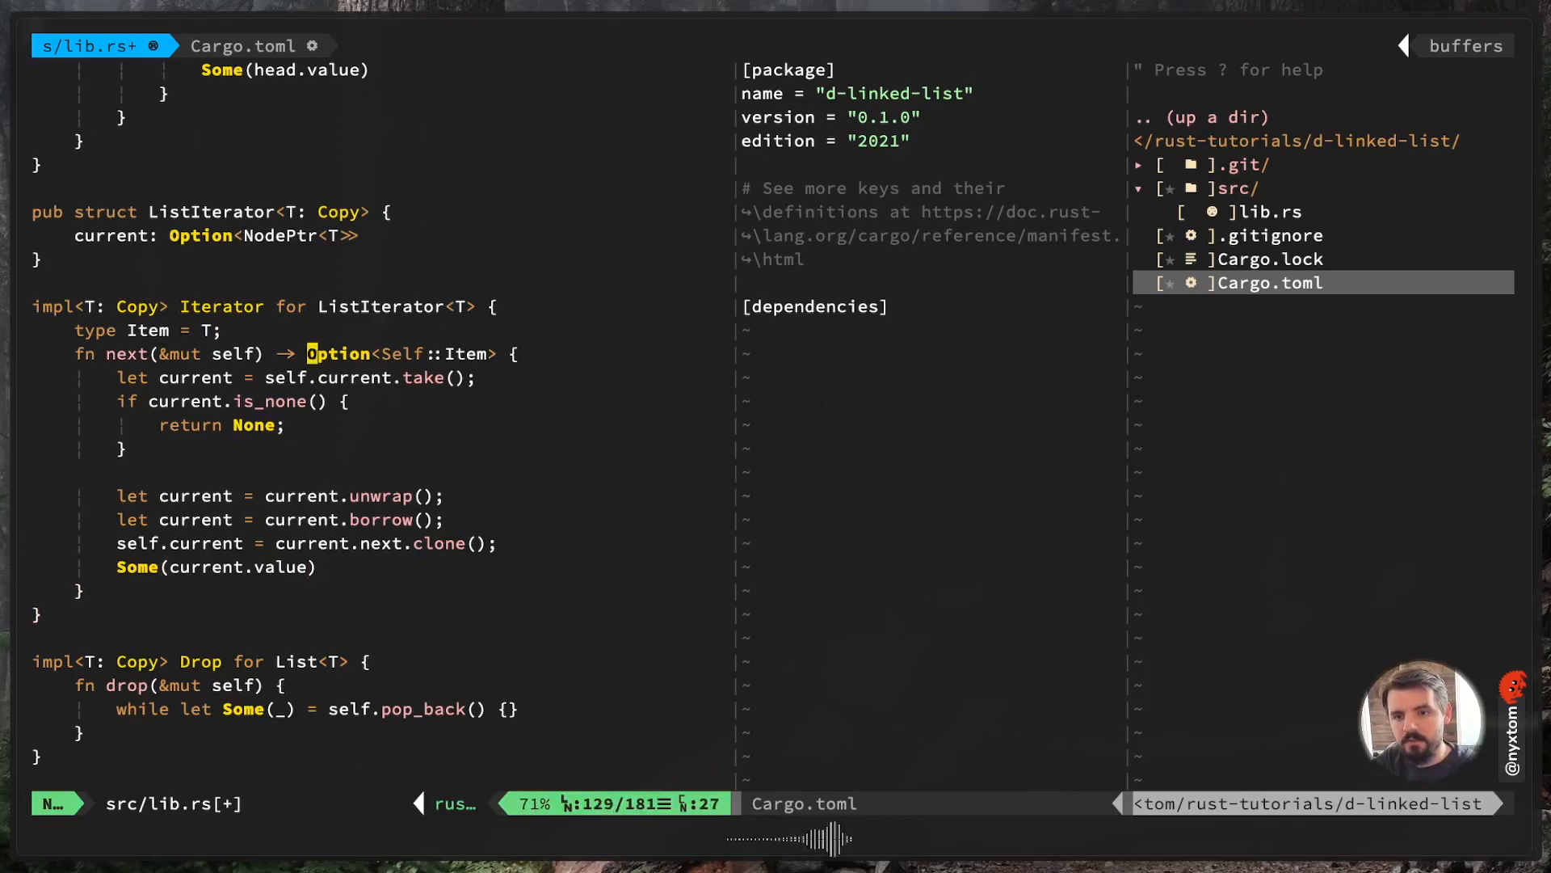
# Write 'pub fn iter(&self) -> ListIterator<T>' returning ListIterator { current: self.head.clone() }
pyautogui.scroll(3)
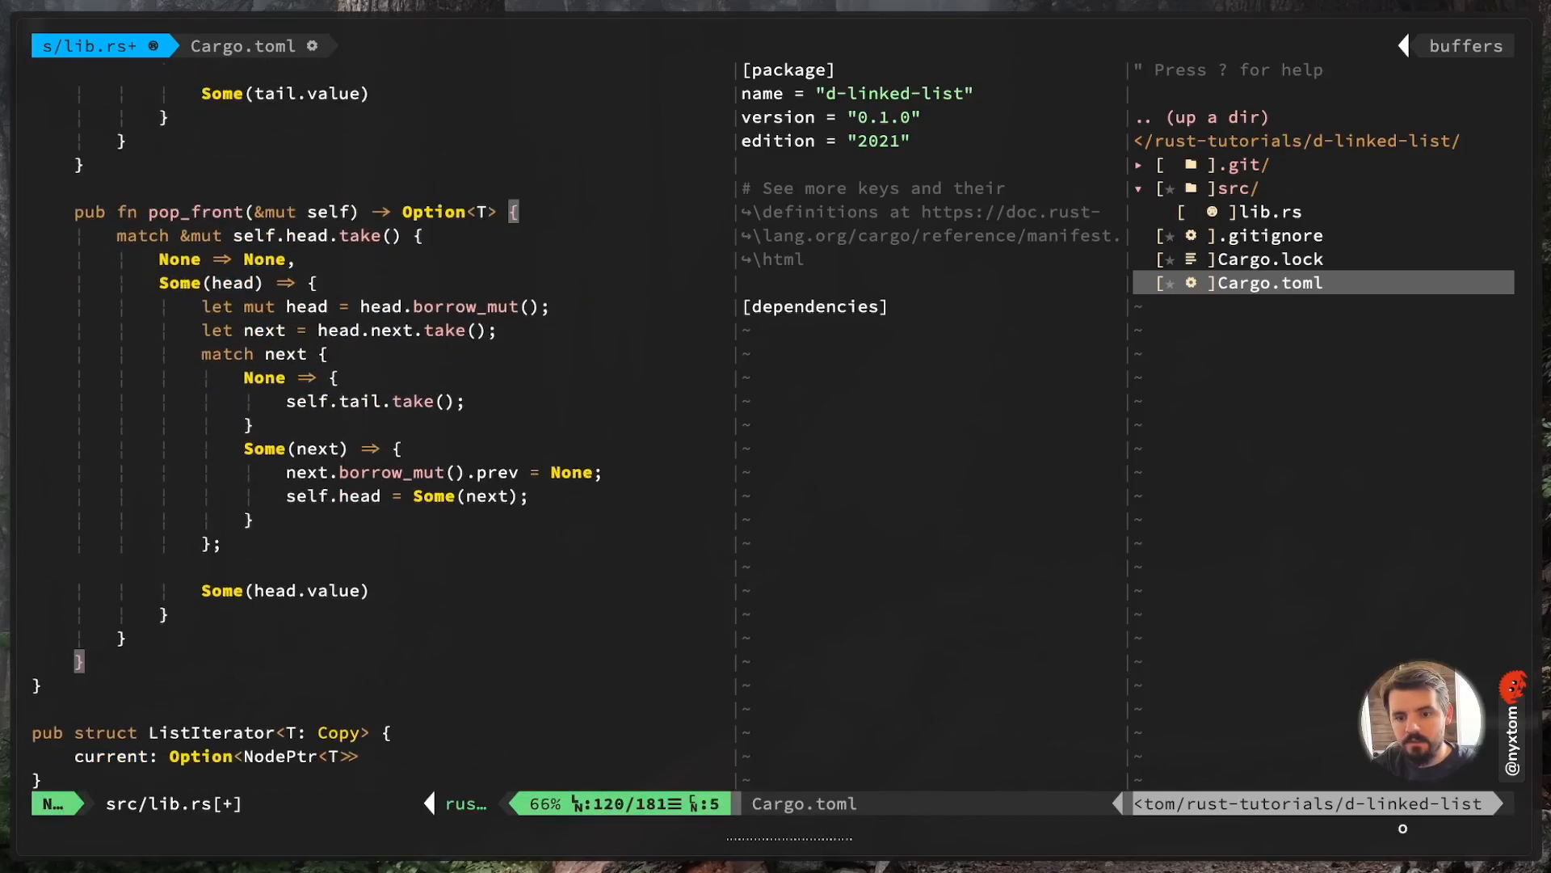
pyautogui.write('pub fn iter()')
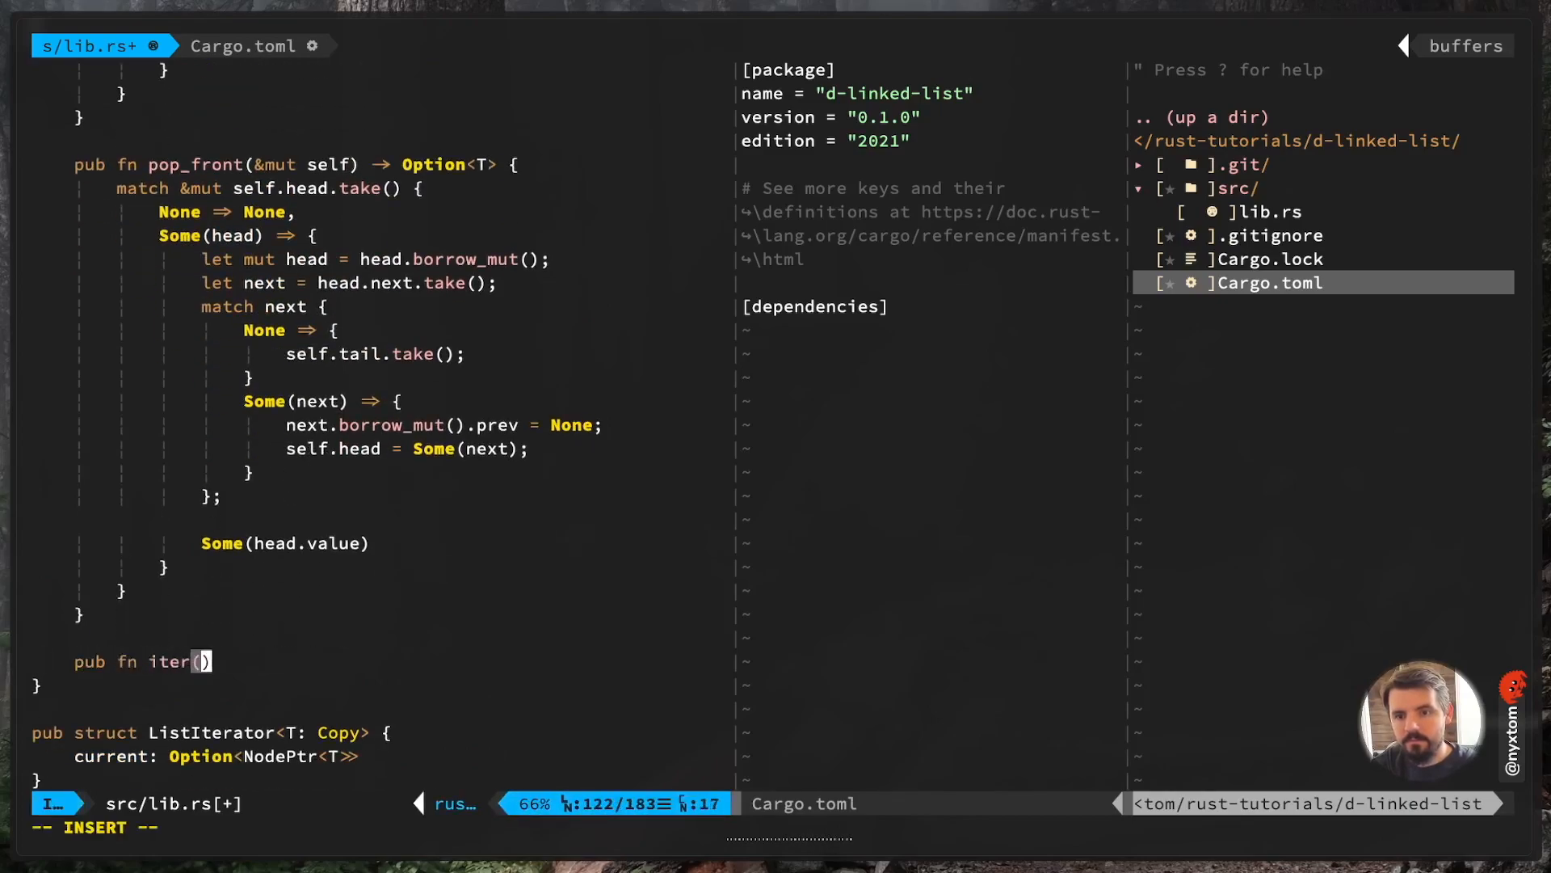
pyautogui.write('&self) ->')
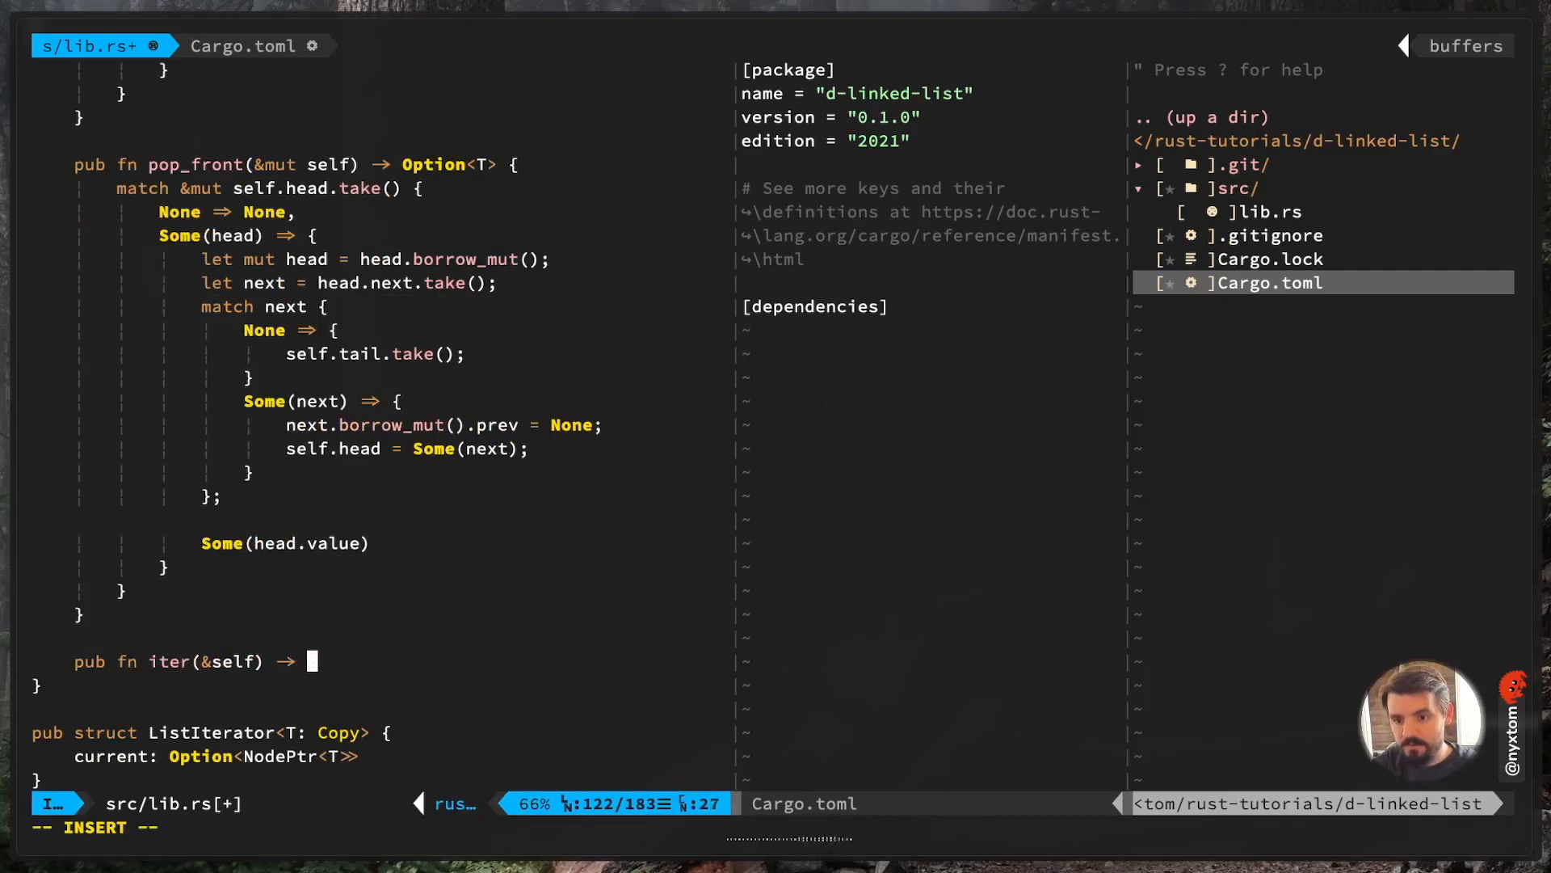
pyautogui.write('ListIterator<T> {')
pyautogui.write('current: self.head.clone()')
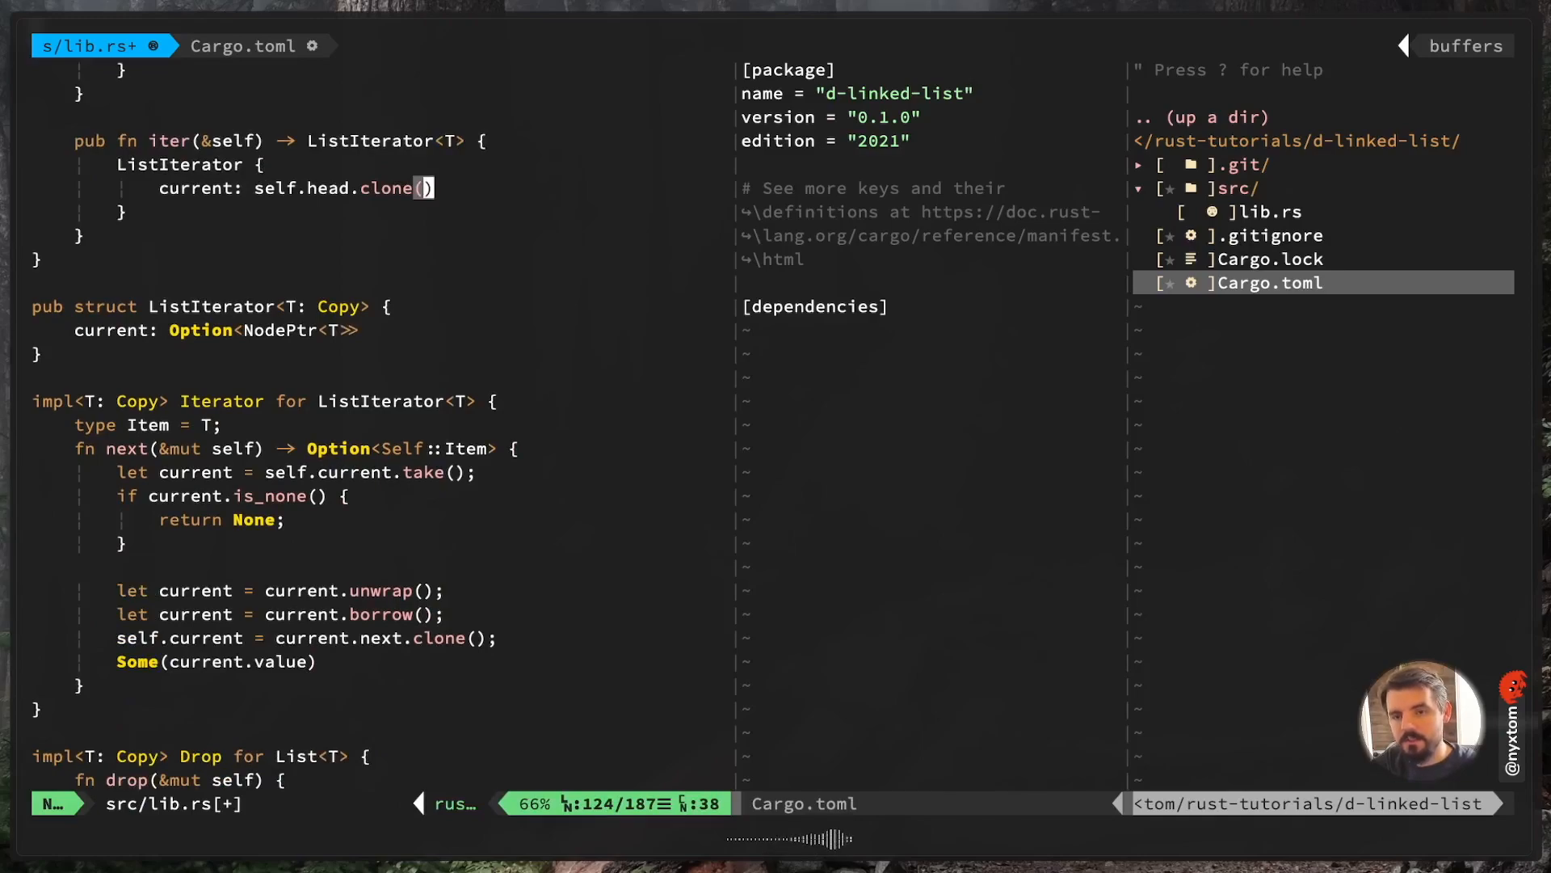
pyautogui.scroll(-3)
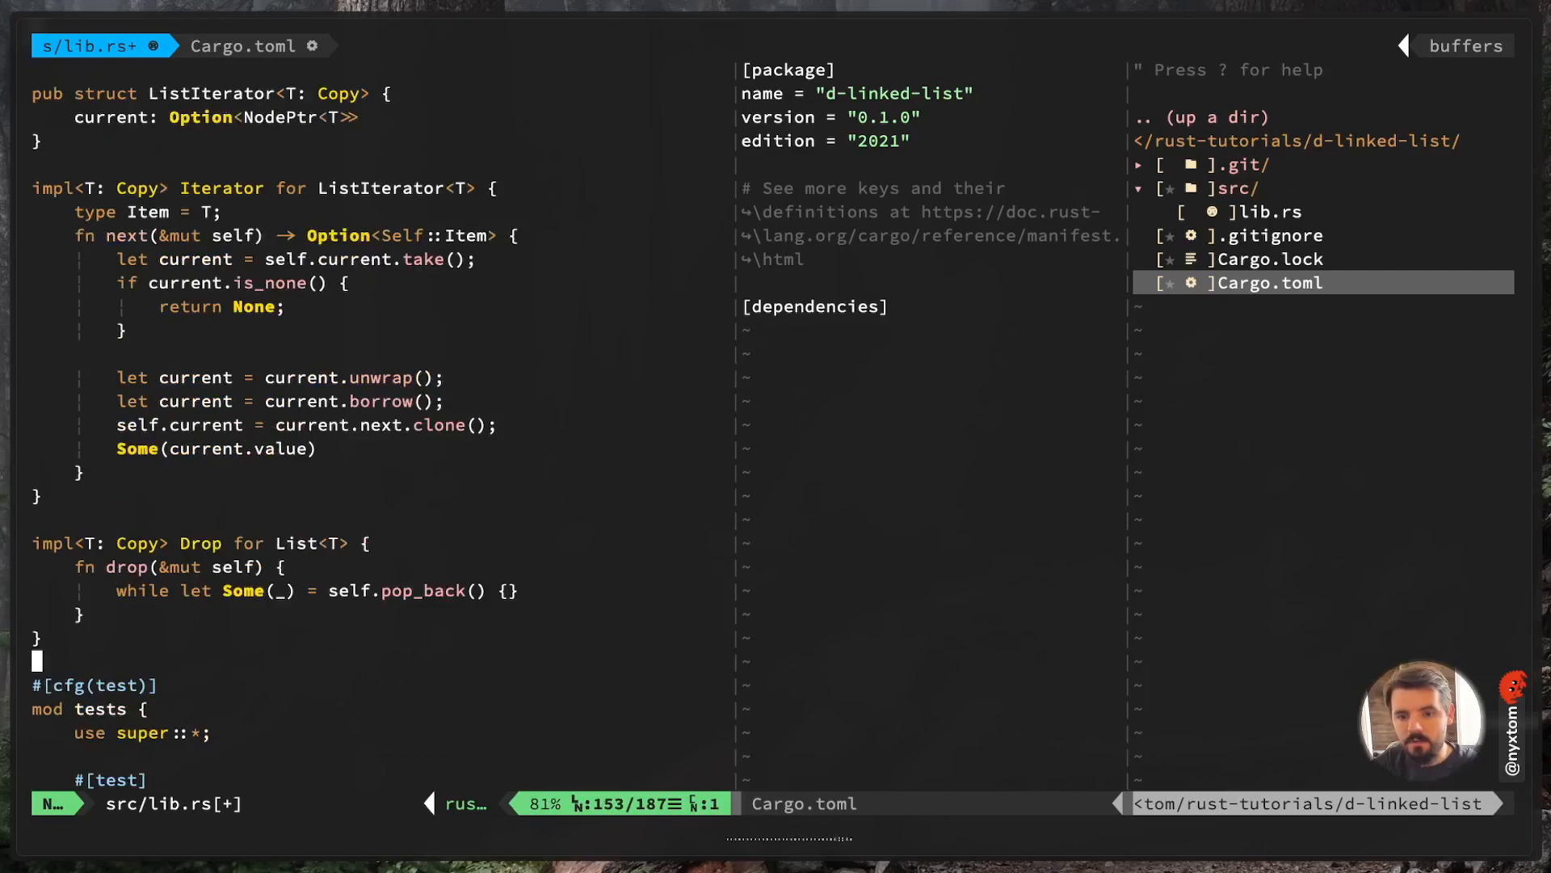
# Write the works_builds_list_iter test with pasted push_front lines and a for loop printing each item
pyautogui.scroll(-3)
pyautogui.write('#[te')
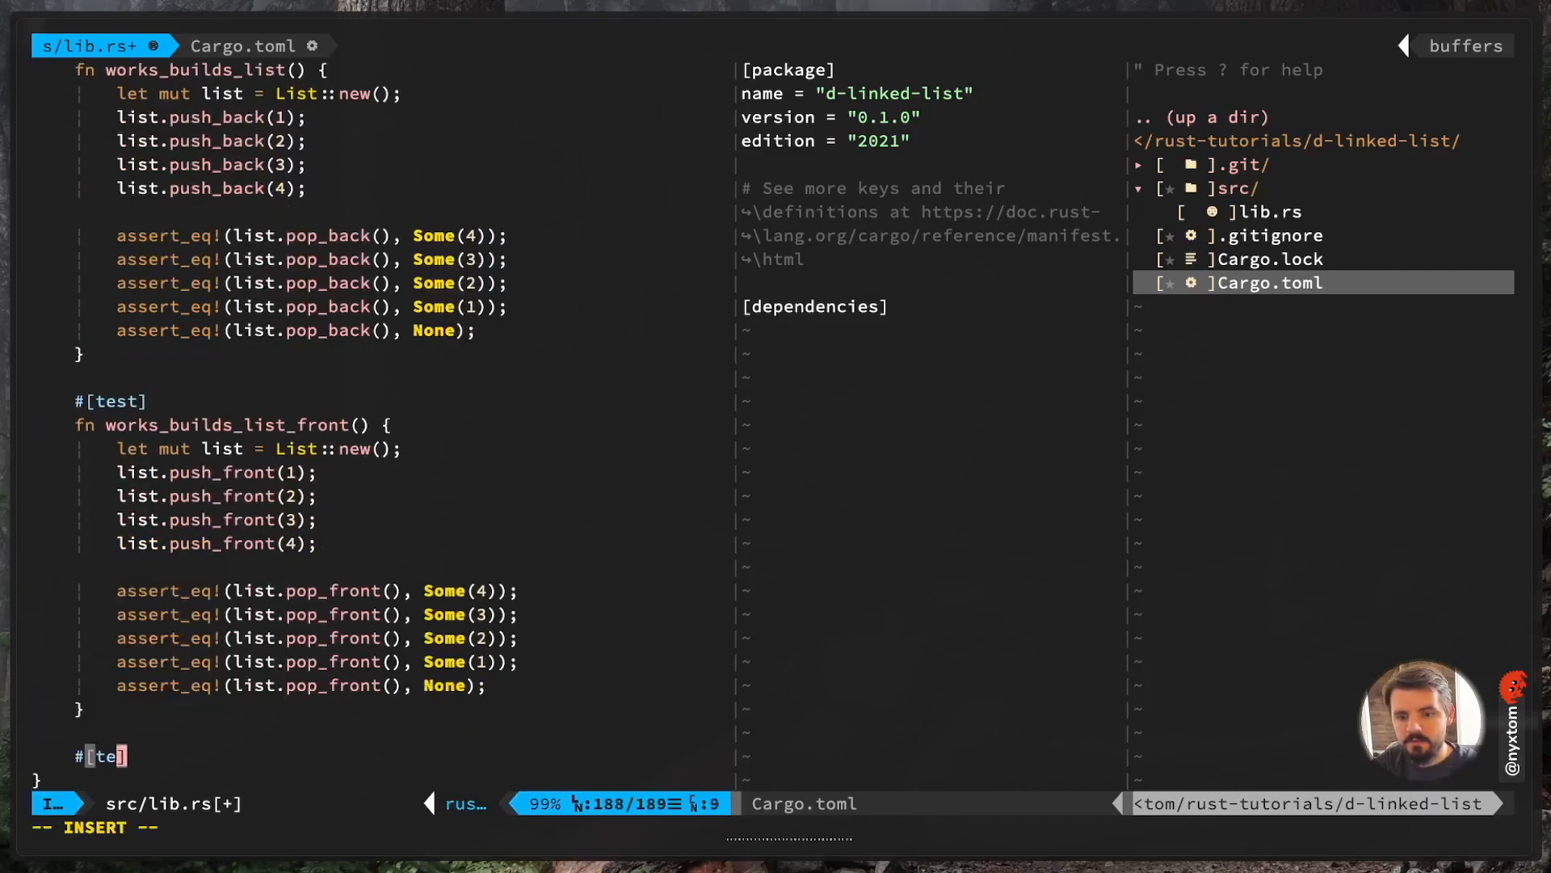
pyautogui.write('works_builds_list_iter() {')
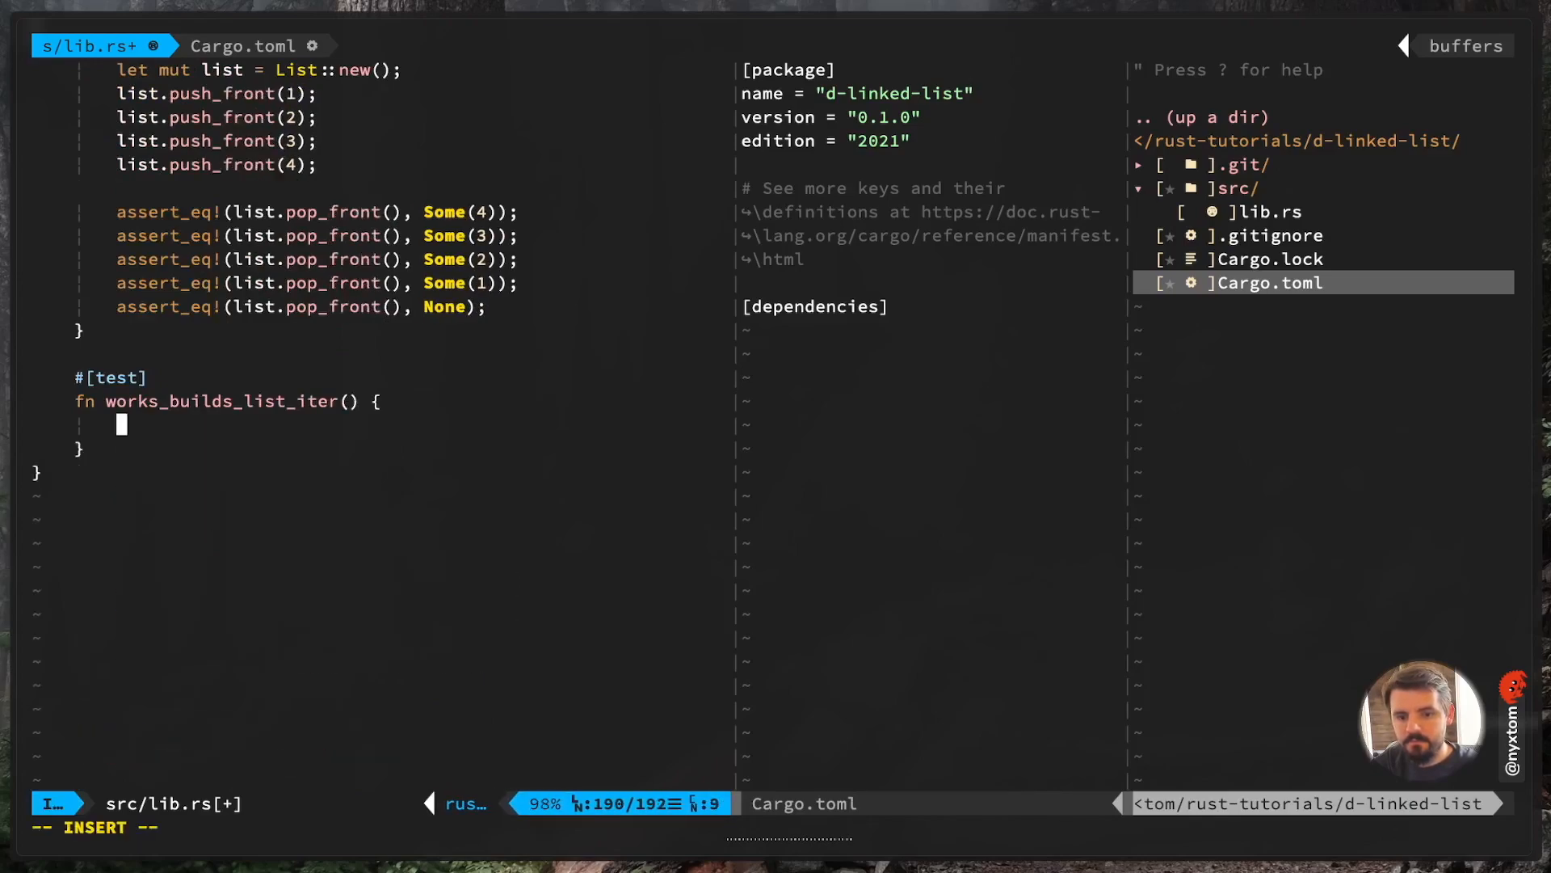
pyautogui.write('let mut')
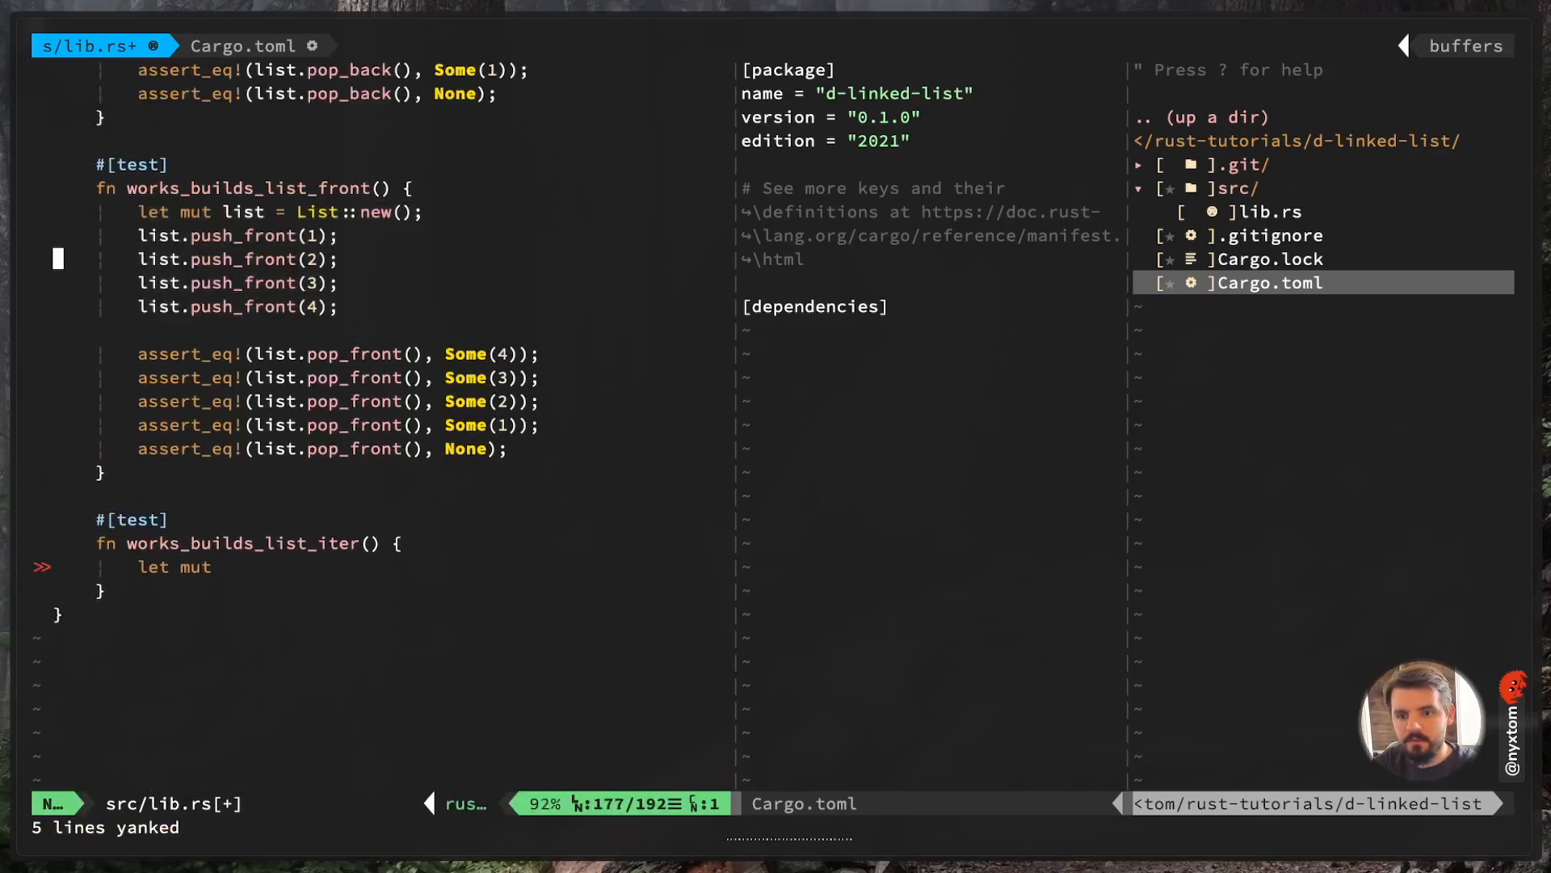
pyautogui.press('p')
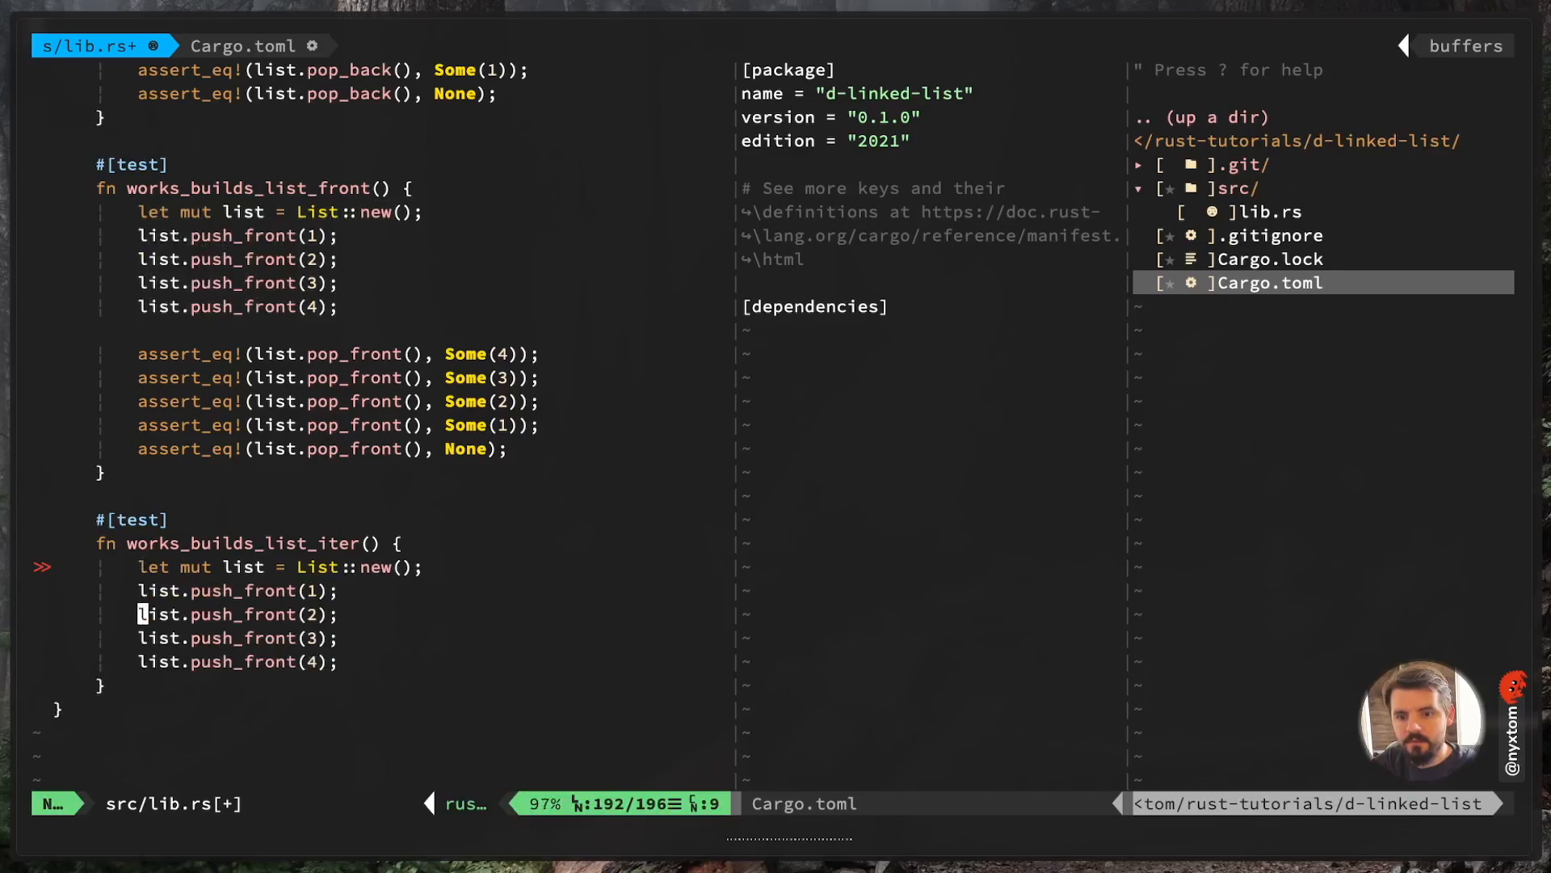
pyautogui.write('for i in list.iter() {')
pyautogui.write('println!("{}", i);')
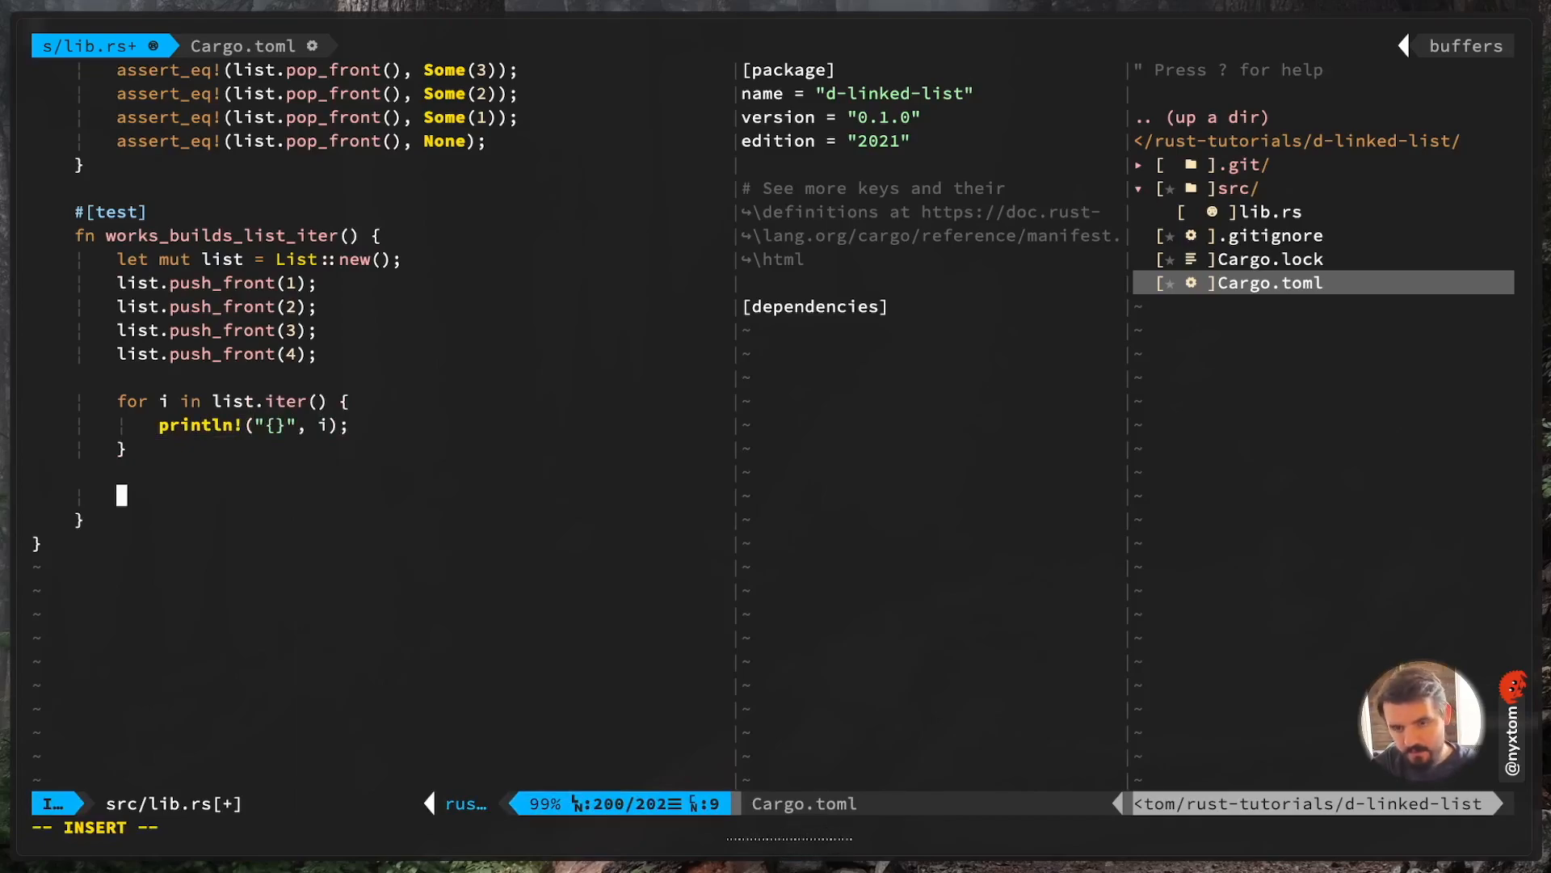
# Bind 'let mut iter = list.iter();' and assert_eq! that iter.next() yields Some(4) down to Some(1)
pyautogui.write('assert_eq')
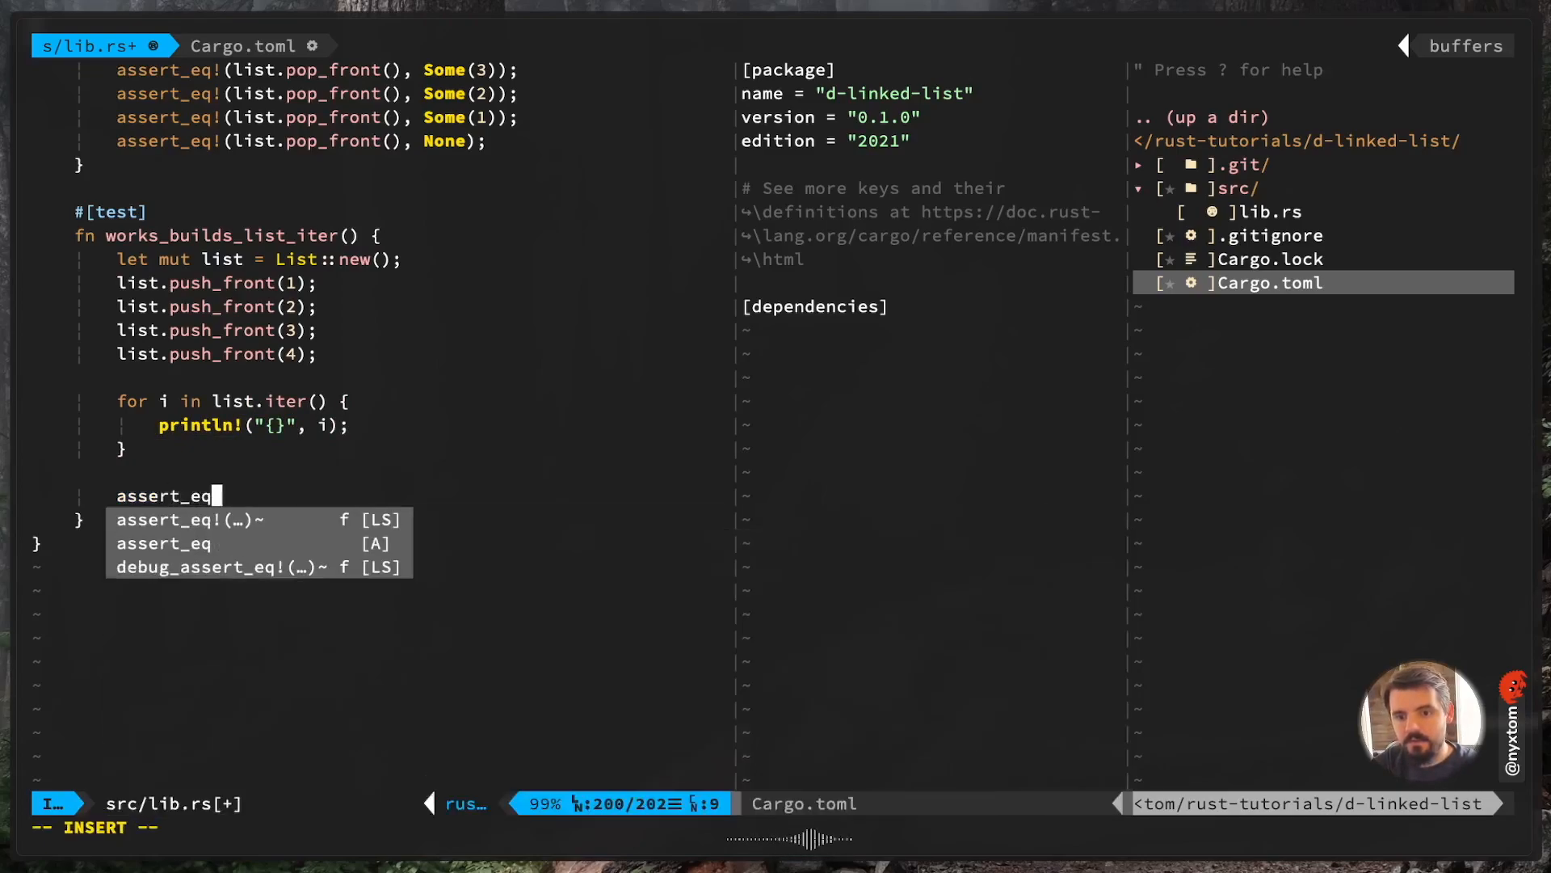
pyautogui.write('!(list.iter')
pyautogui.write('let iter = list.iter();')
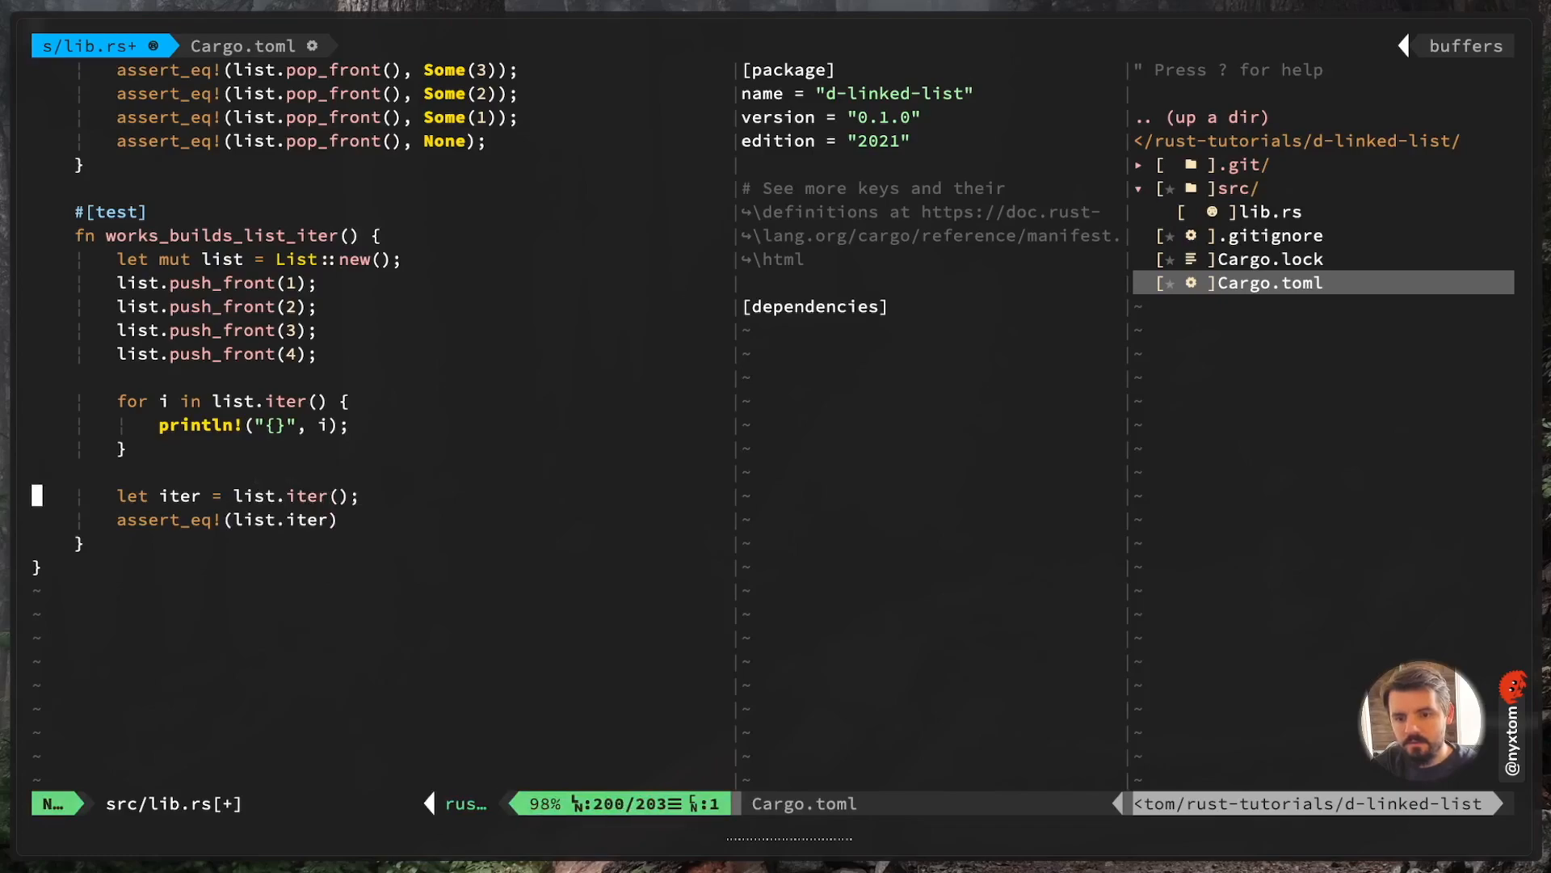
pyautogui.write('mut')
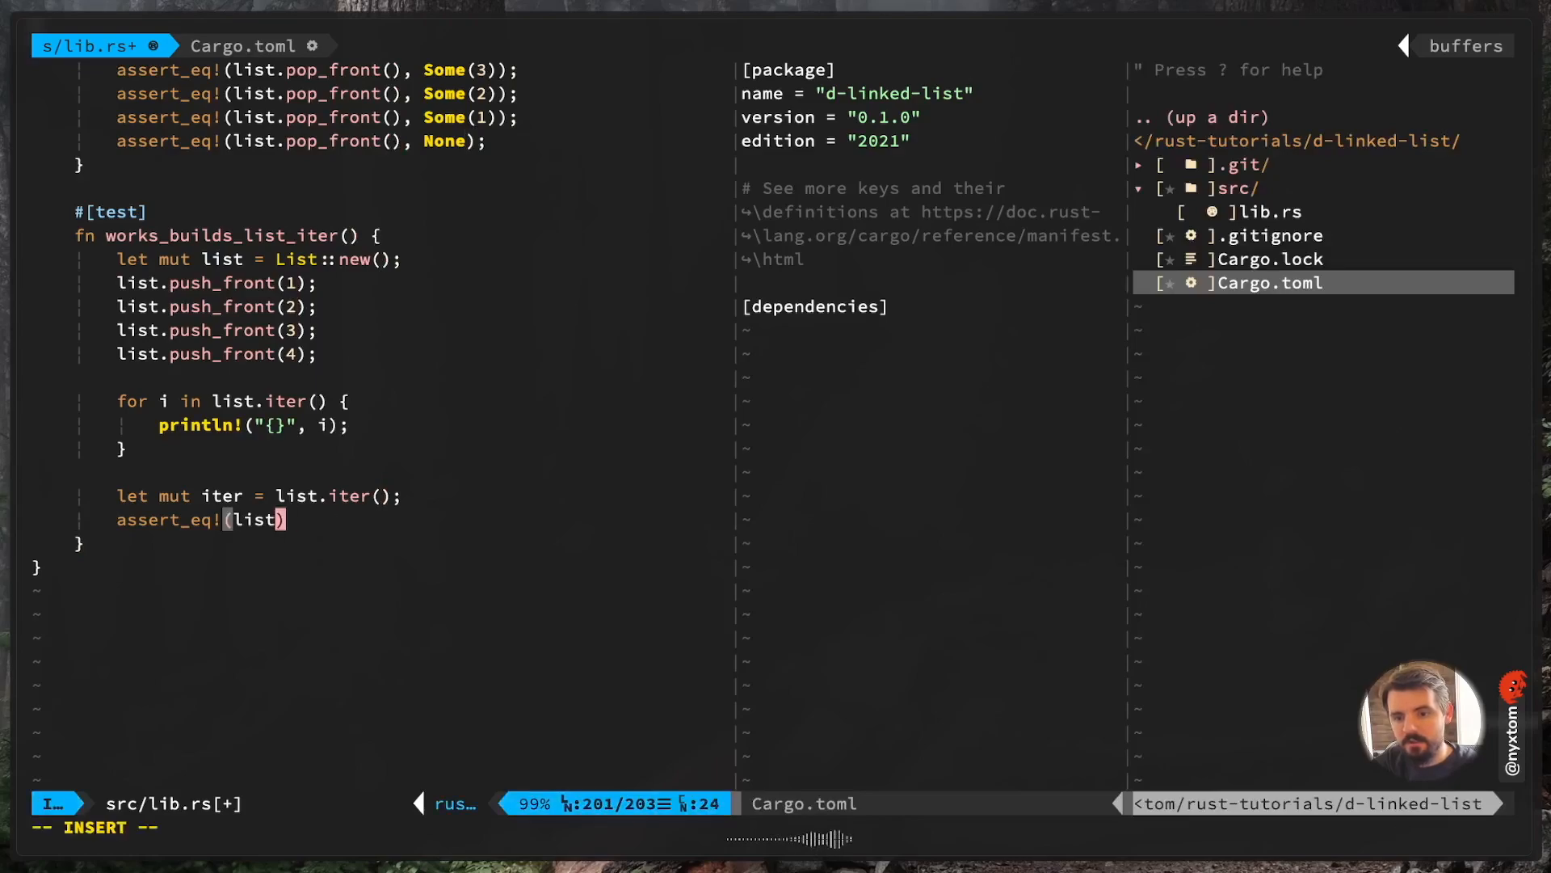
pyautogui.press('BackSpace')
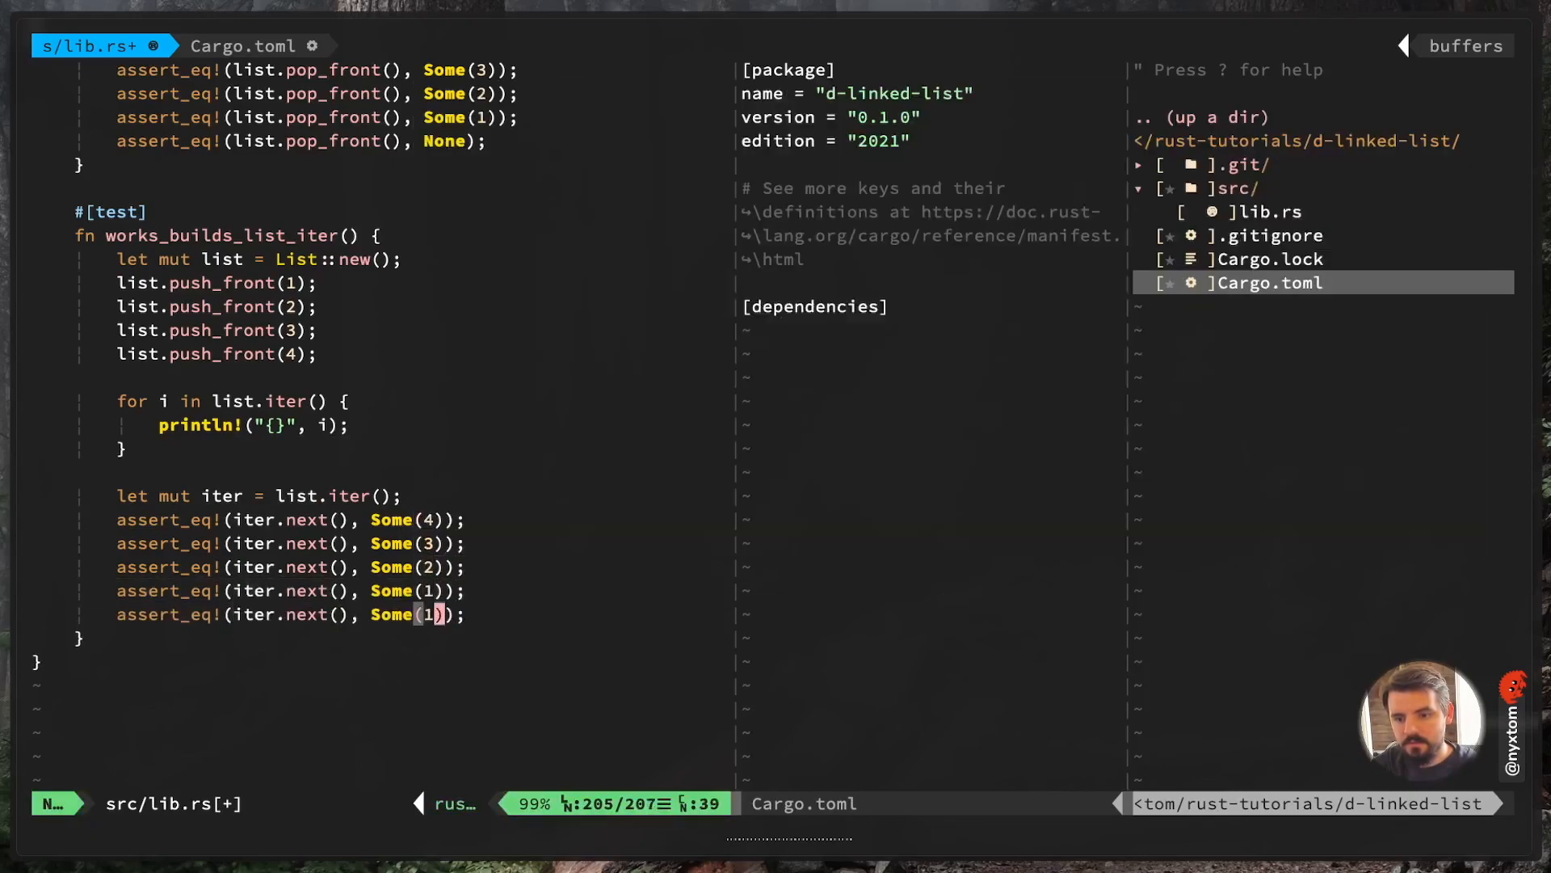
# Make the final assertion expect None, save lib.rs, and begin a current_b field in ListIterator
pyautogui.write('None')
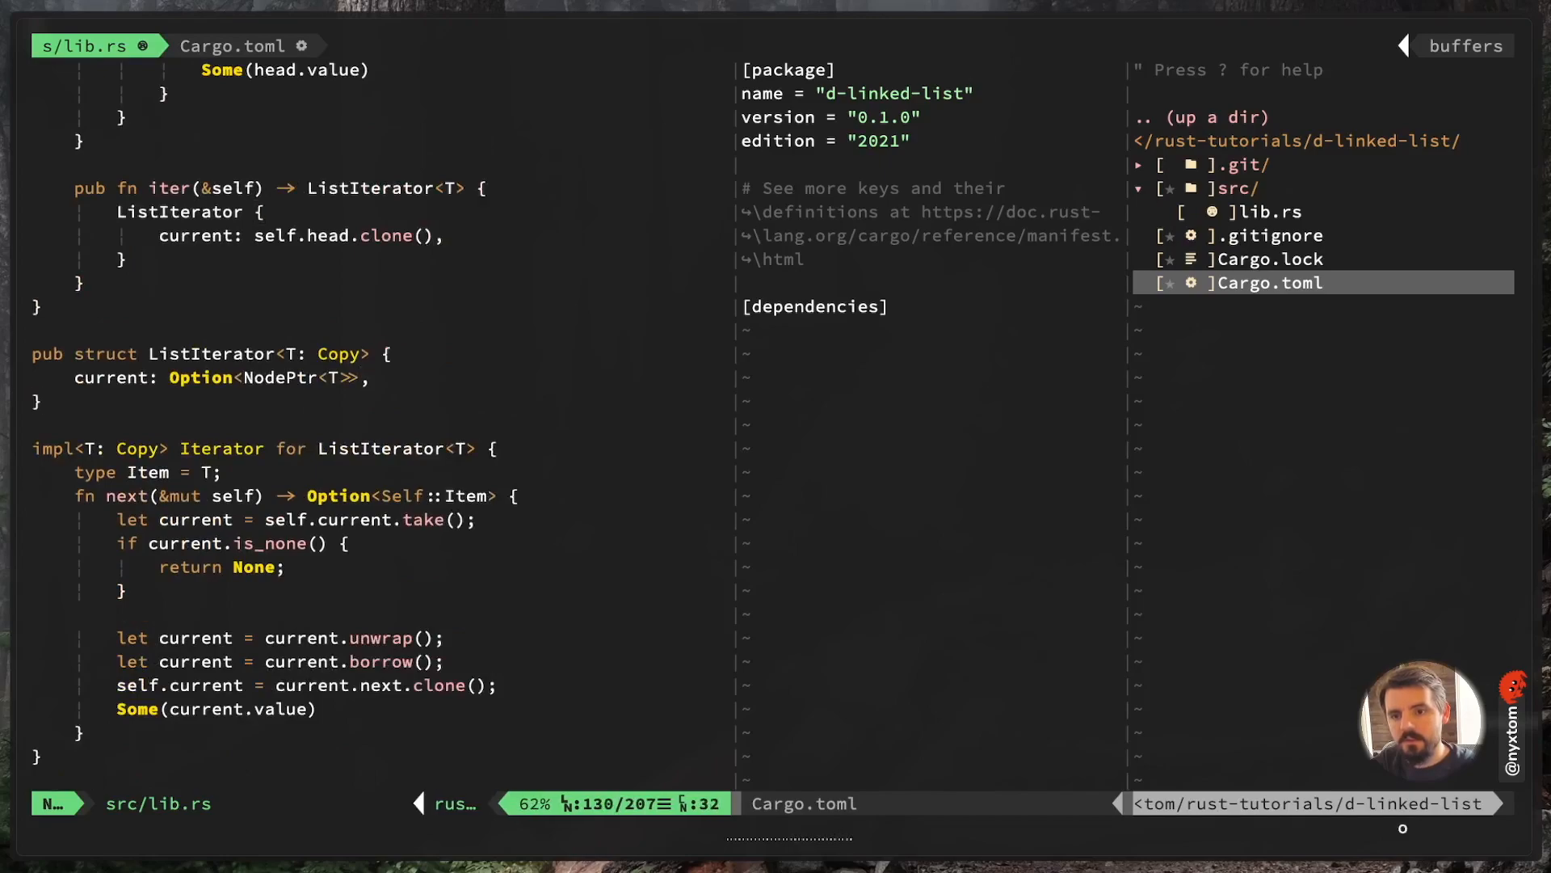
pyautogui.write('current_b')
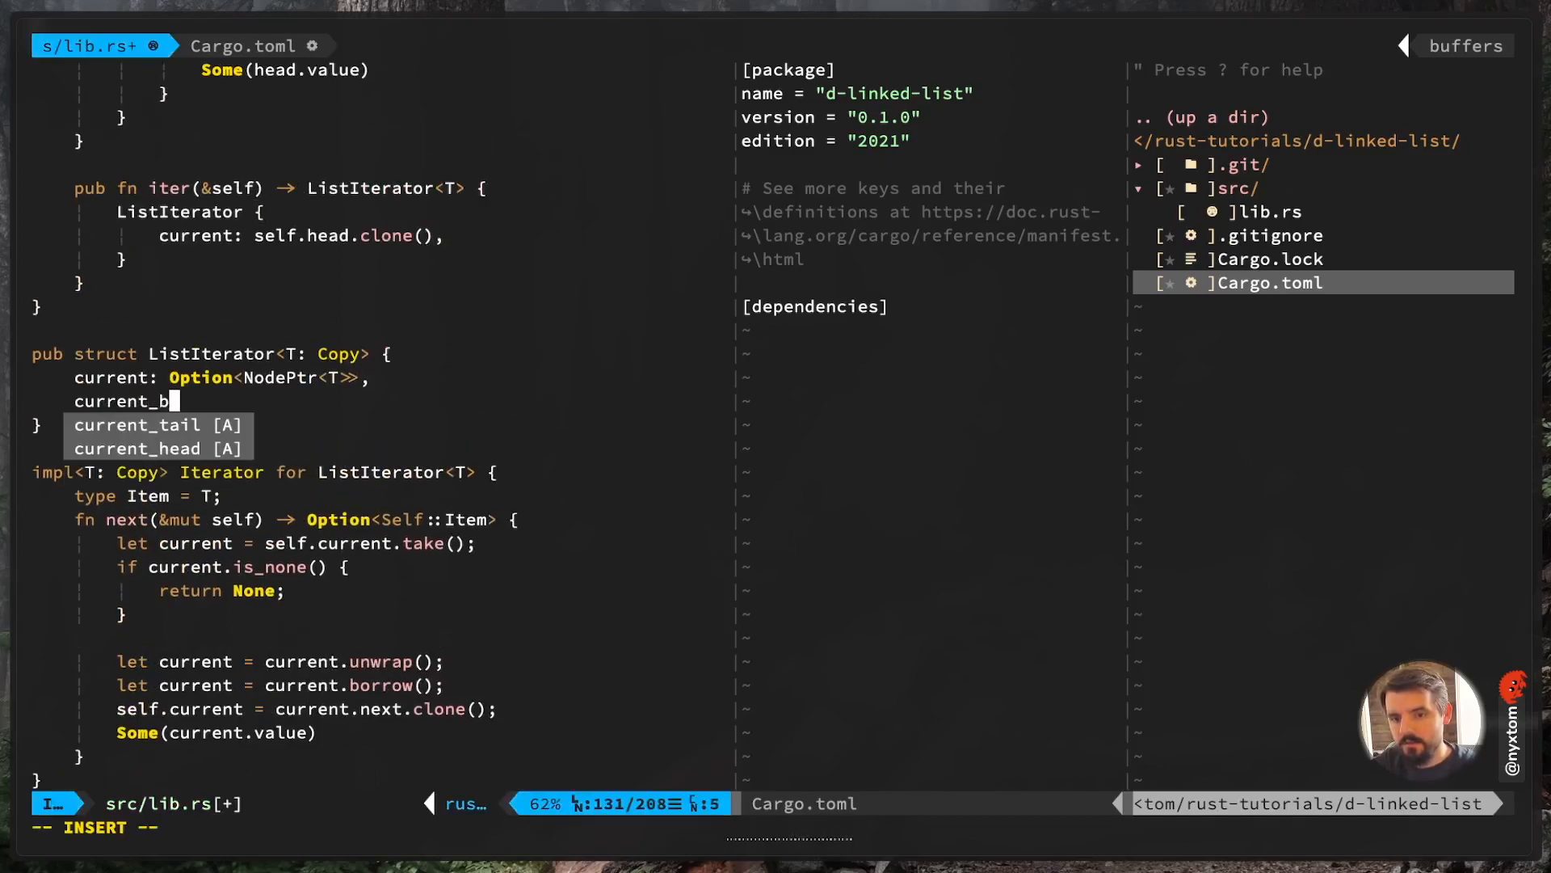
# Add 'current_back: Option<NodePtr<T>>' to the struct and set current_back: self.tail.clone() in iter()
pyautogui.write('ack: Option<Node')
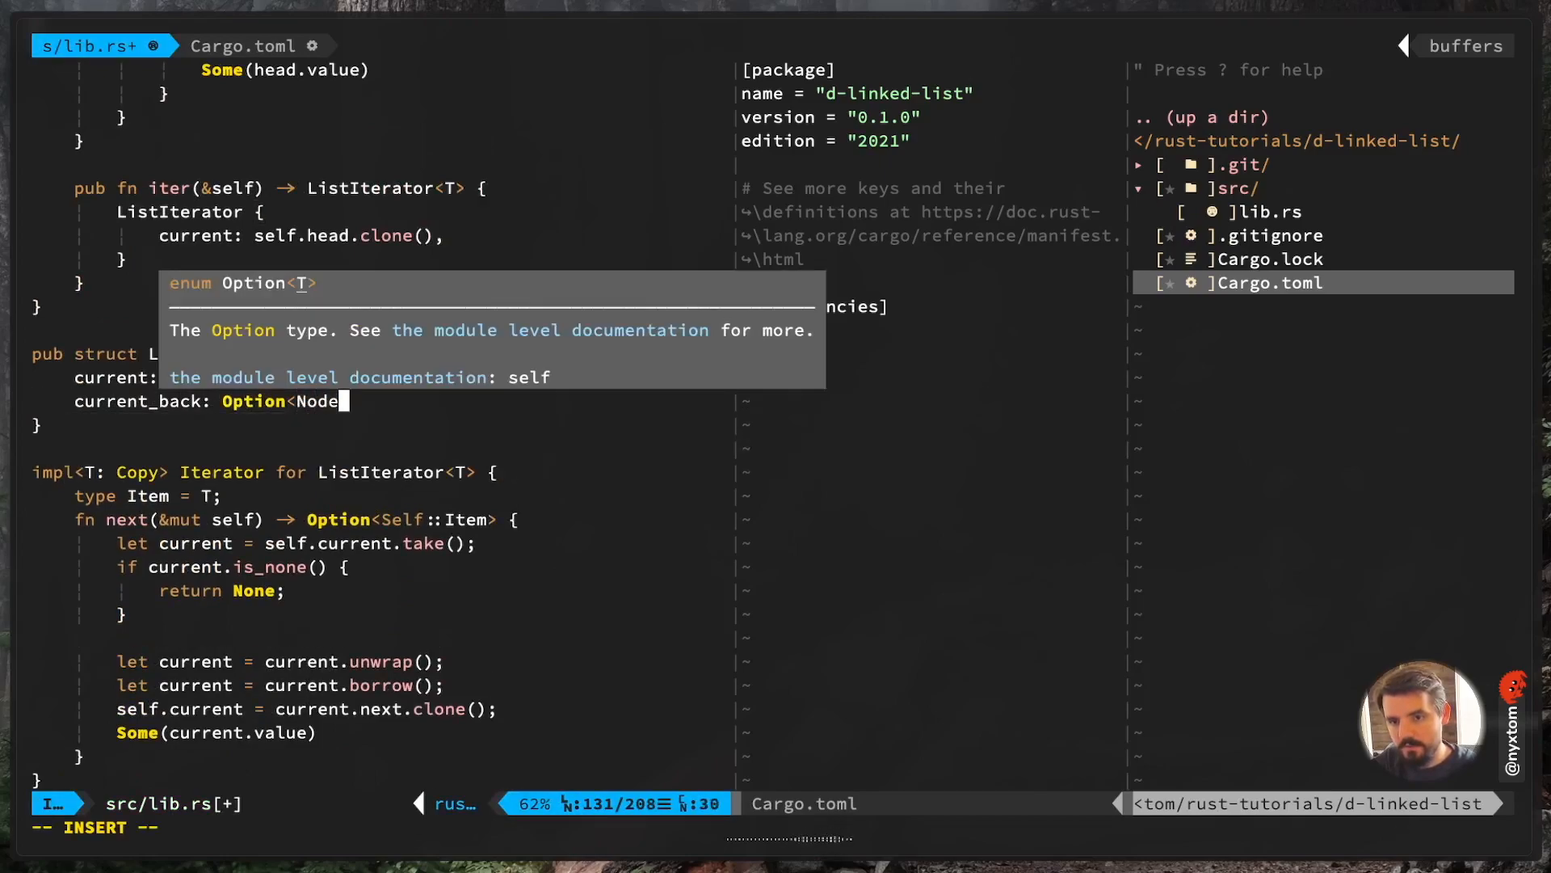
pyautogui.write('NodePtr<')
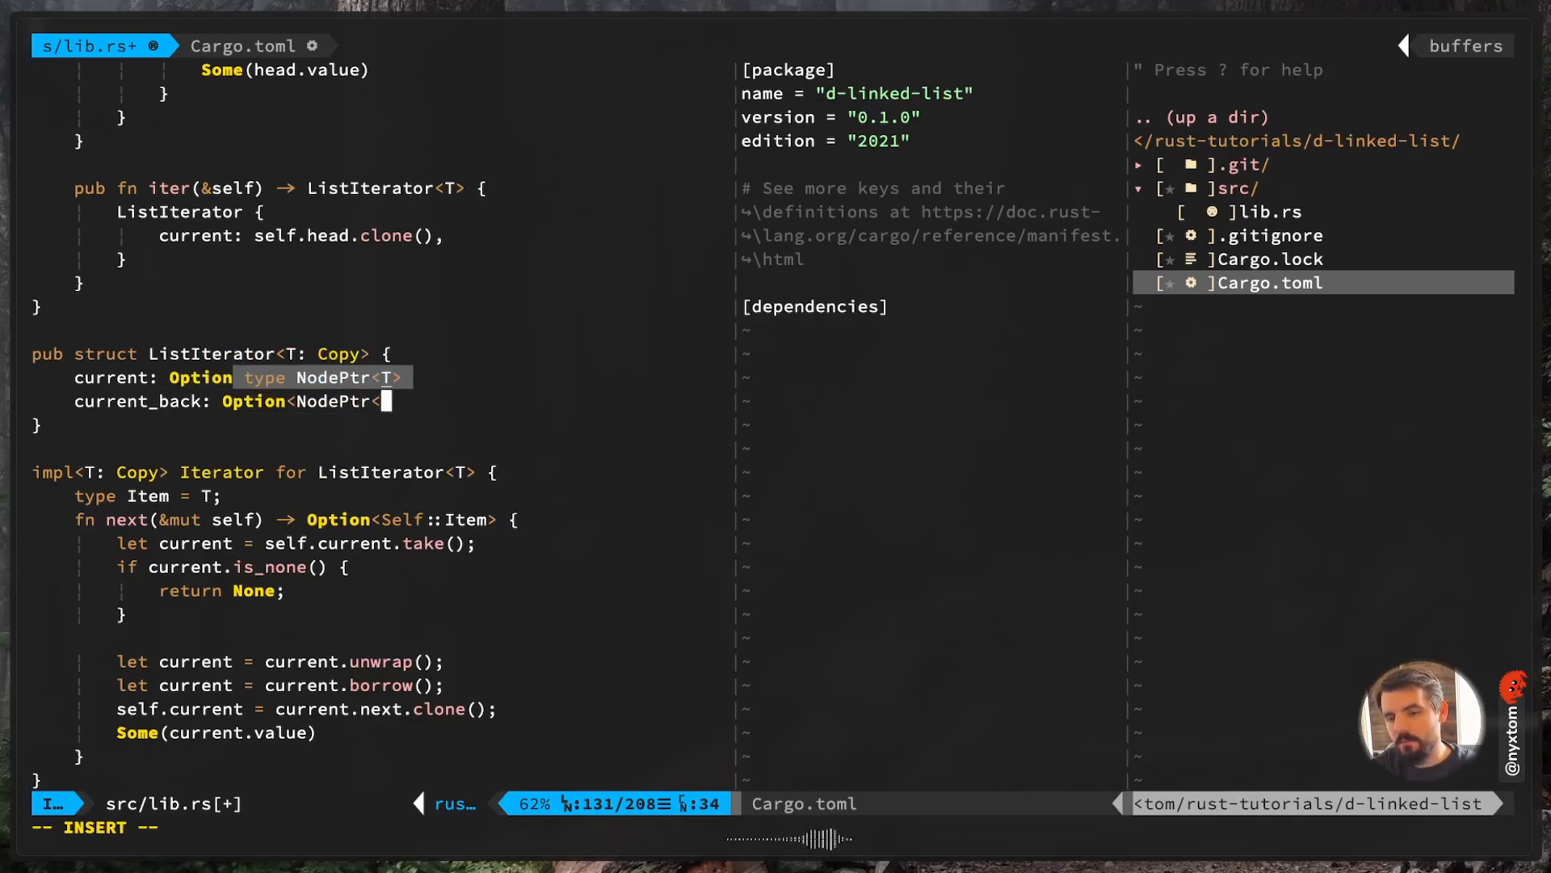
pyautogui.write('T>>')
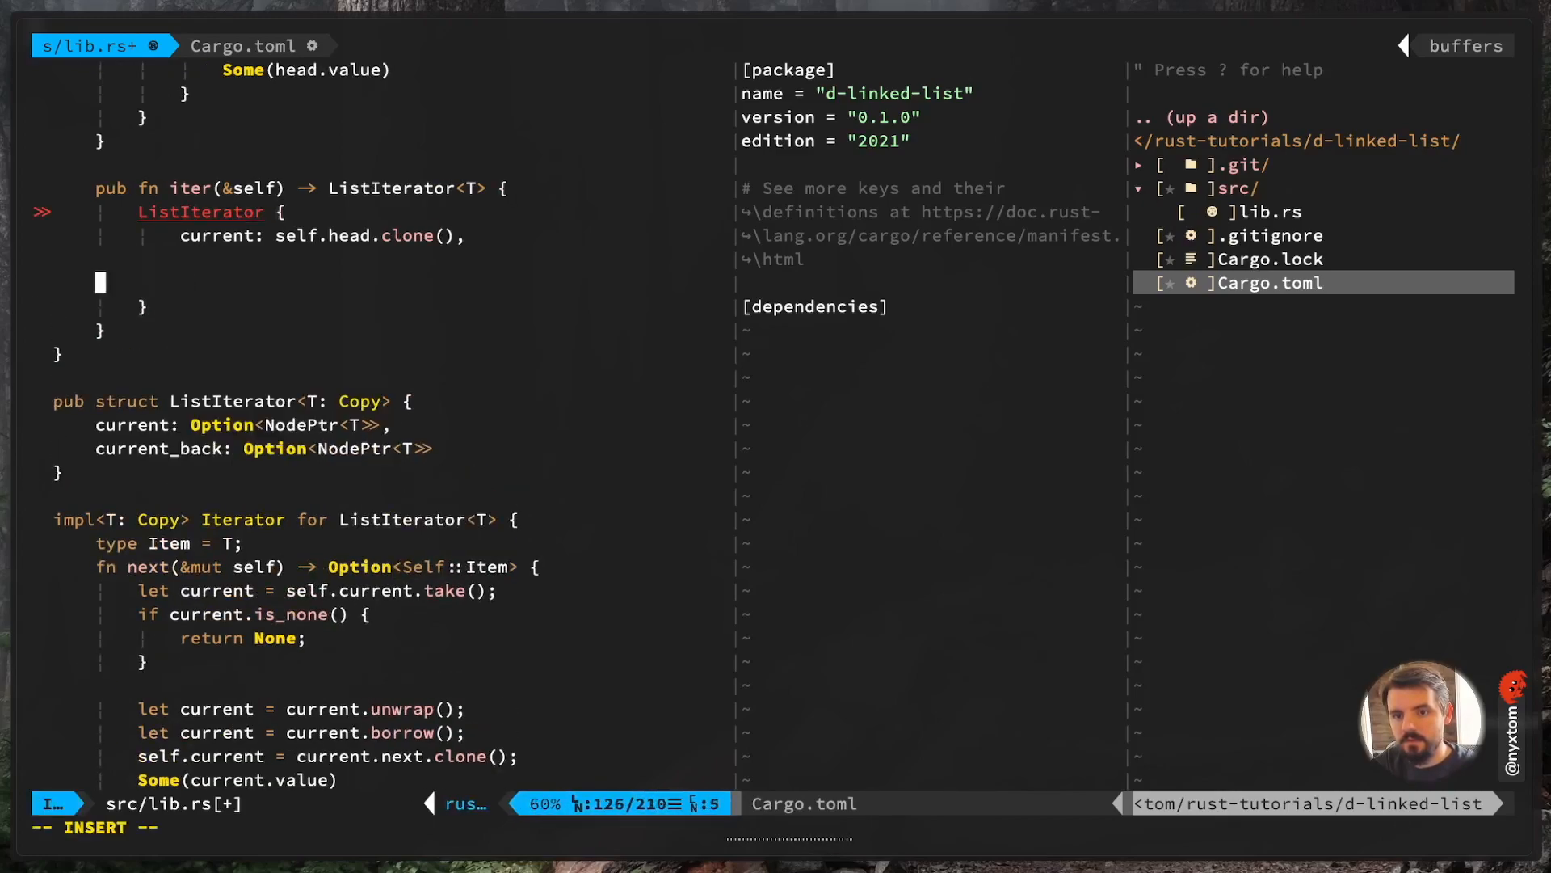
pyautogui.write('current_back')
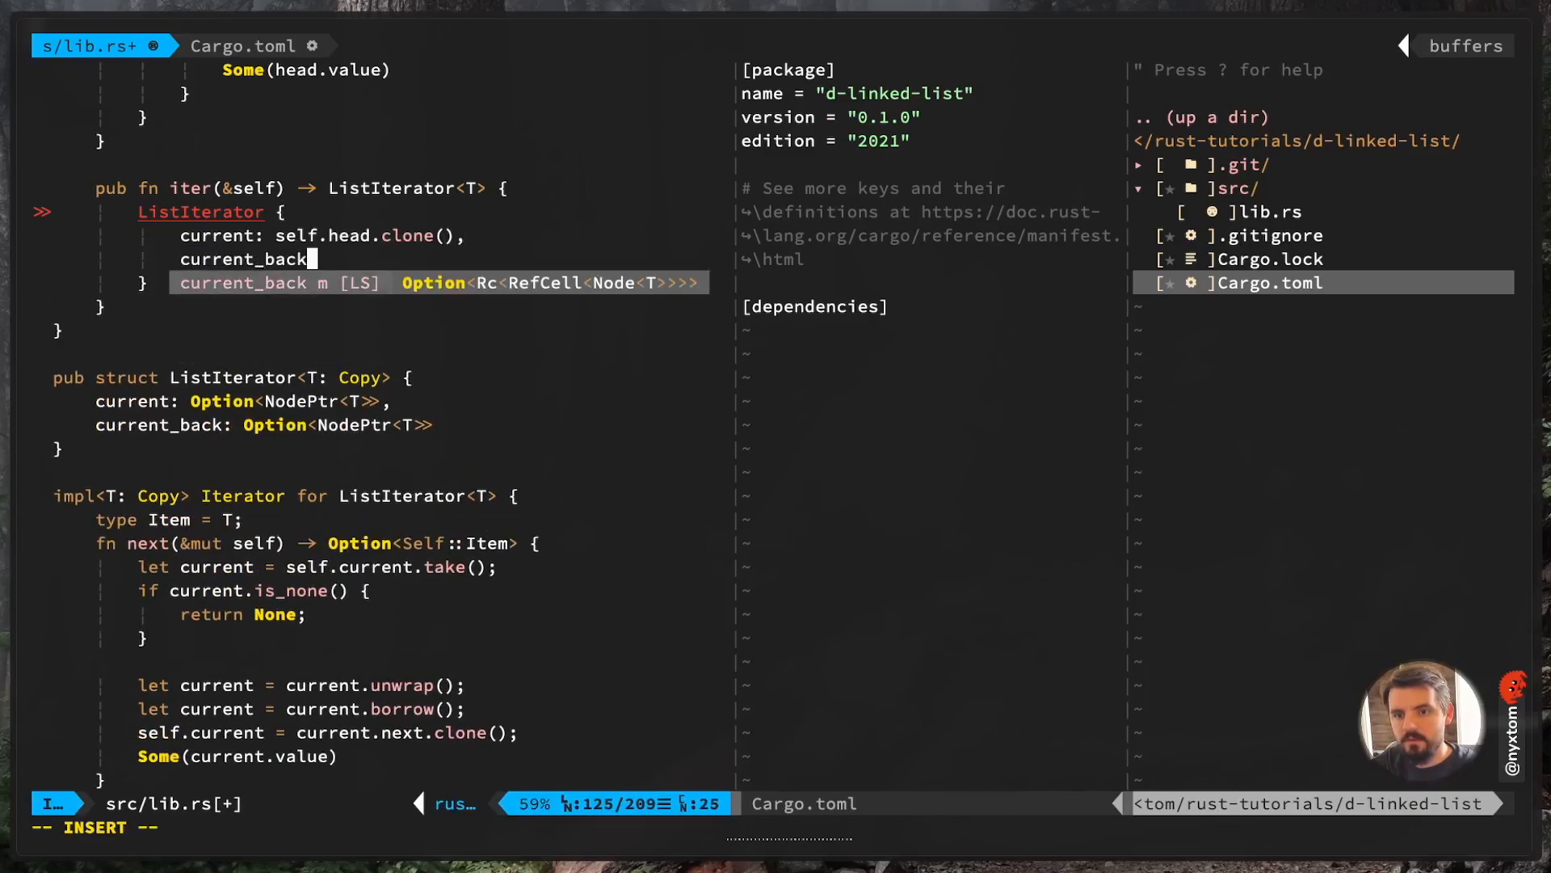
pyautogui.write('self.tail.cl')
pyautogui.write('impl<T:')
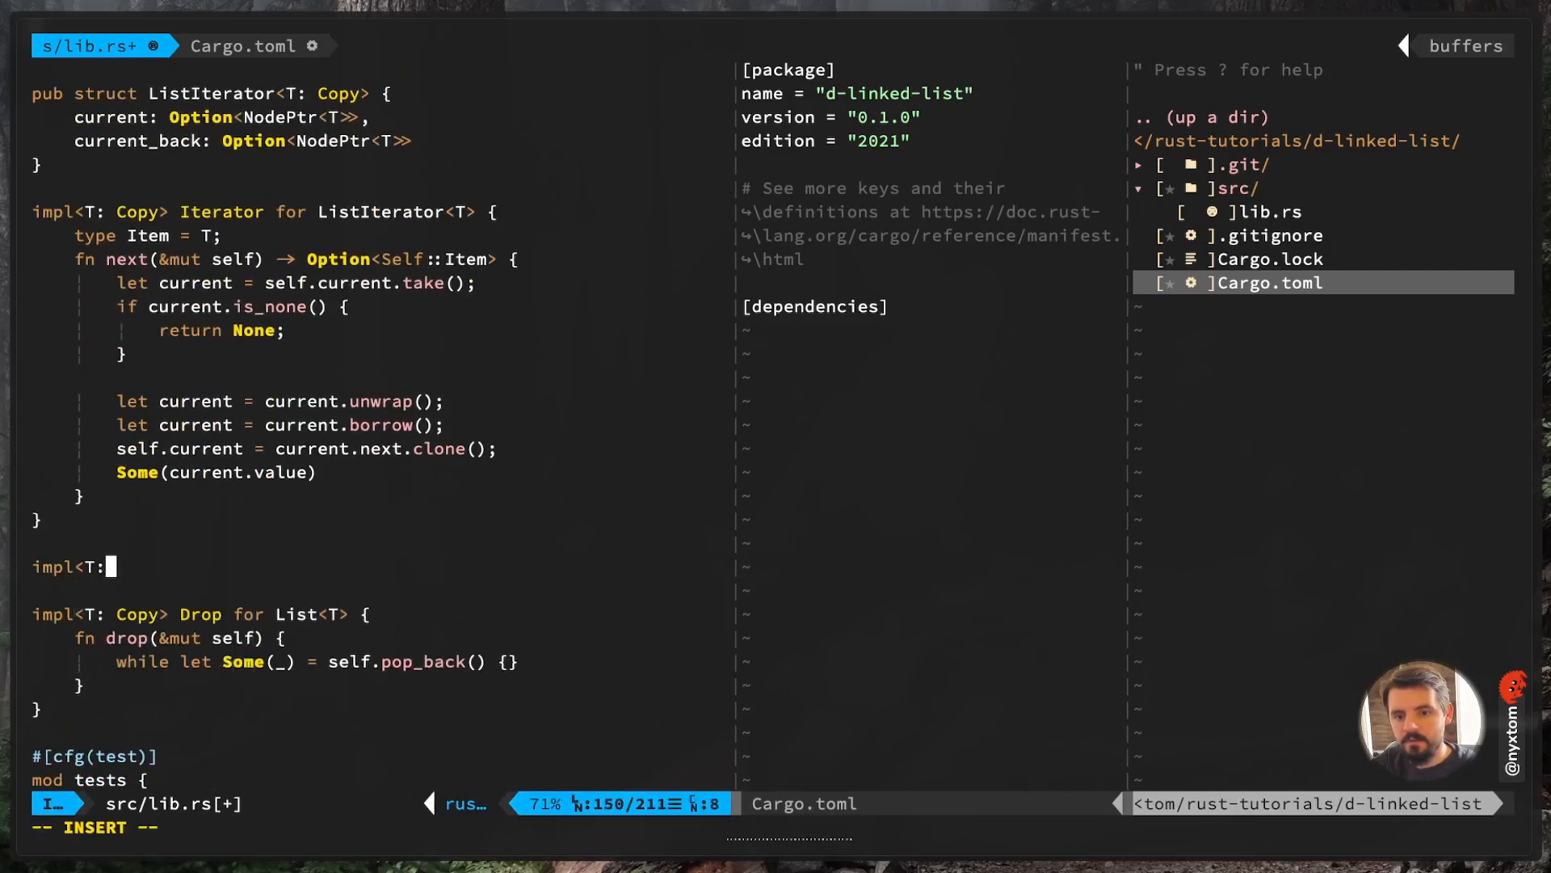
# Declare the DoubleEndedIterator impl for ListIterator with a next_back fn
pyautogui.write('Copy>')
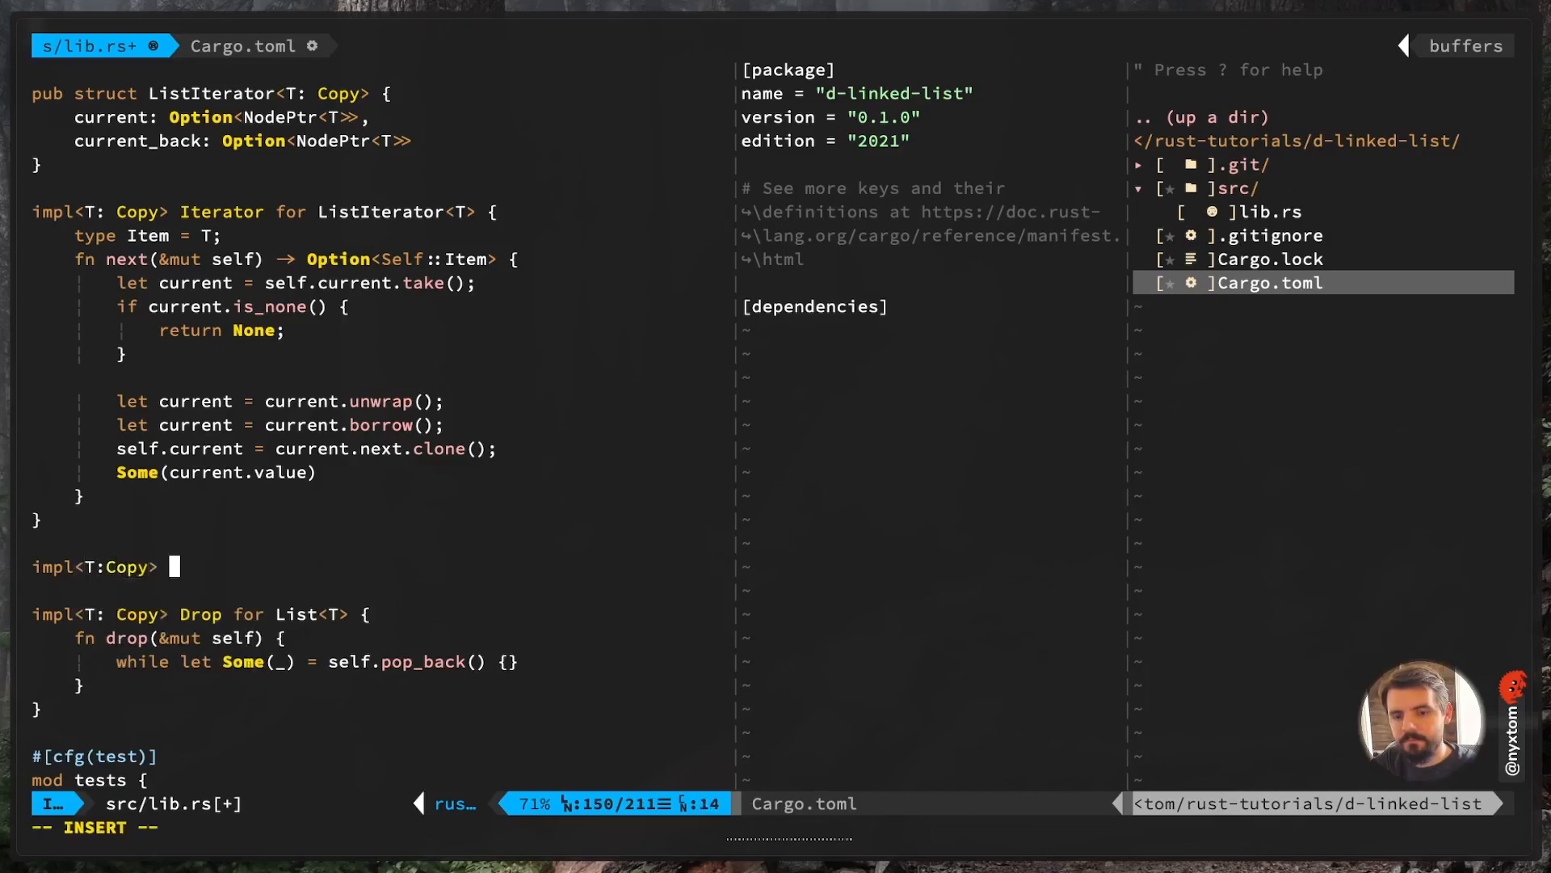
pyautogui.write('DoubleEndedIterator')
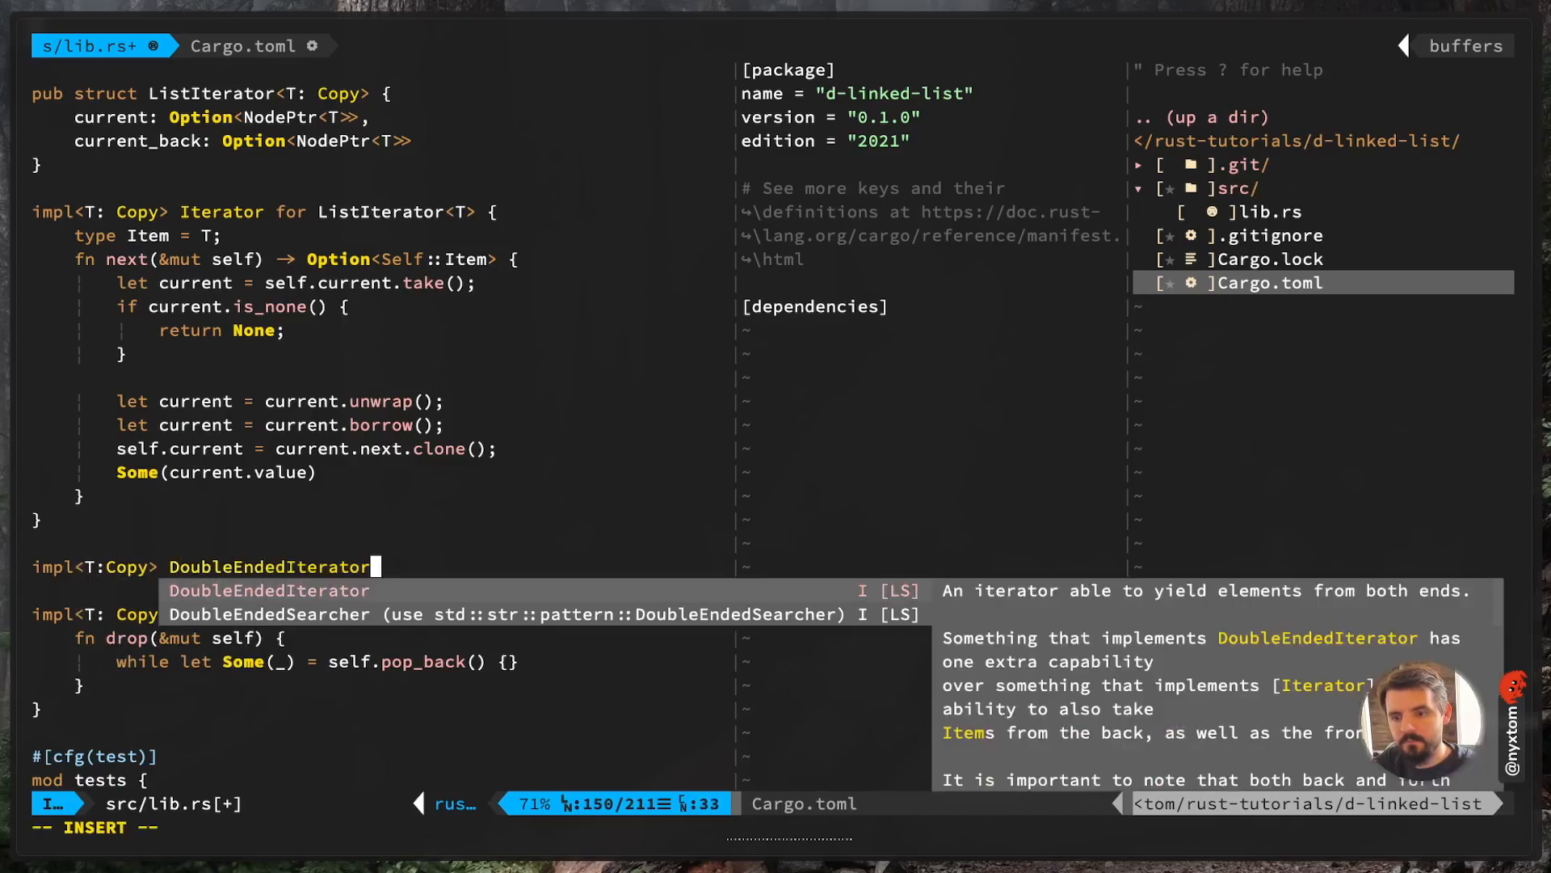
pyautogui.write('for ListIterator<T> {')
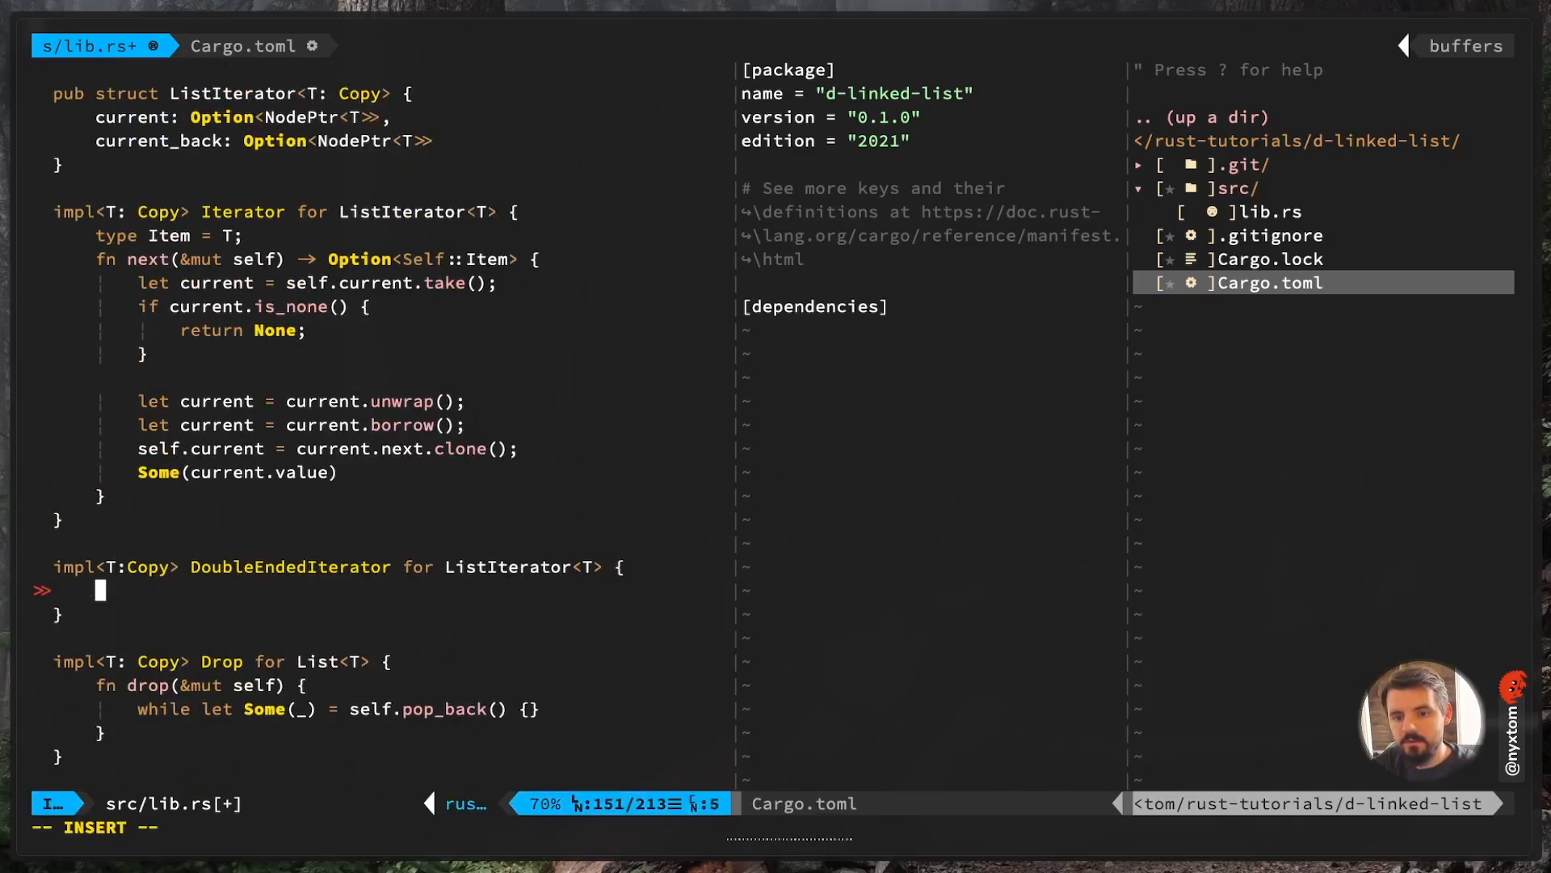
pyautogui.write('fn')
pyautogui.write('let')
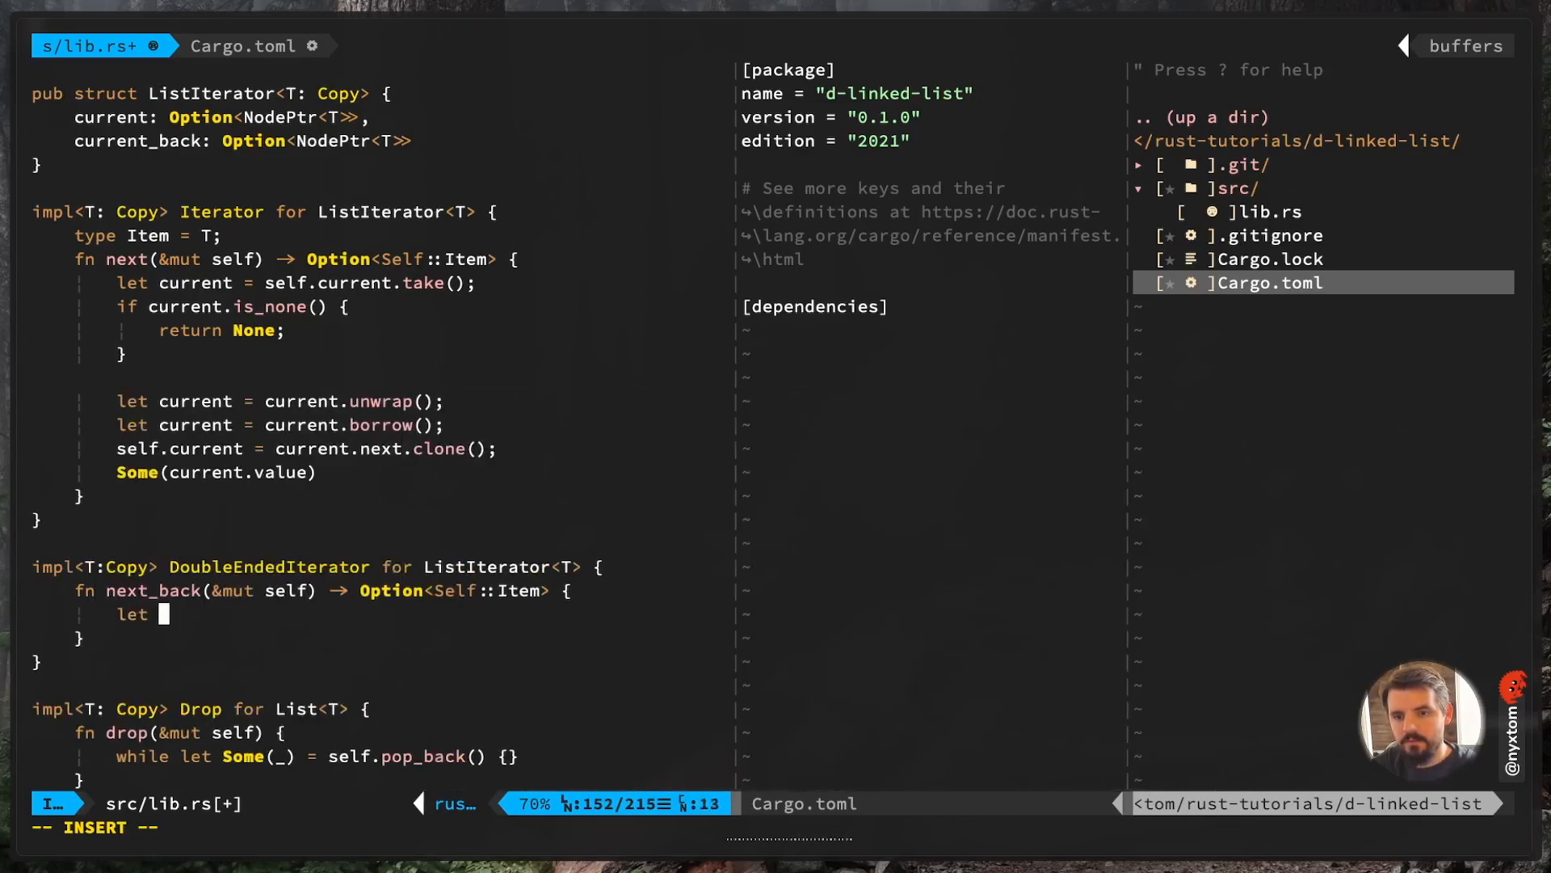
# Take self.current_back into current and return None when it is_none()
pyautogui.write('current = self.')
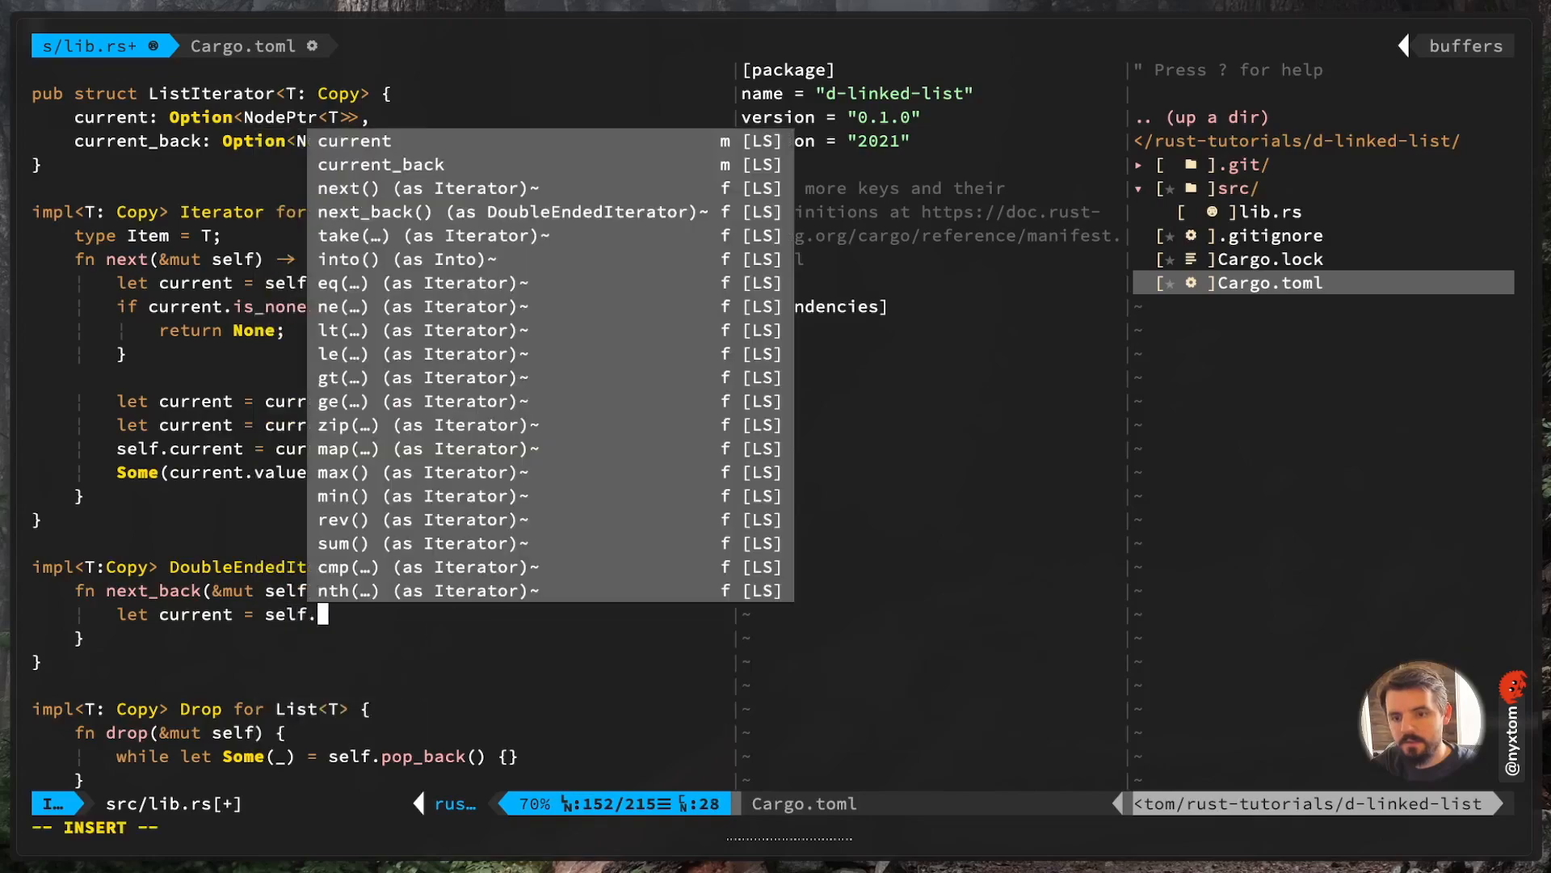
pyautogui.write('current_back')
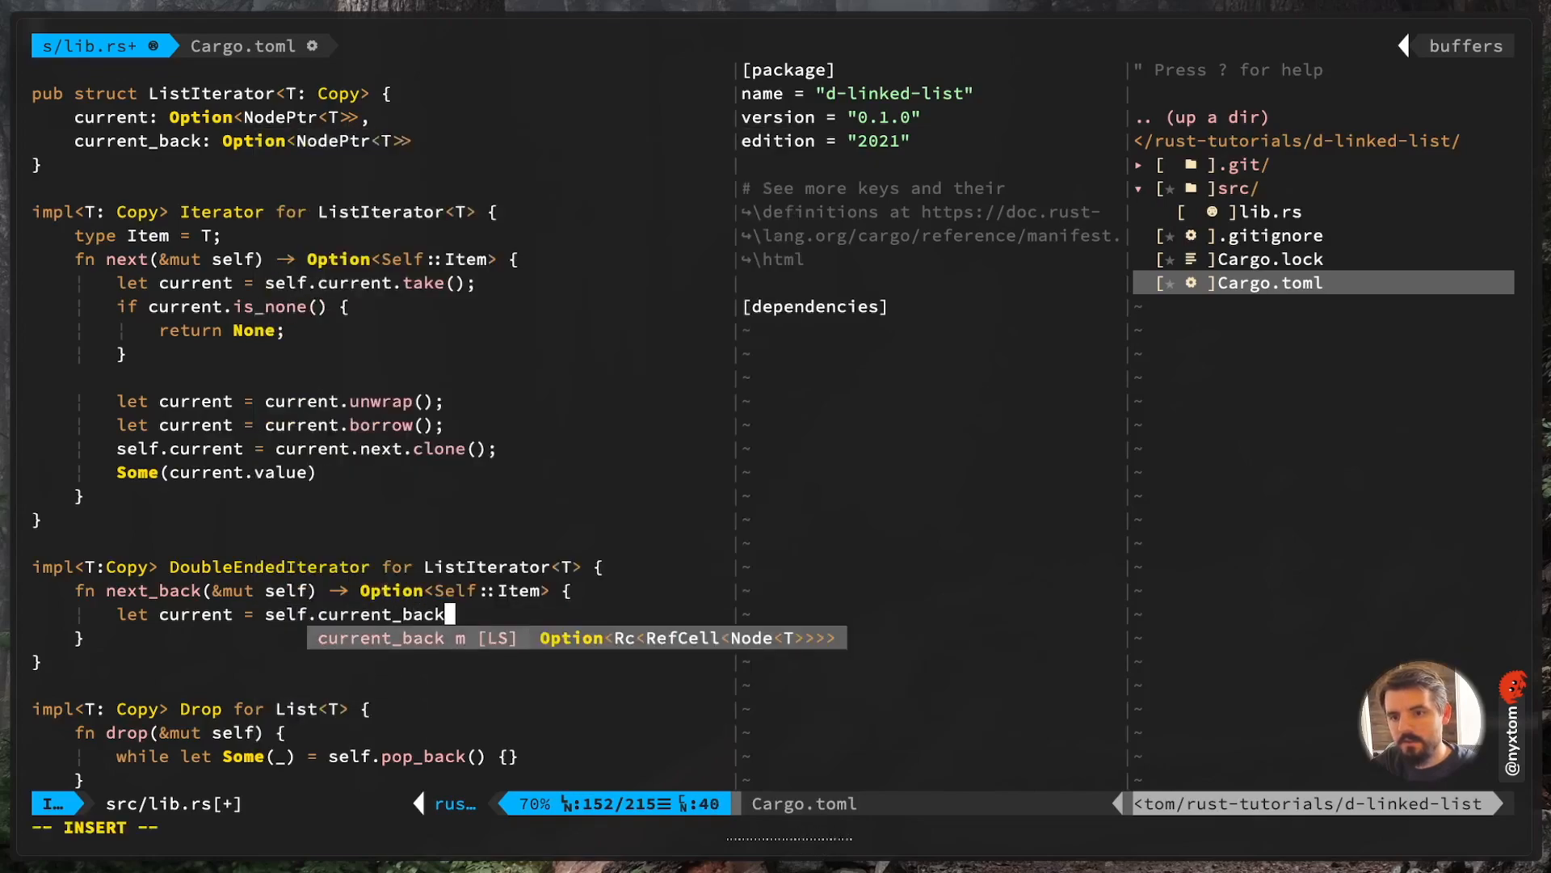
pyautogui.write('.take();')
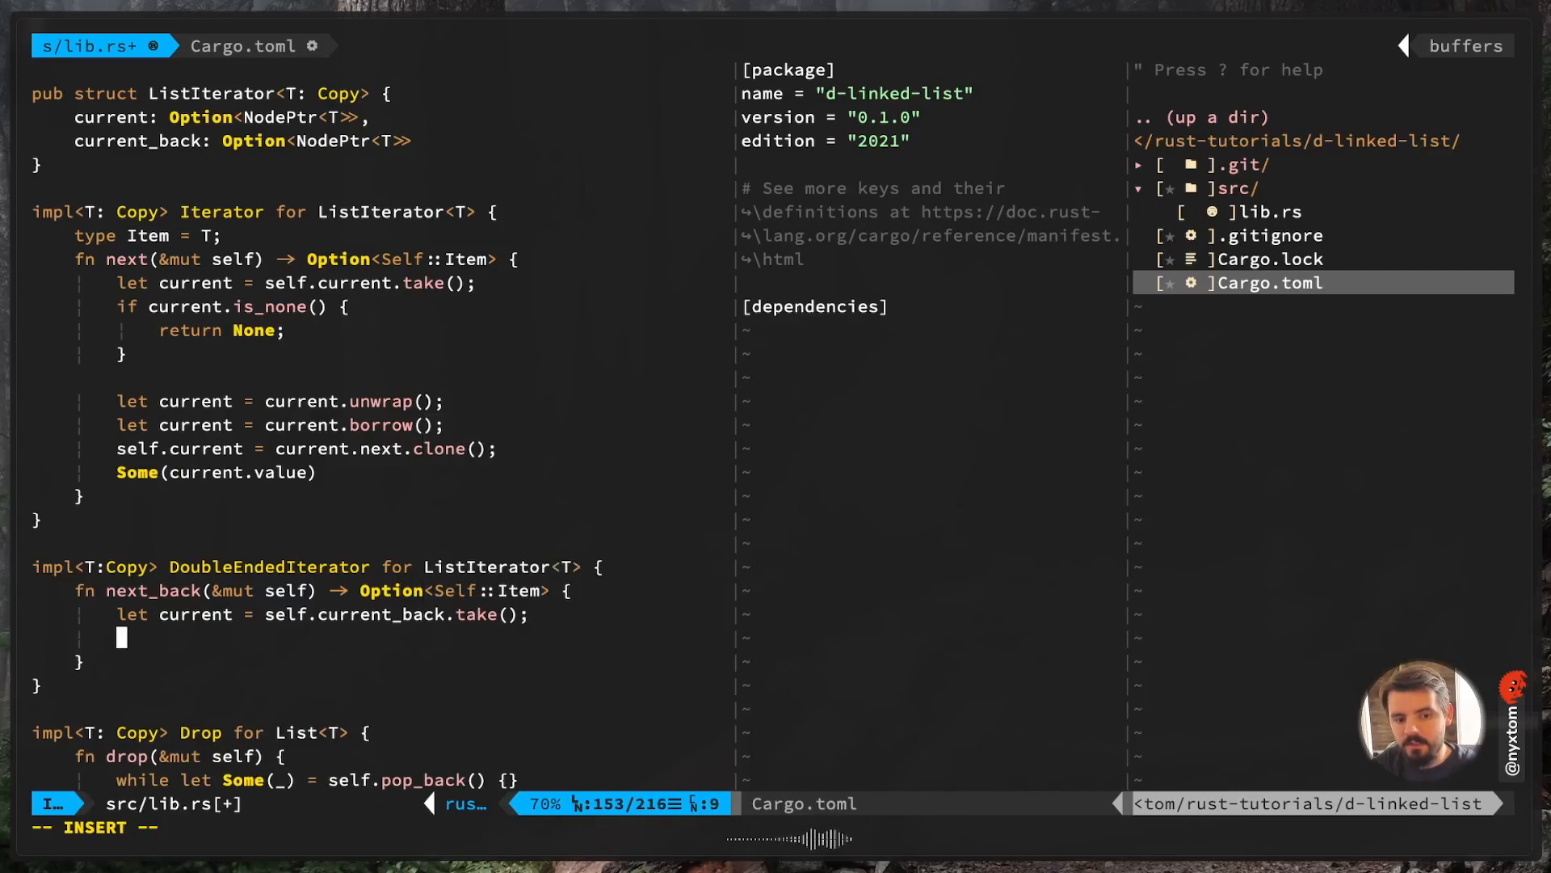
pyautogui.write('if')
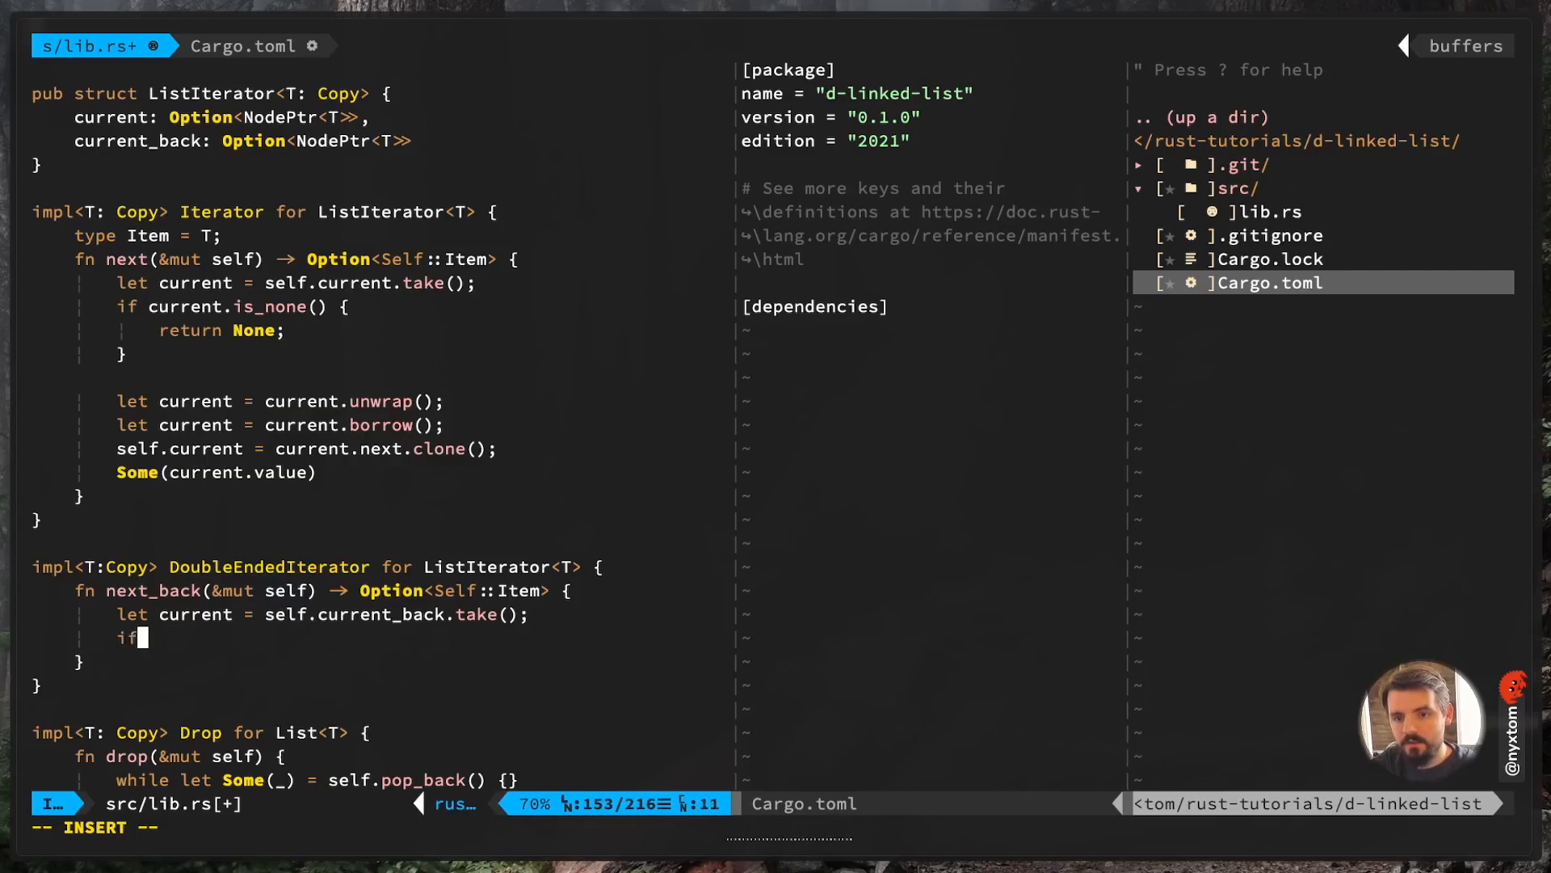
pyautogui.write('current.is_none() {}')
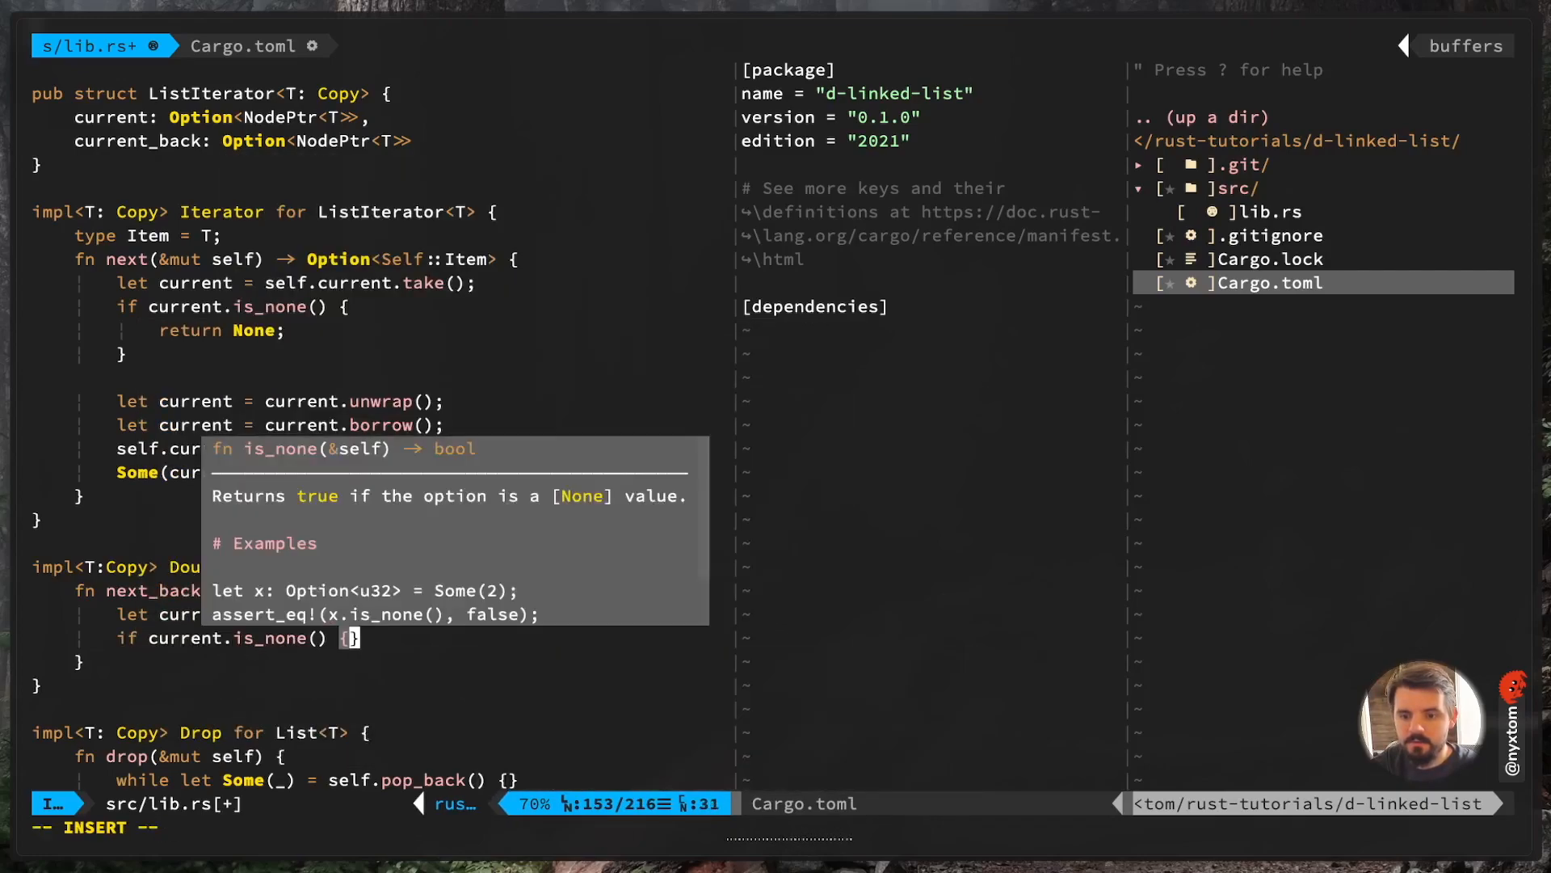
pyautogui.write('reut')
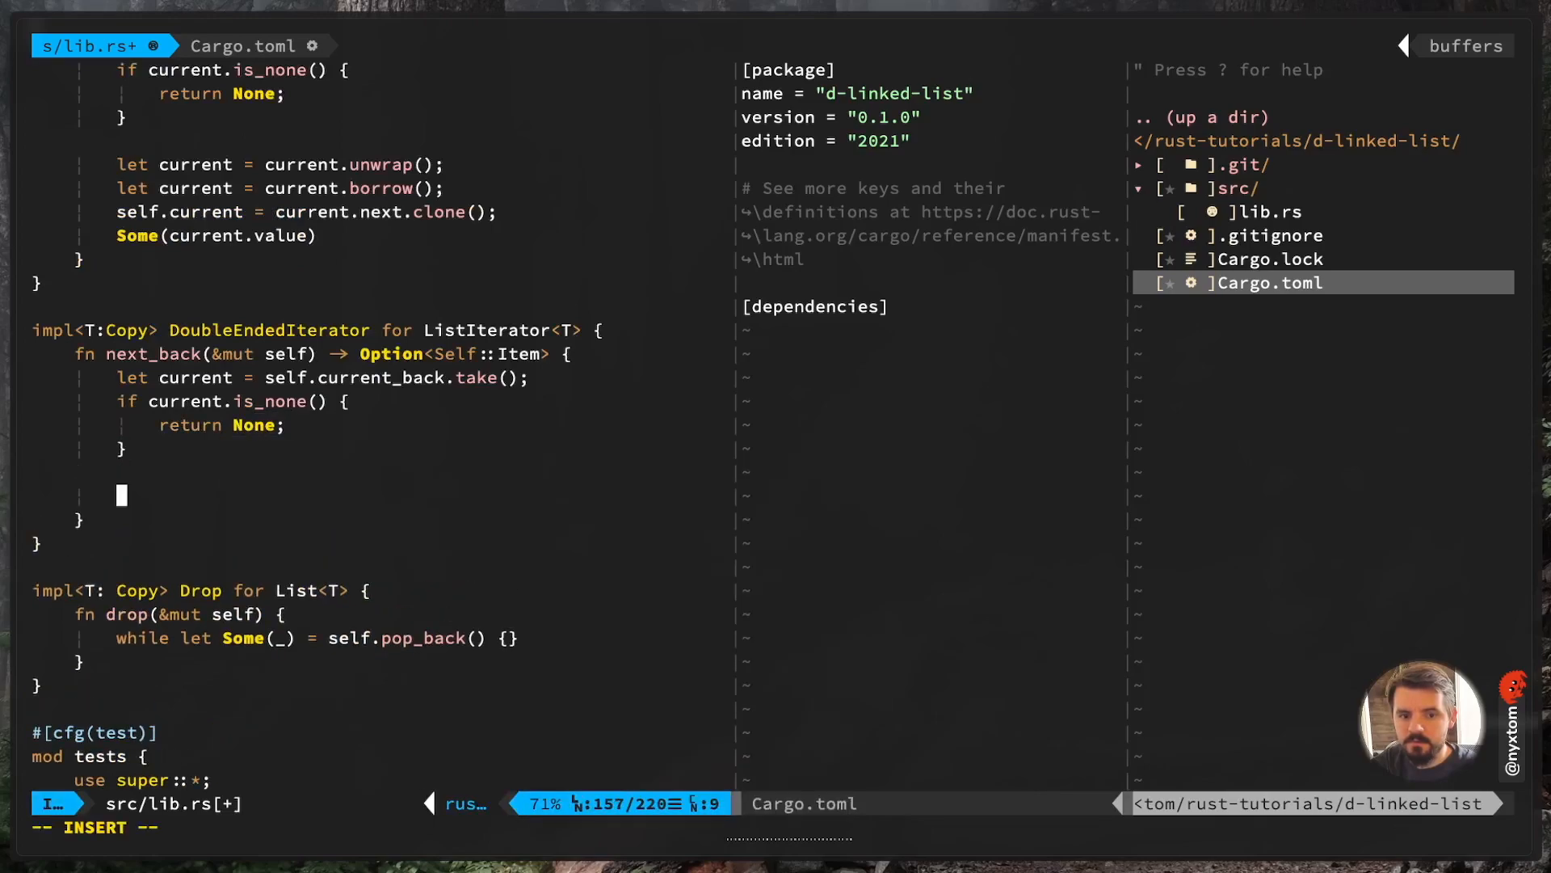
# Unwrap current and borrow the back node
pyautogui.write('let current = current.unwrap();')
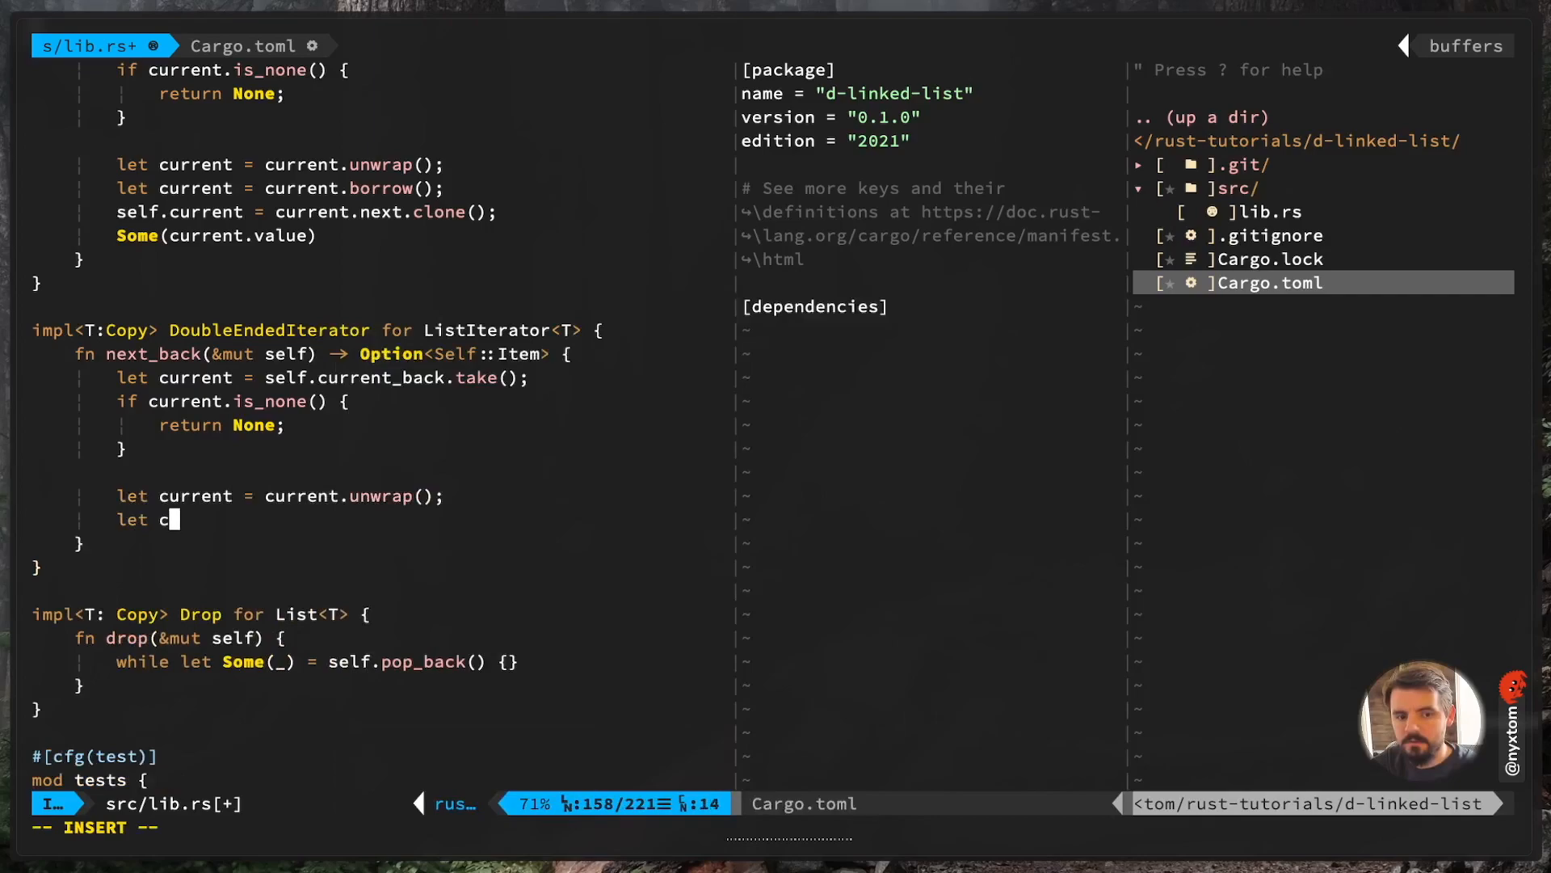
pyautogui.press('BackSpace')
pyautogui.write('urrent = current.')
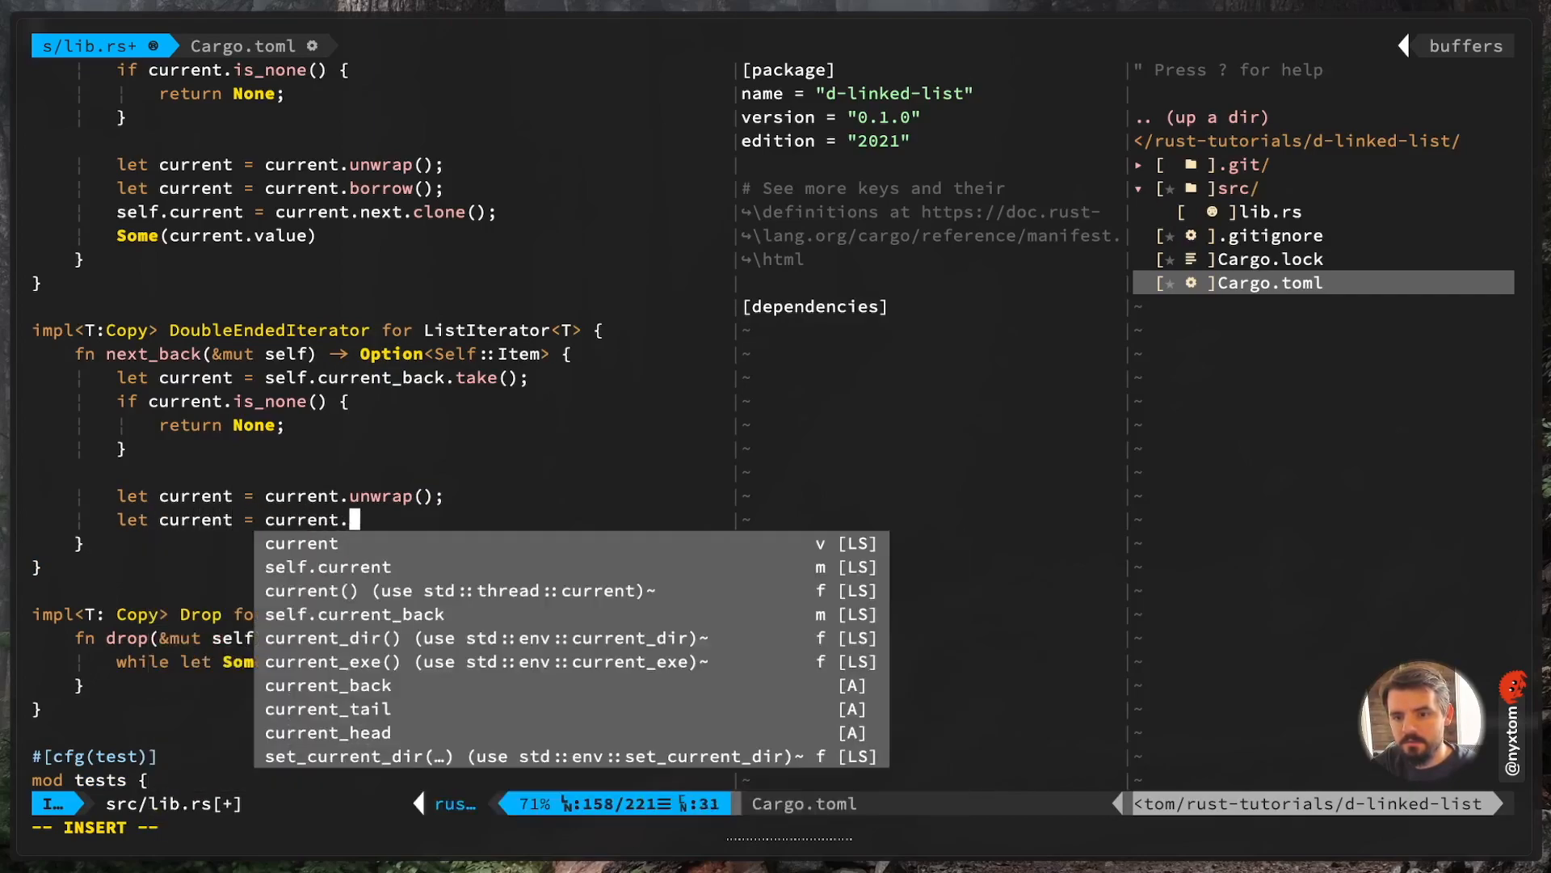
pyautogui.write('borrow();')
pyautogui.write('mat')
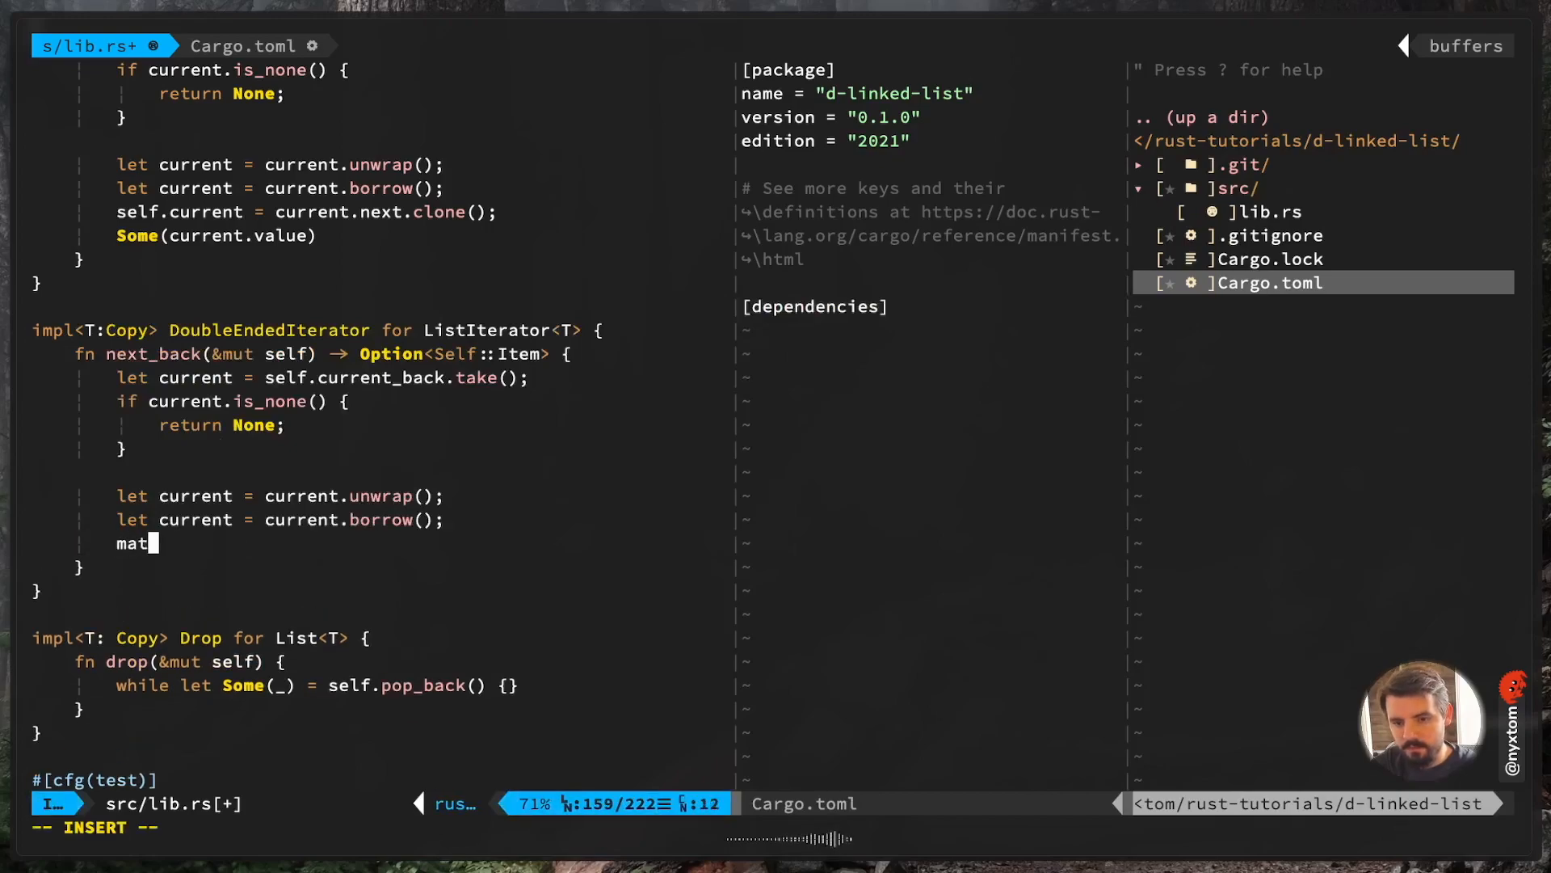
# Match &current.prev: None yields Some(current.value), with an empty Some(prev) arm
pyautogui.write('ch &current.prev {')
pyautogui.write('None => {')
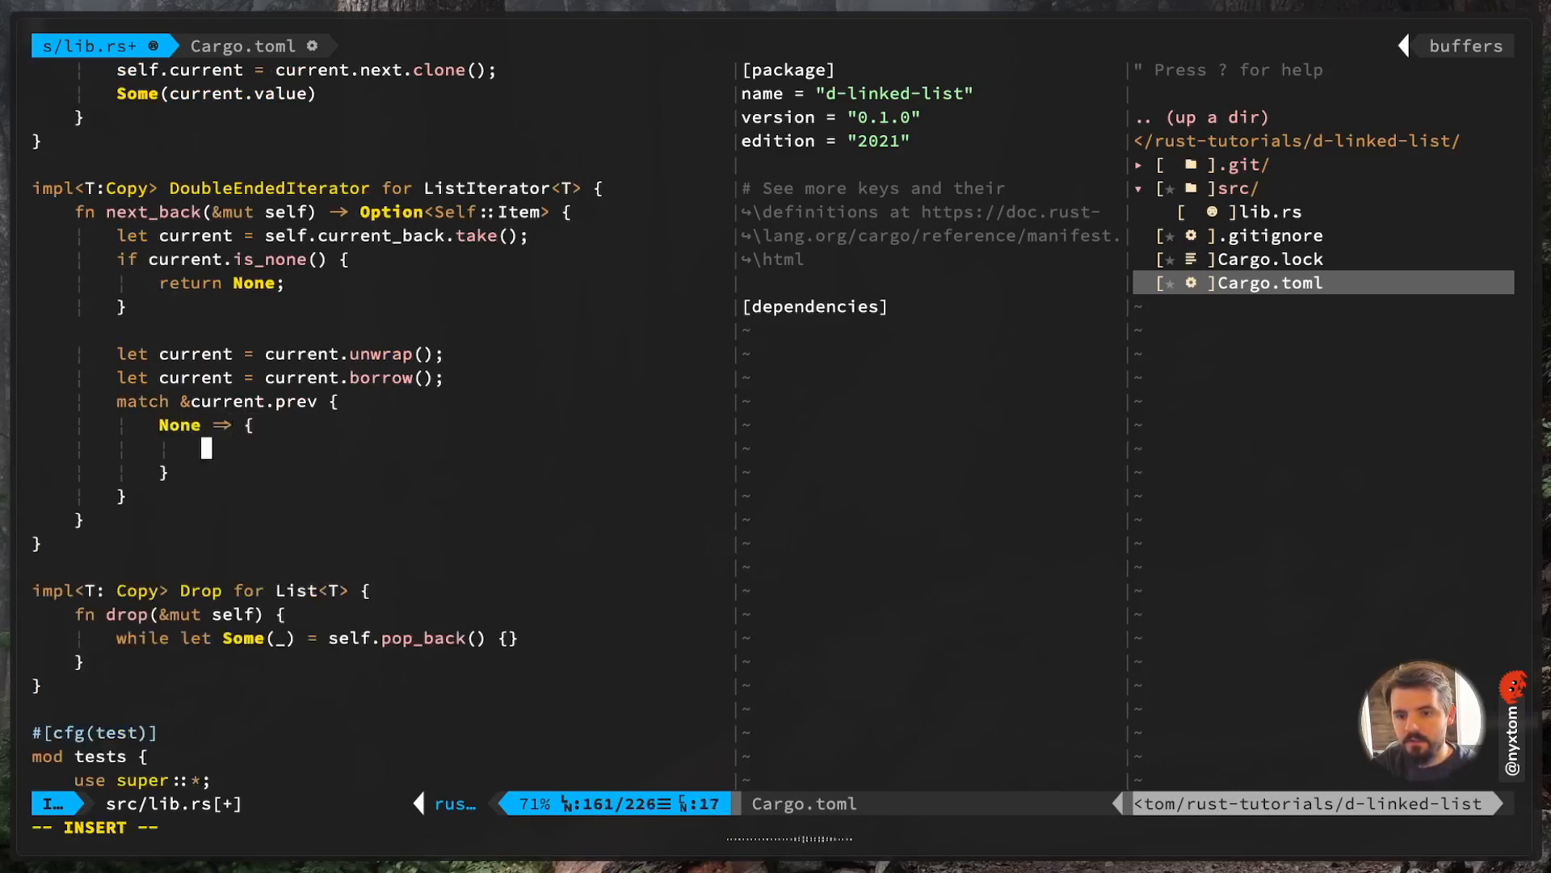
pyautogui.write('Some(')
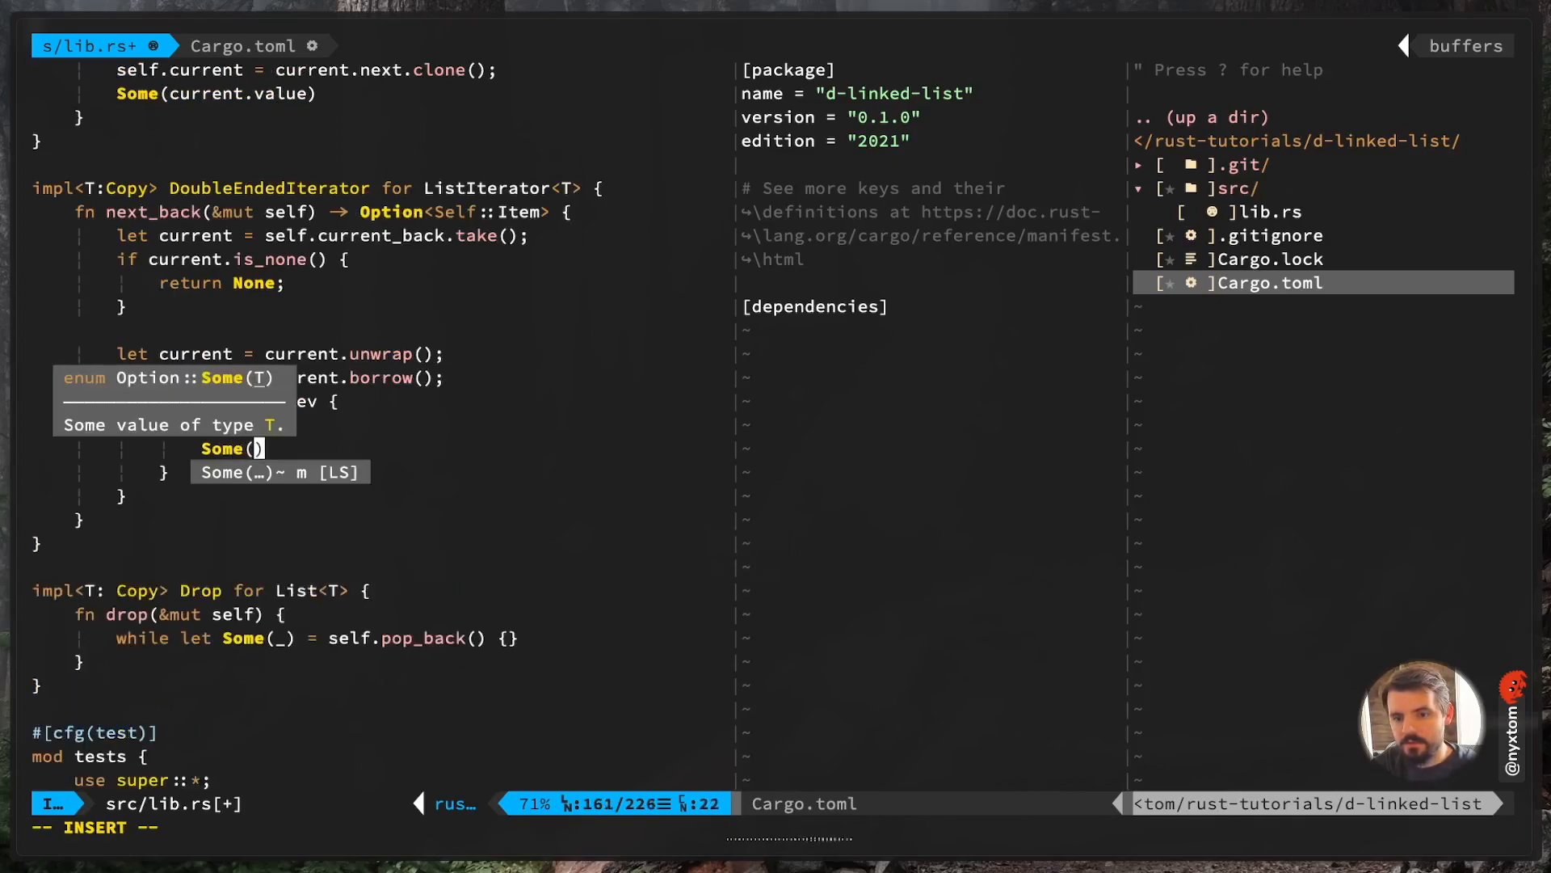
pyautogui.write('current.value')
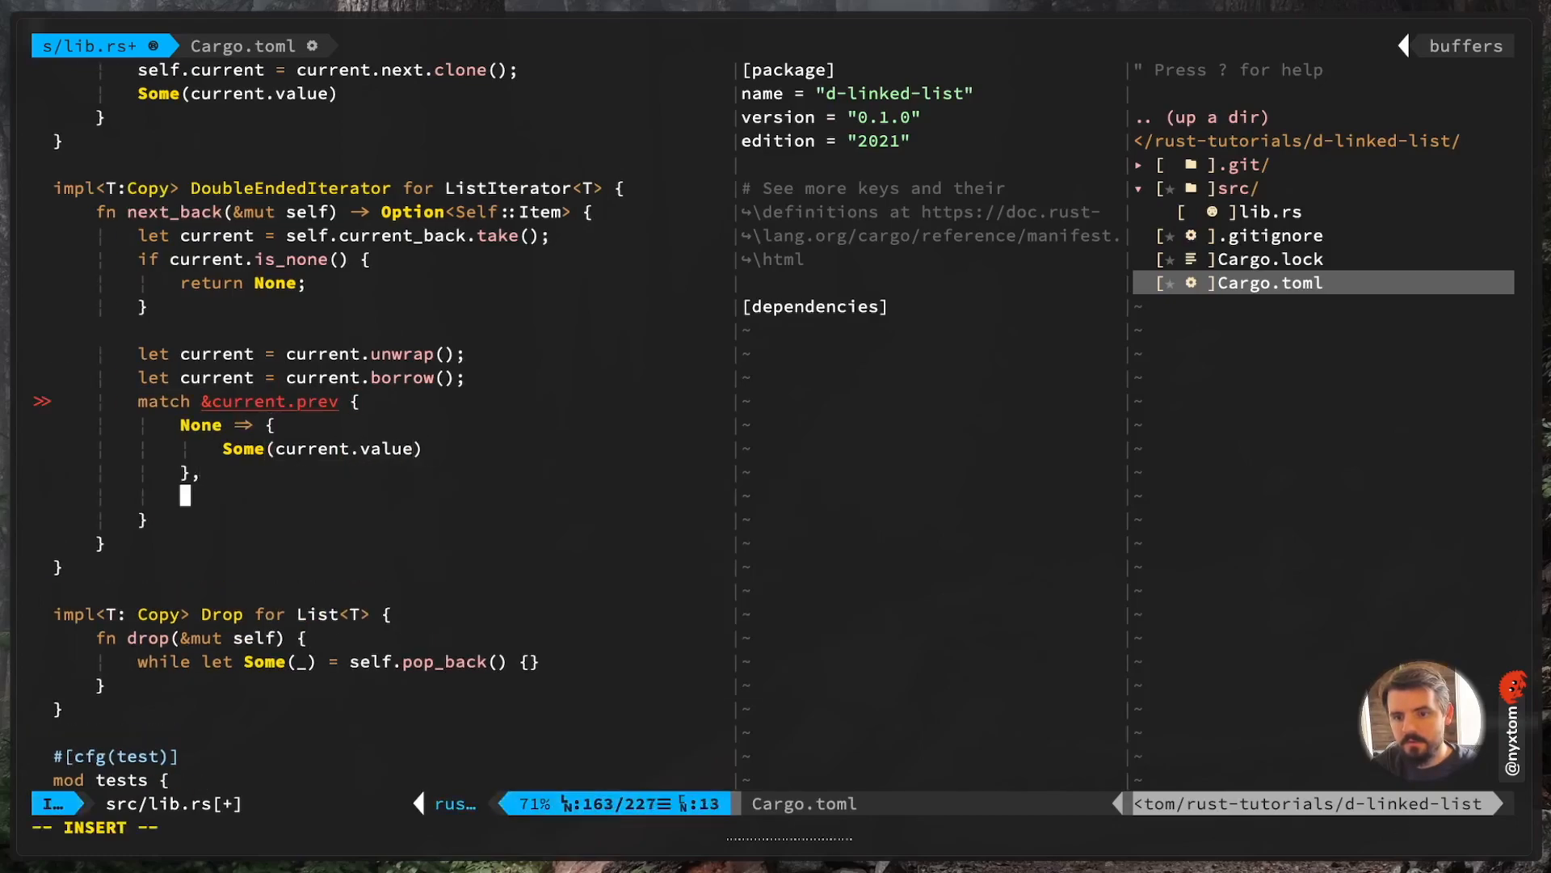
pyautogui.write('Some(prev) => {')
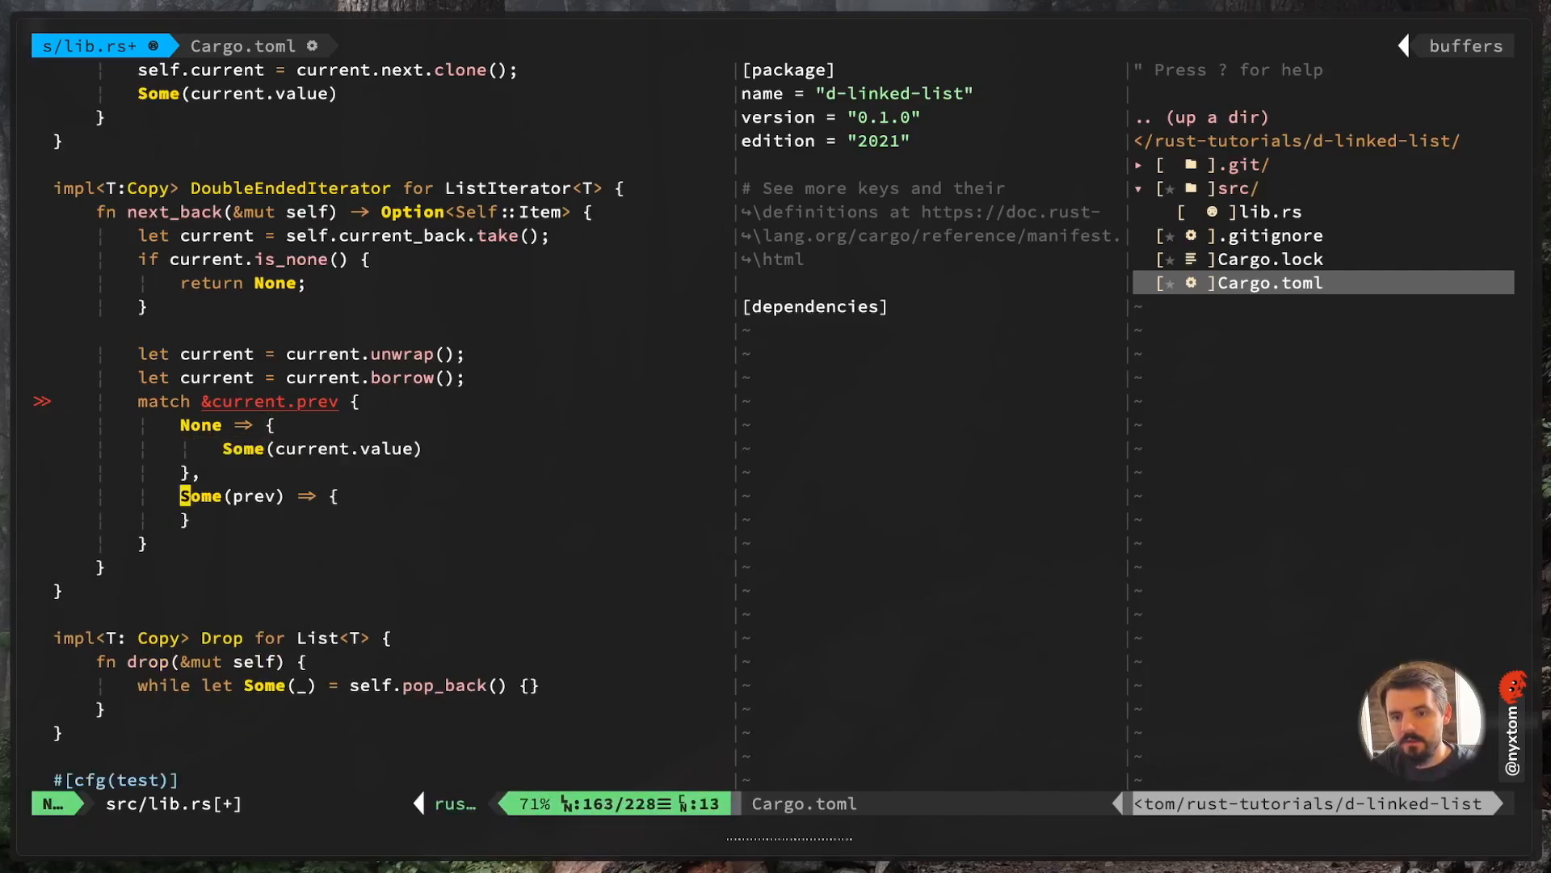
# Fill the Some(prev) arm: set self.current_back to prev.upgrade() and return Some(current.value)
pyautogui.write('let prev = prev.upgrade();')
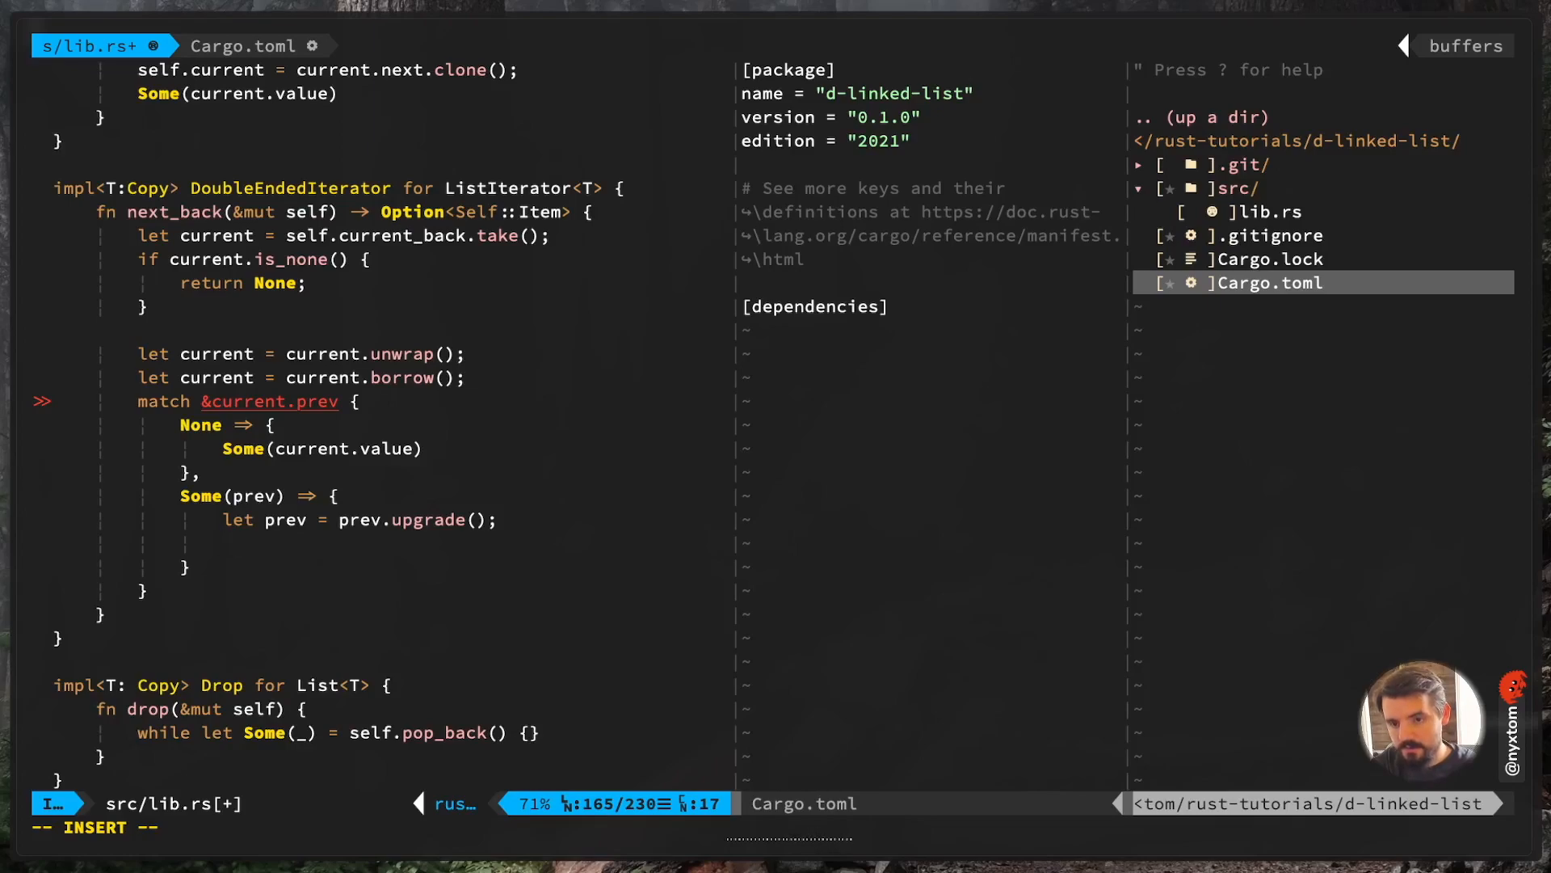
pyautogui.write('self.current_back = prev;')
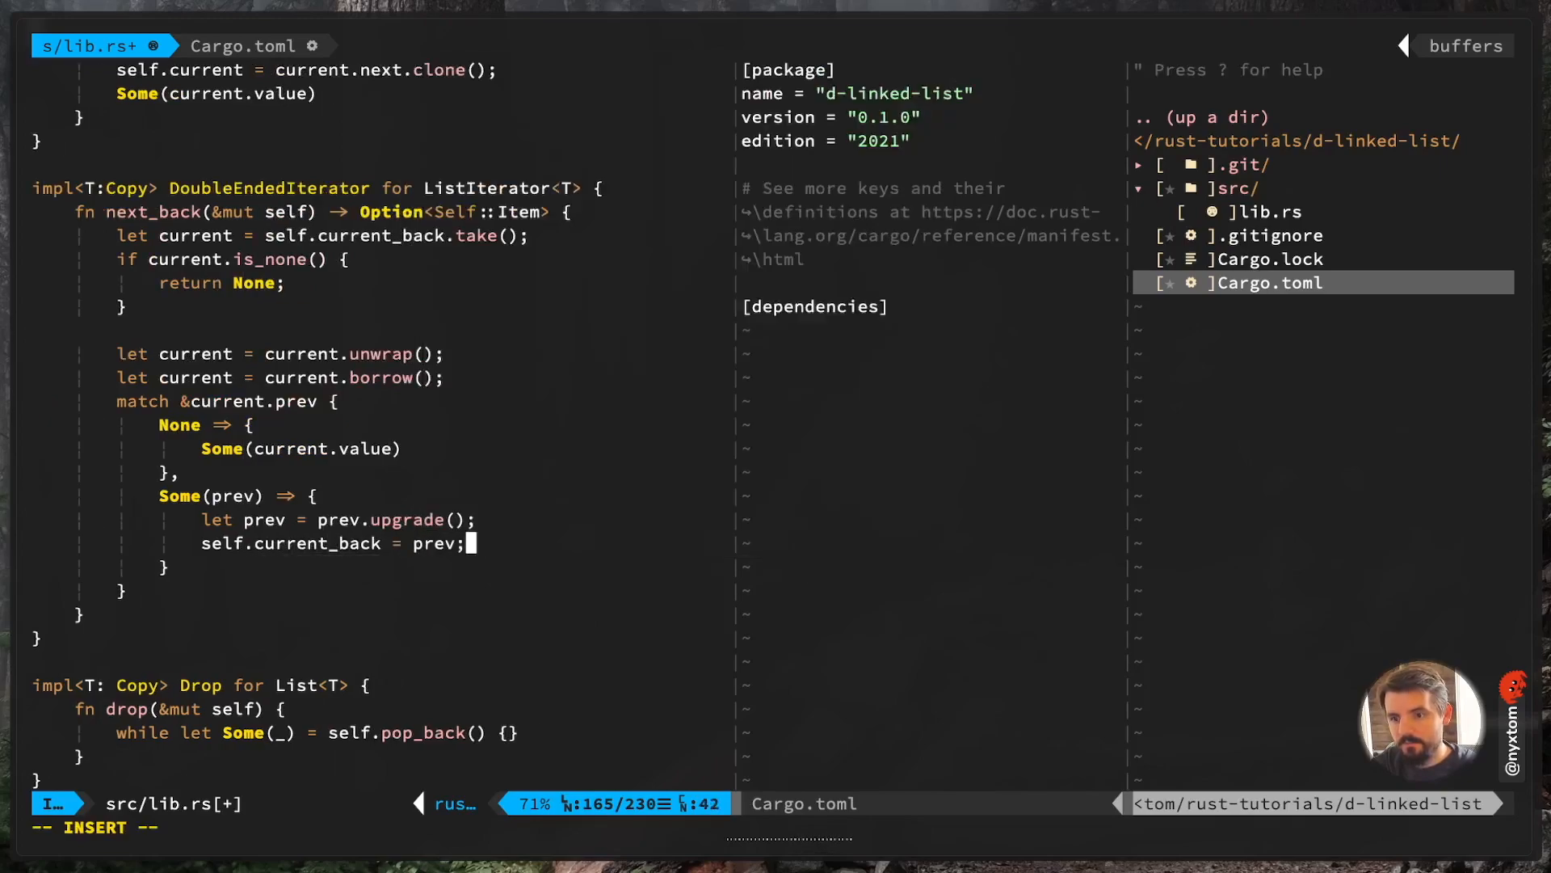
pyautogui.press('Escape')
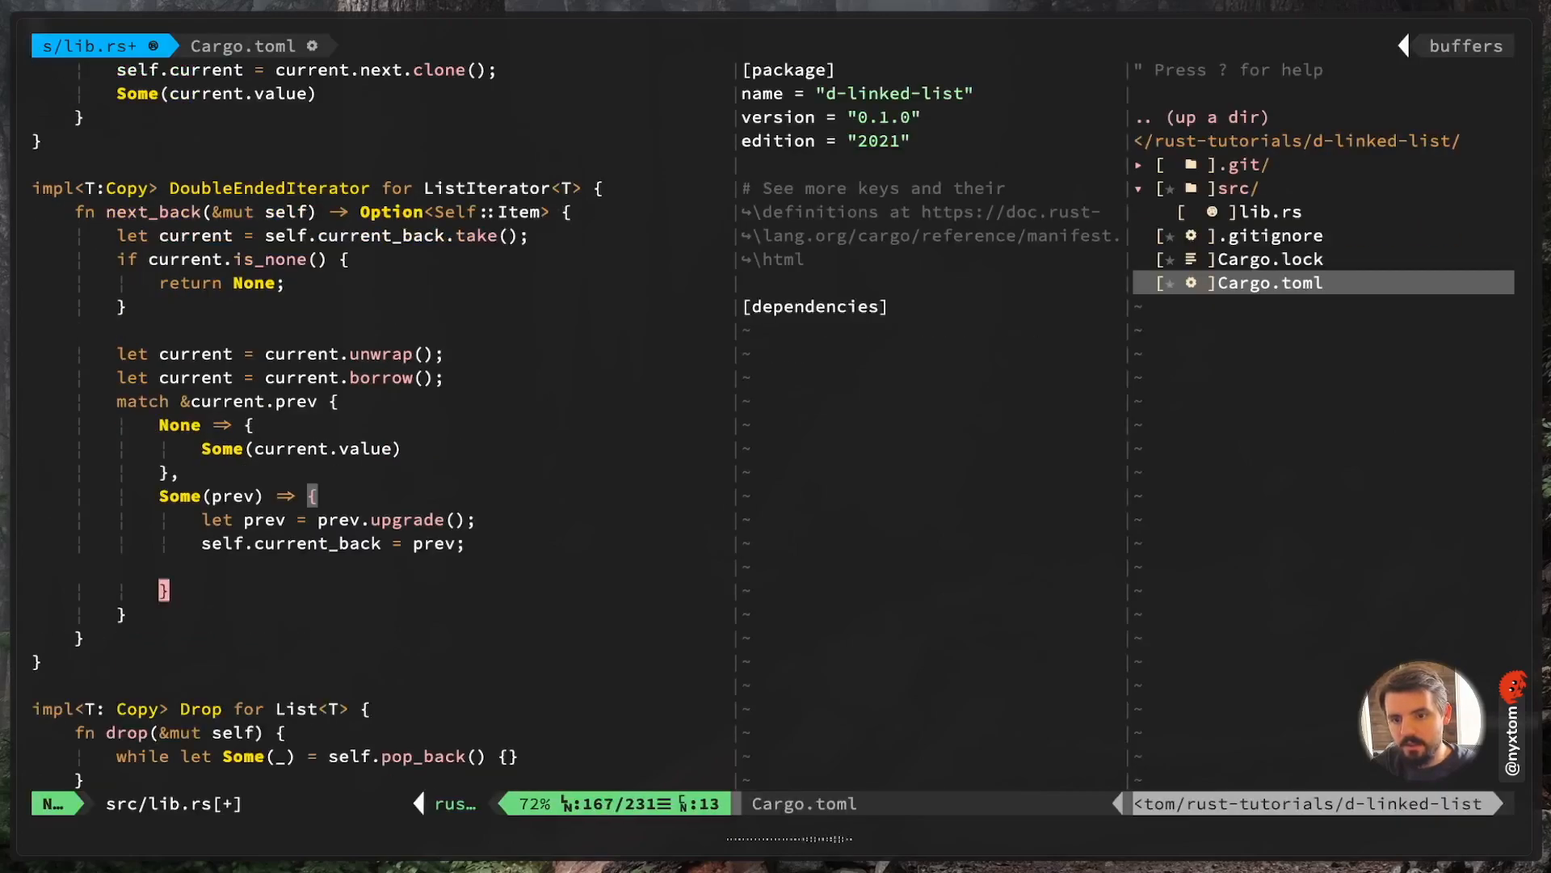
pyautogui.press('i')
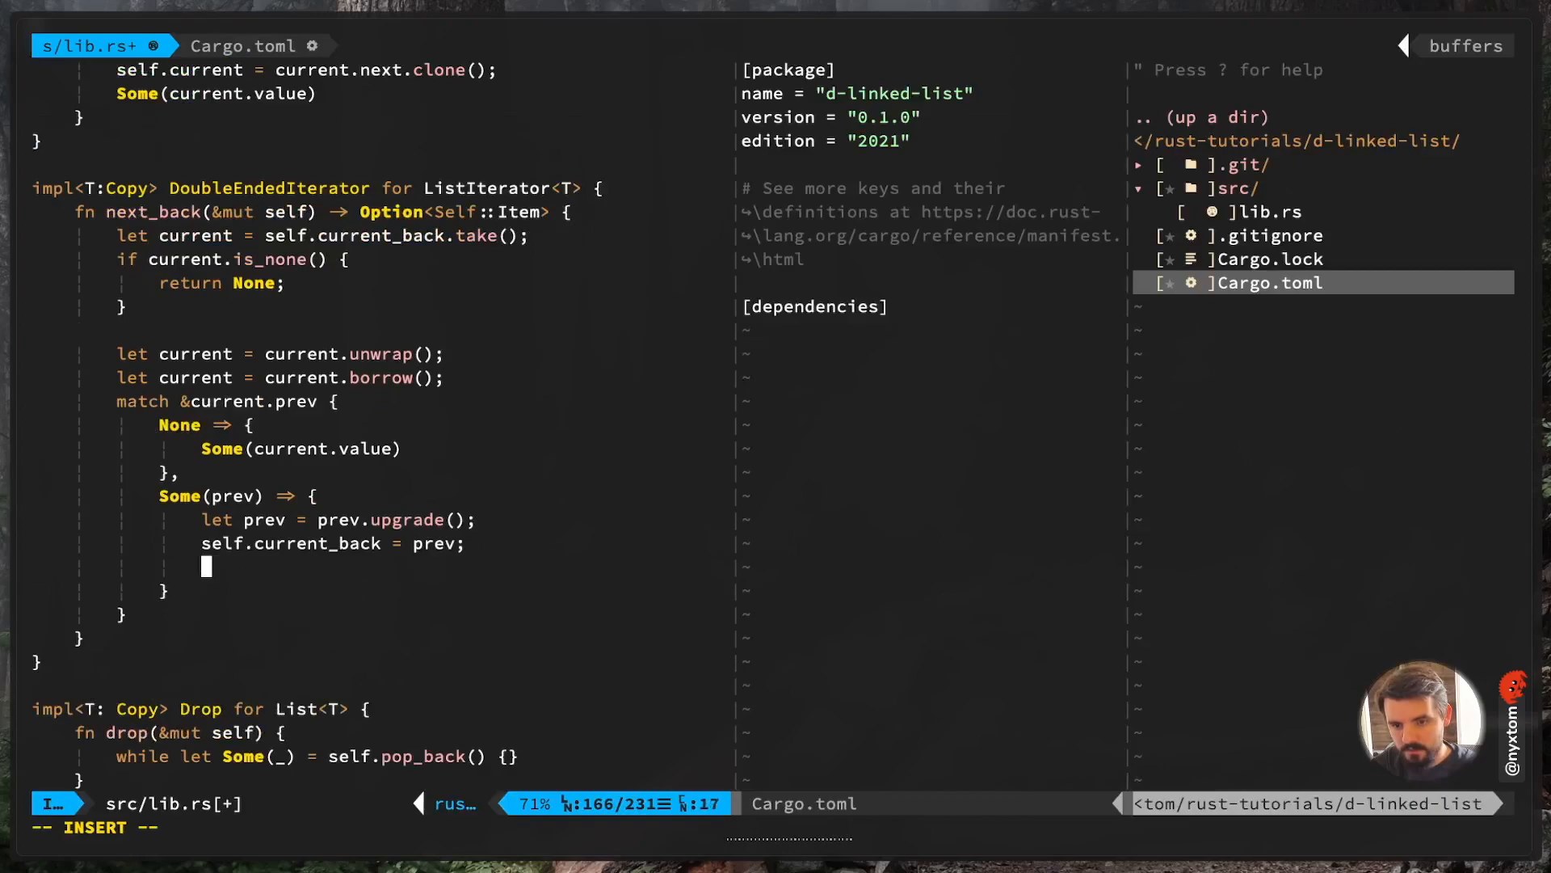
pyautogui.write('Some(current.value')
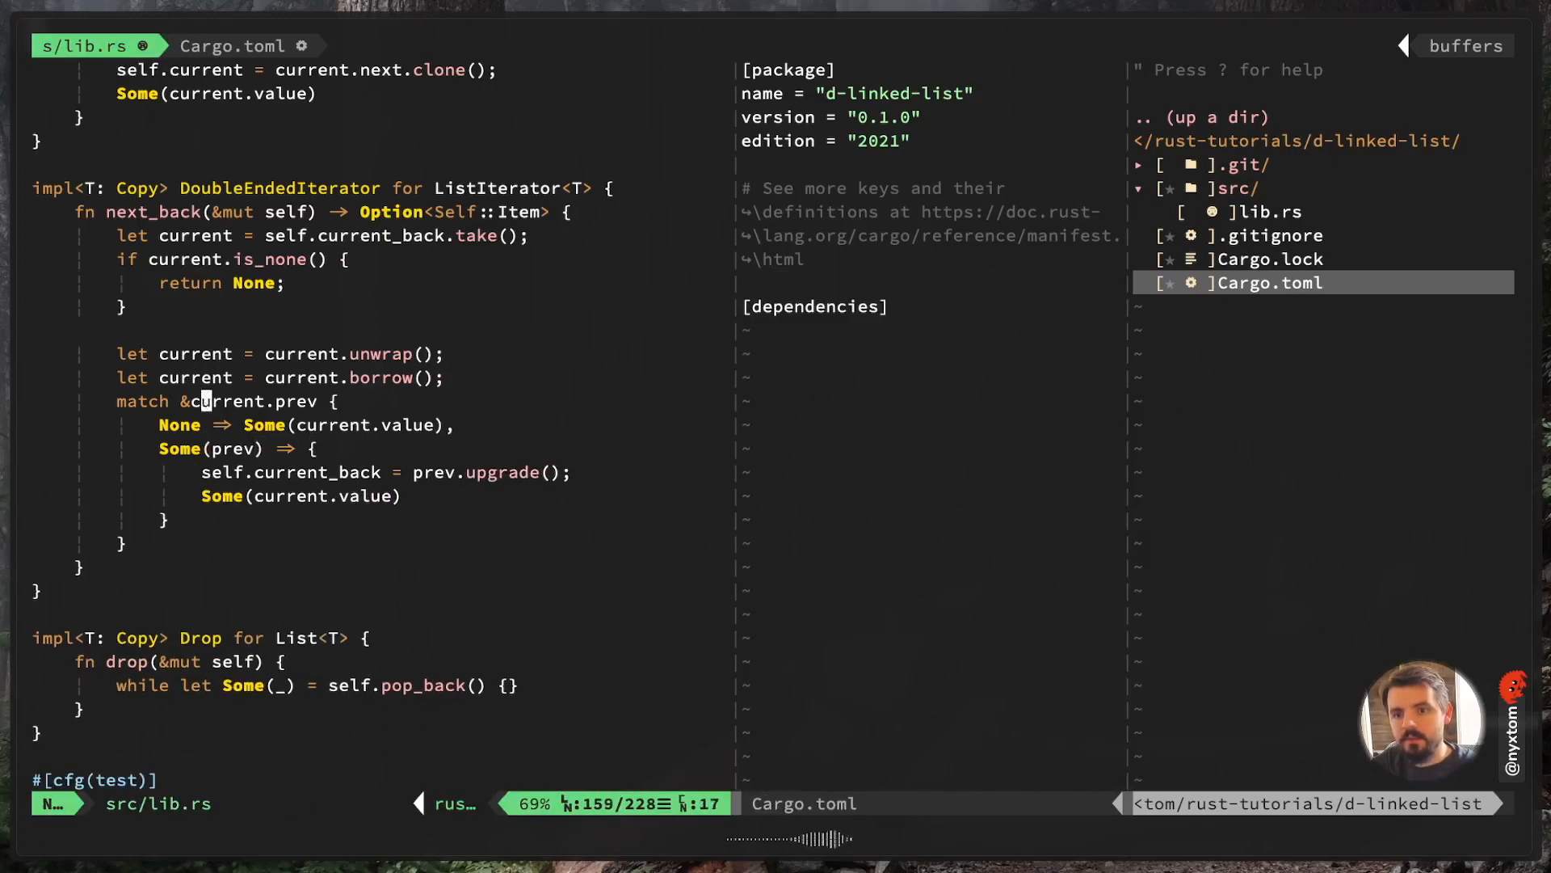
# Rewrite the test loop as for (i,j) in list.iter().zip(list.iter().rev())
pyautogui.scroll(-3)
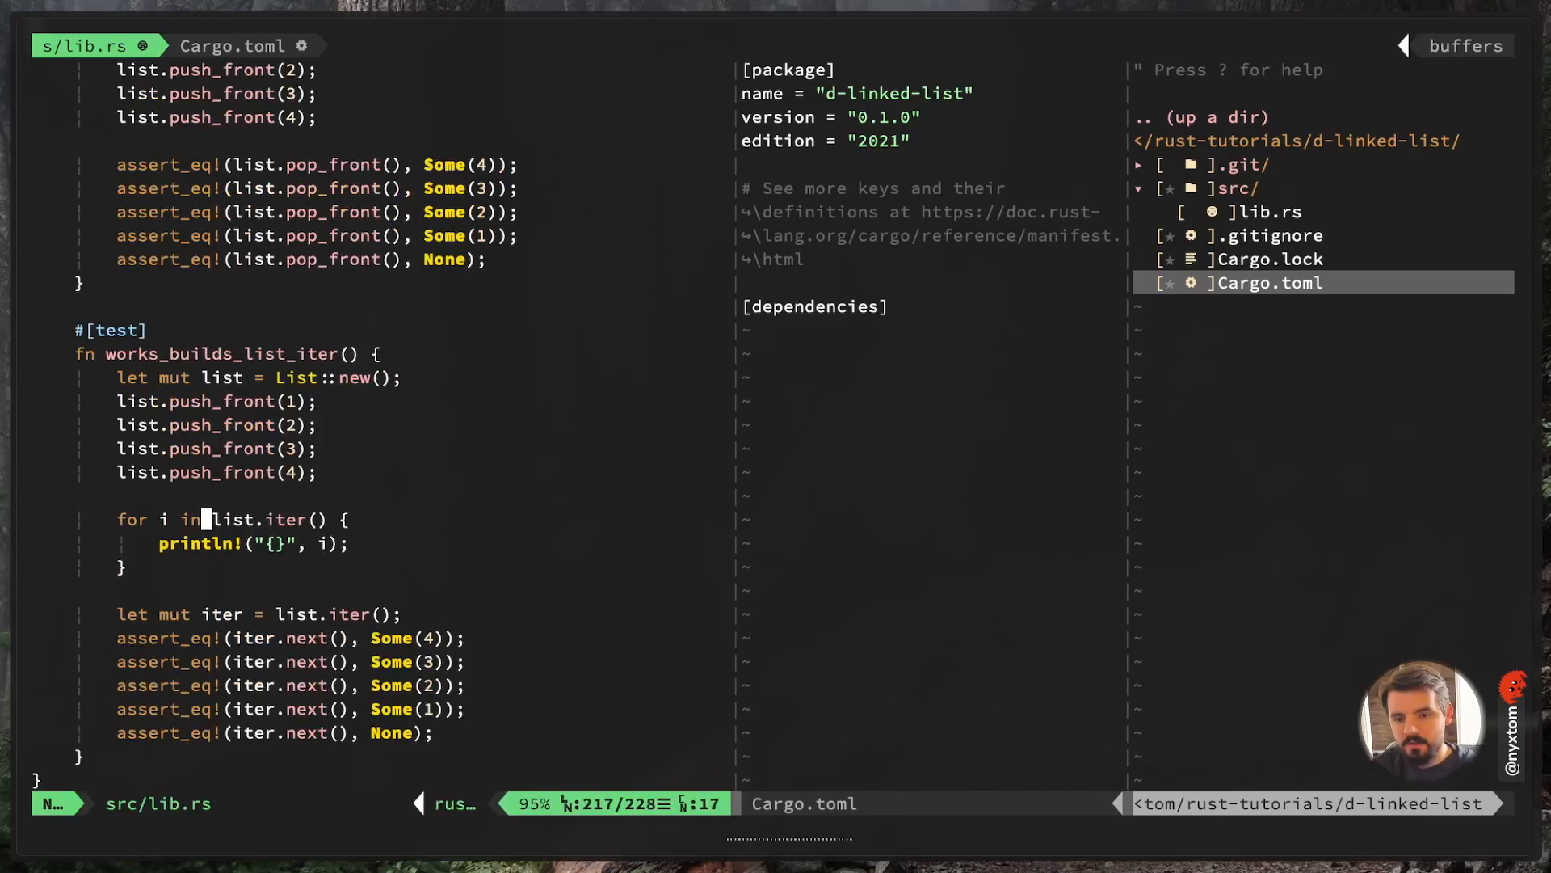
pyautogui.write('(')
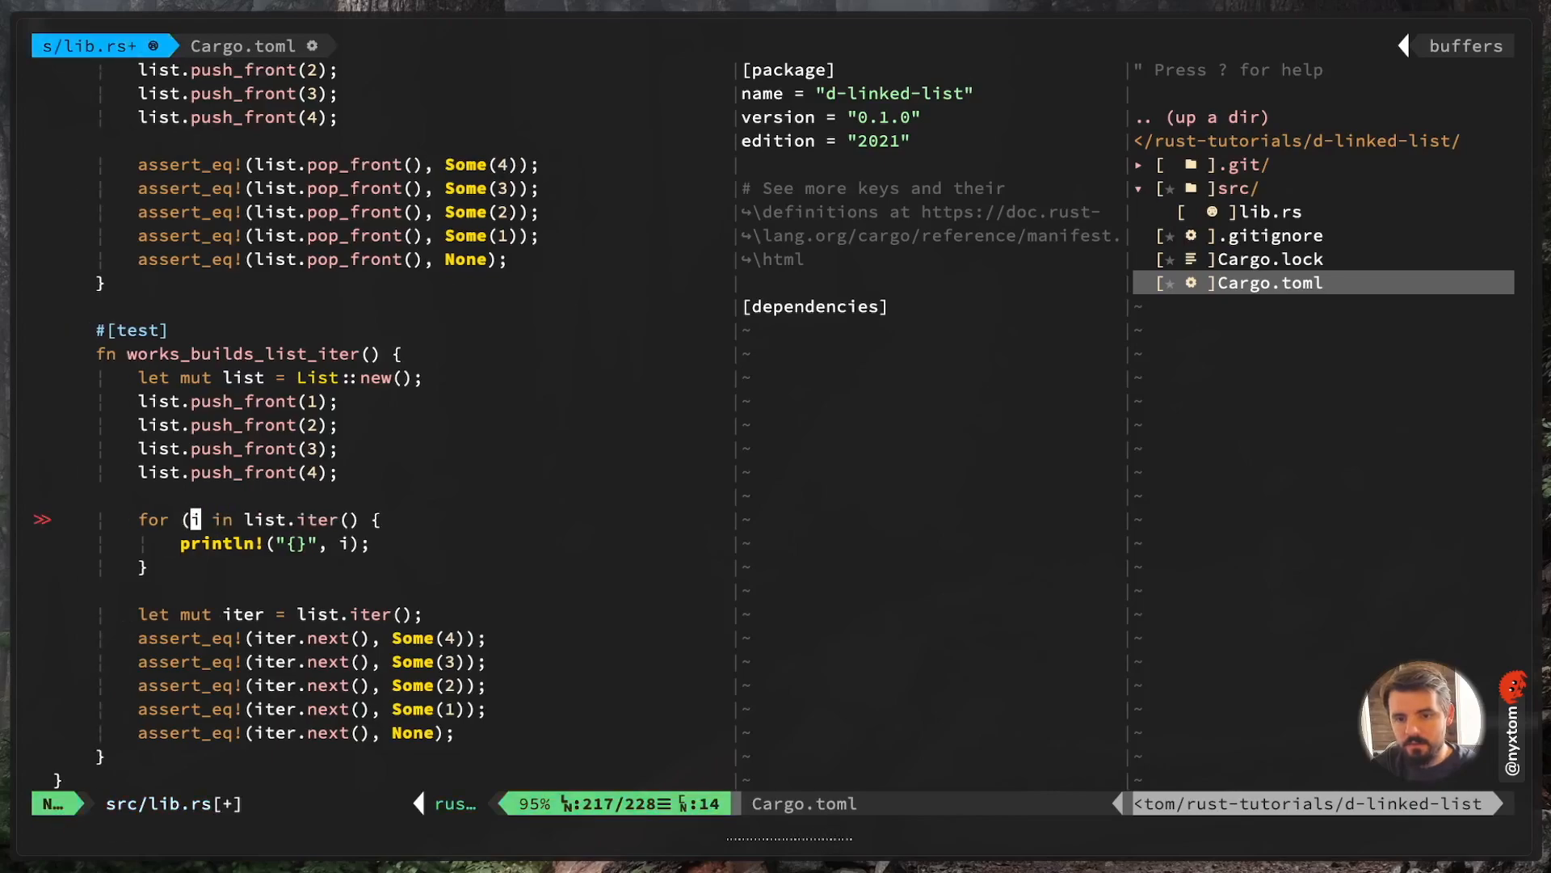
pyautogui.write(',j)')
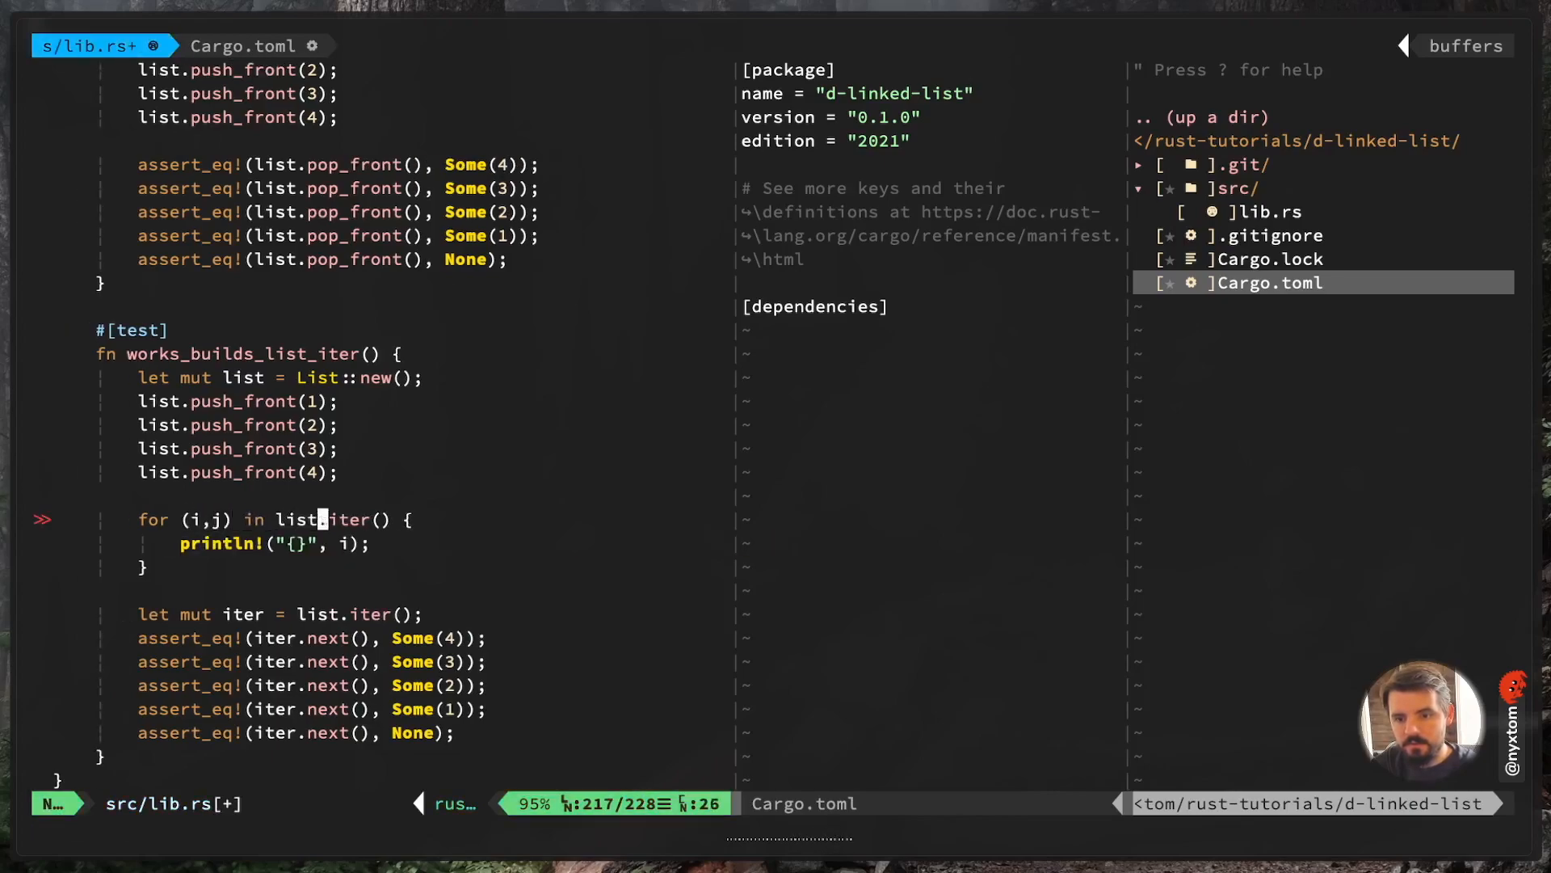
pyautogui.write('.zip(')
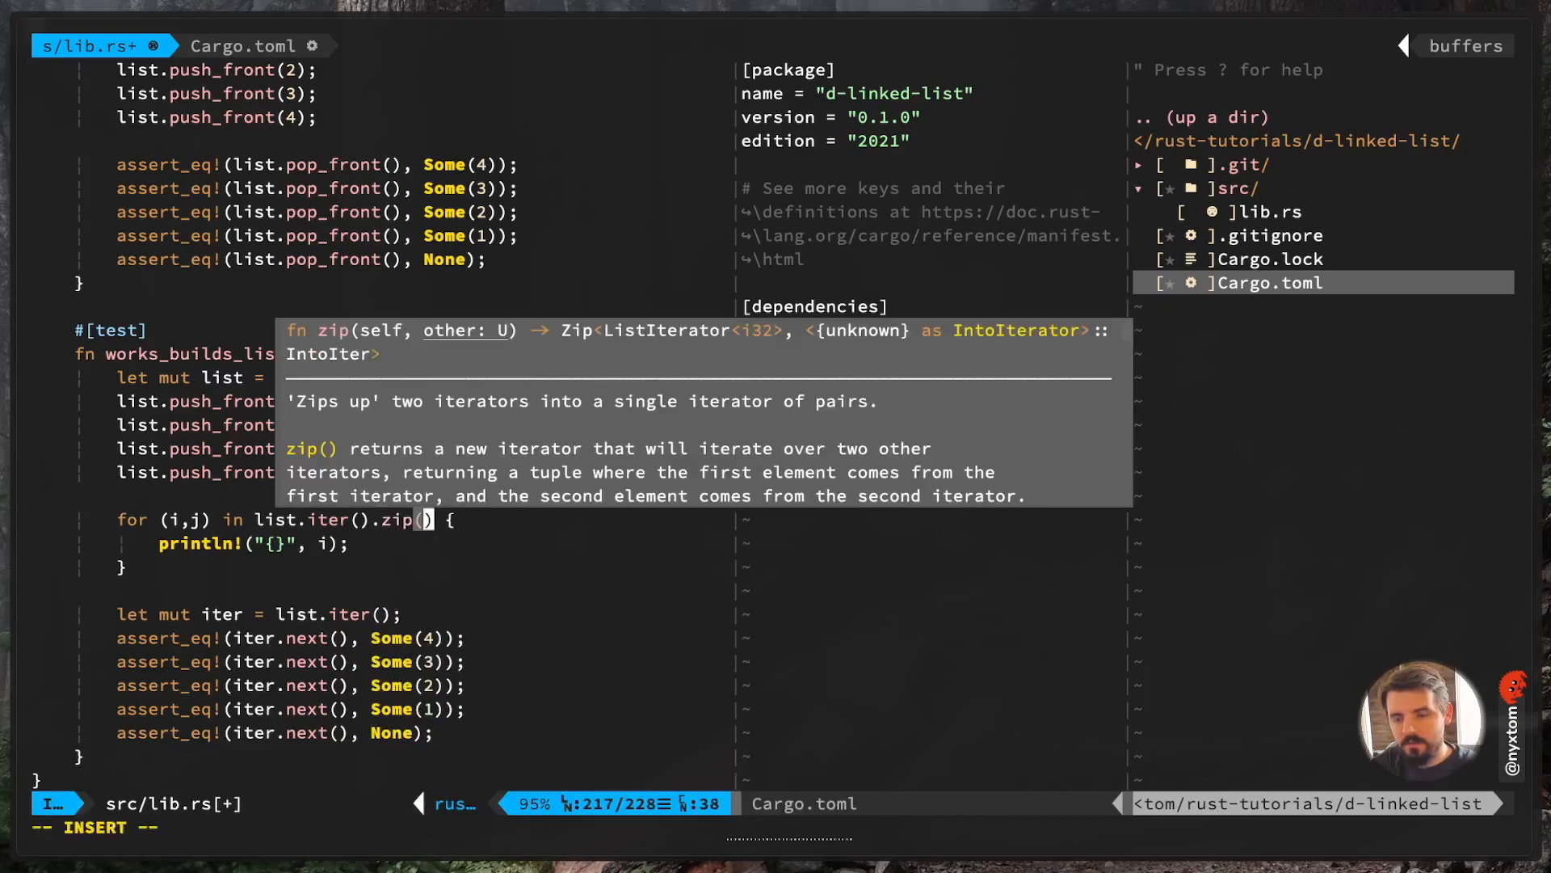
pyautogui.write('list.')
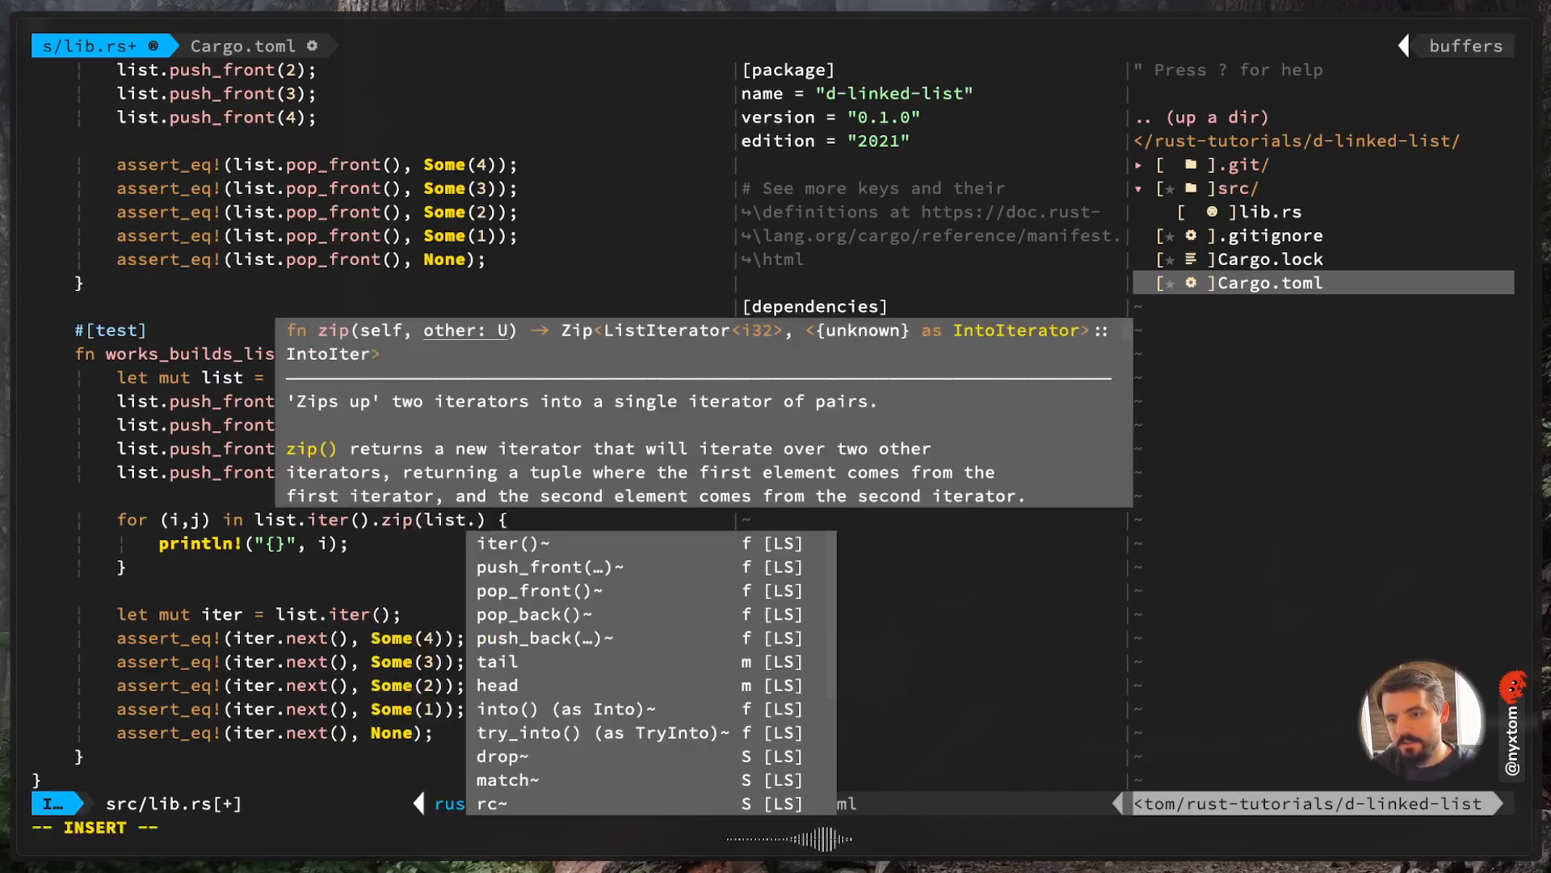
pyautogui.write('iter().')
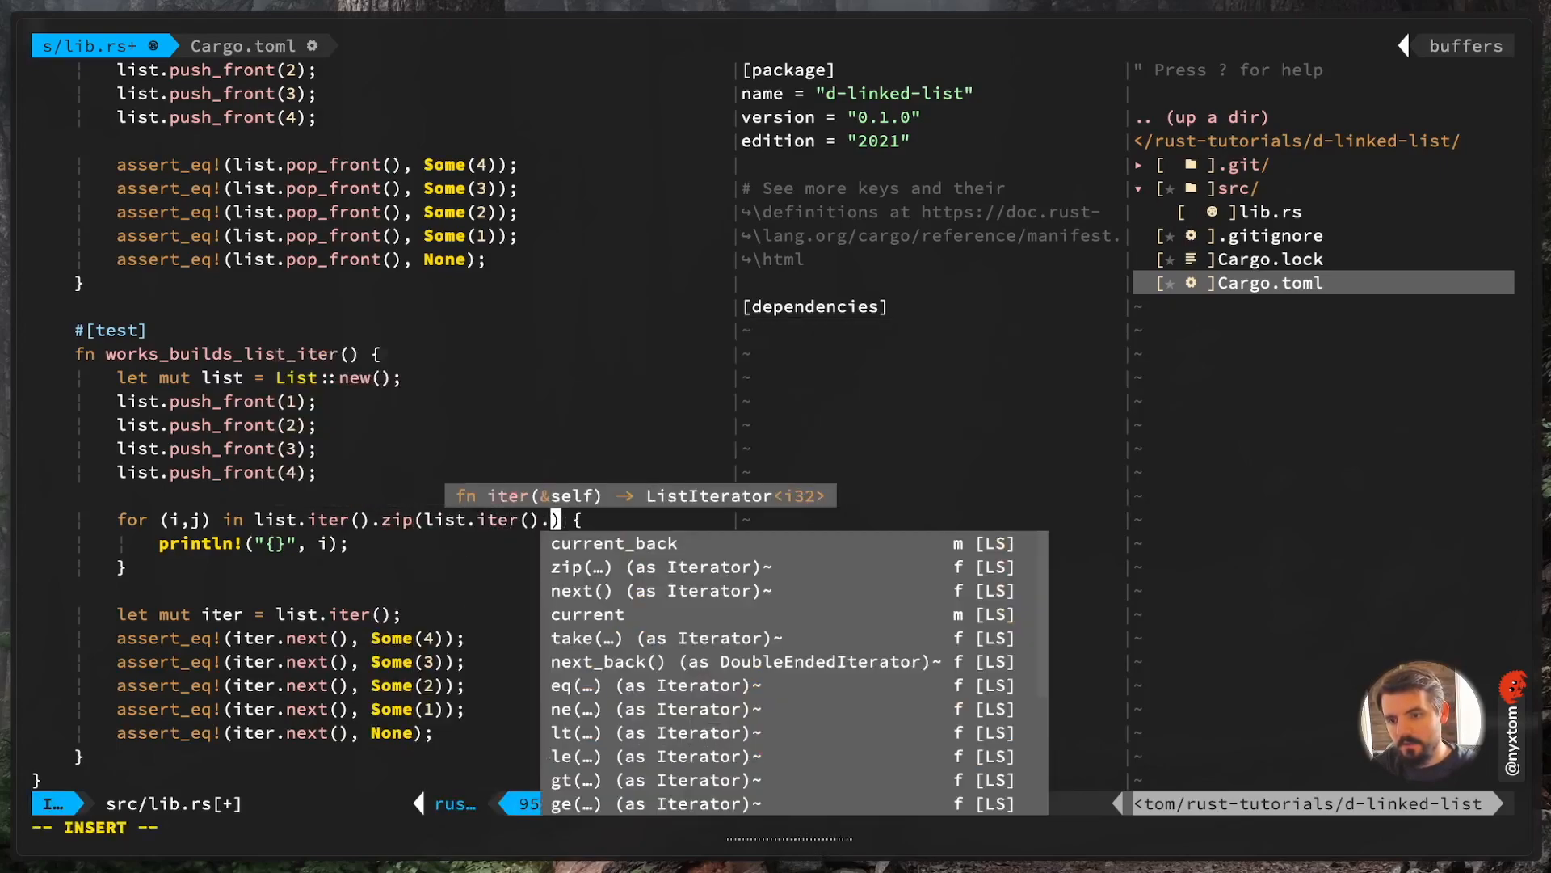
pyautogui.write('rev(')
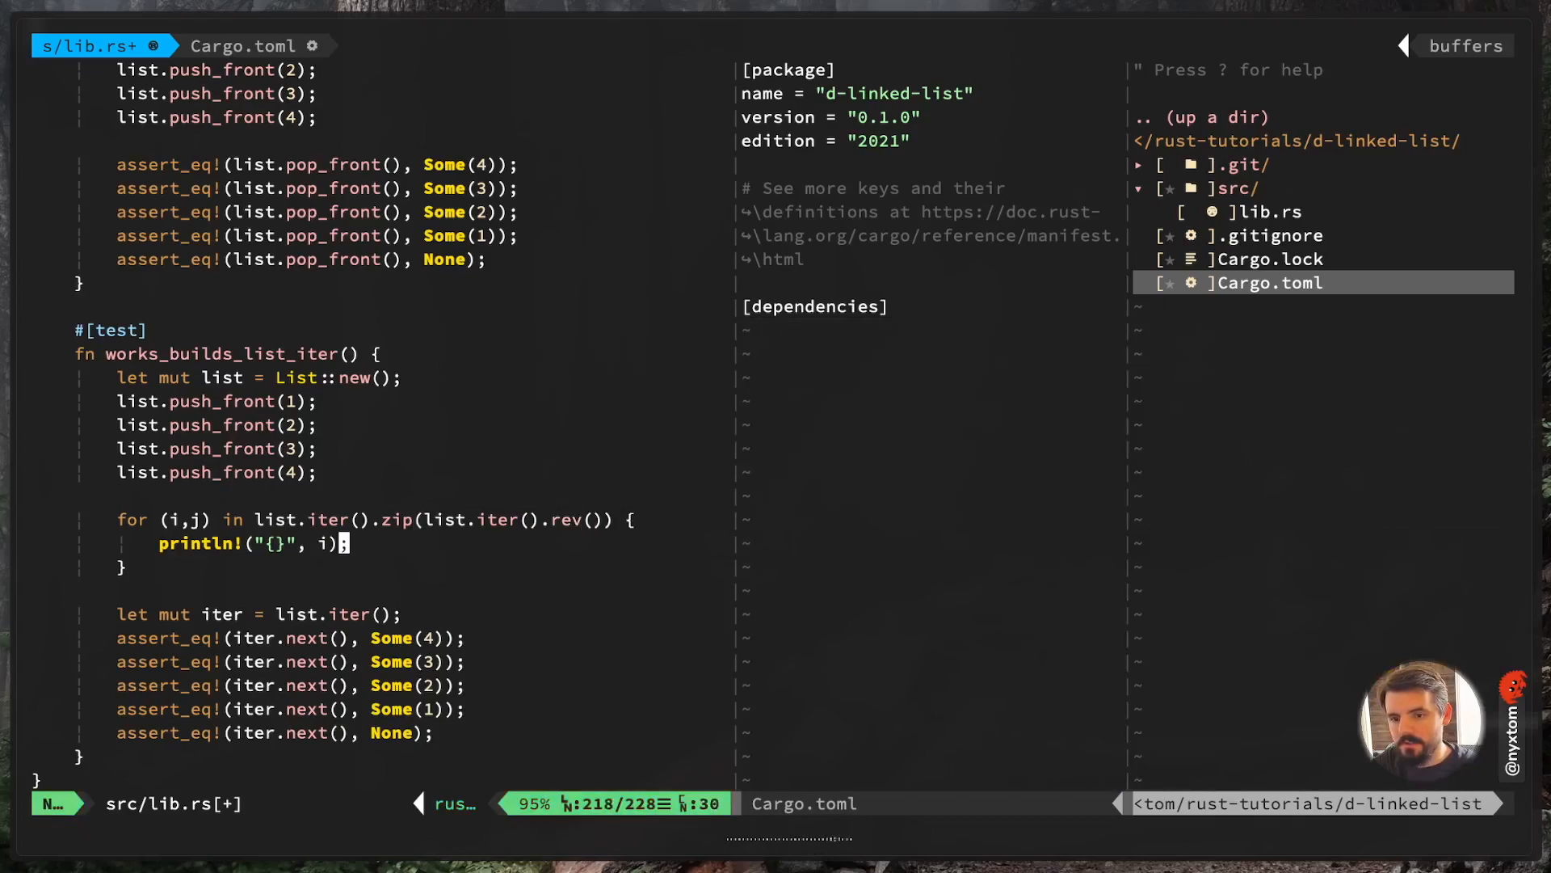
pyautogui.write('{}')
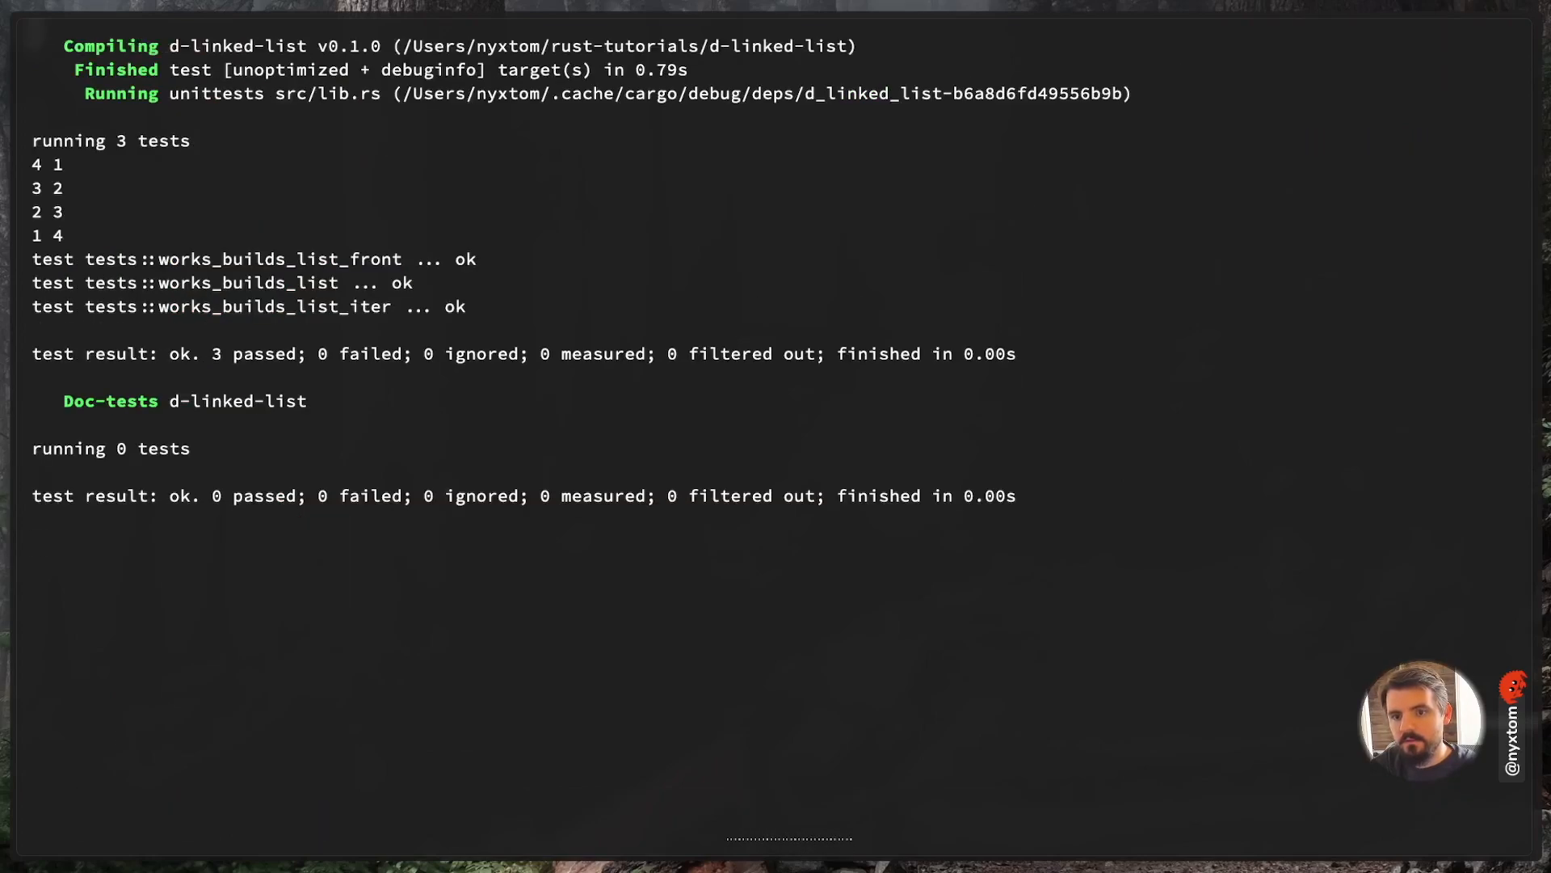
# Run cargo test in the terminal, showing 3 passed and the zipped pairs
pyautogui.write('kkk')
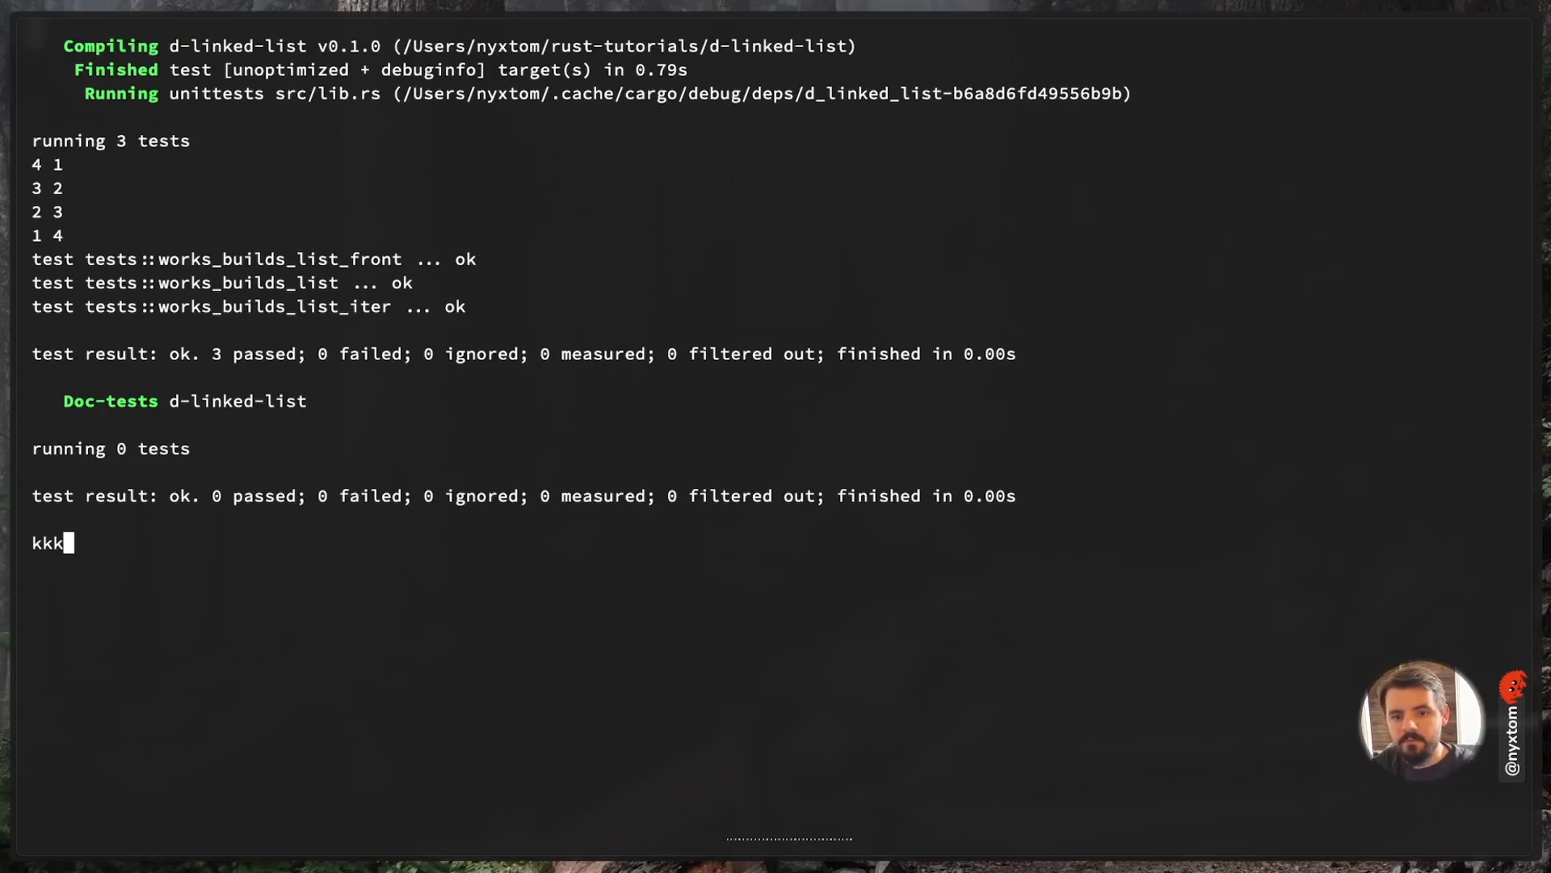
pyautogui.press('ctrl+r')
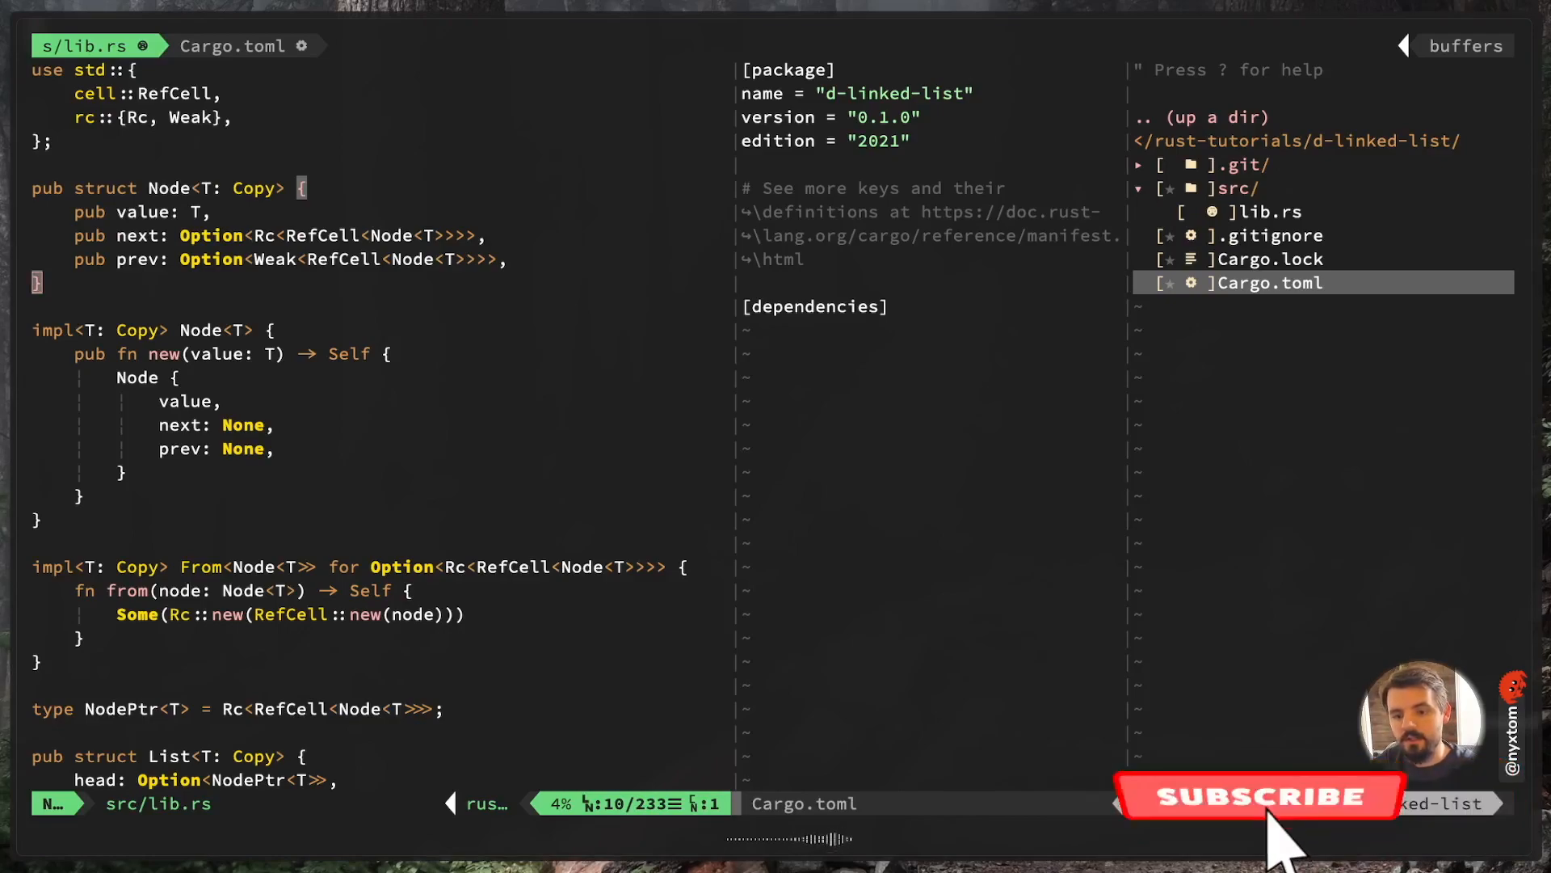
pyautogui.click(1257, 797)
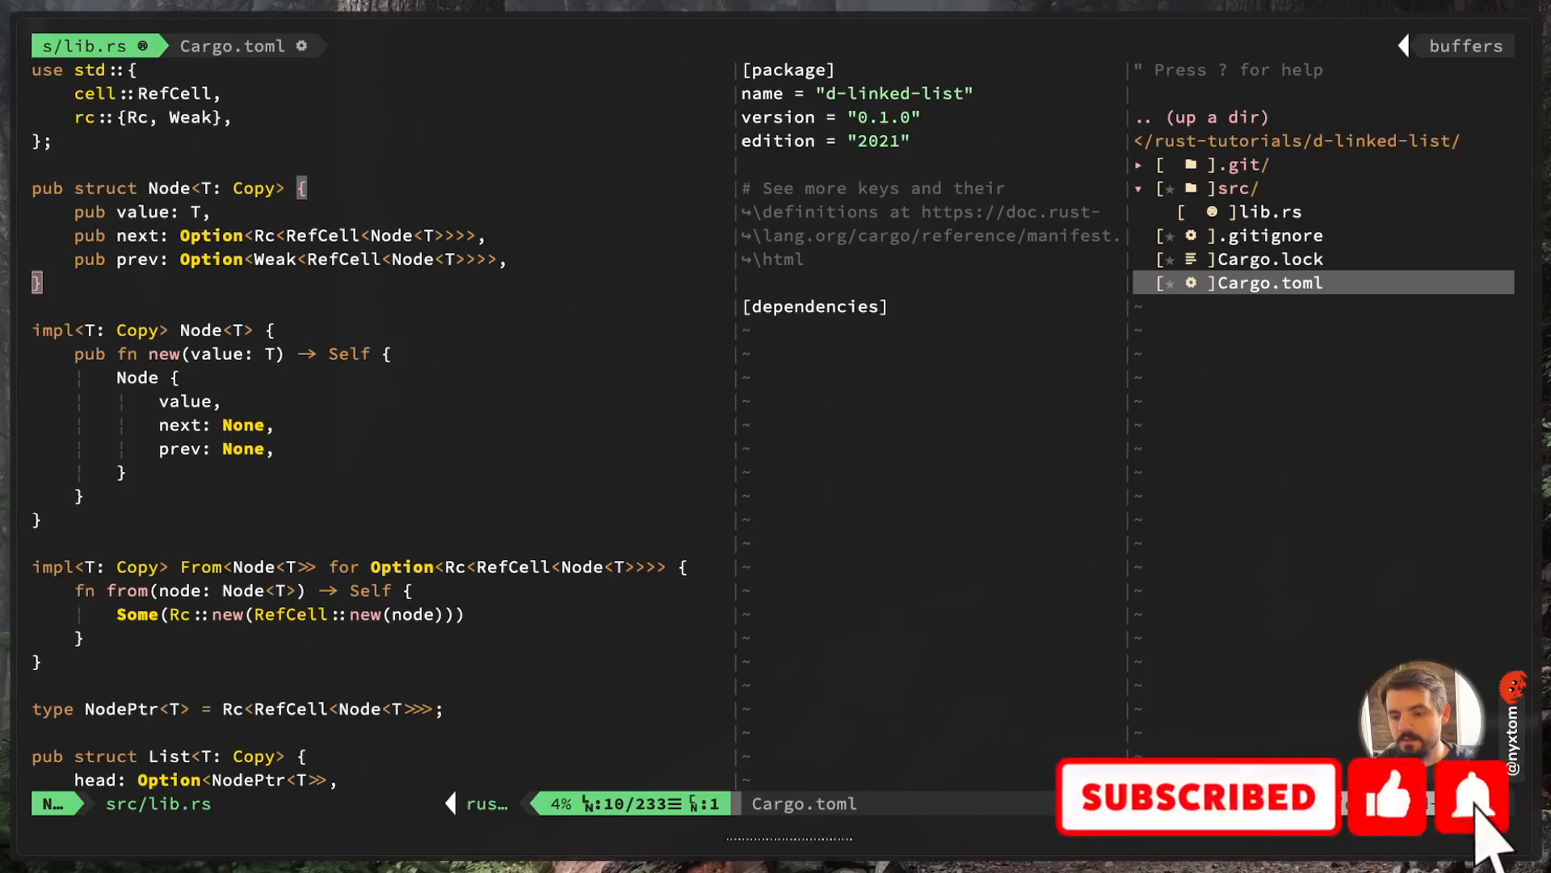